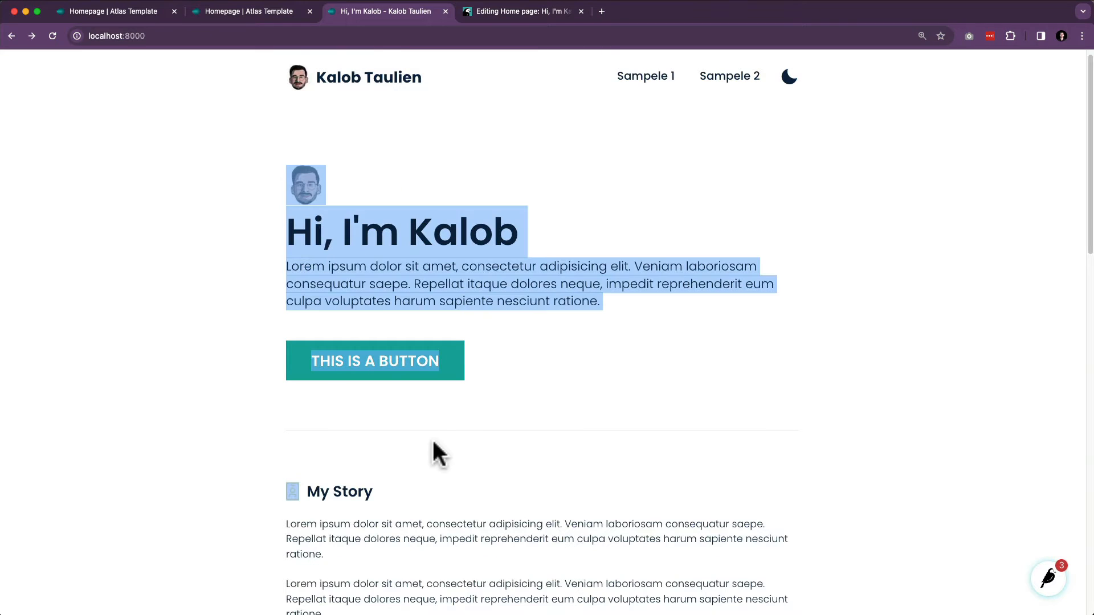
- Create the blog app with python manage.py startapp blog, then return to the editor
scroll("down", 3)
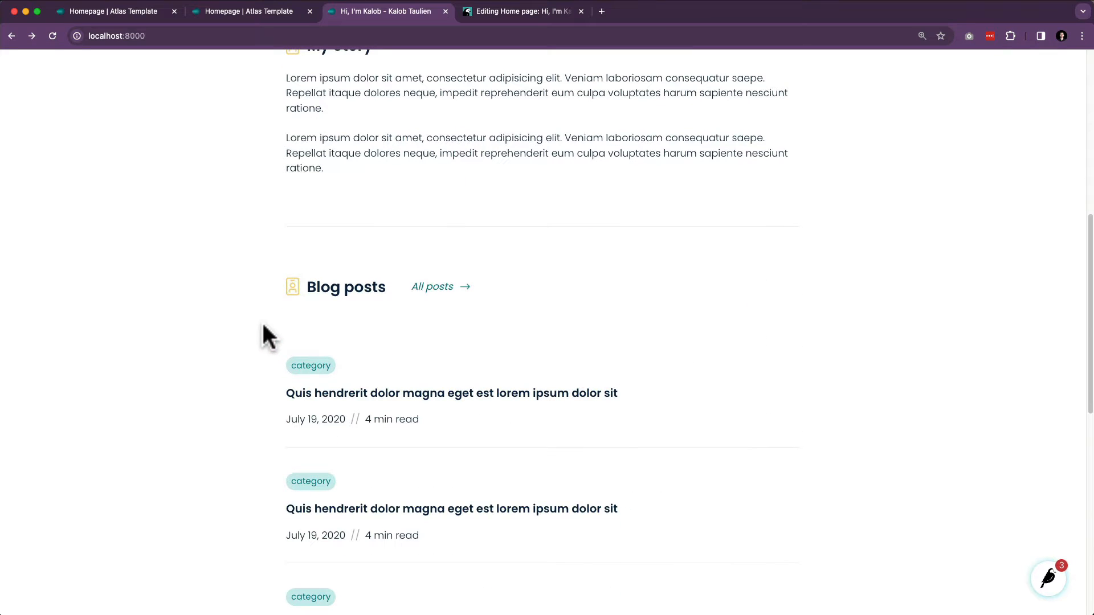
mouse_move(440, 286)
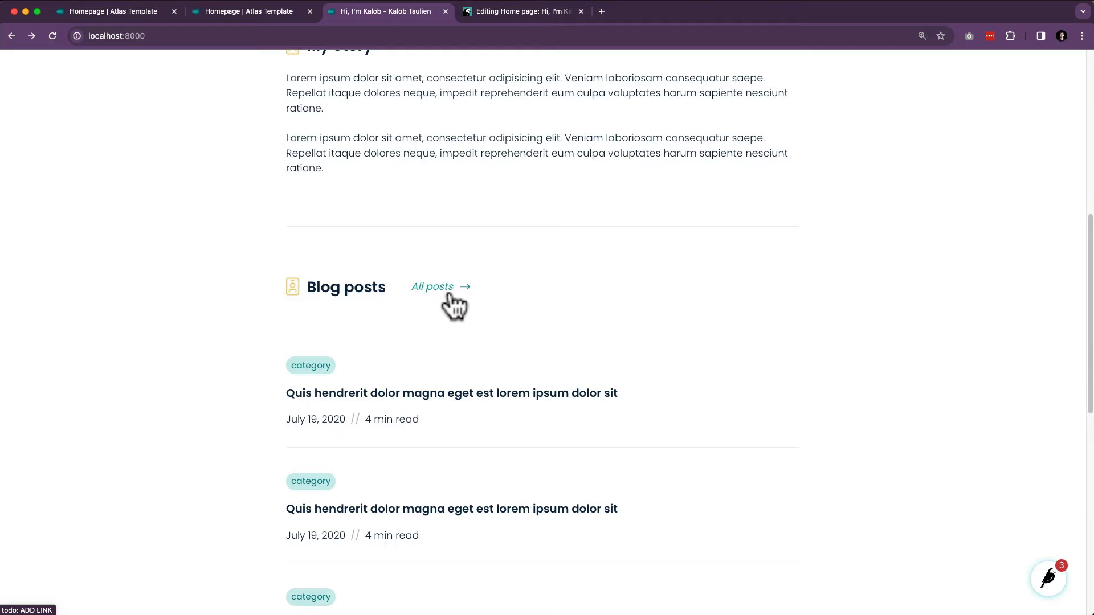
mouse_move(447, 293)
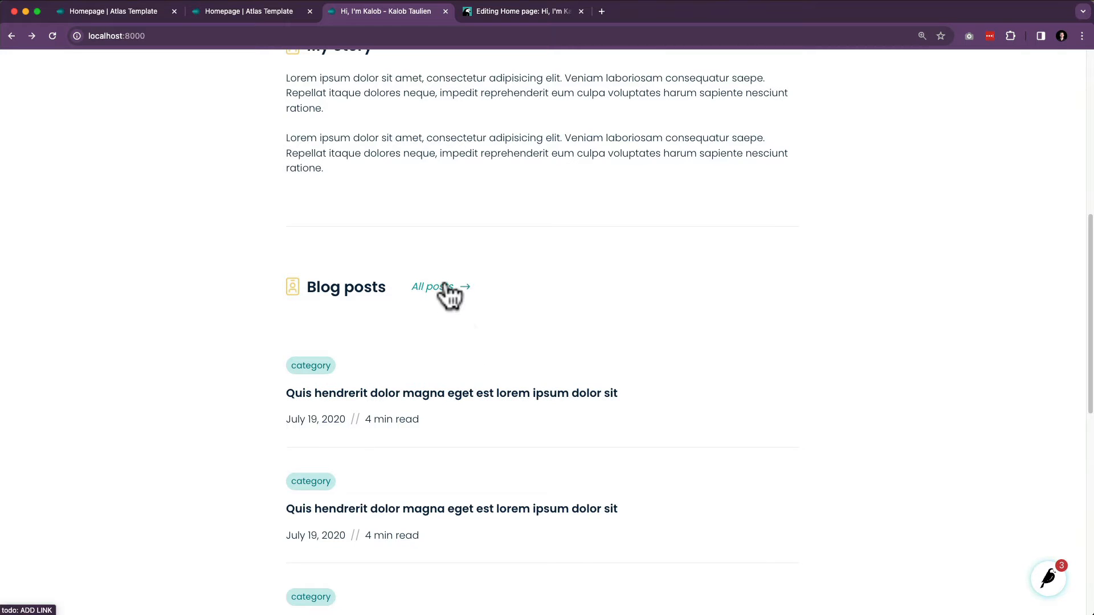
scroll("down", 3)
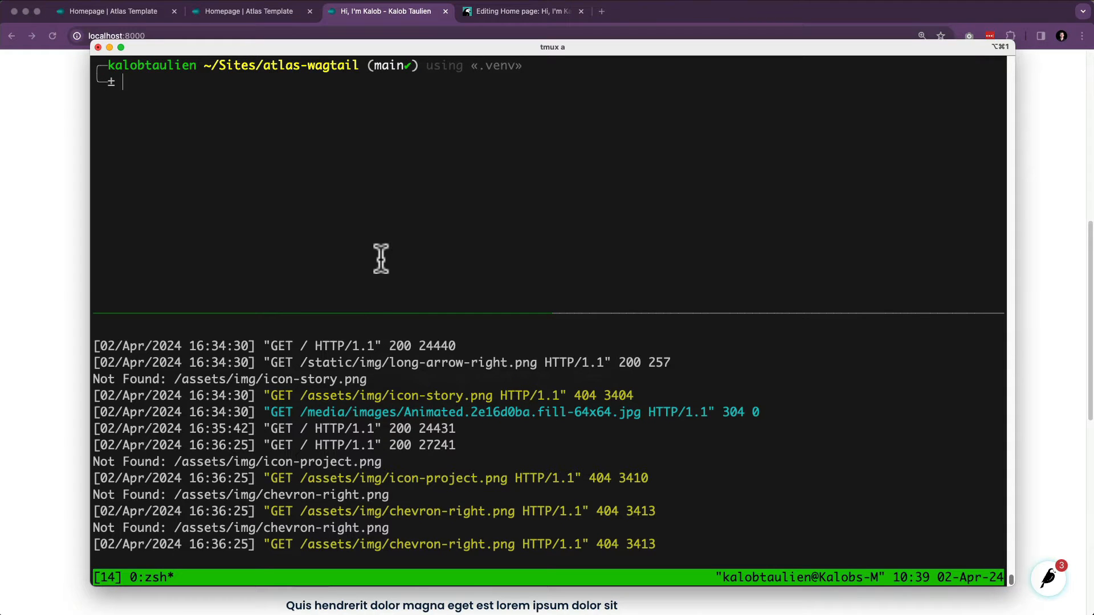
type("python manage.py start")
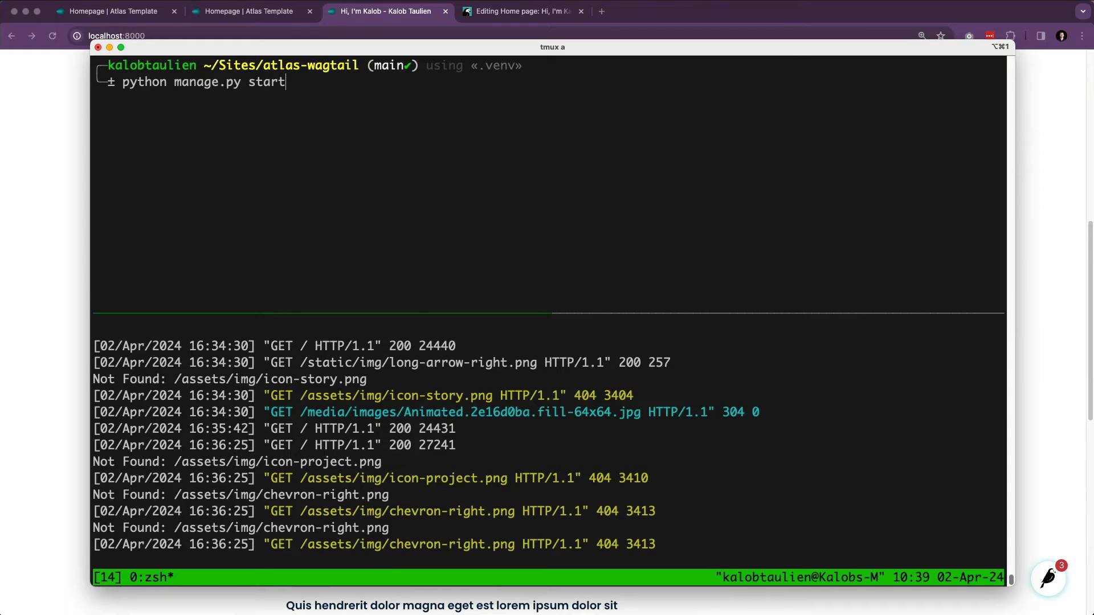
type("app blog")
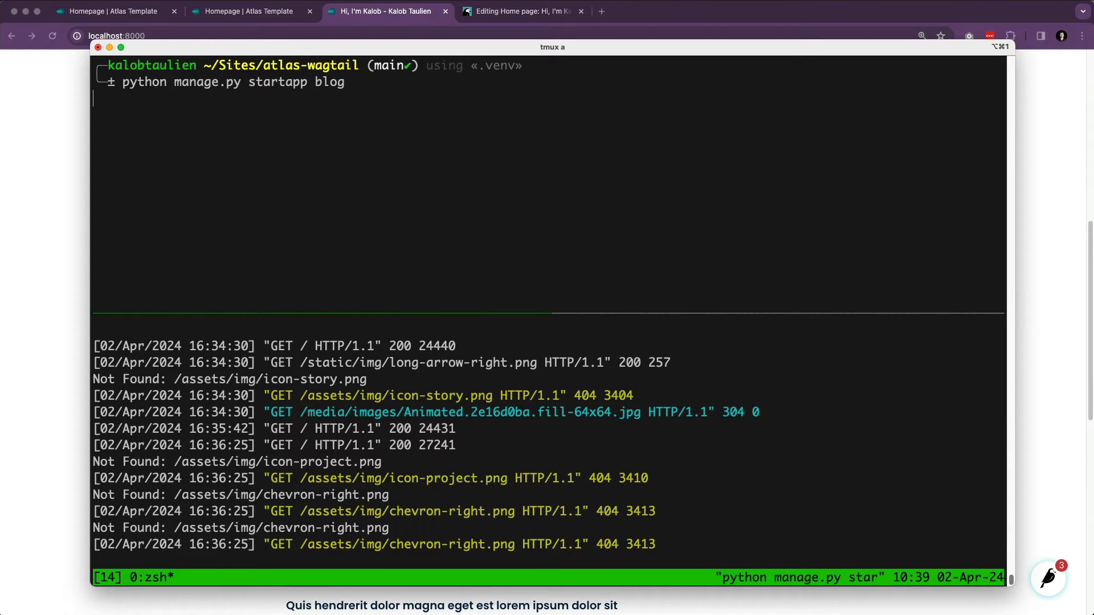
key("Return")
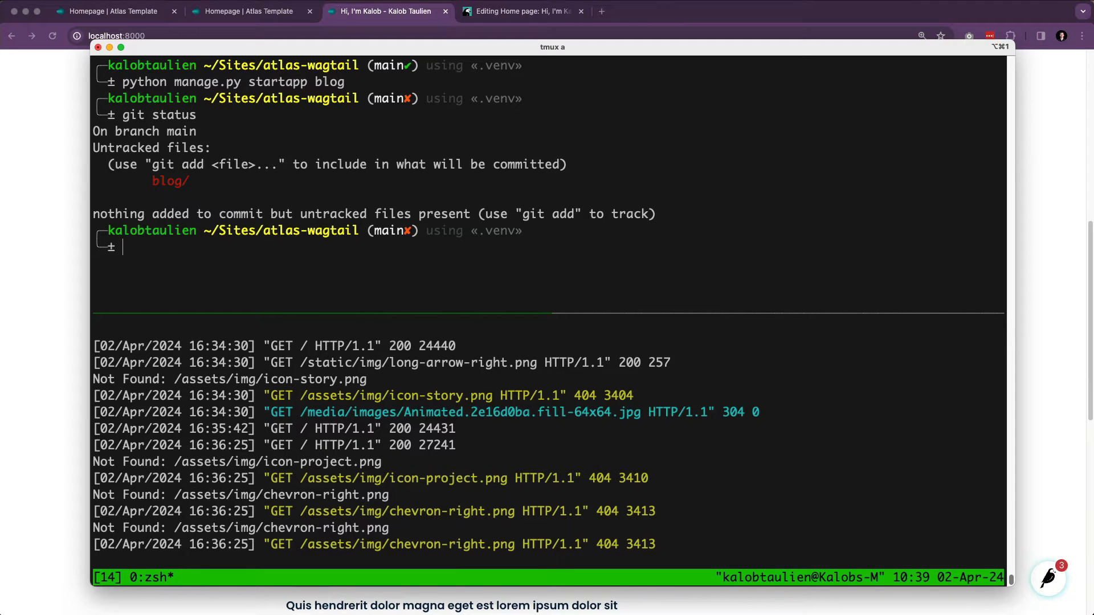
left_click(519, 11)
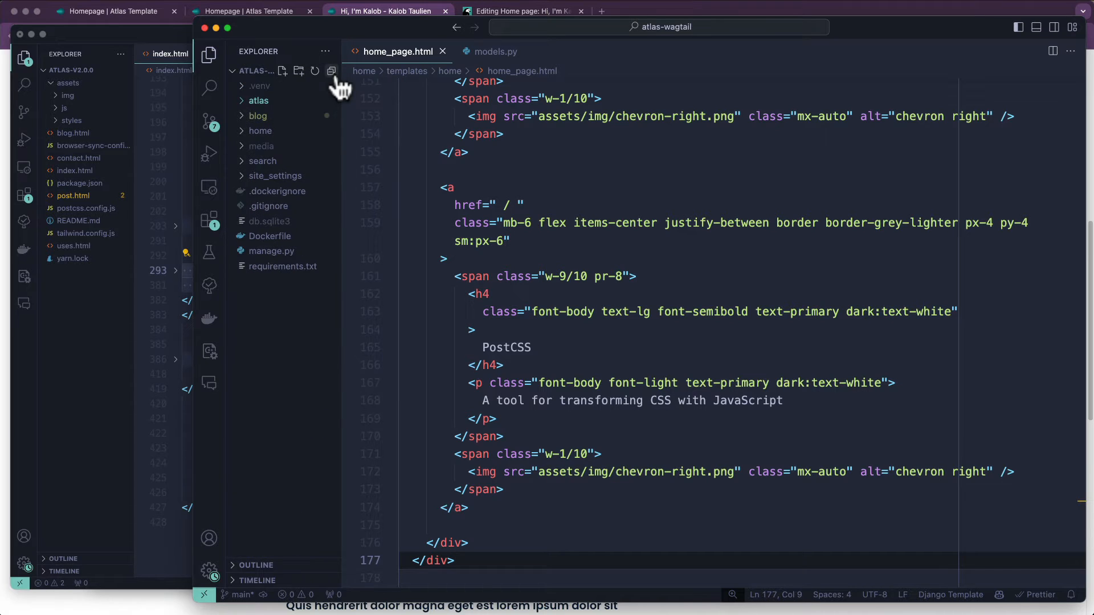
- Open blog/models.py, then add "blog", after "search" in INSTALLED_APPS in base.py
left_click(257, 115)
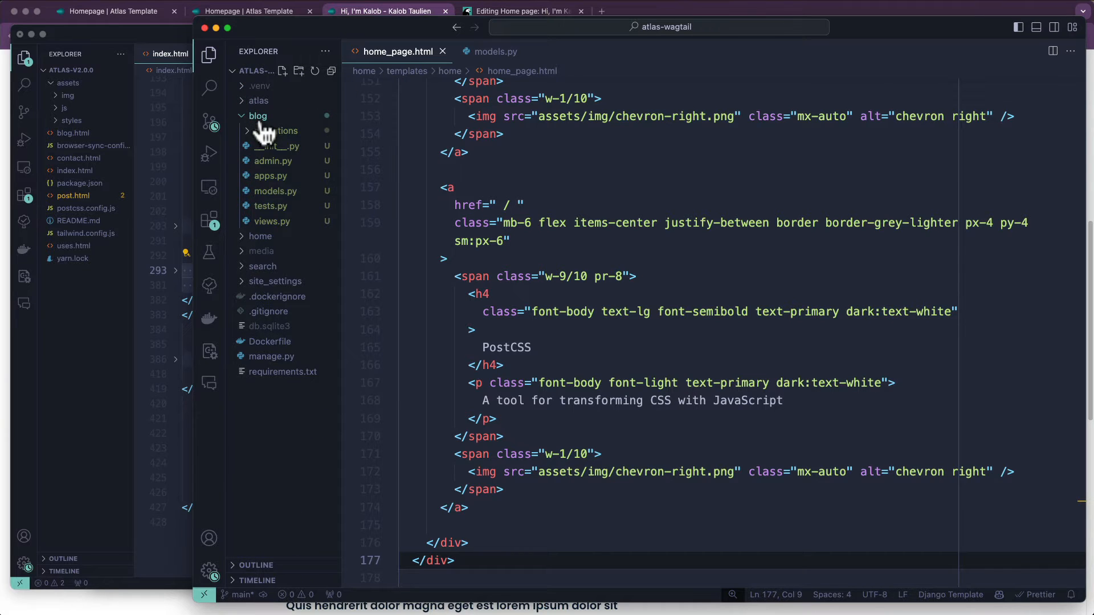
left_click(275, 190)
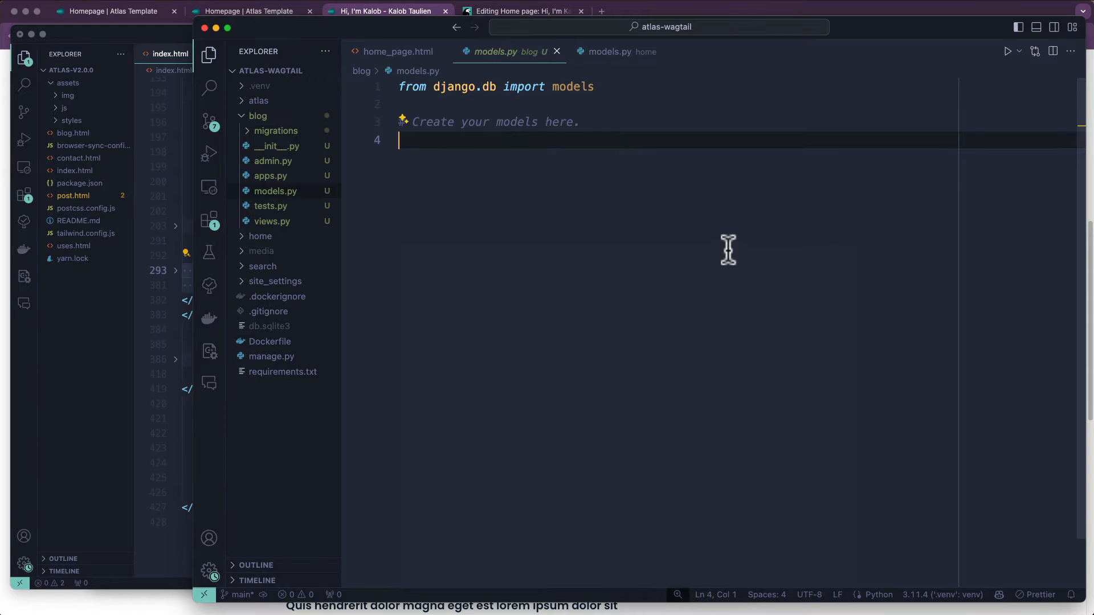
type("base.py")
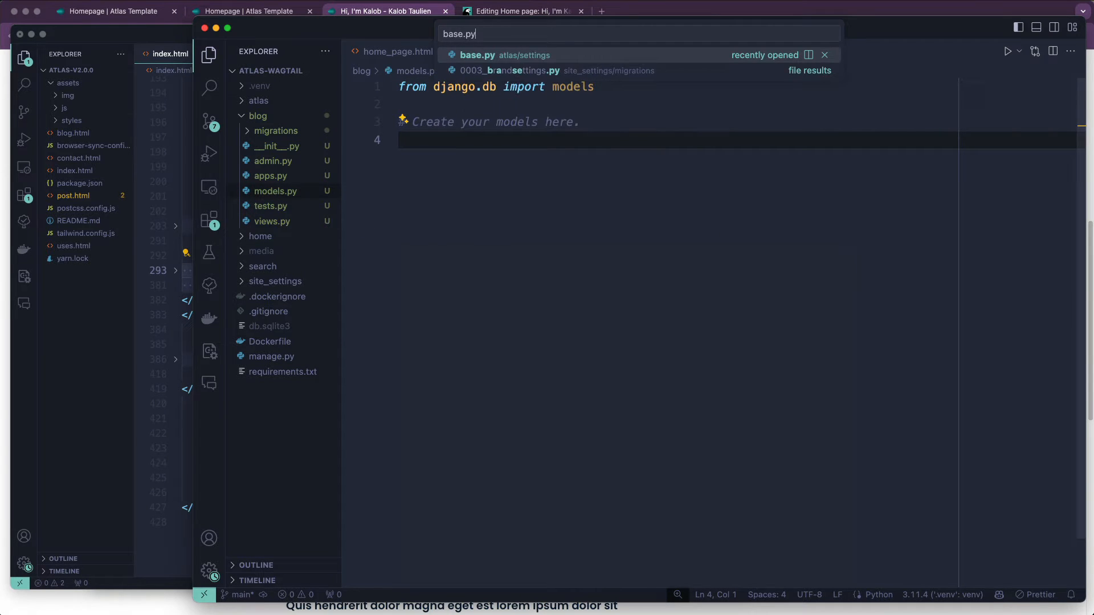
left_click(477, 55)
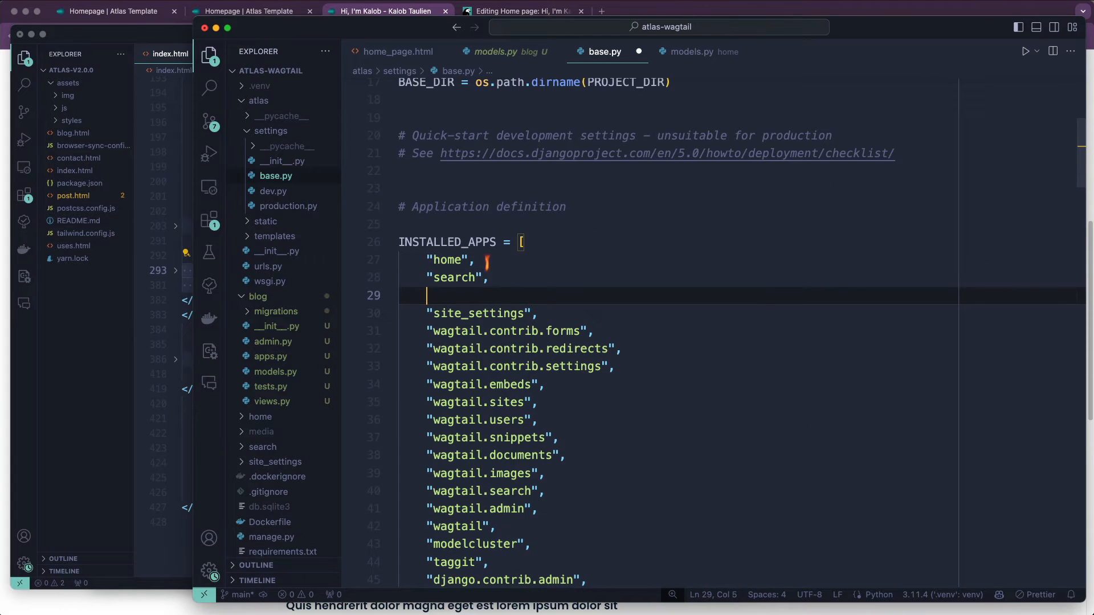
type("\"blog\"")
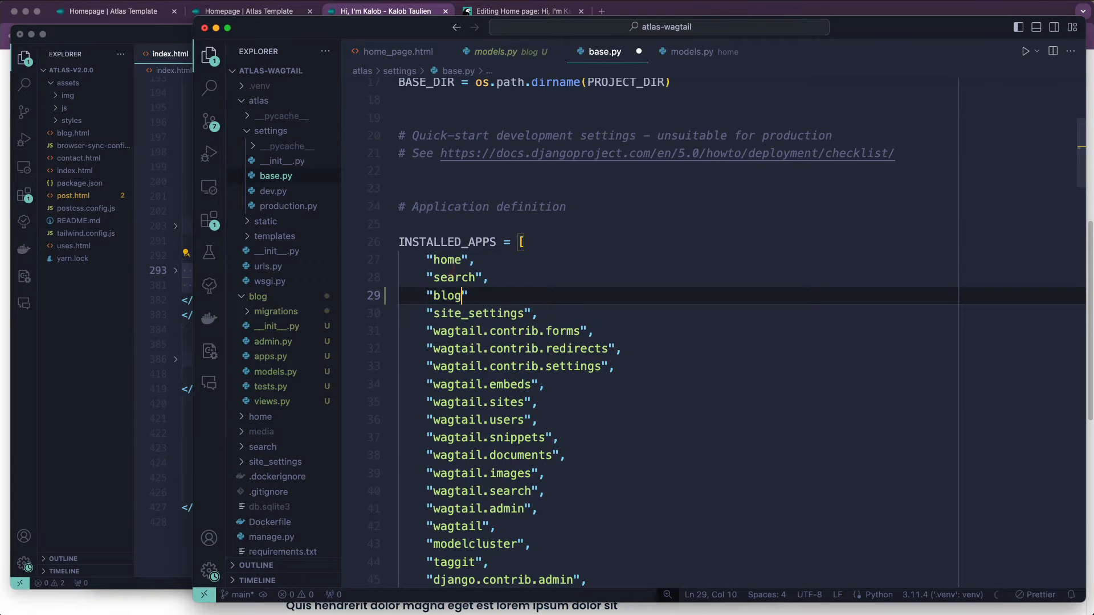
type(",")
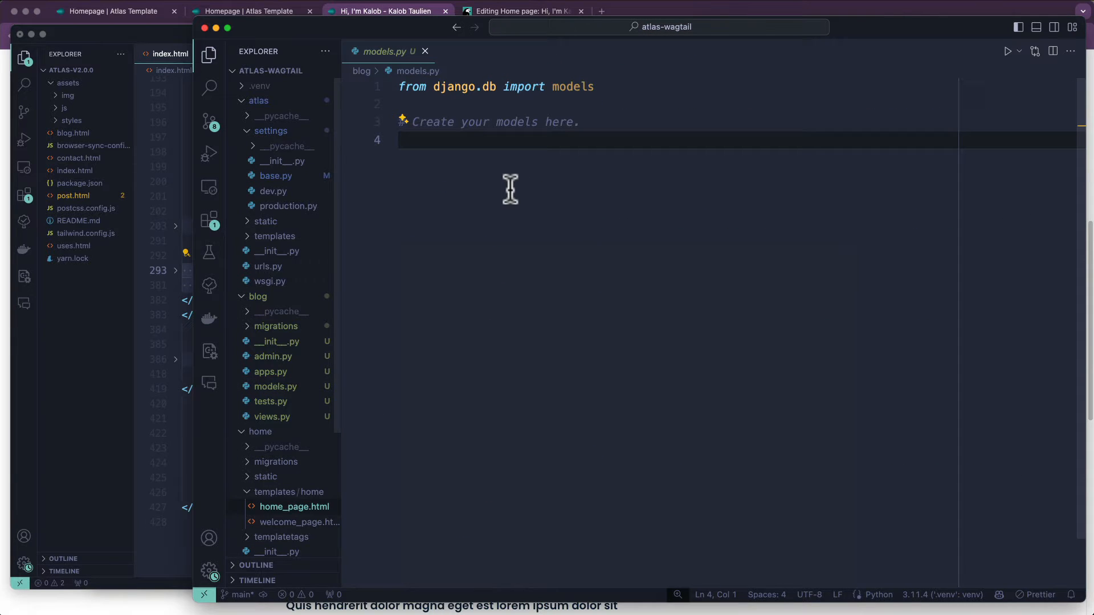
mouse_move(62, 400)
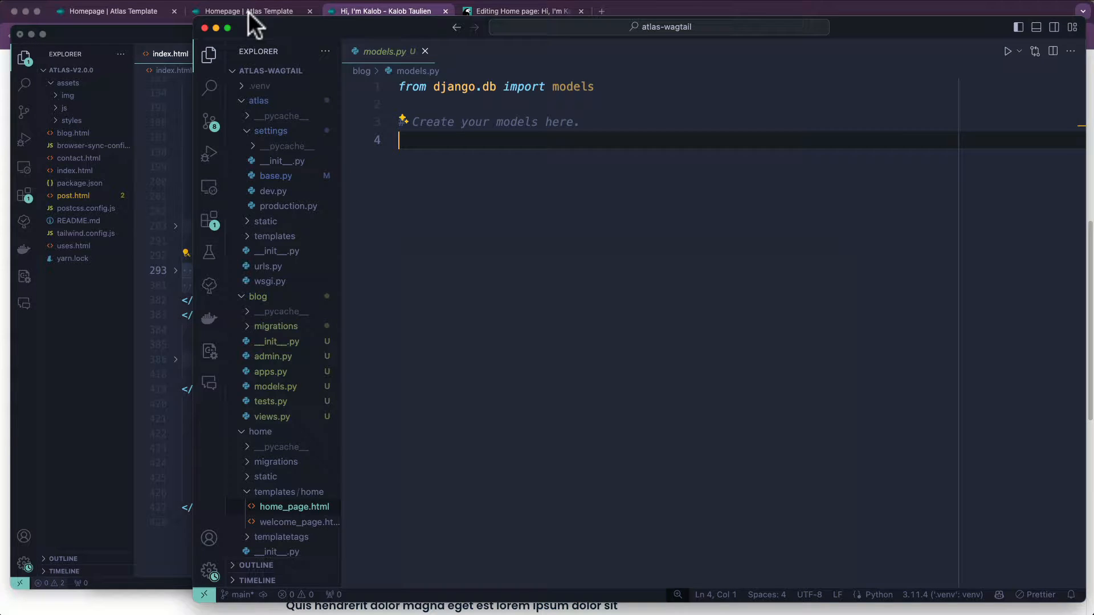
- Review the Atlas template homepage and a sample blog post page in Chrome
left_click(250, 12)
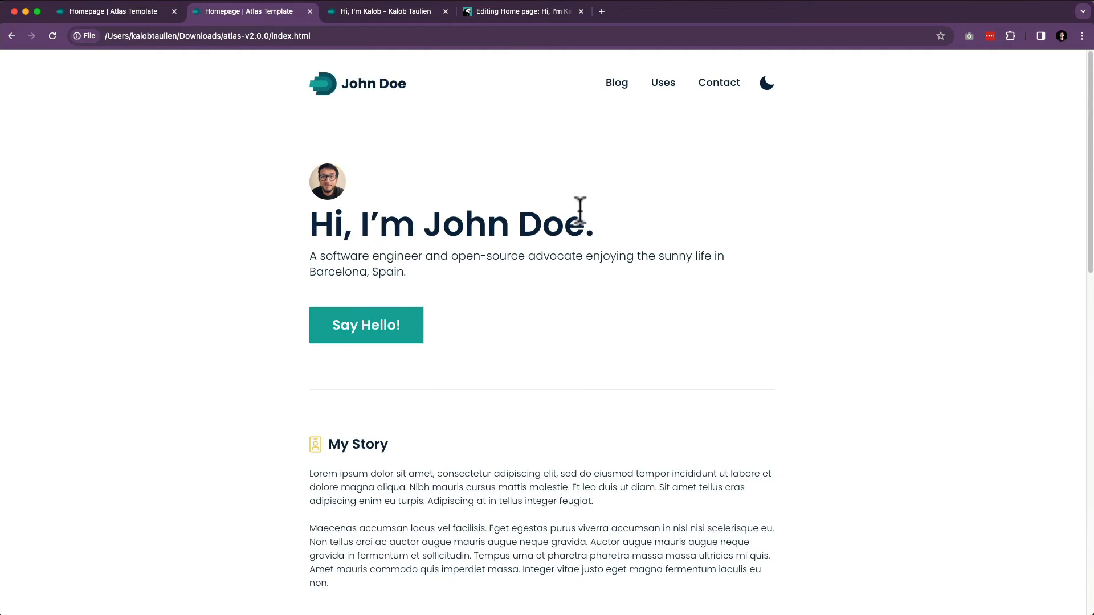
scroll("down", 3)
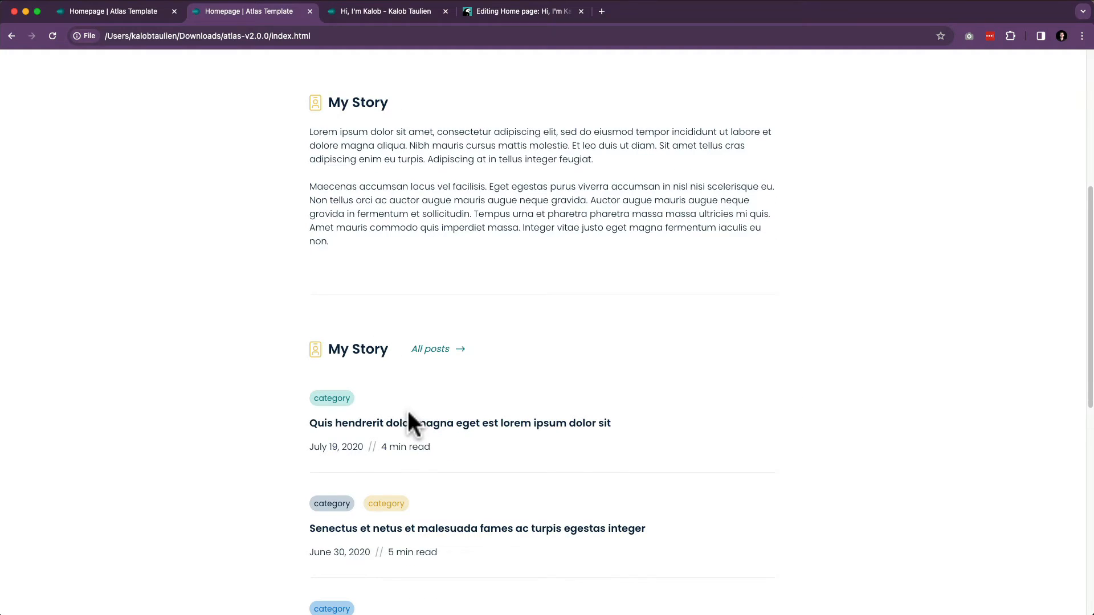
left_click(459, 422)
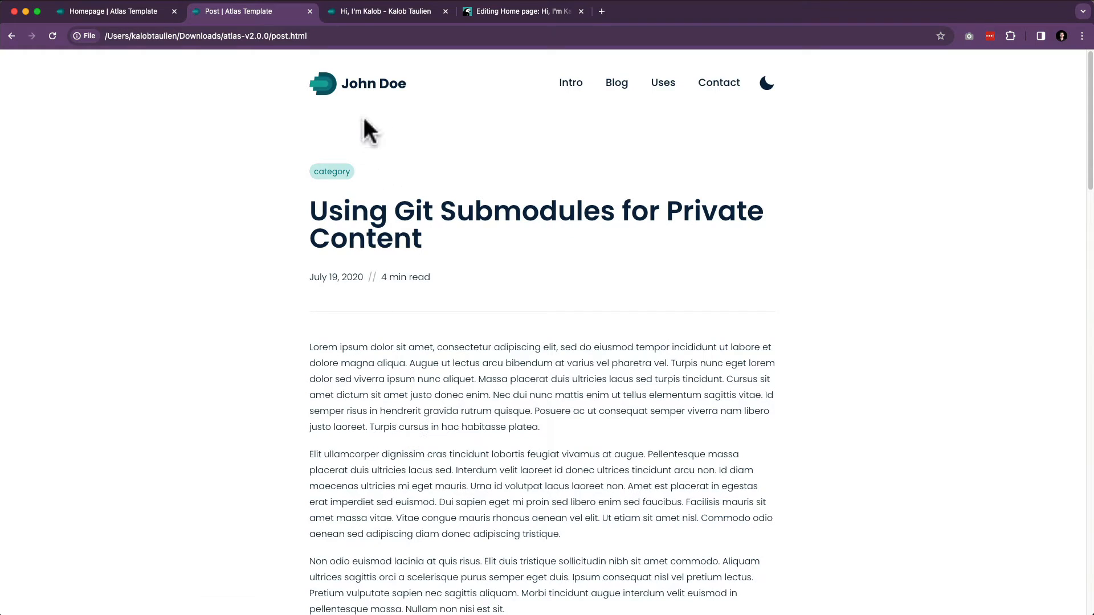
mouse_move(394, 185)
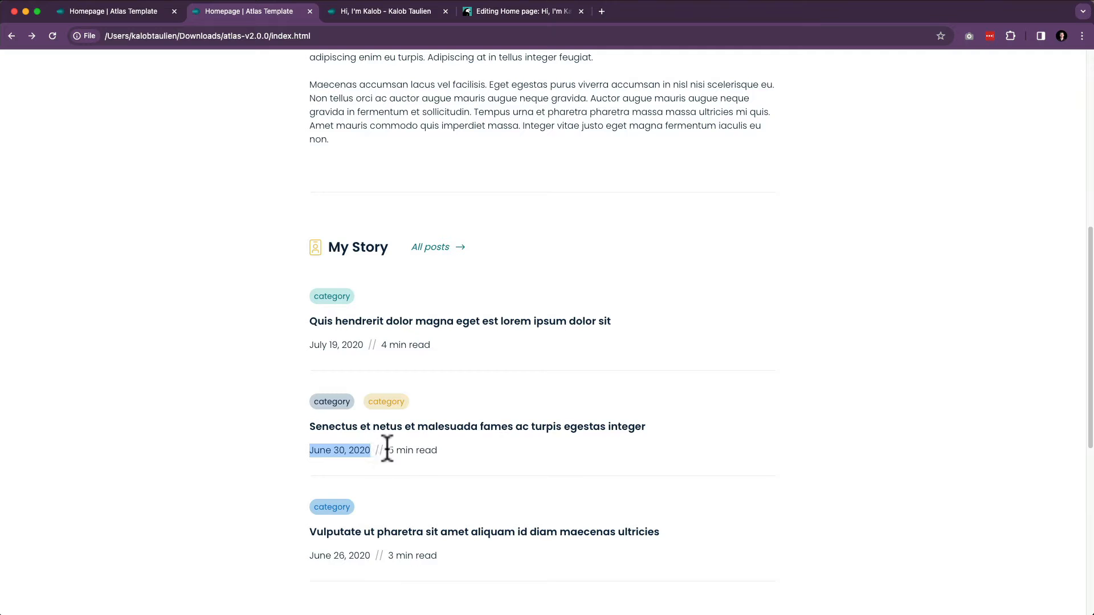
left_click(459, 321)
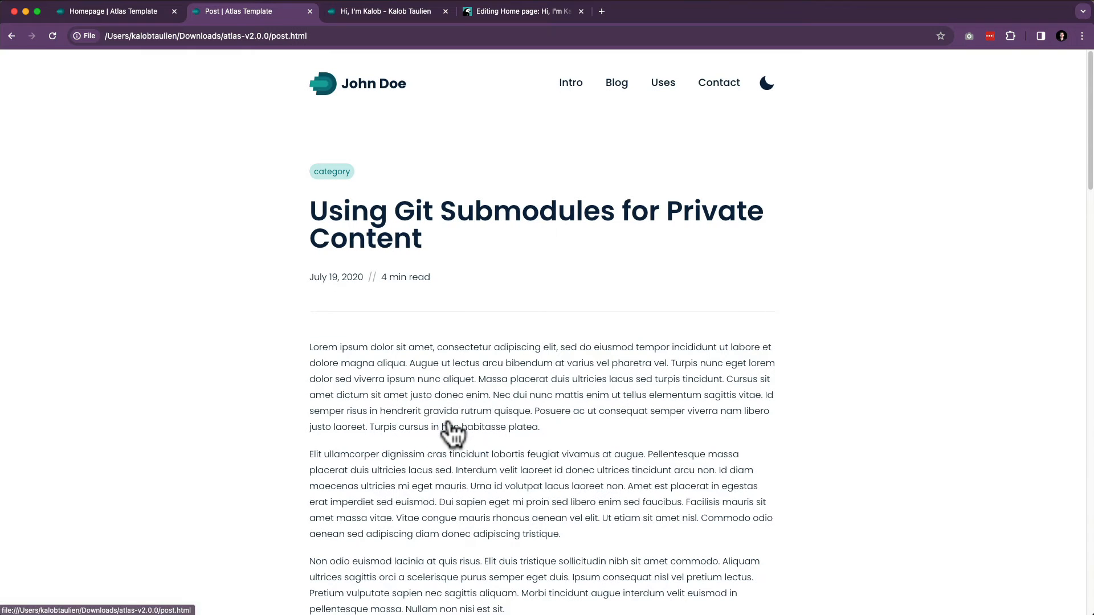
mouse_move(441, 369)
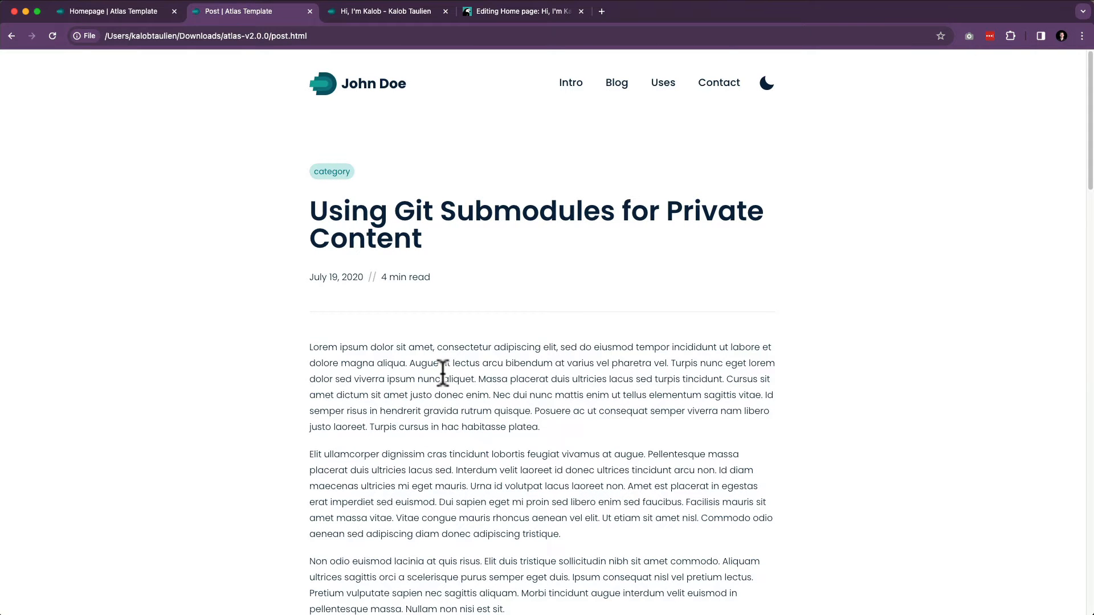
scroll("down", 3)
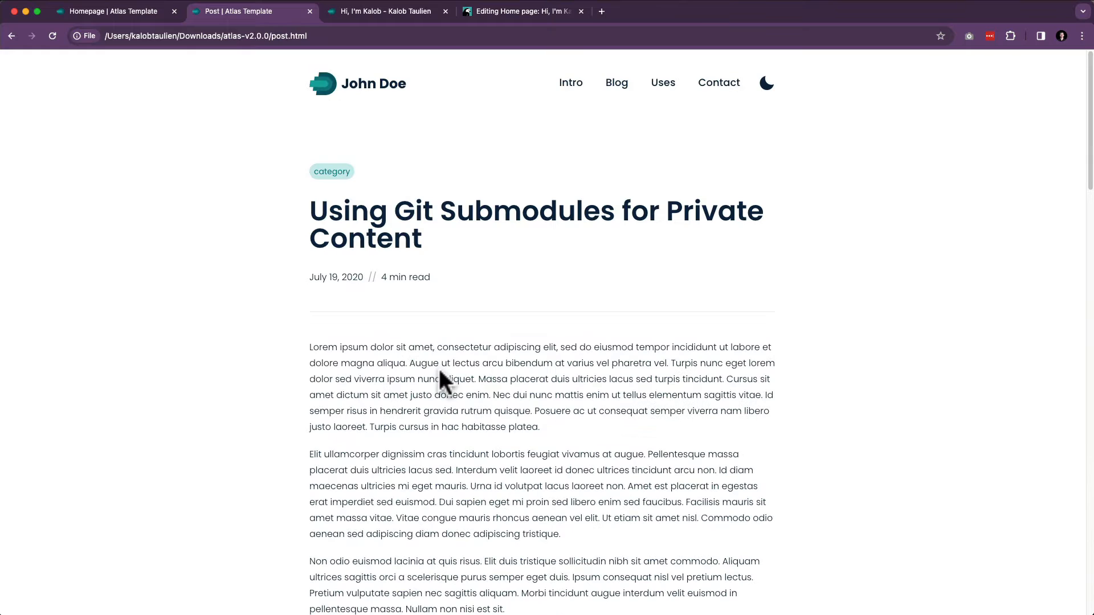
mouse_move(639, 101)
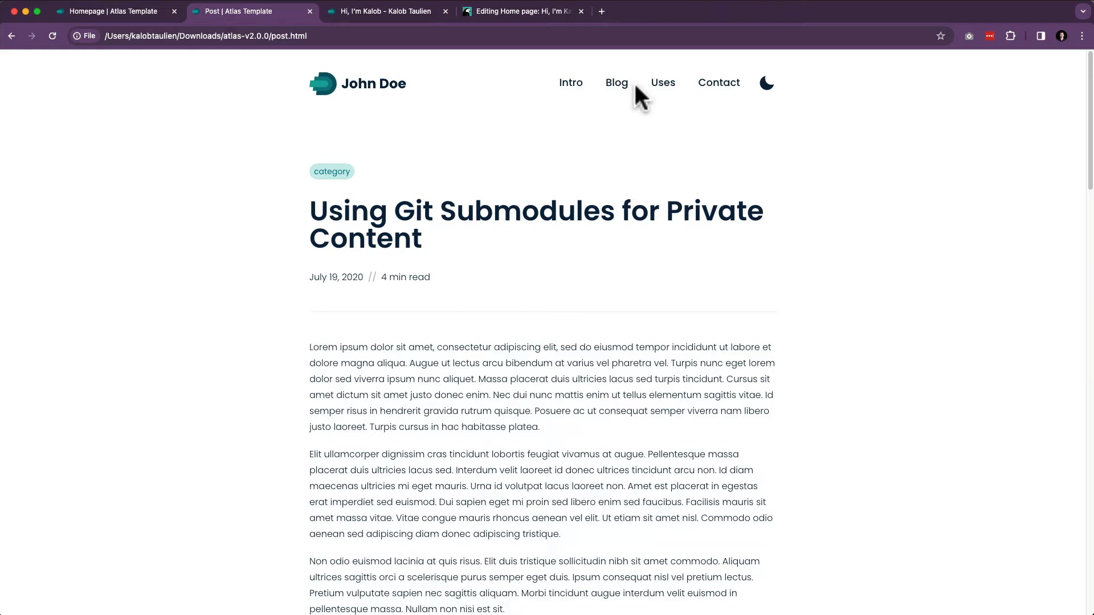
- Review the Atlas blog listing page down to its pagination and footer
left_click(616, 82)
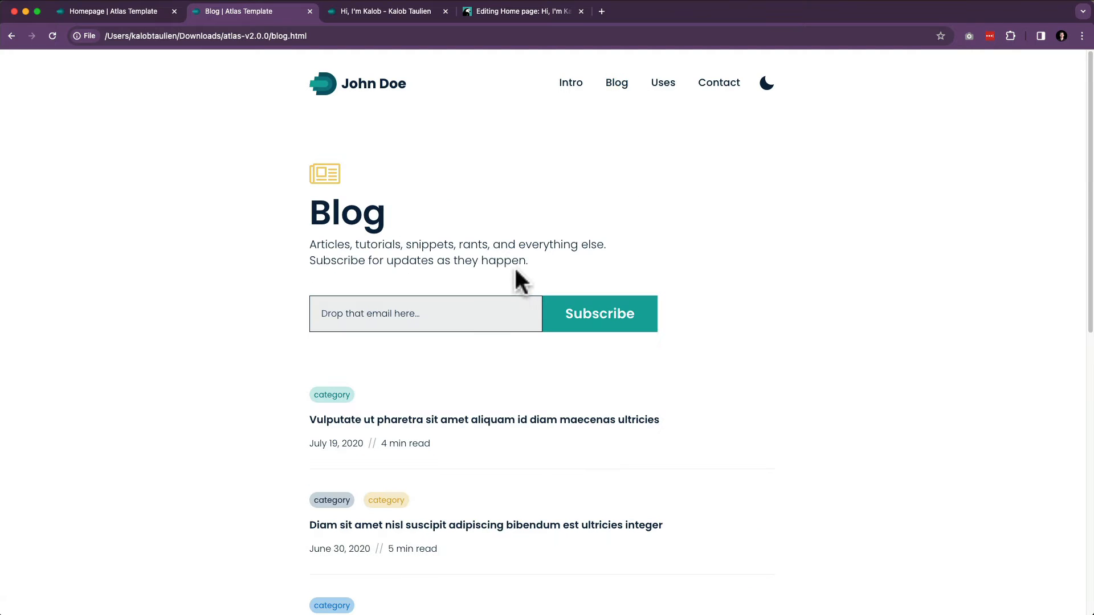
mouse_move(599, 225)
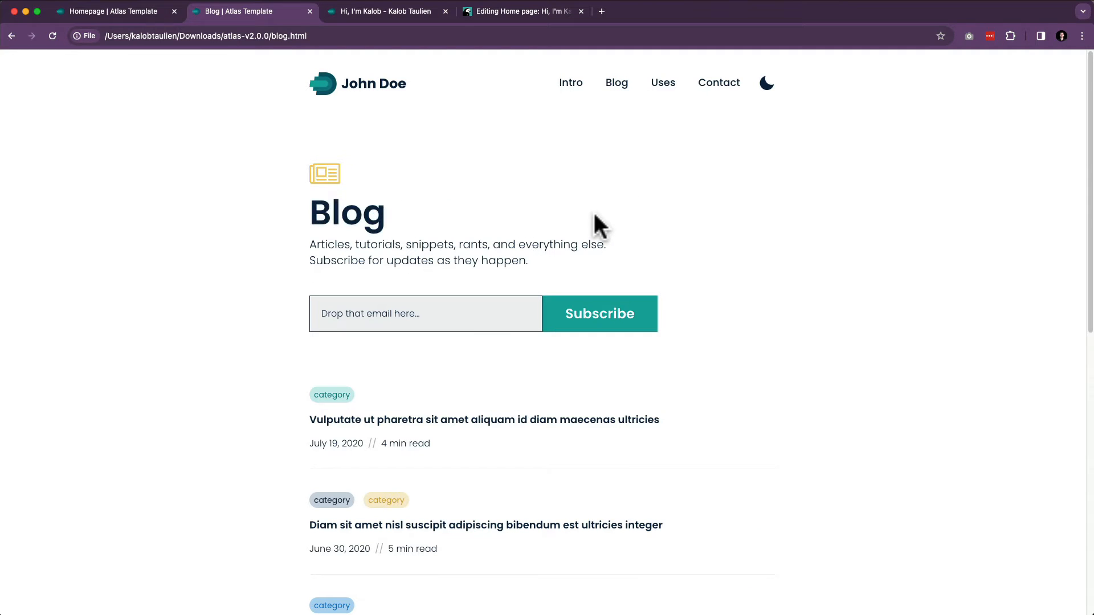
scroll("down", 3)
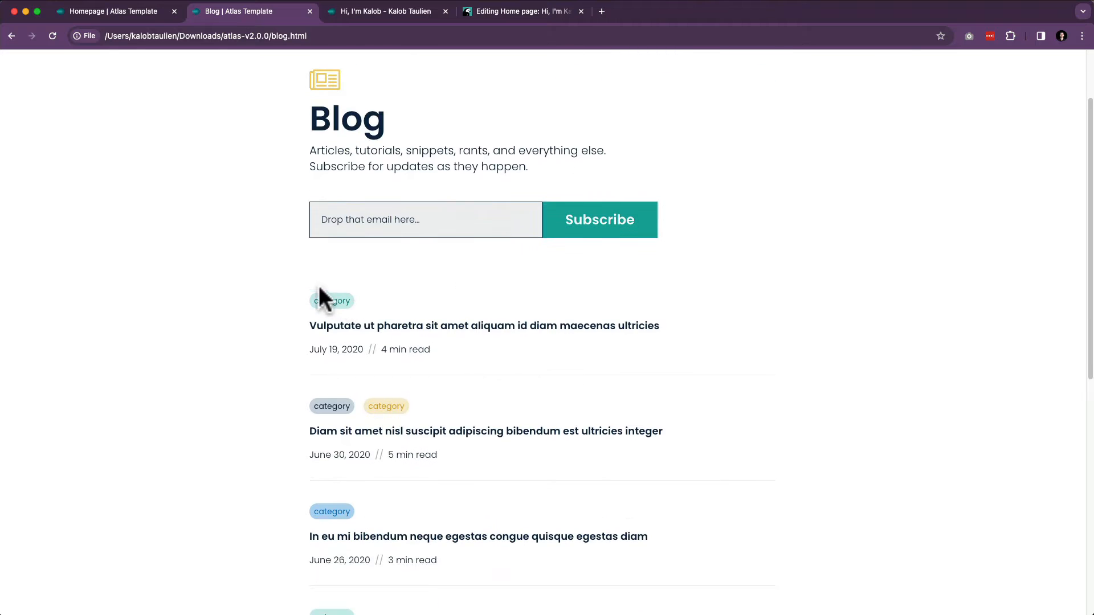
scroll("down", 3)
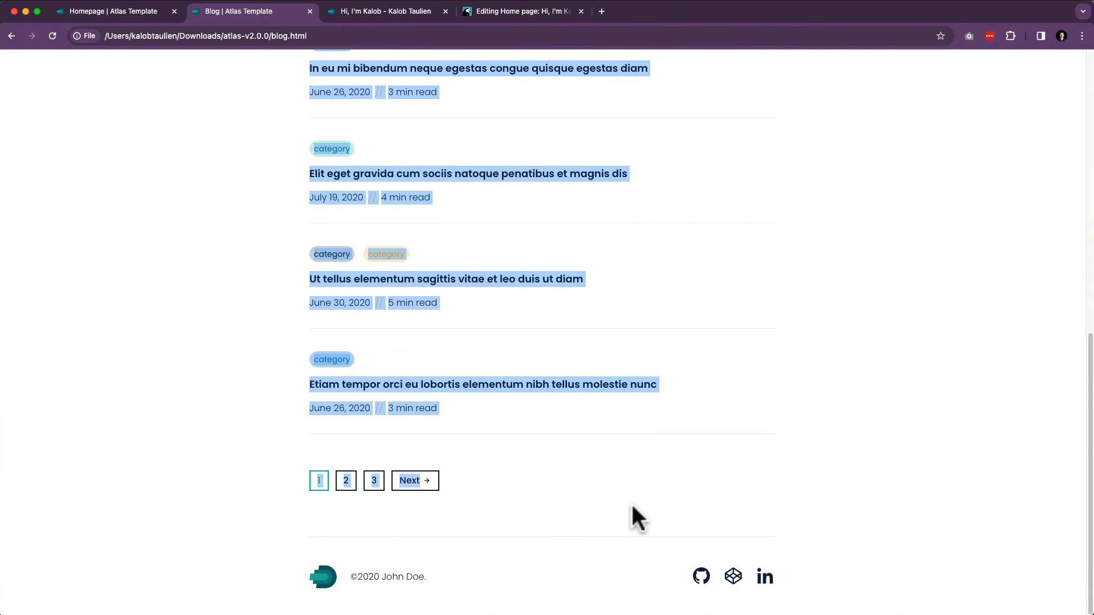
scroll("up", 3)
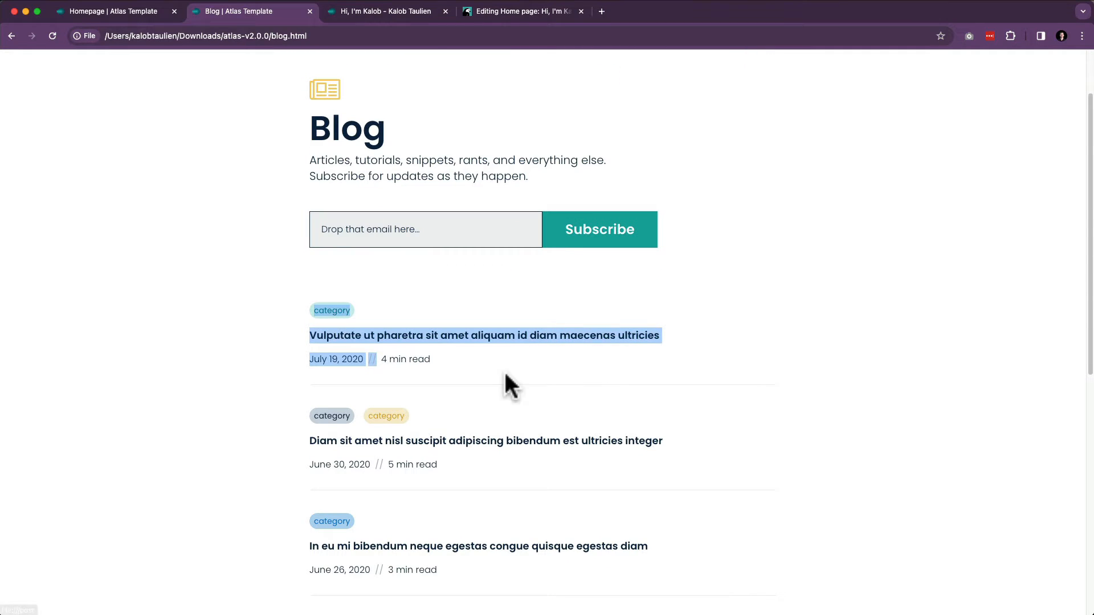
scroll("down", 3)
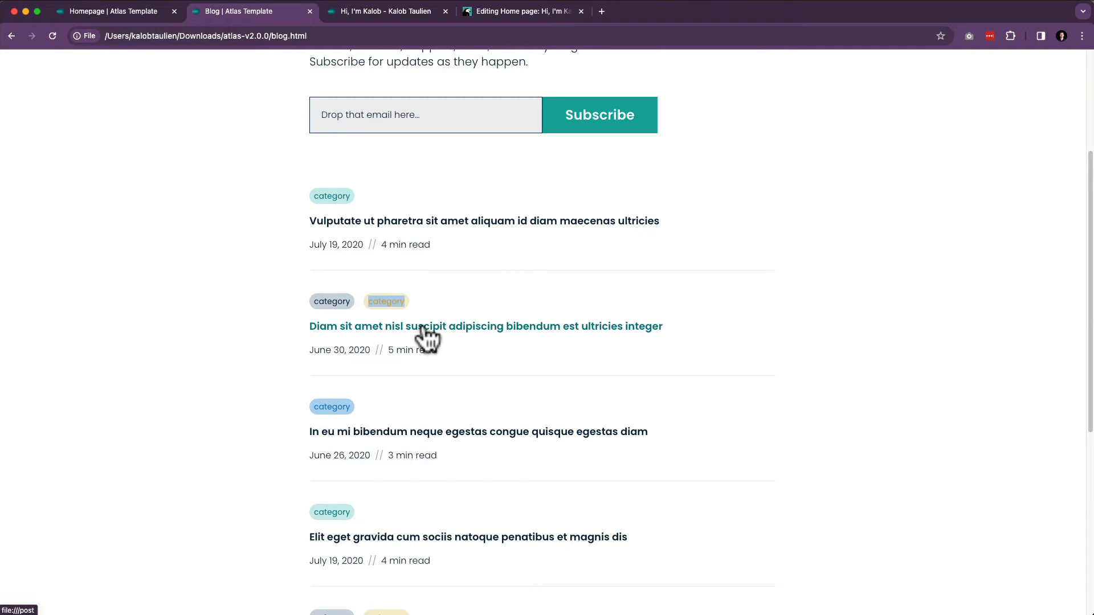
scroll("down", 3)
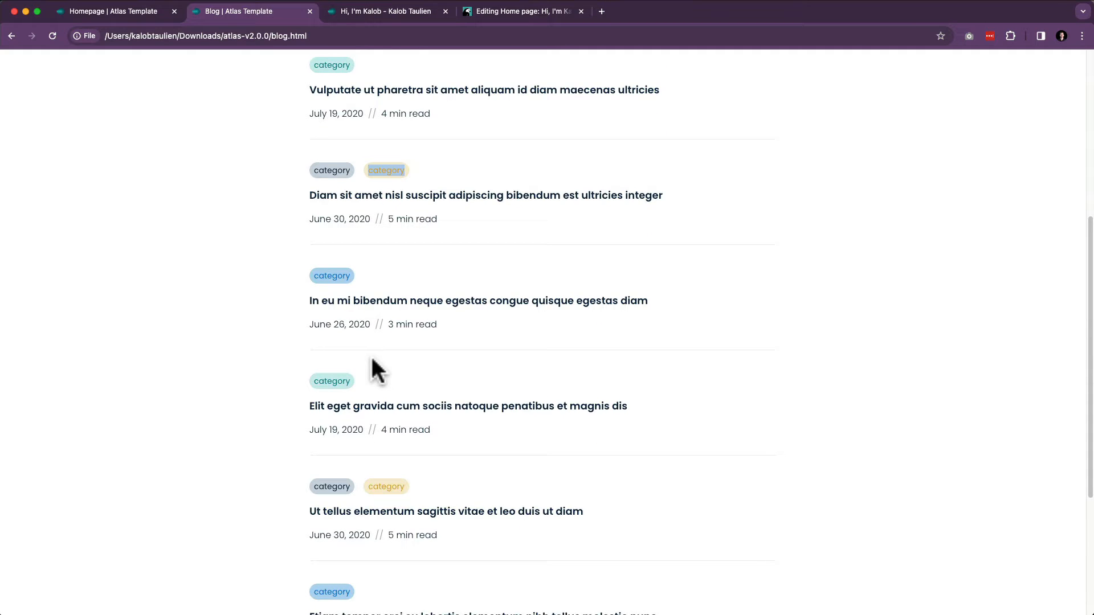
scroll("down", 3)
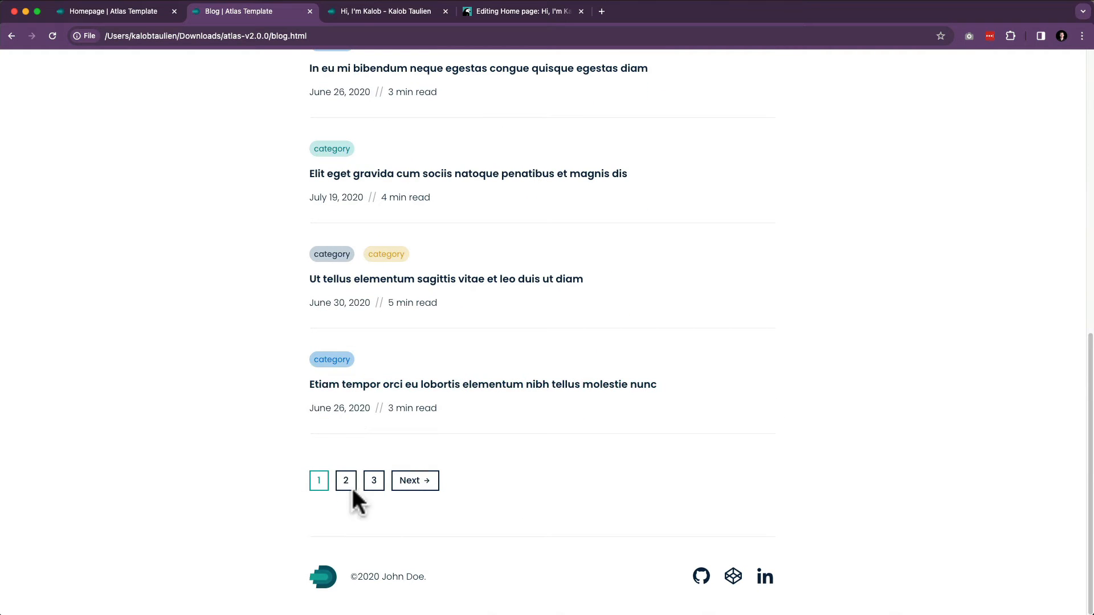
mouse_move(489, 506)
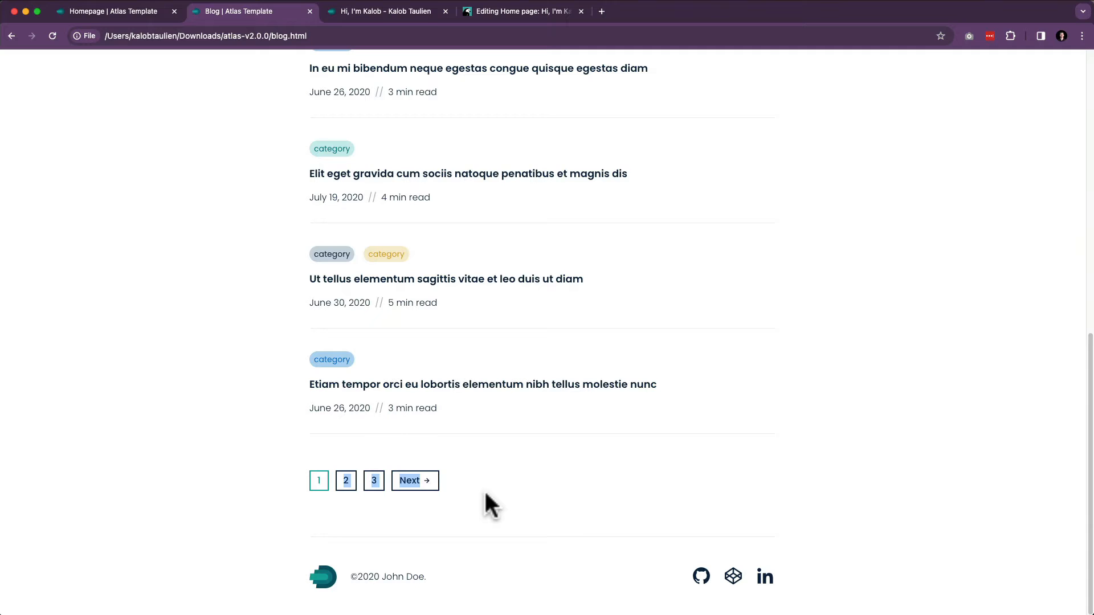
scroll("up", 3)
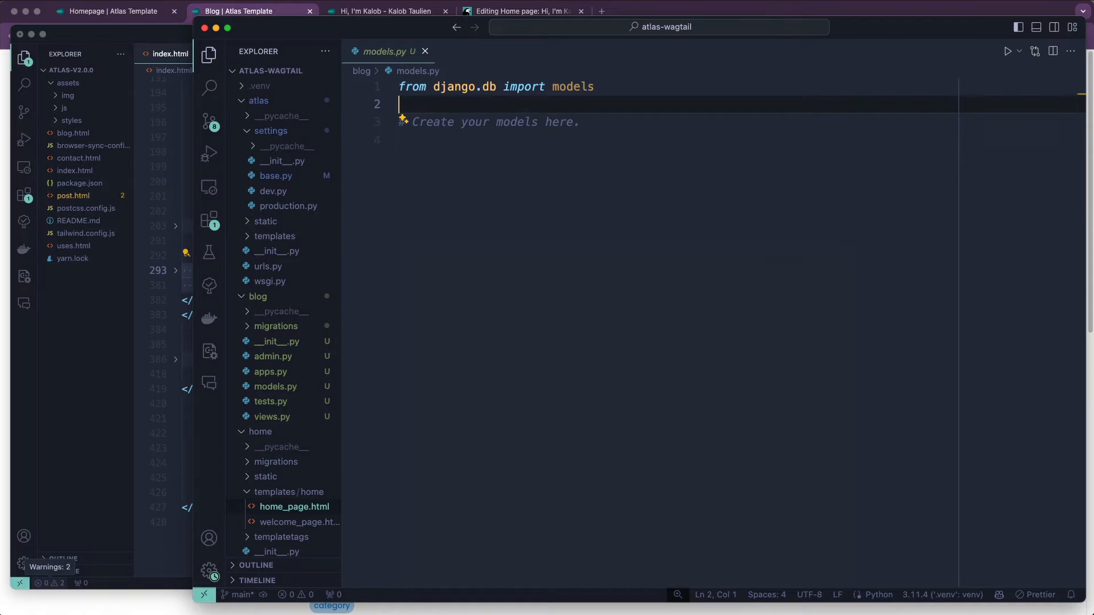
- Import Page from wagtail.models and define class BlogIndexPage(Page) with max_count = 1
type("from wagtail")
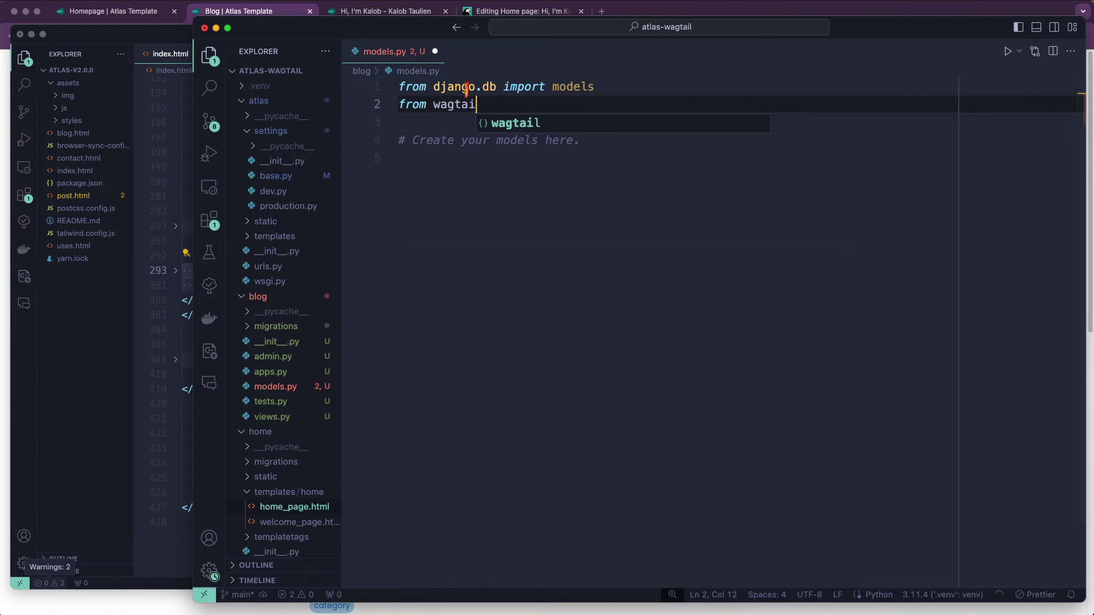
type(".model")
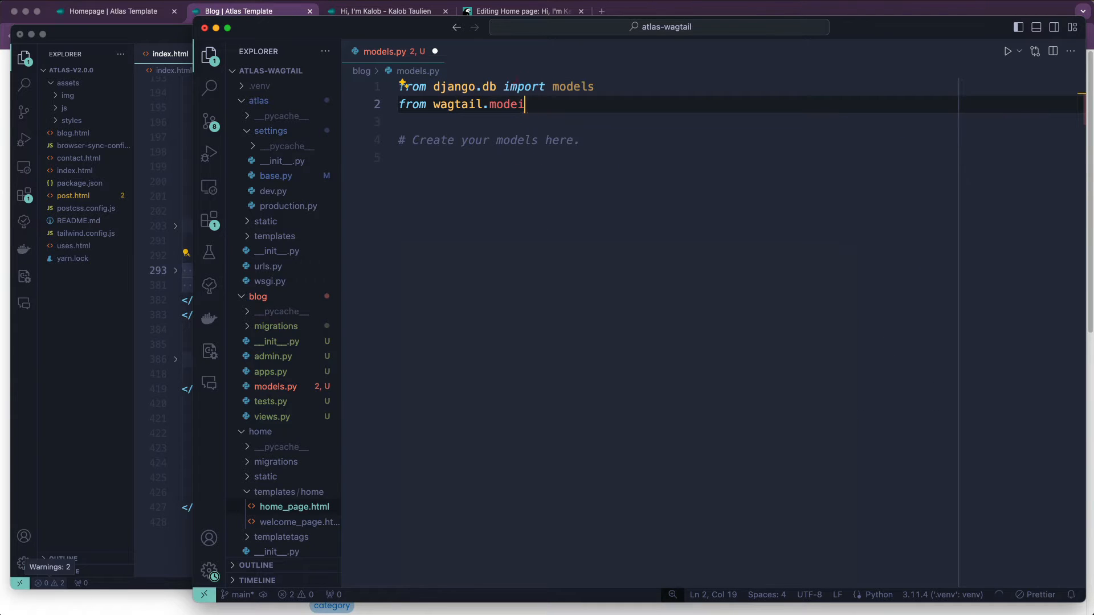
type("s import Page")
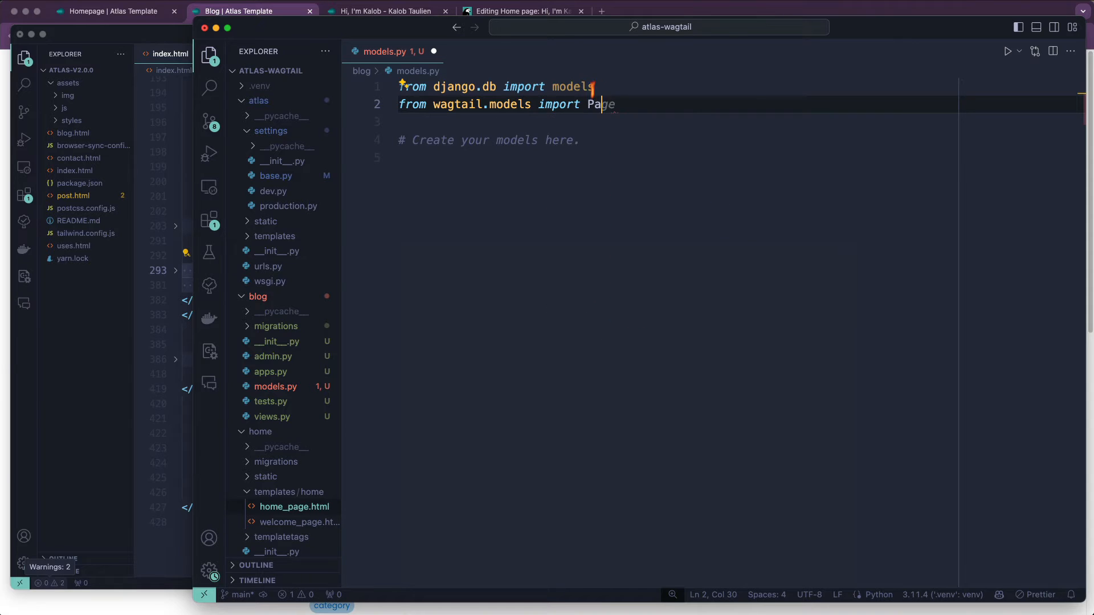
type("class BlogIndexPage(Page):")
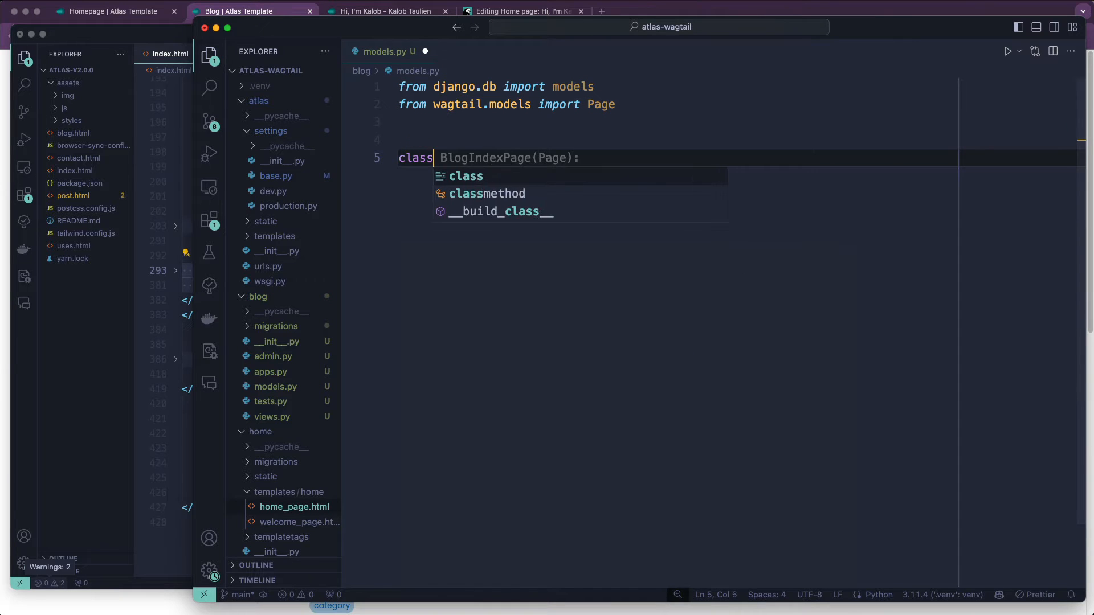
key("enter")
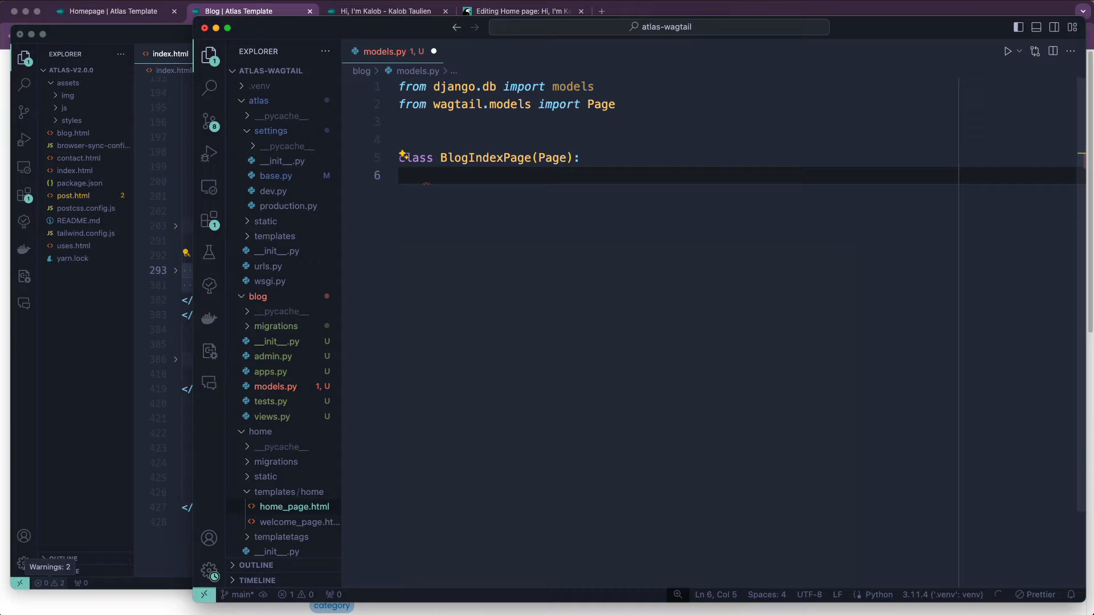
type("max_count = 1")
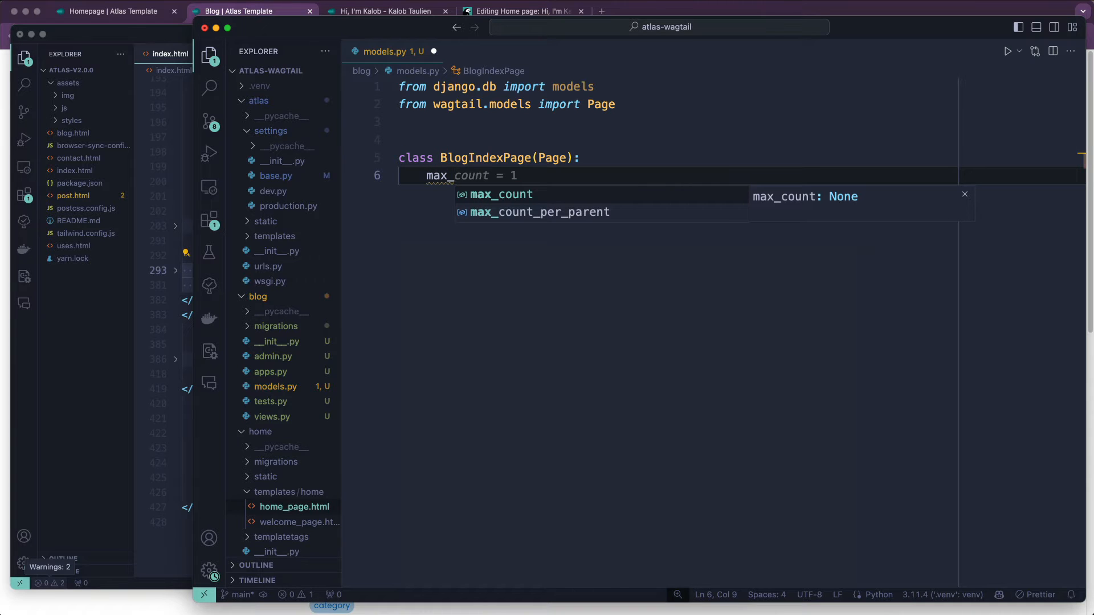
- Add a commented subpage_types TODO and parent_page_types = ['home.HomePage']
key("Escape")
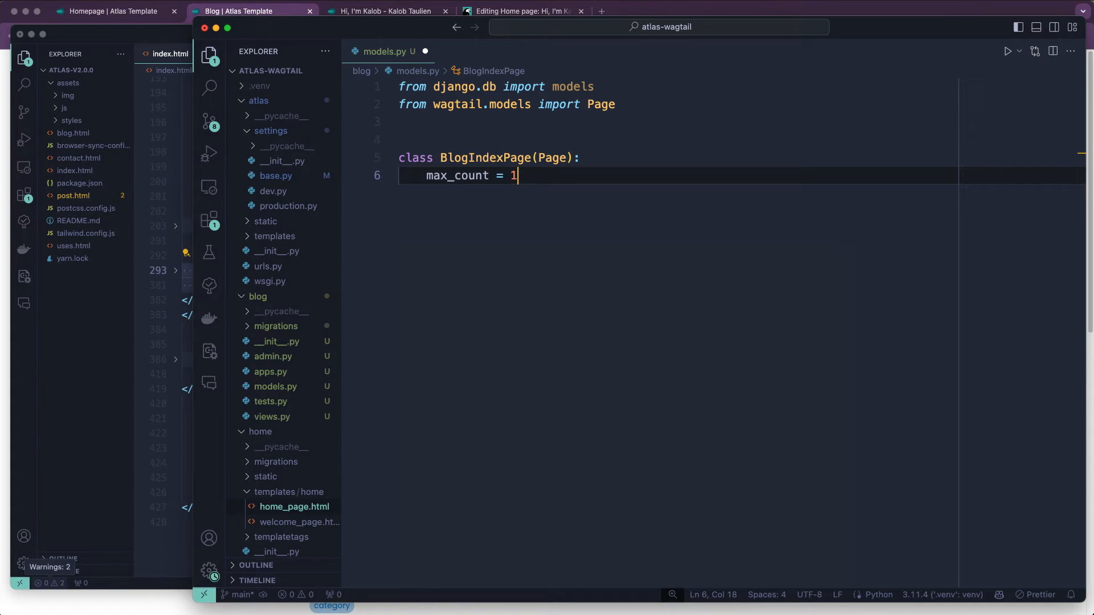
key("Enter")
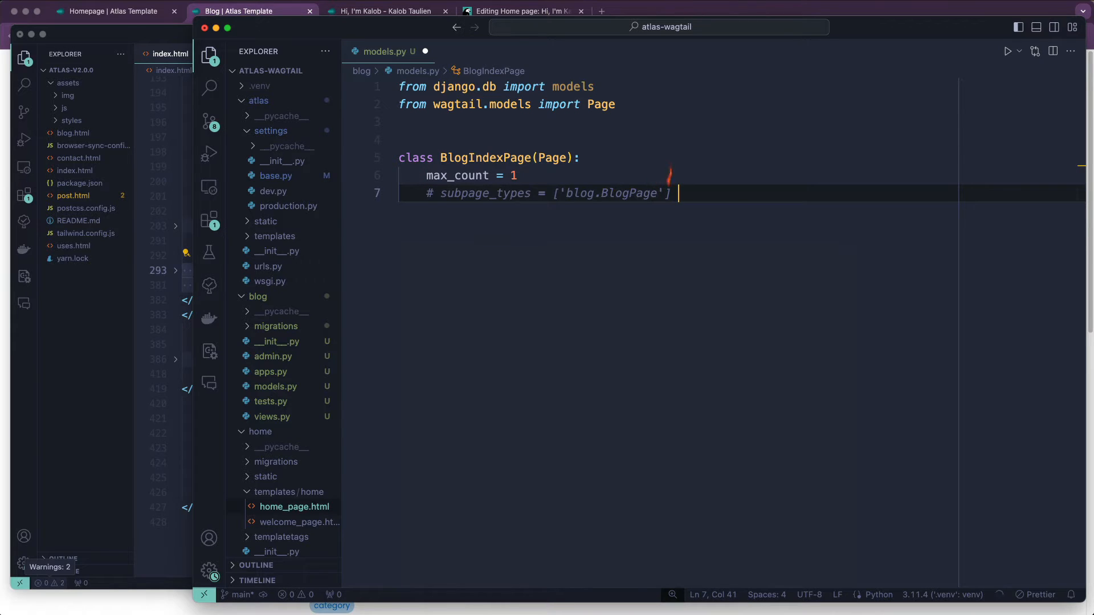
type("# TODO")
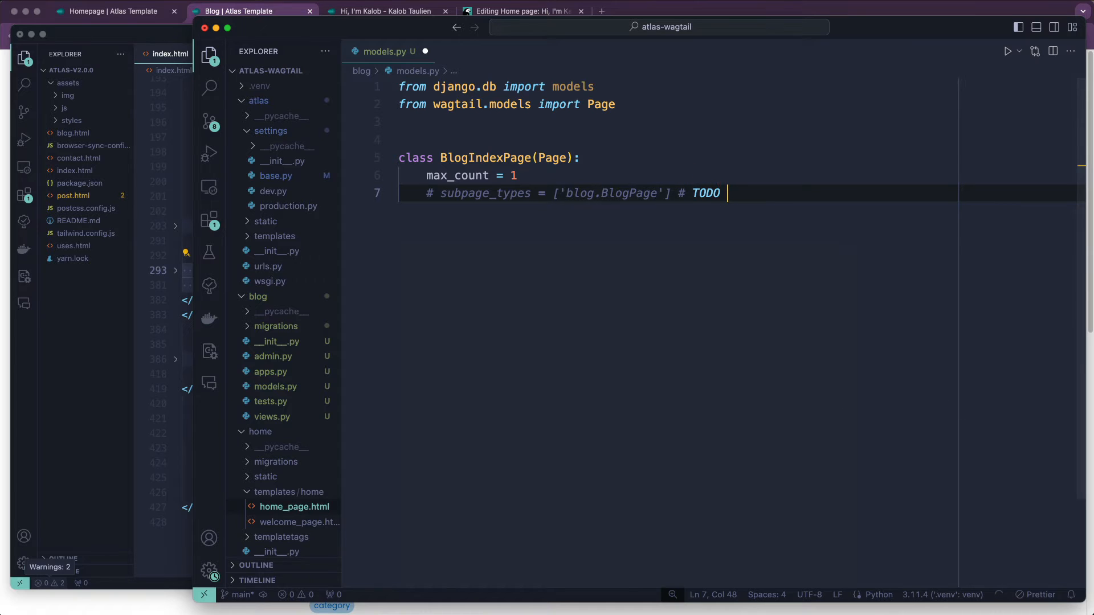
double_click(704, 194)
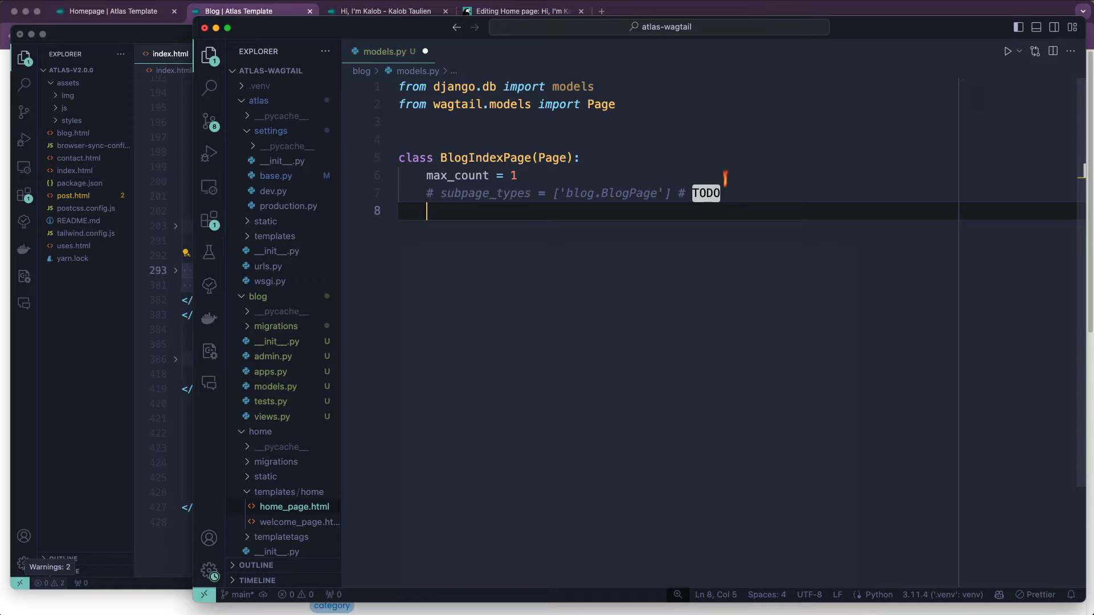
type("parent_")
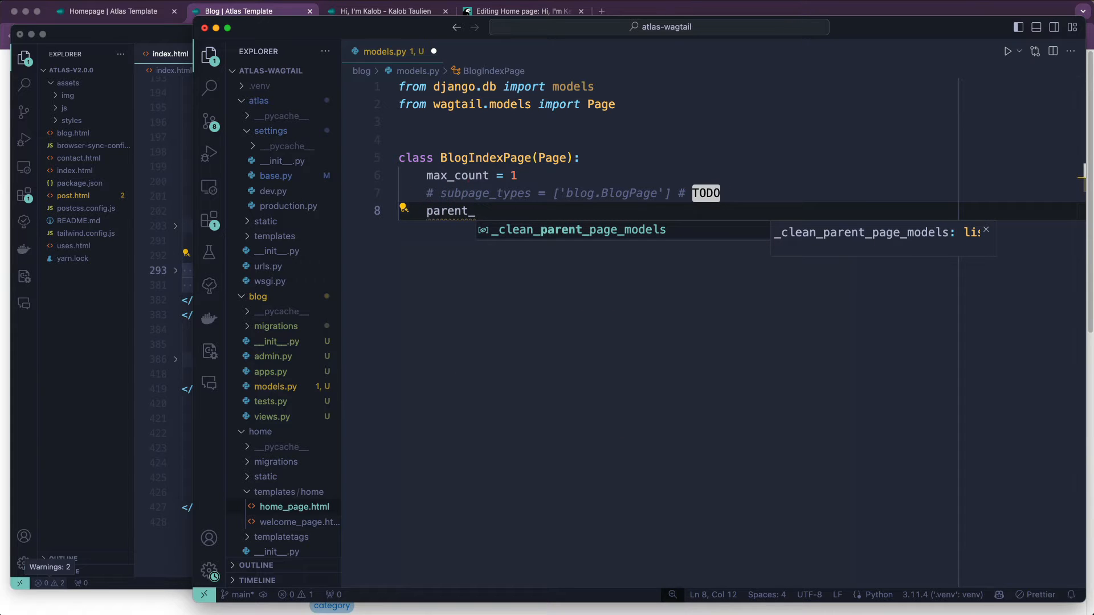
type("page")
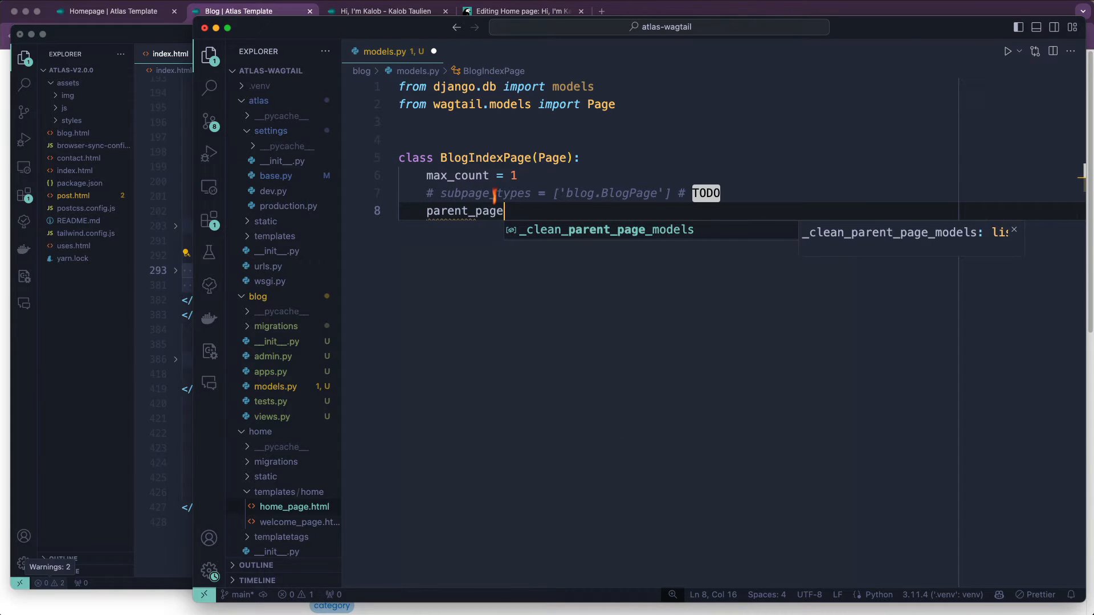
type("_types = ['home.HomePage']")
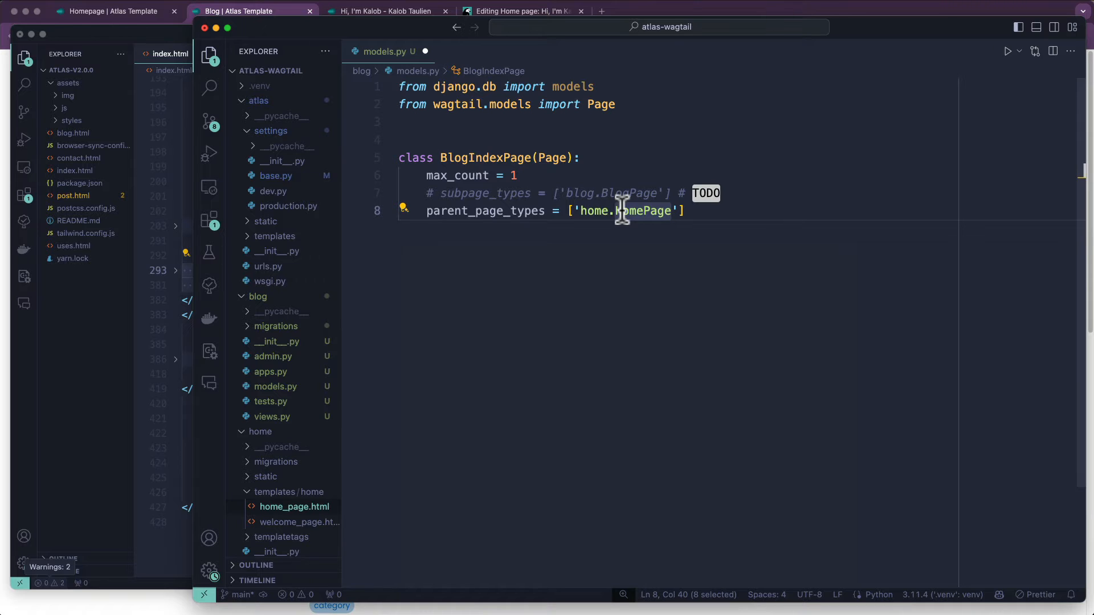
- Remove the example blog/ url line, then check the blog template in the browser
left_click(599, 211)
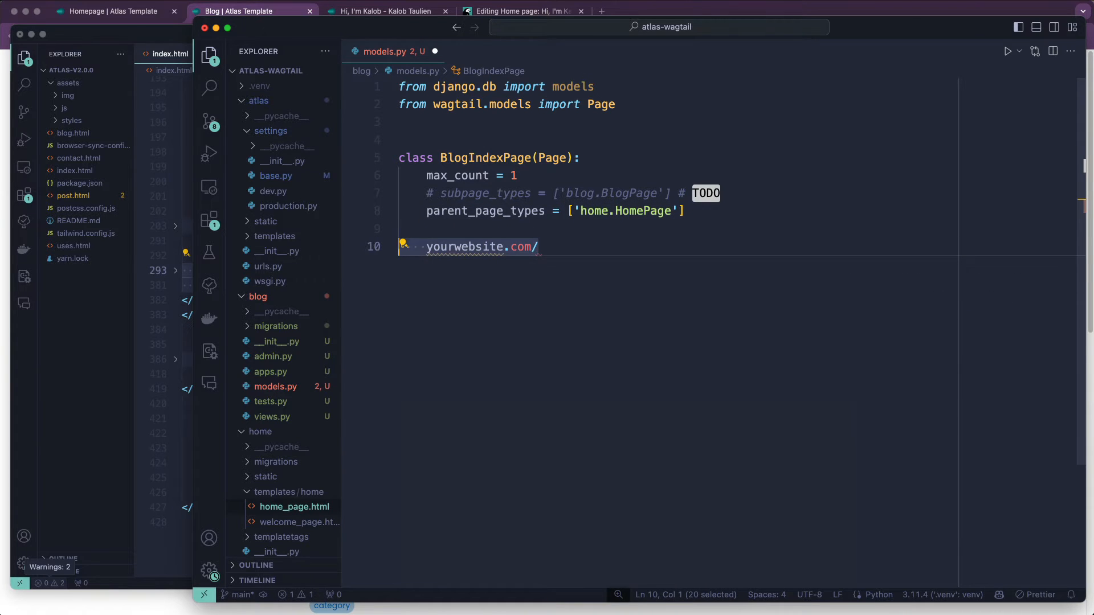
type("blog/")
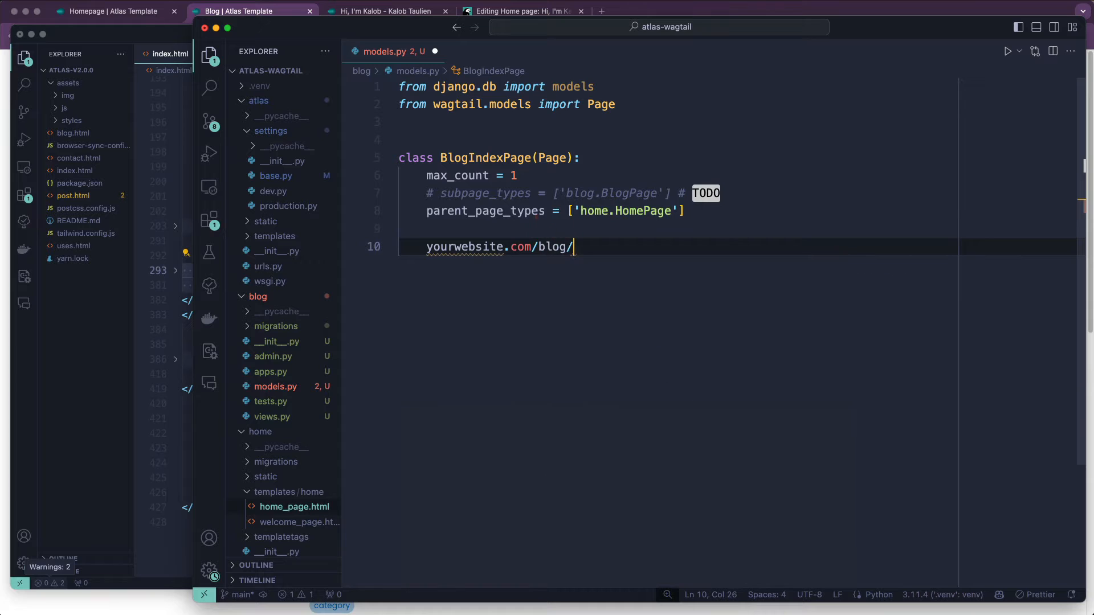
double_click(557, 246)
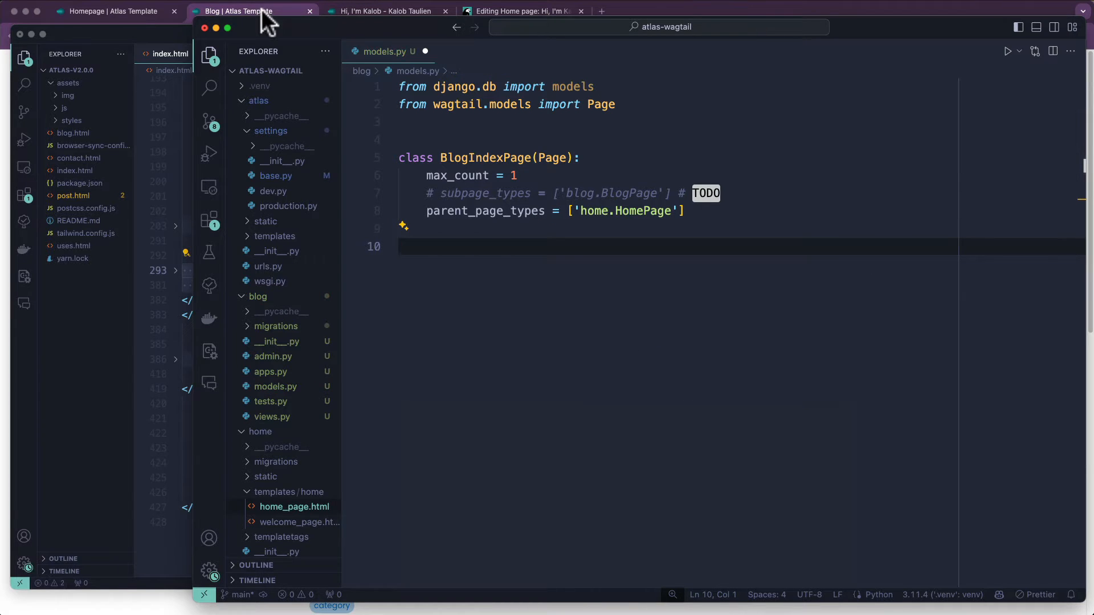
left_click(240, 12)
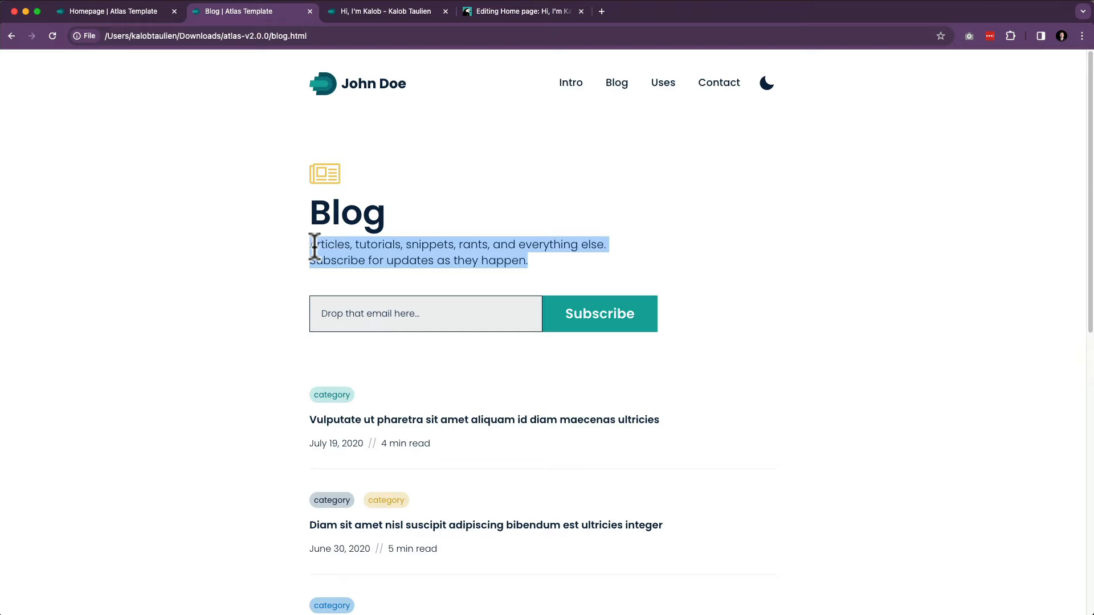
scroll("down", 3)
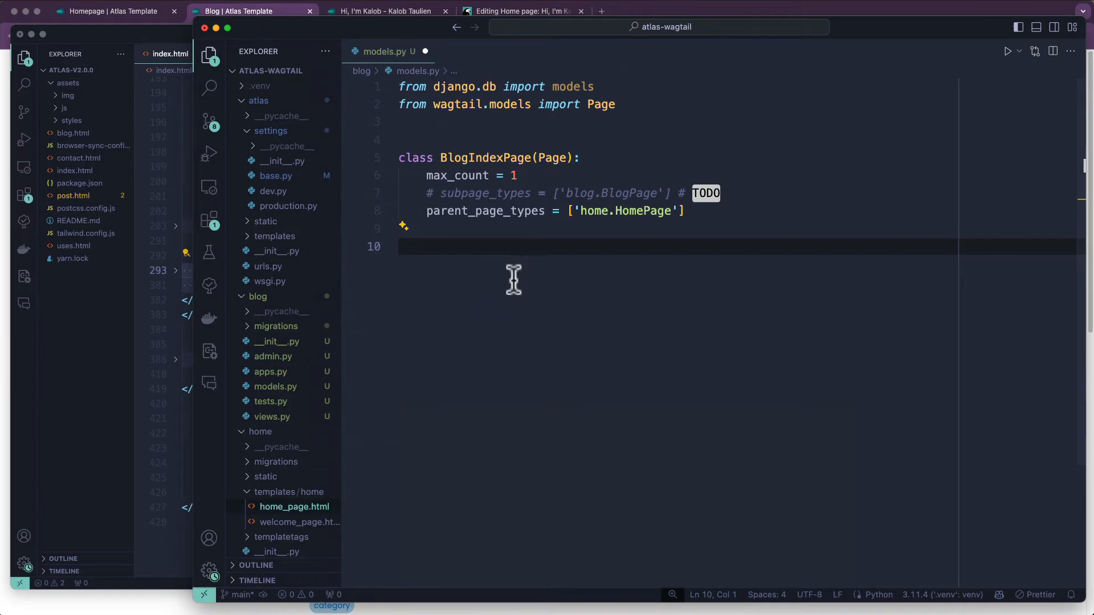
- Check wagtail's Page definition and add summary = models.TextField(blank=True, max_length=500)
type("def get_context(self, request):")
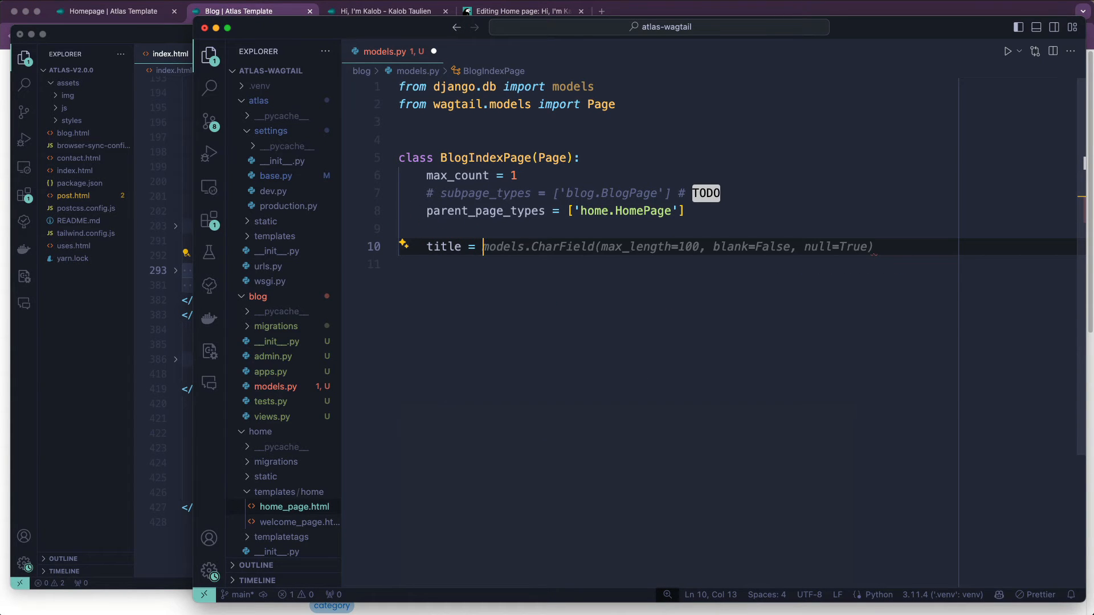
right_click(552, 158)
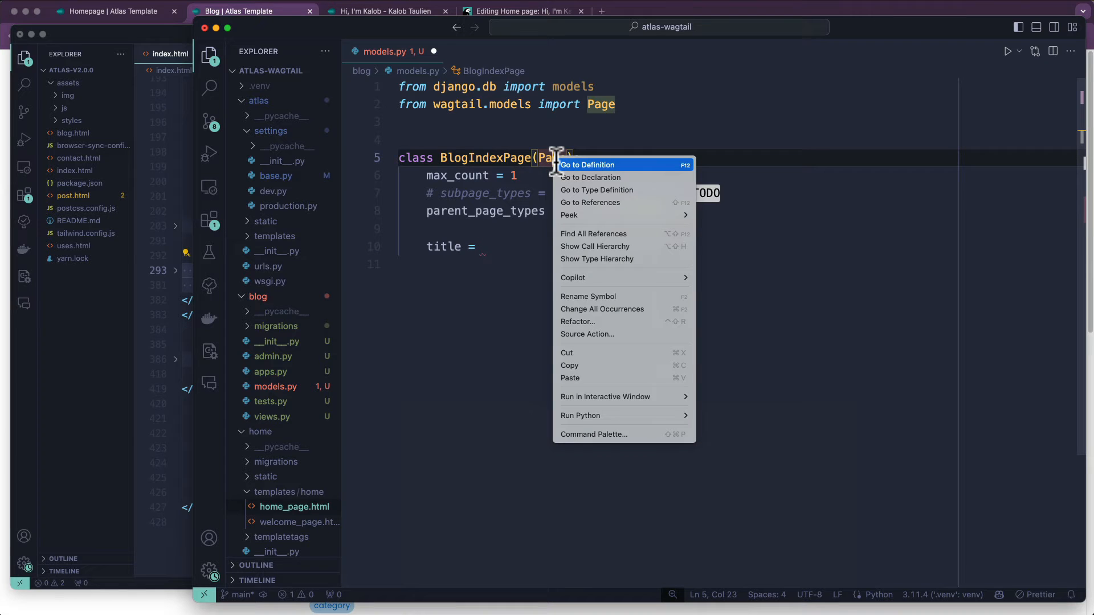
left_click(587, 164)
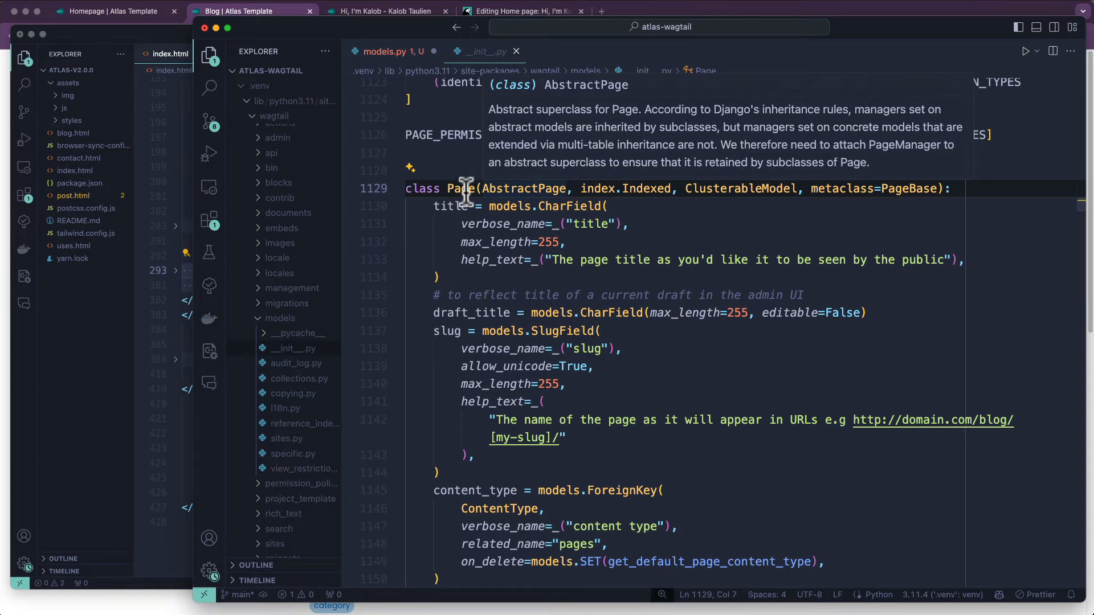
double_click(444, 206)
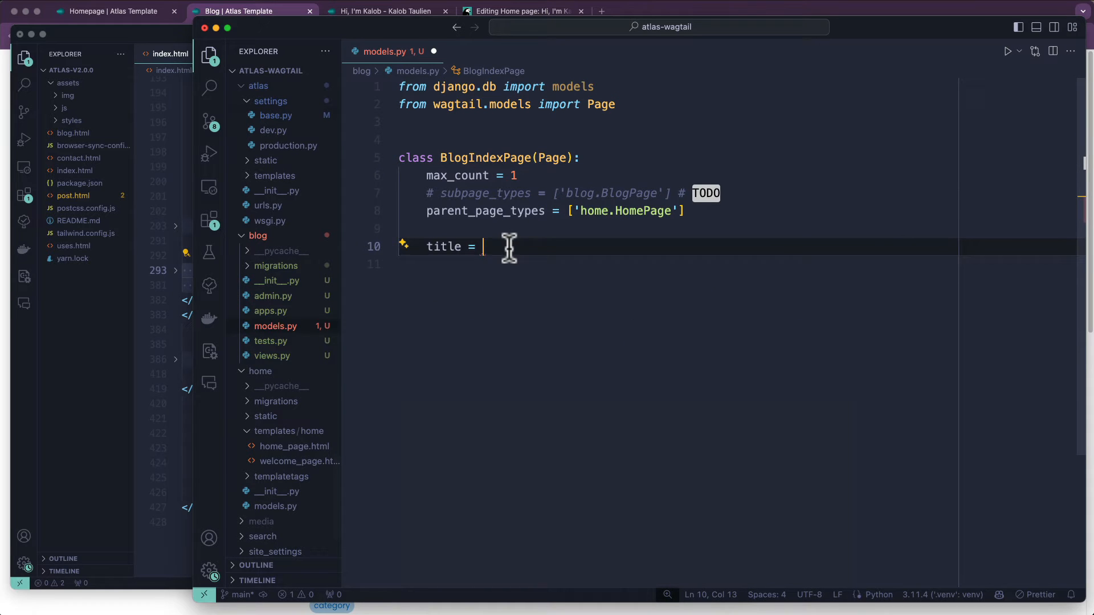
type("summary")
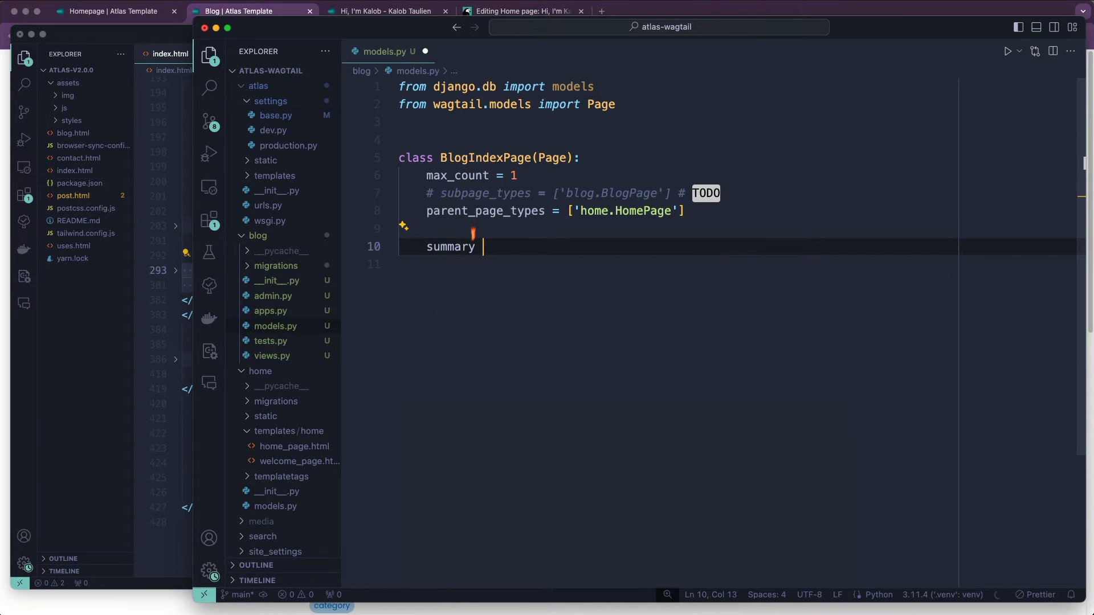
type("= models.TextField(blank=True, max_length=500)")
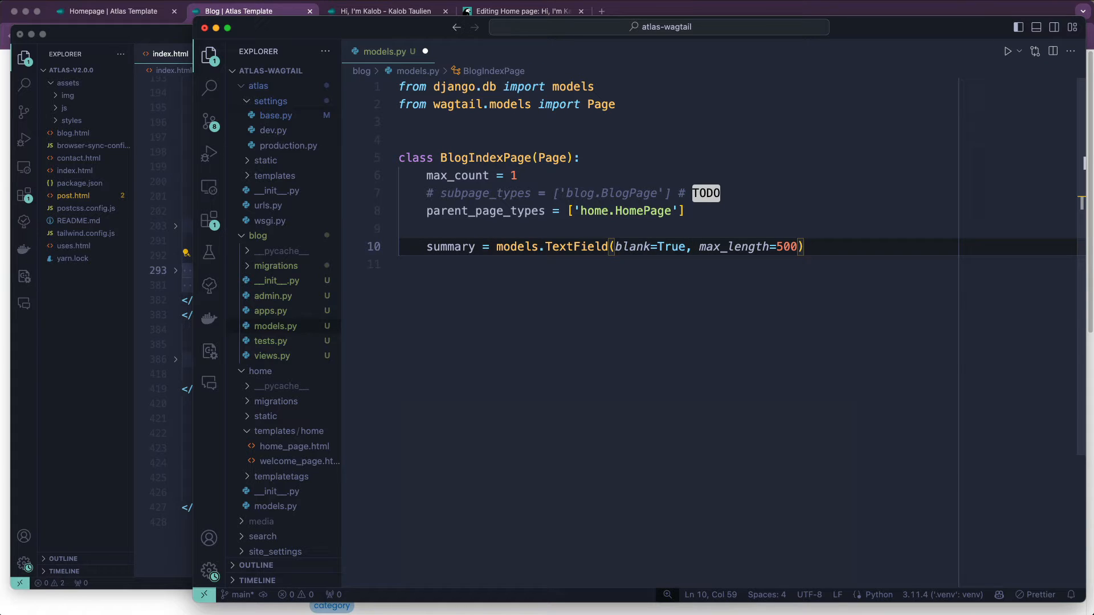
key("Return")
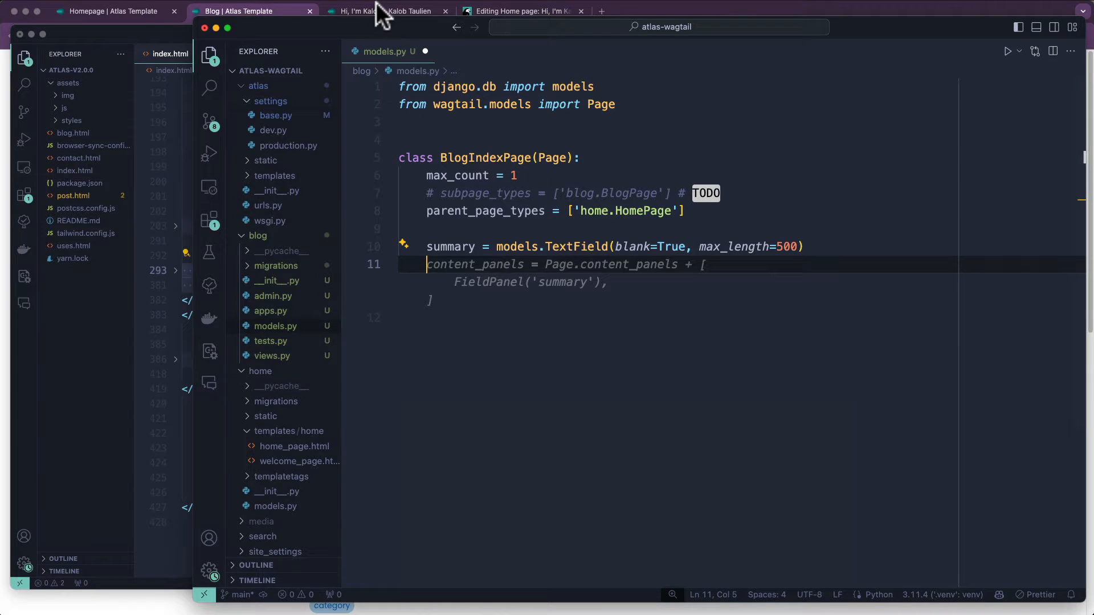
- Add subscribe_url = models.URLField(blank=True) after comparing with the template preview
left_click(386, 11)
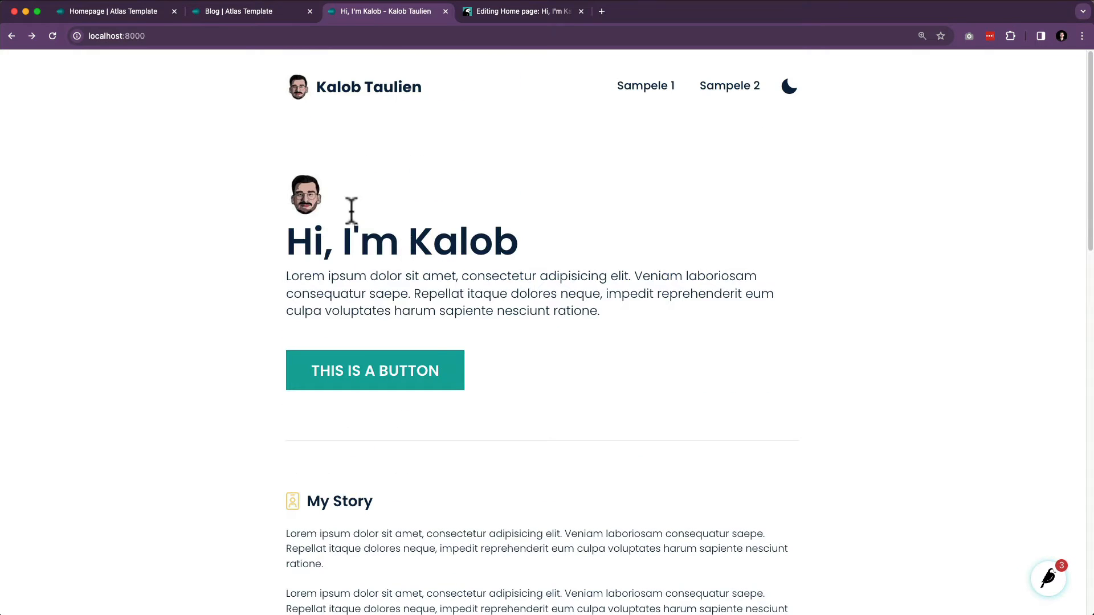
left_click(250, 12)
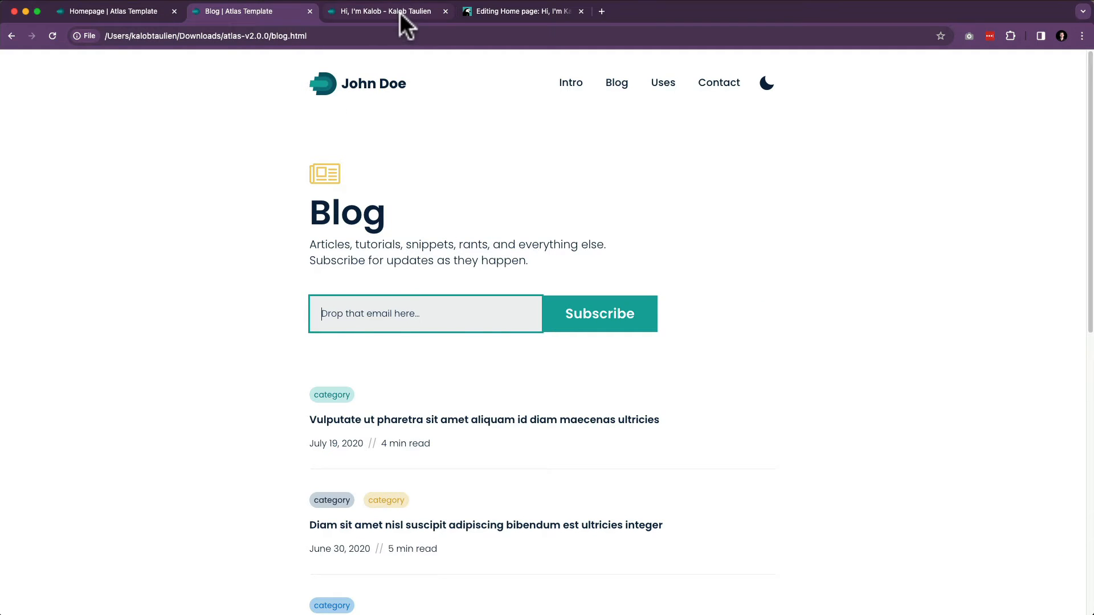
left_click(381, 12)
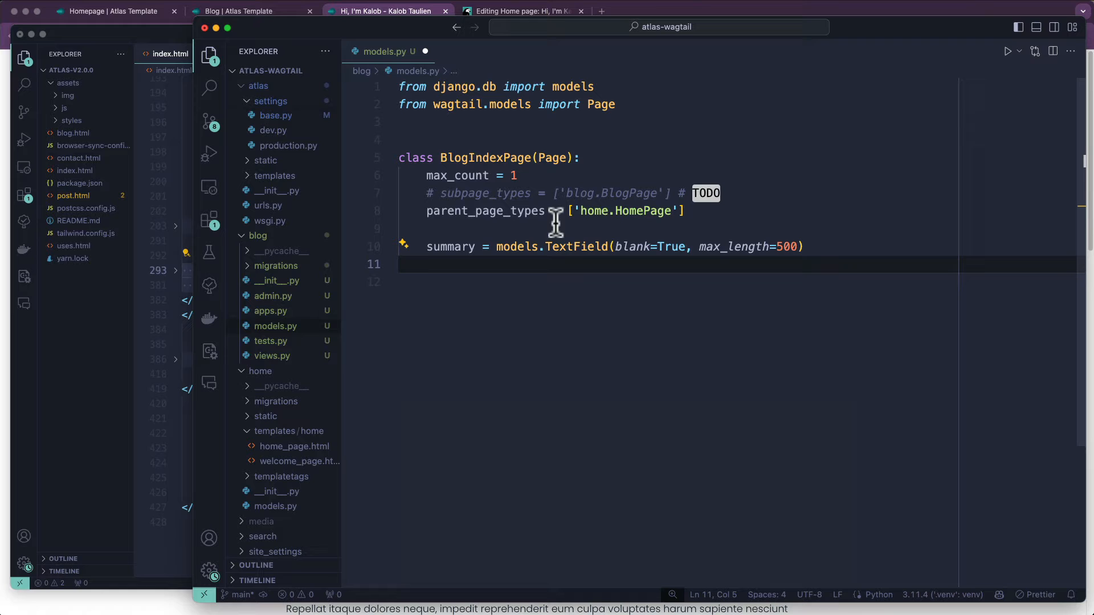
type("subscribe_url = models.URLField(blank=True)")
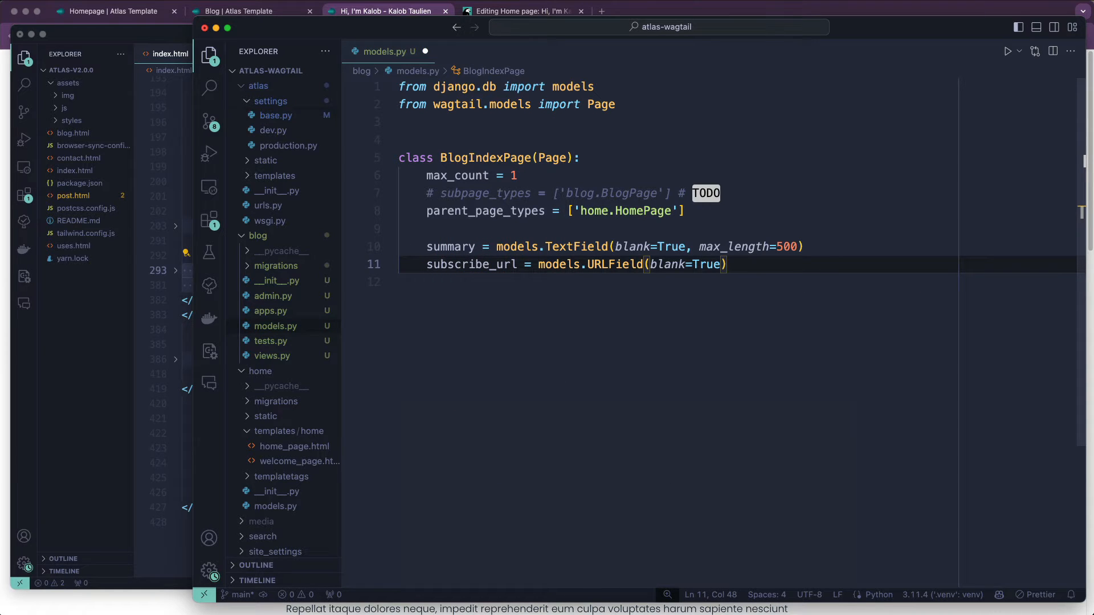
mouse_move(415, 14)
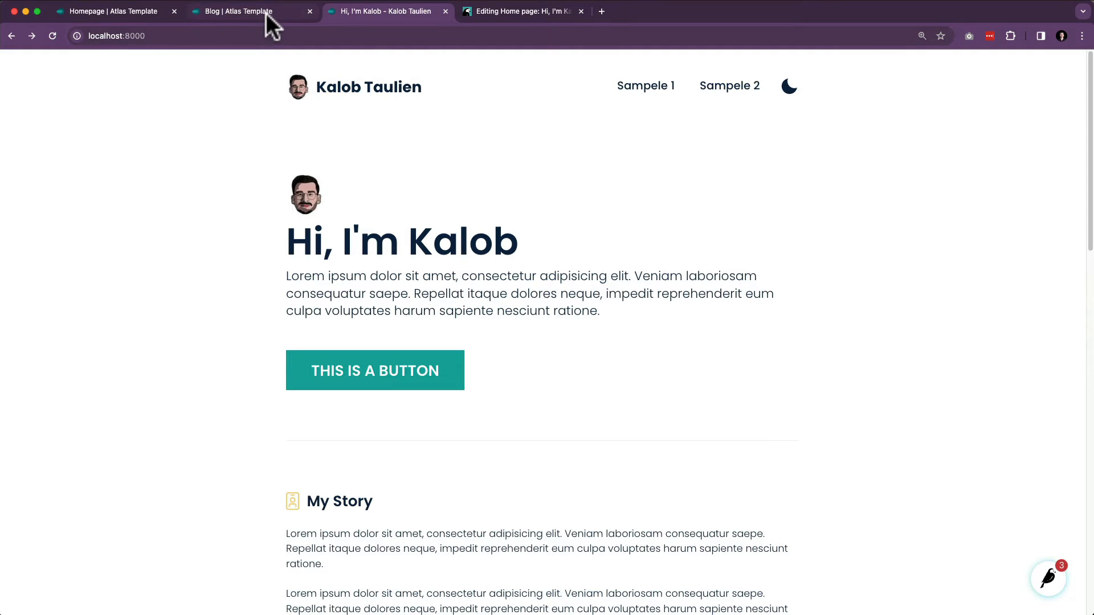
- Inspect the Atlas template's subscribe form markup in Chrome DevTools
left_click(247, 11)
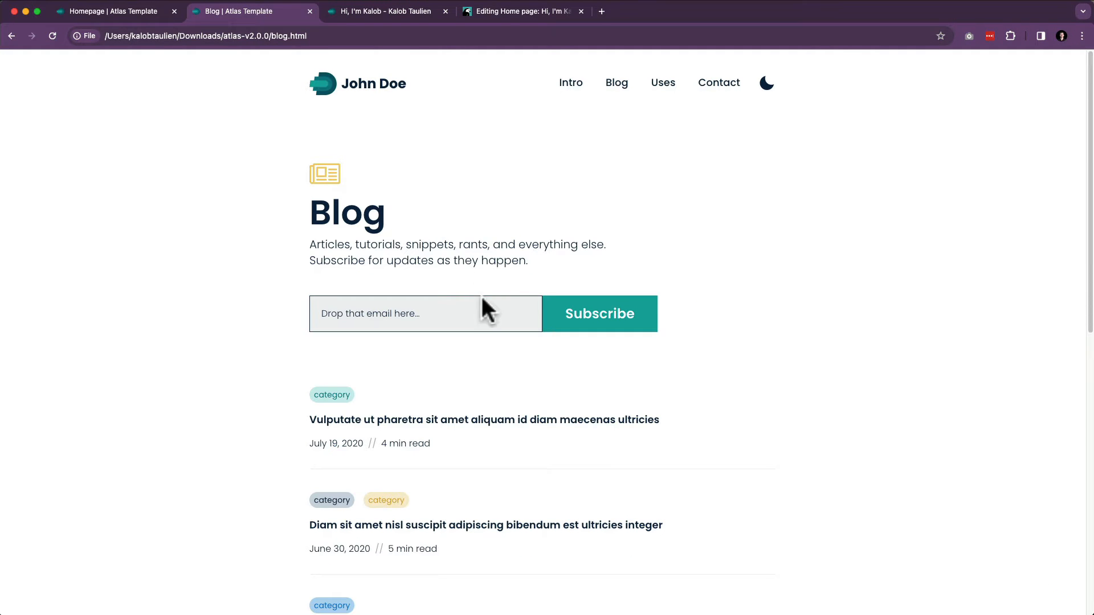
right_click(426, 313)
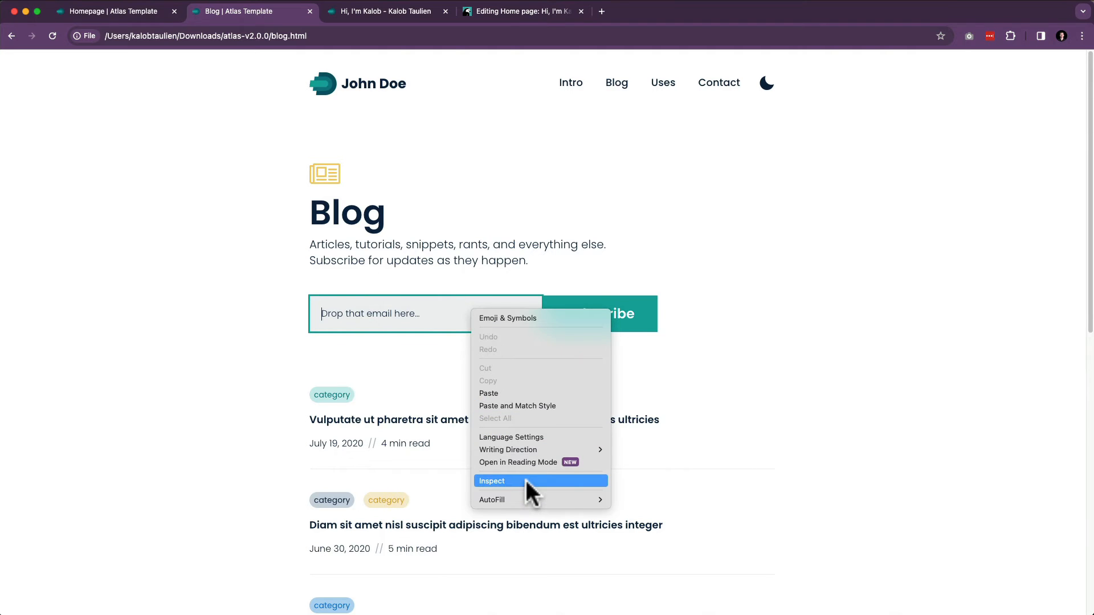
left_click(492, 481)
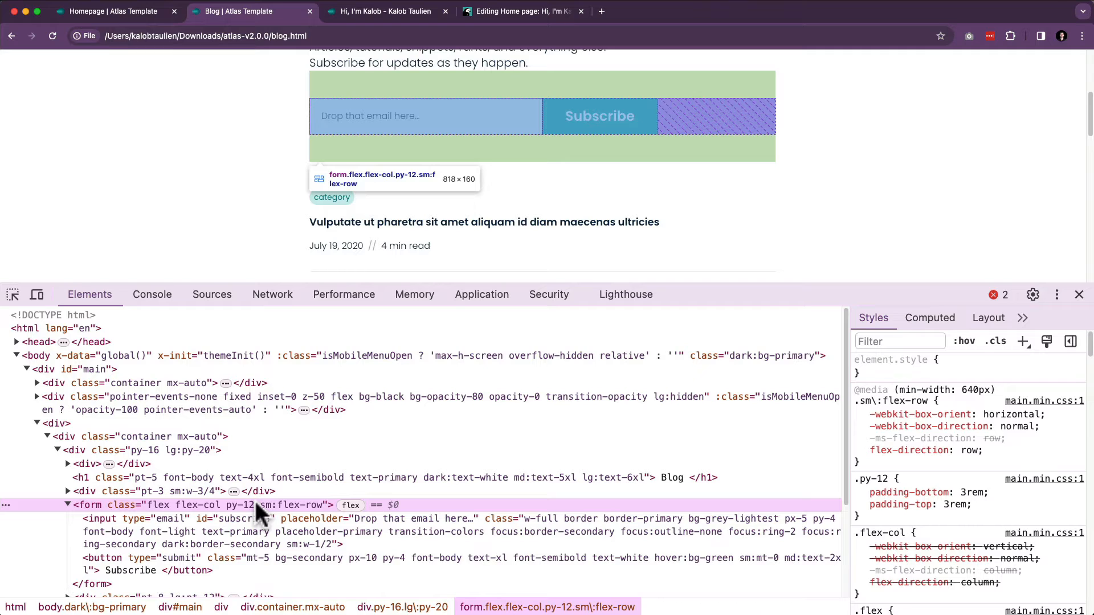
mouse_move(614, 147)
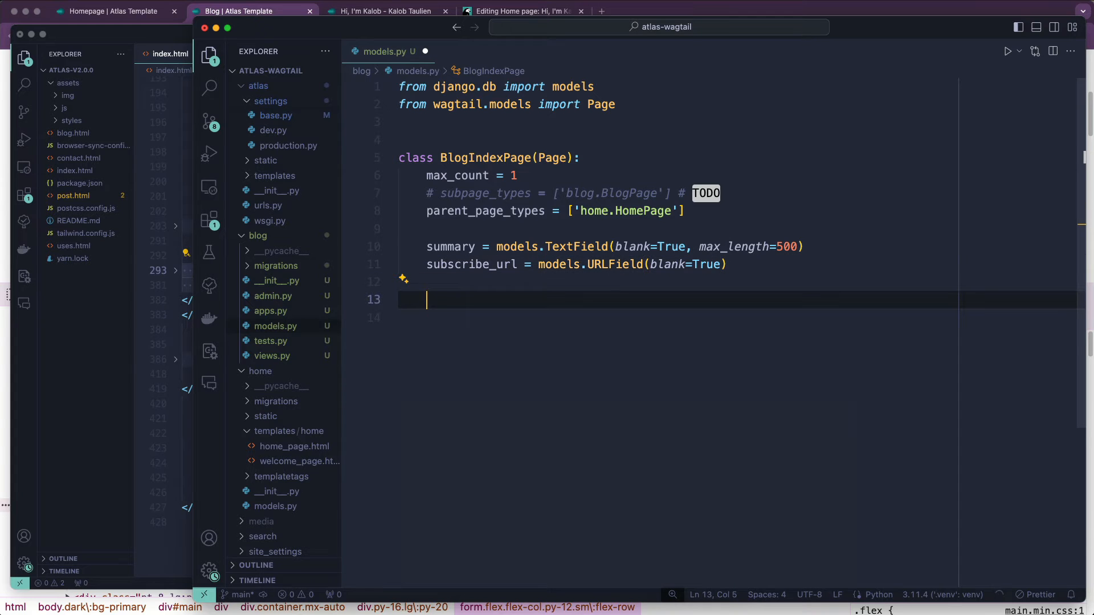
- Add content_panels = Page.content_panels + [...] with FieldPanels and start the FieldPanel import
type("content_panels = Page.content_panels + [")
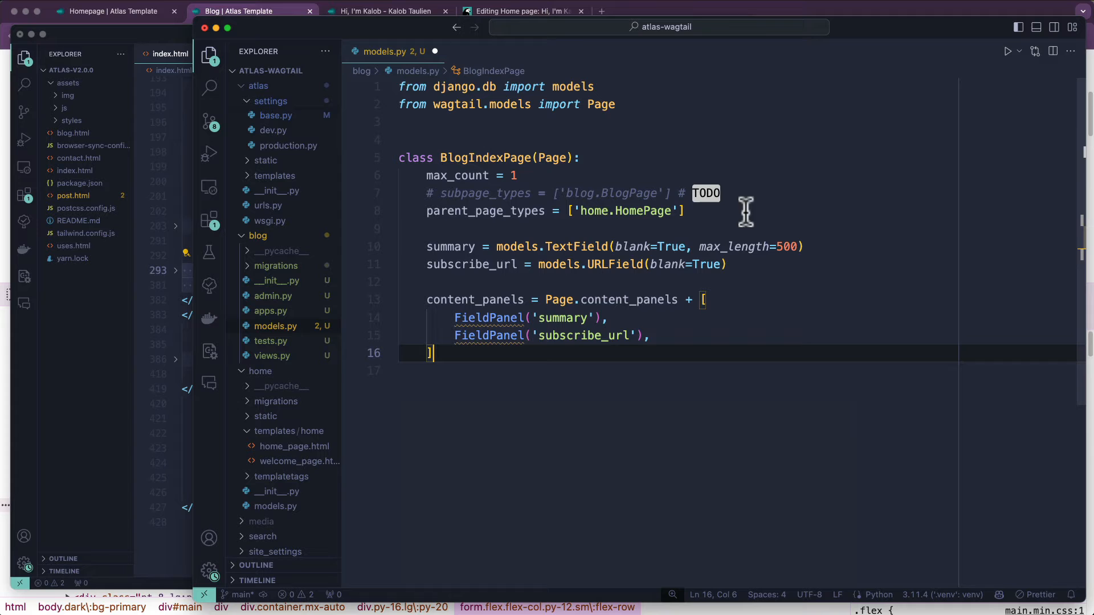
type("from wagt")
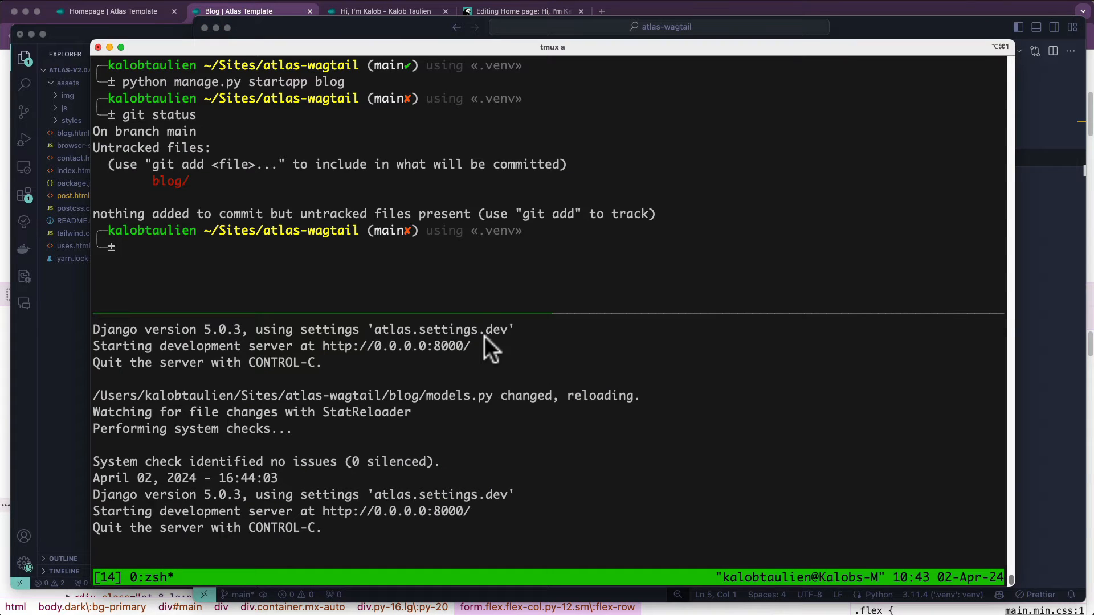
- Generate and apply the blog app's initial migration with makemigrations and migrate
type("python manage.py makemigrations")
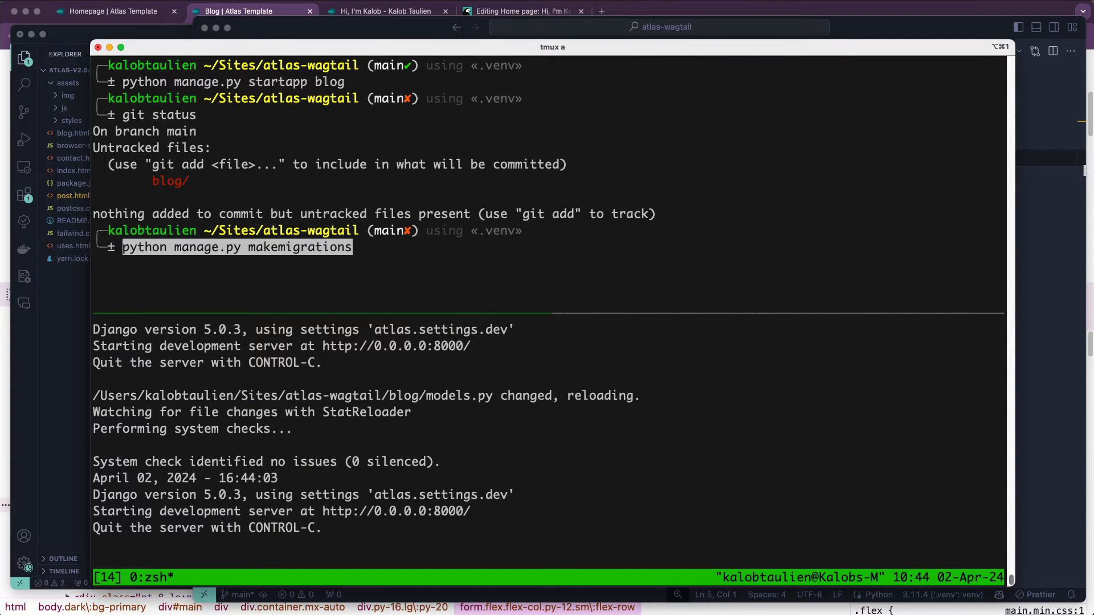
key("Return")
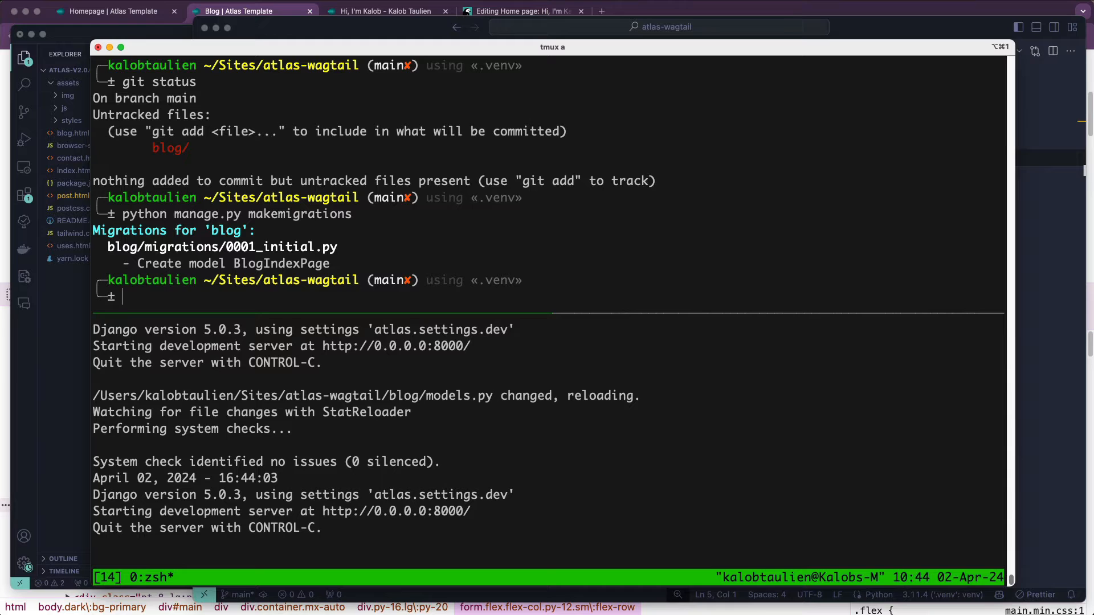
type("python manage.py migrate")
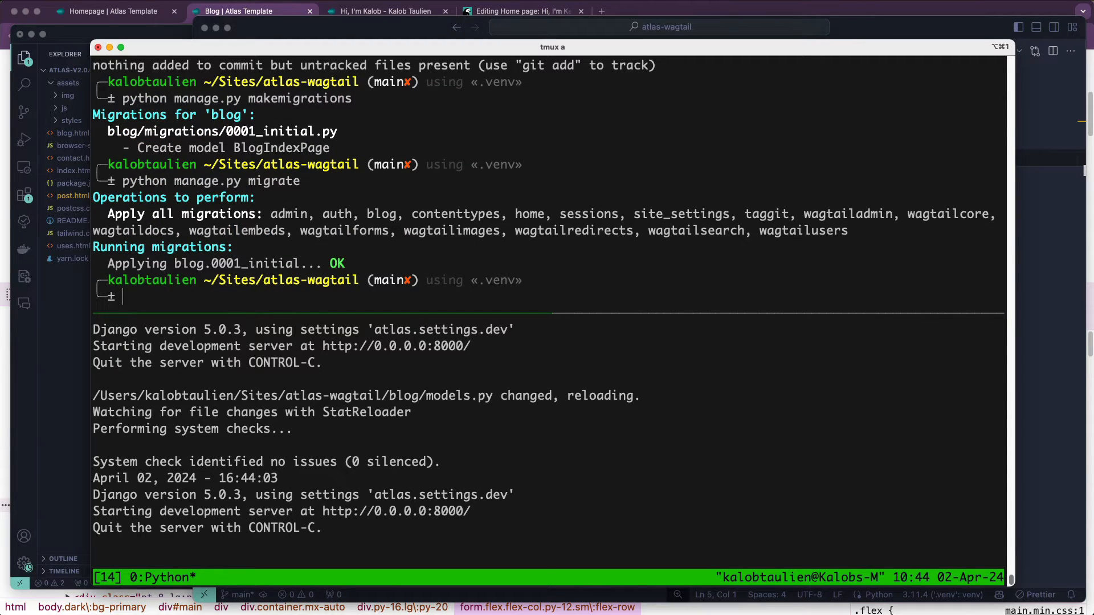
left_click(520, 12)
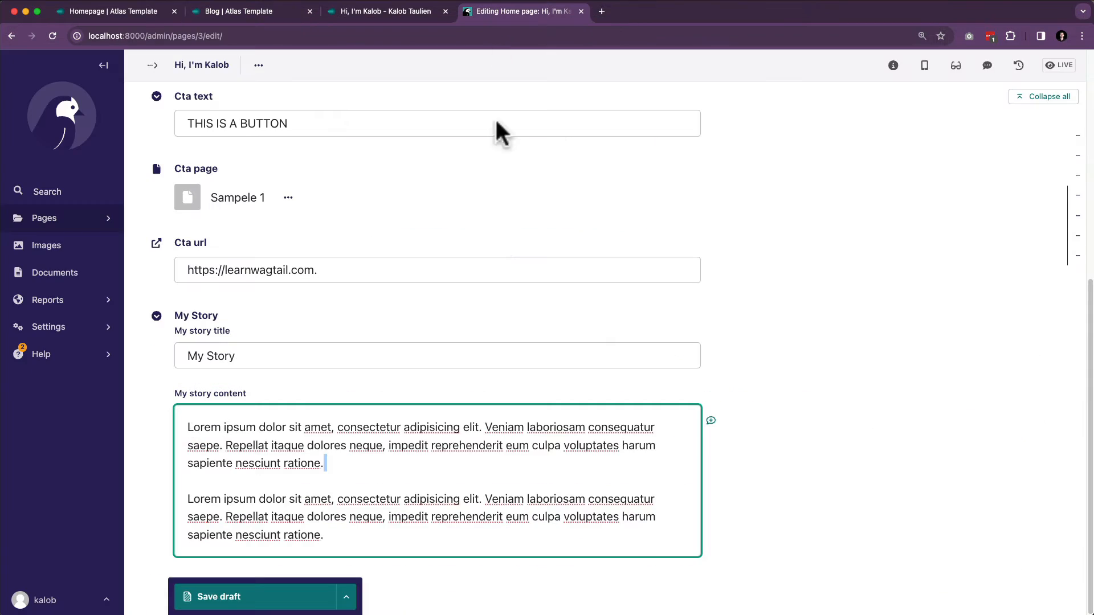
- From the dashboard, add a child page under home, choose Blog index page, then go back
left_click(61, 116)
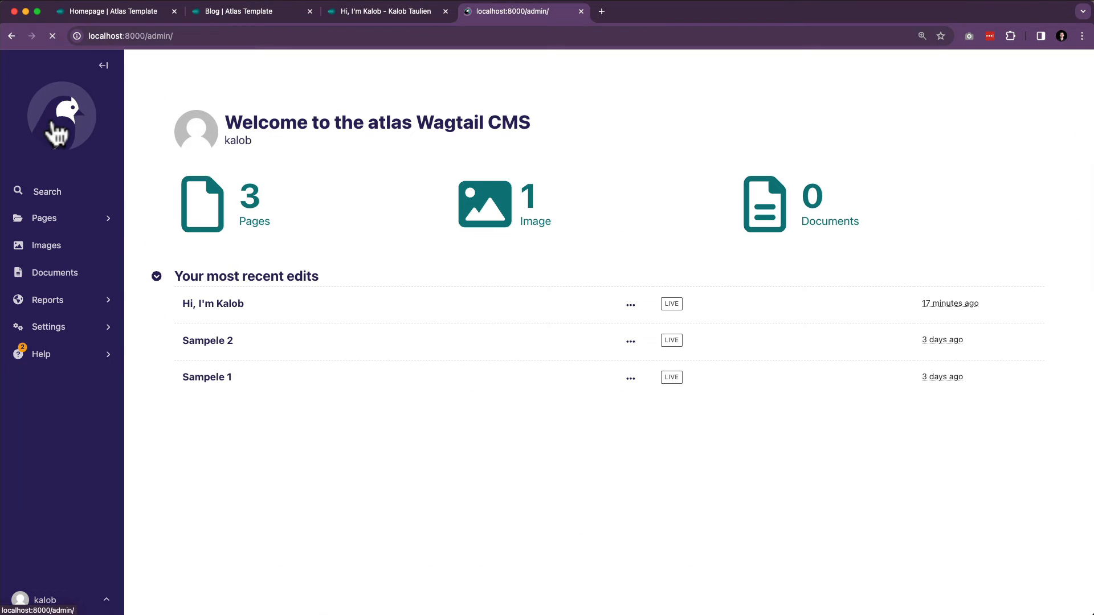
left_click(213, 303)
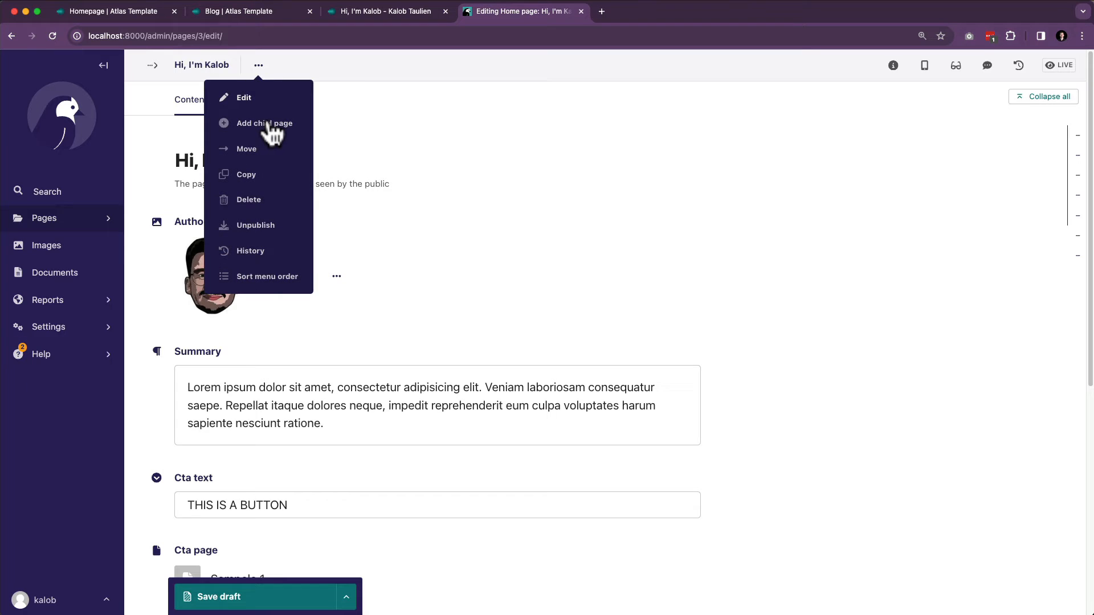
left_click(264, 123)
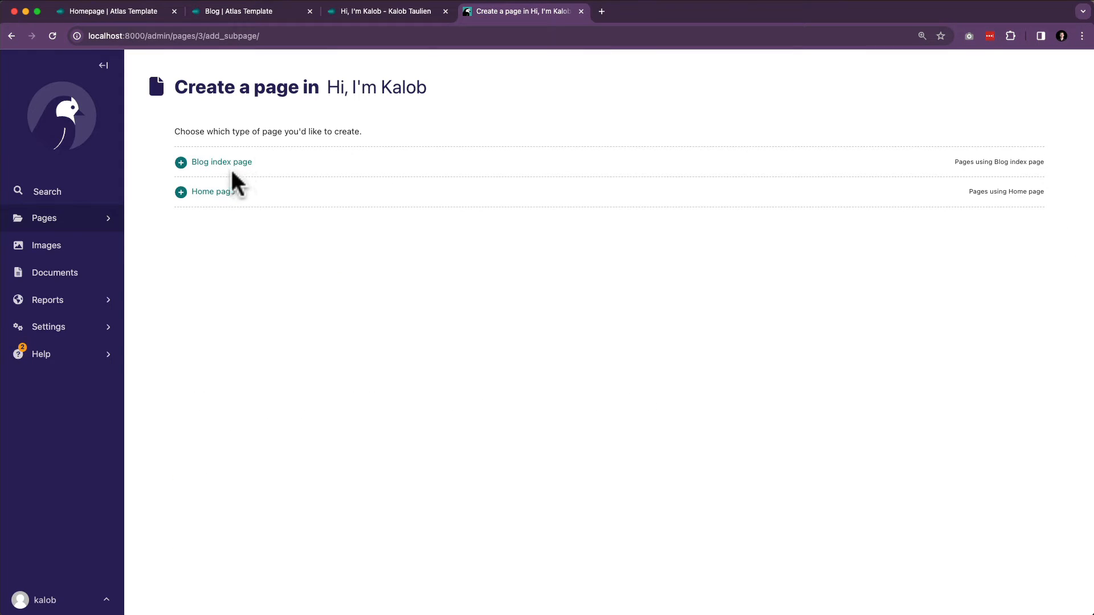
left_click(222, 162)
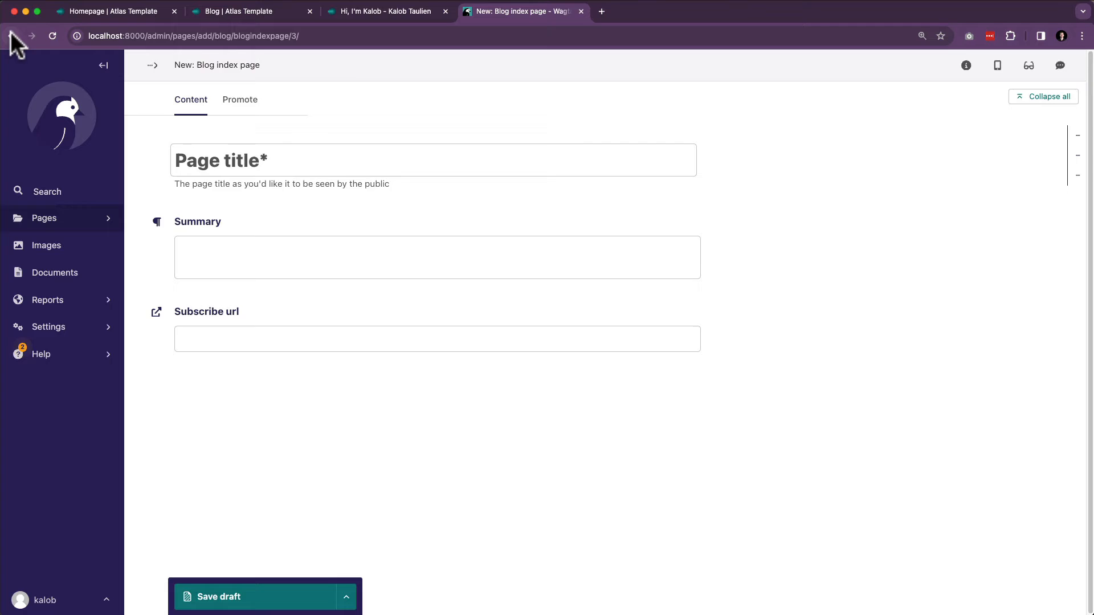
left_click(11, 35)
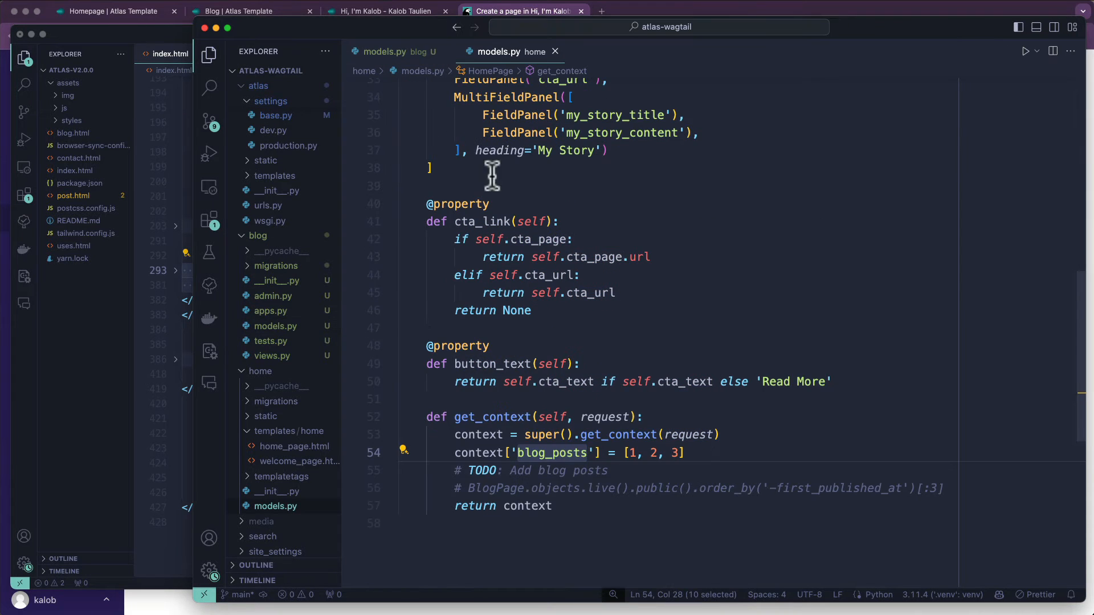
- Add max_count = 1 to class HomePage in home/models.py and return to Wagtail admin
scroll("up", 3)
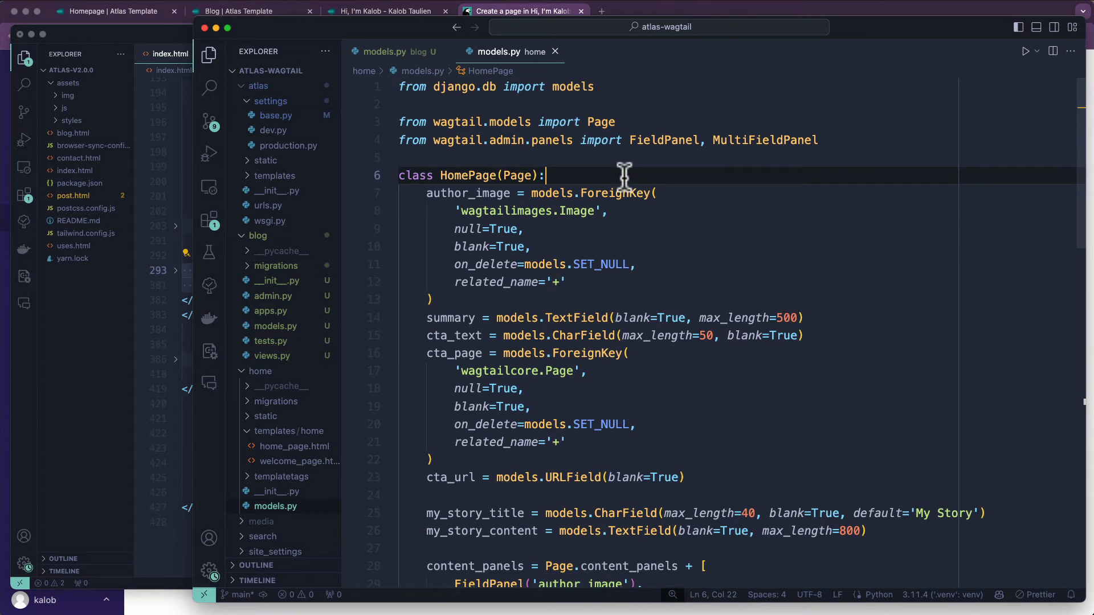
type("max_count = 1")
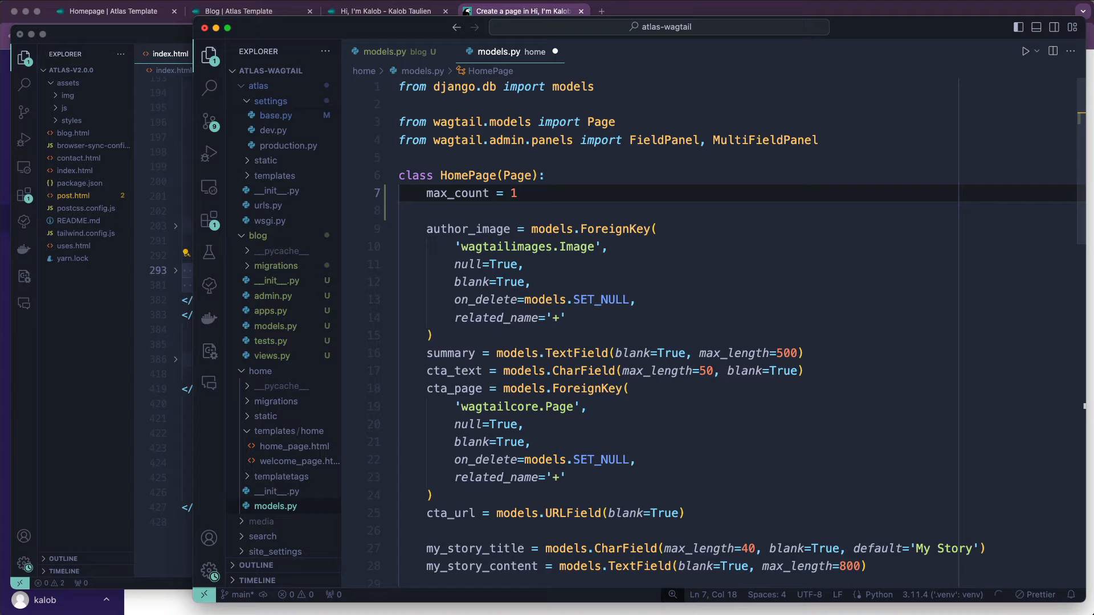
left_click(521, 11)
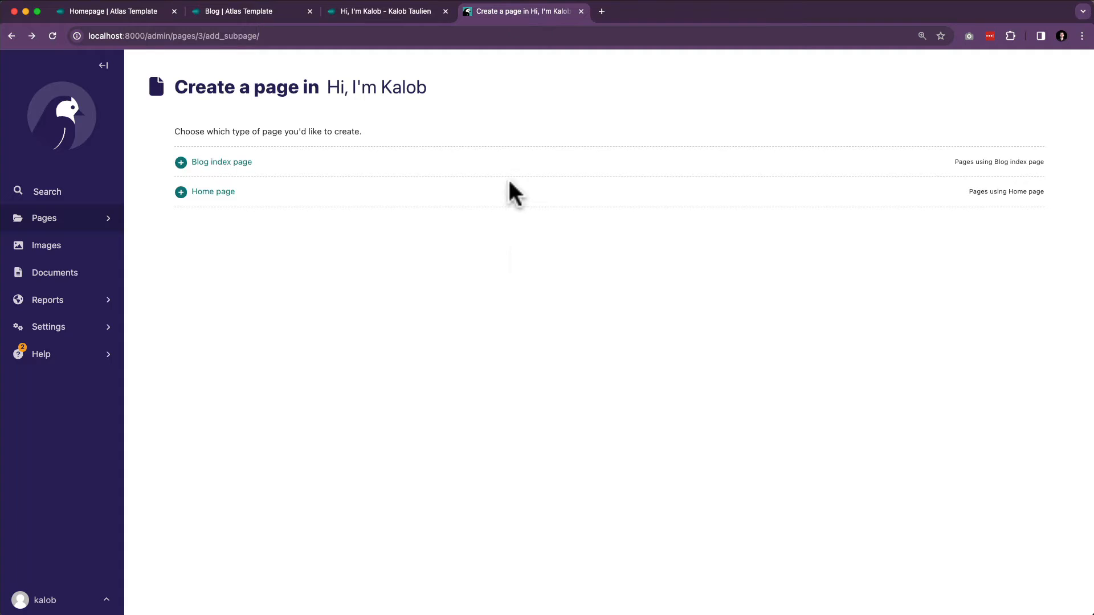
- Create a Blog index page titled Blog with a lorem ipsum summary
left_click(220, 162)
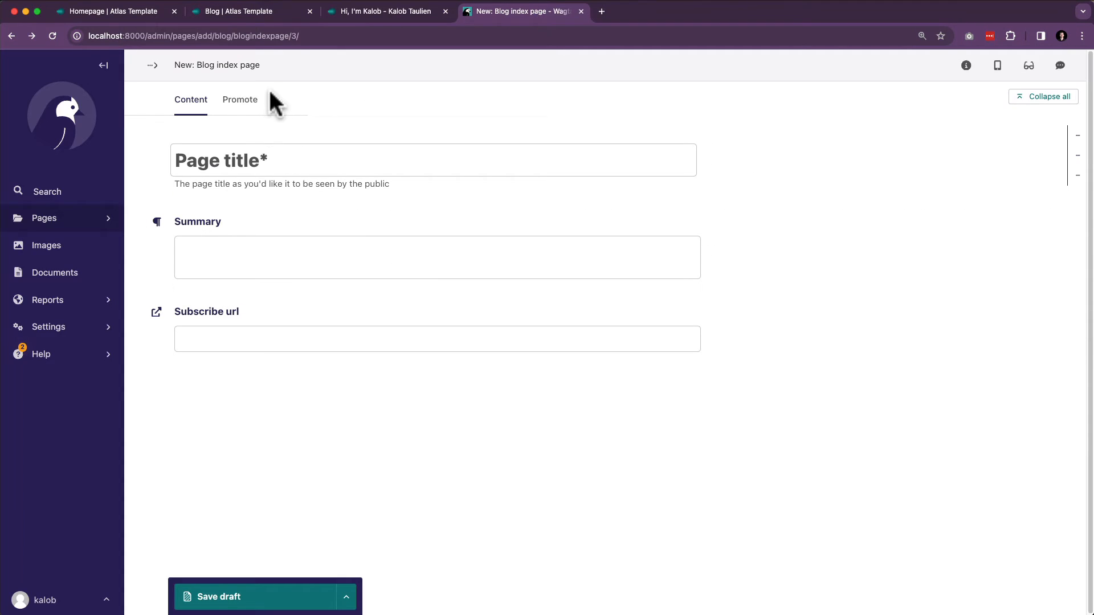
mouse_move(275, 73)
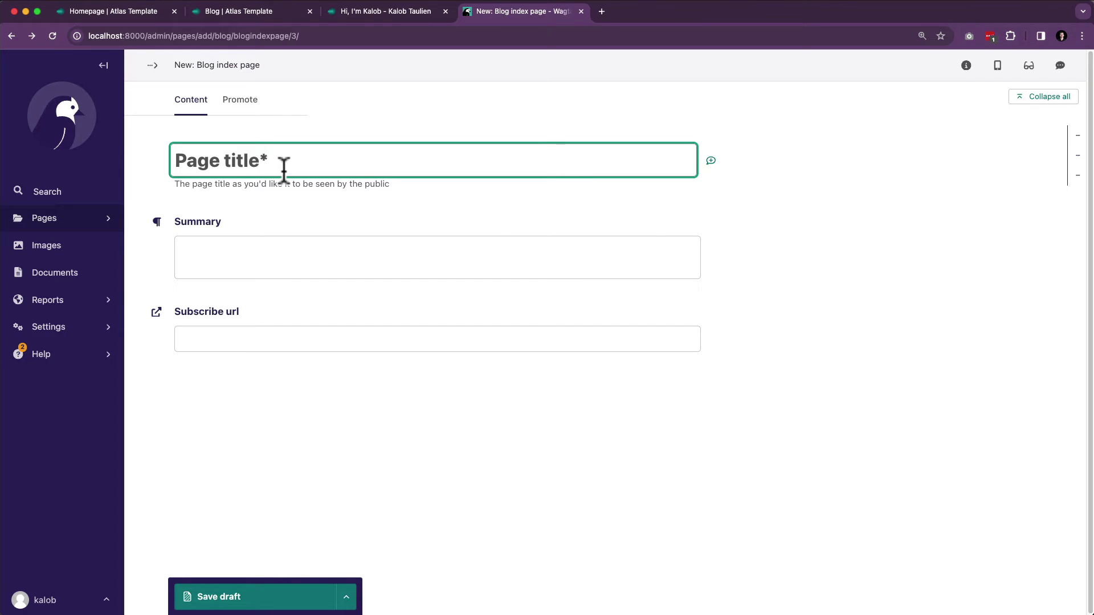
type("Blog")
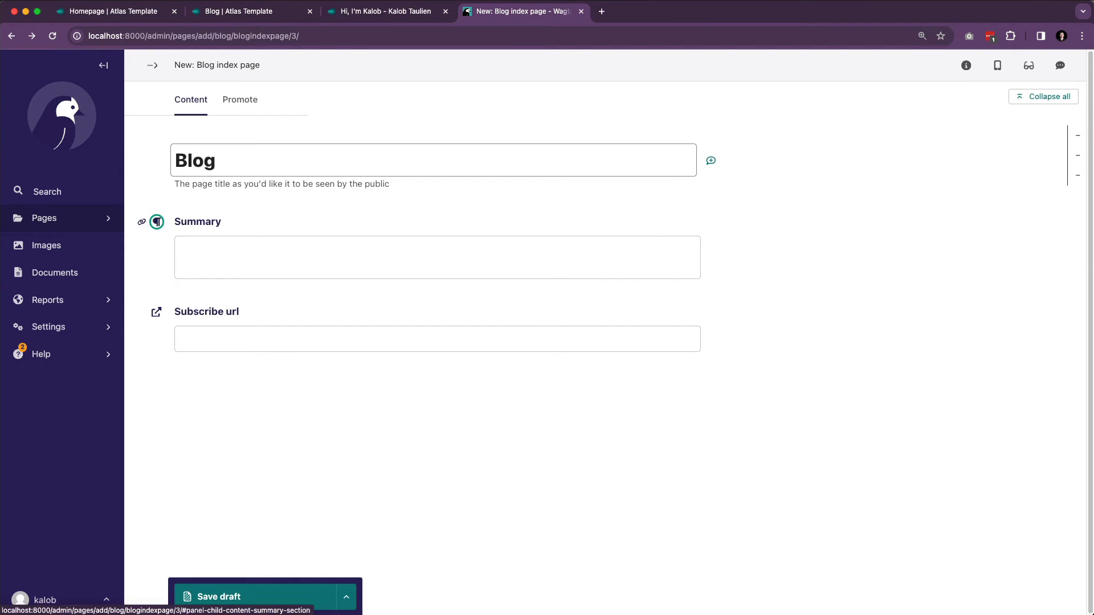
type("Lorem ipsum dolor sit amet, consectetur adipisicing elit. Veniam laboriosam consequatur saepe. Repellat itaque dolores neque, impedit reprehenderit eum culpa voluptates harum sapiente nesciunt ratione.")
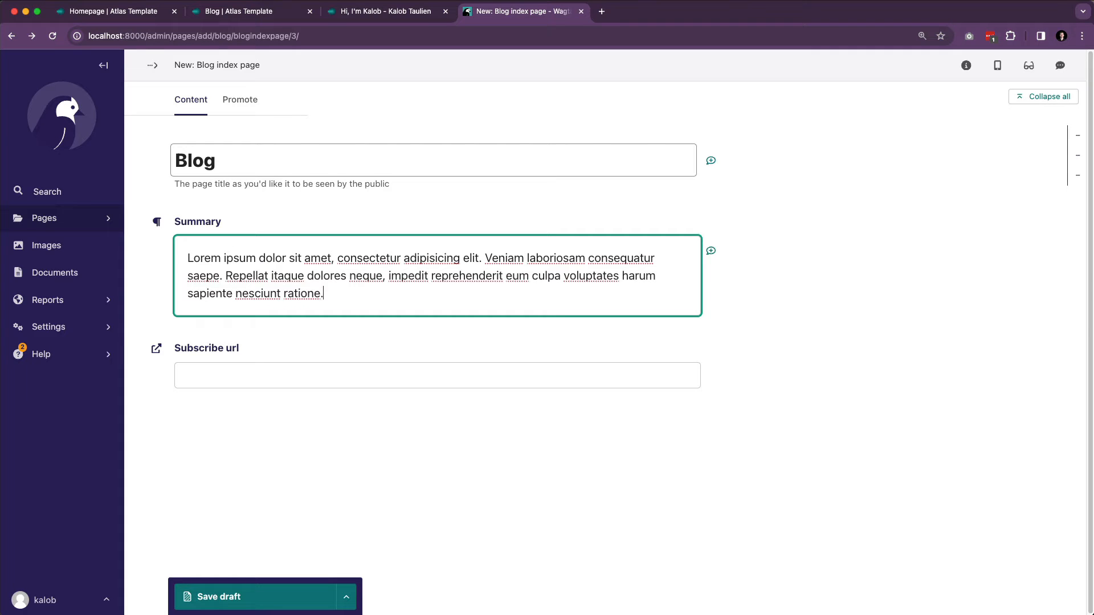
left_click(437, 375)
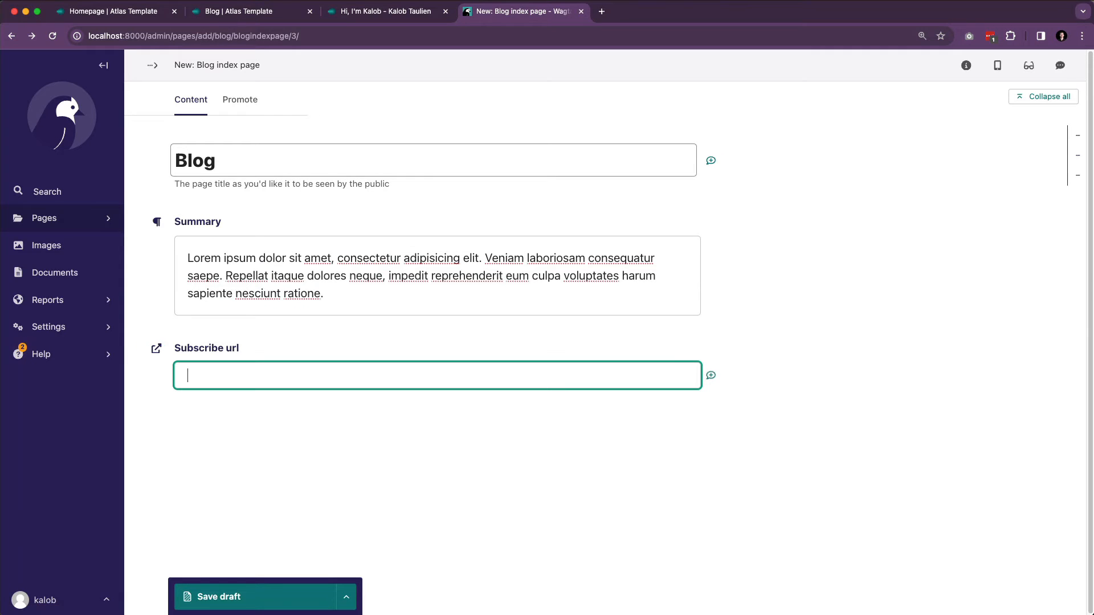
type("https://")
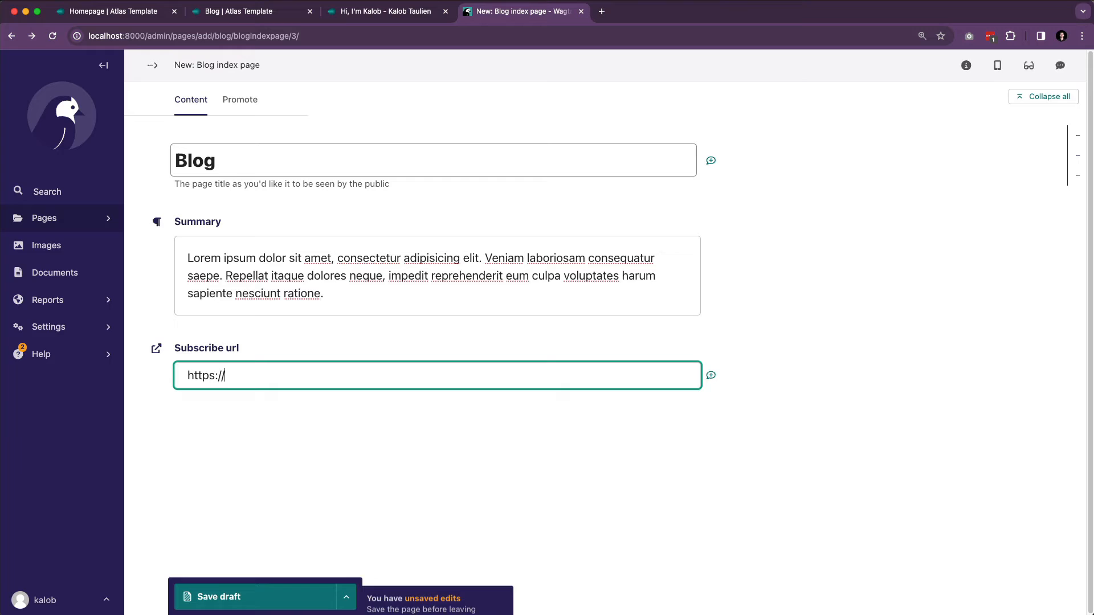
type("learnwagtail.com")
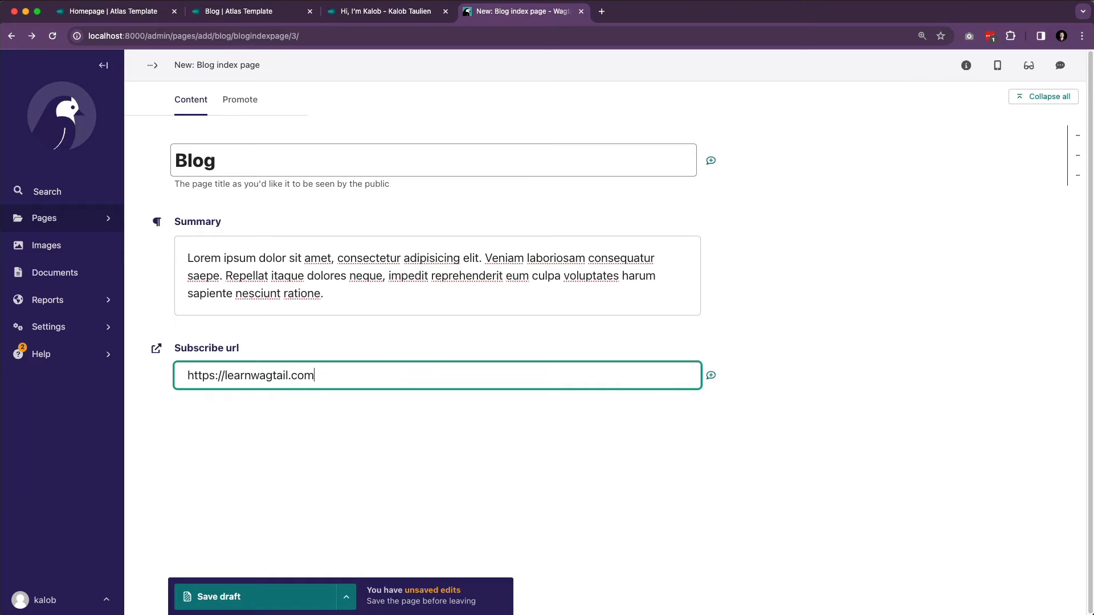
type("/")
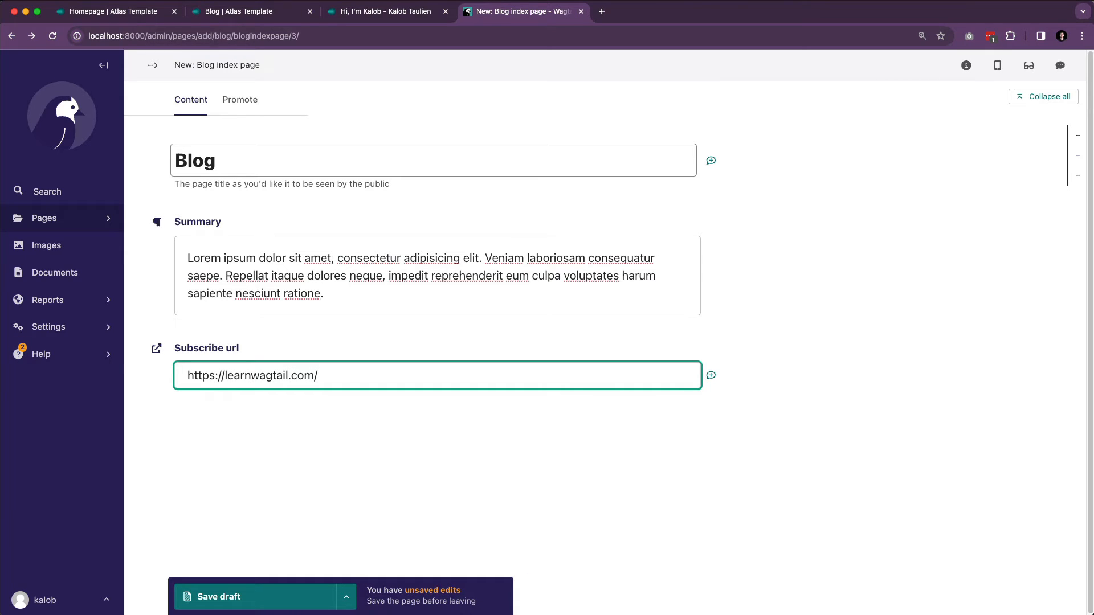
type("TESTPAGE")
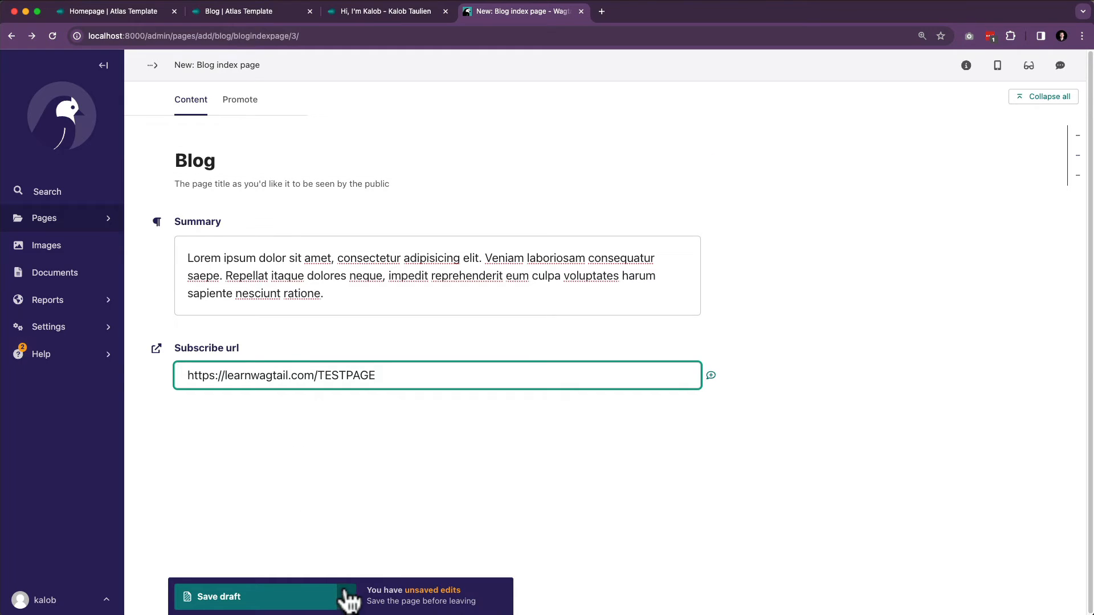
mouse_move(328, 486)
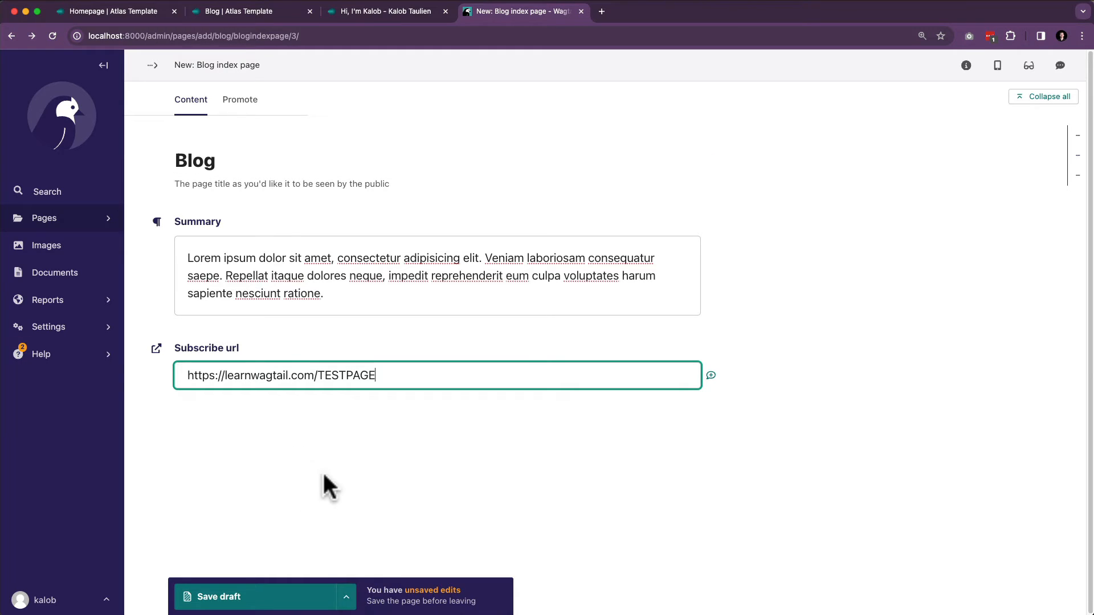
mouse_move(356, 602)
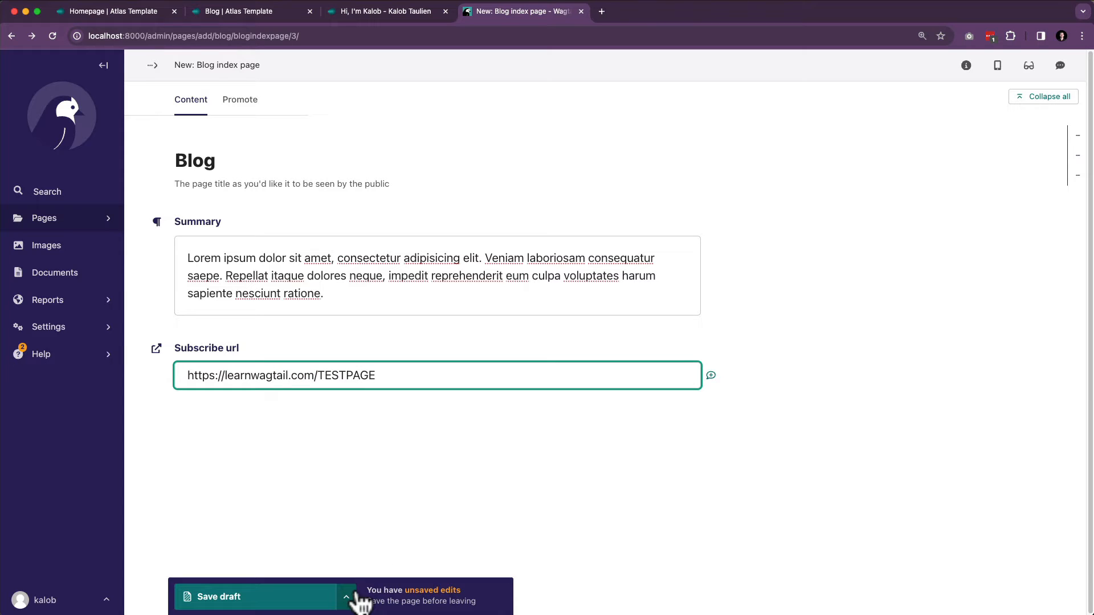
left_click(347, 596)
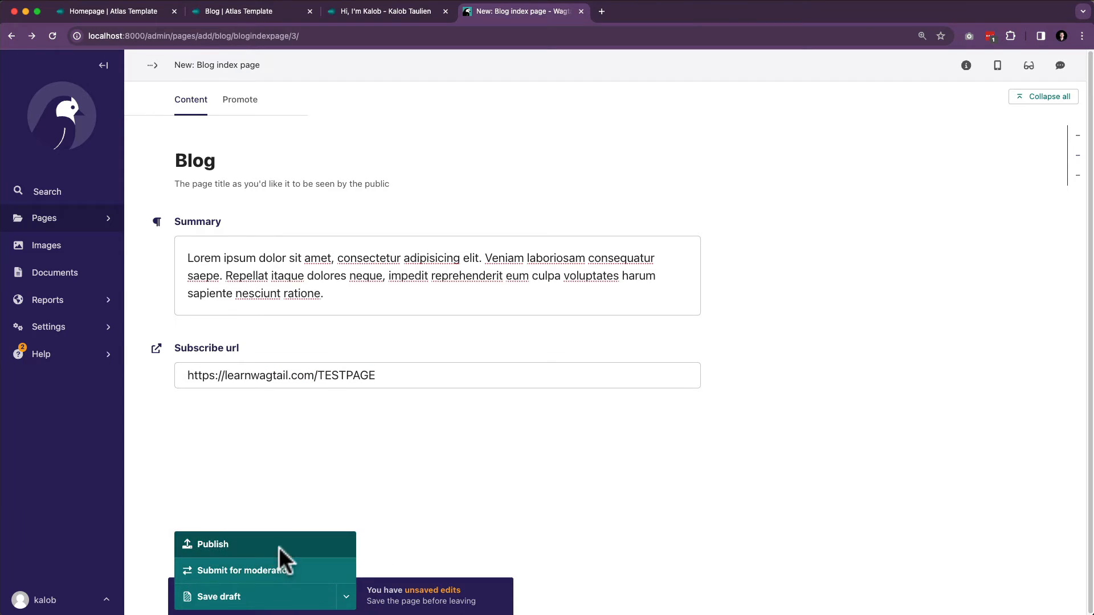
left_click(212, 545)
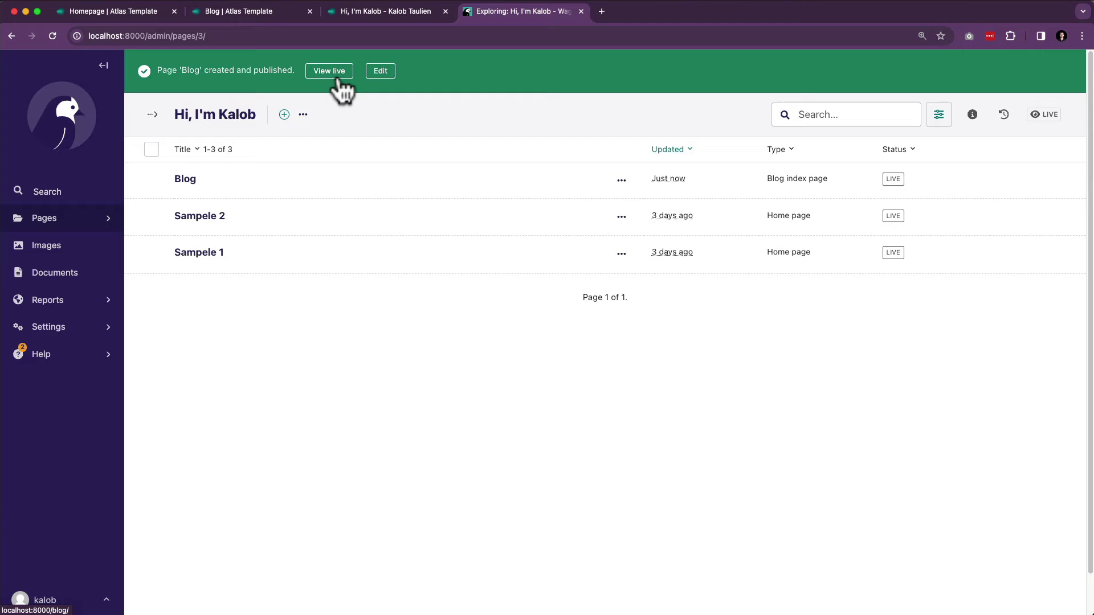
- View the live /blog/ page and inspect the TemplateDoesNotExist error for blog/blog_index_page.html
left_click(329, 70)
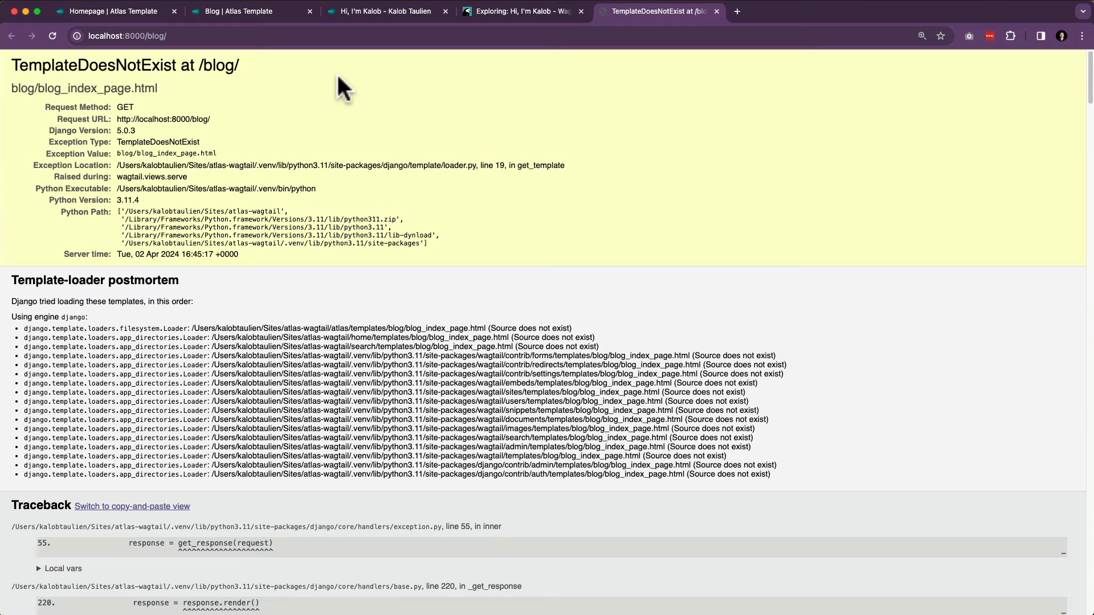
mouse_move(155, 73)
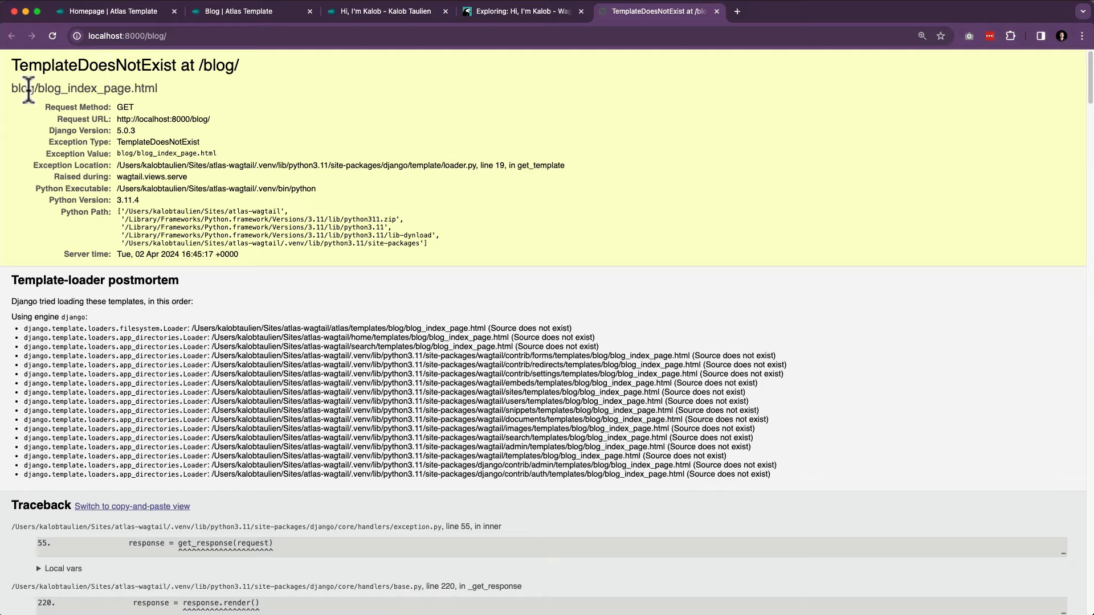
double_click(88, 88)
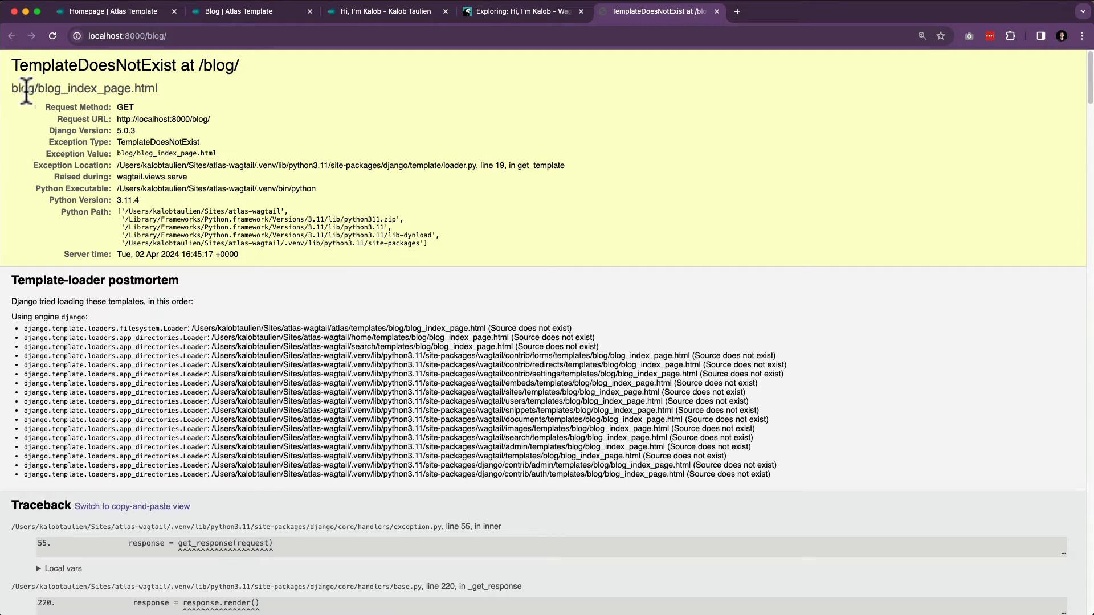
double_click(23, 88)
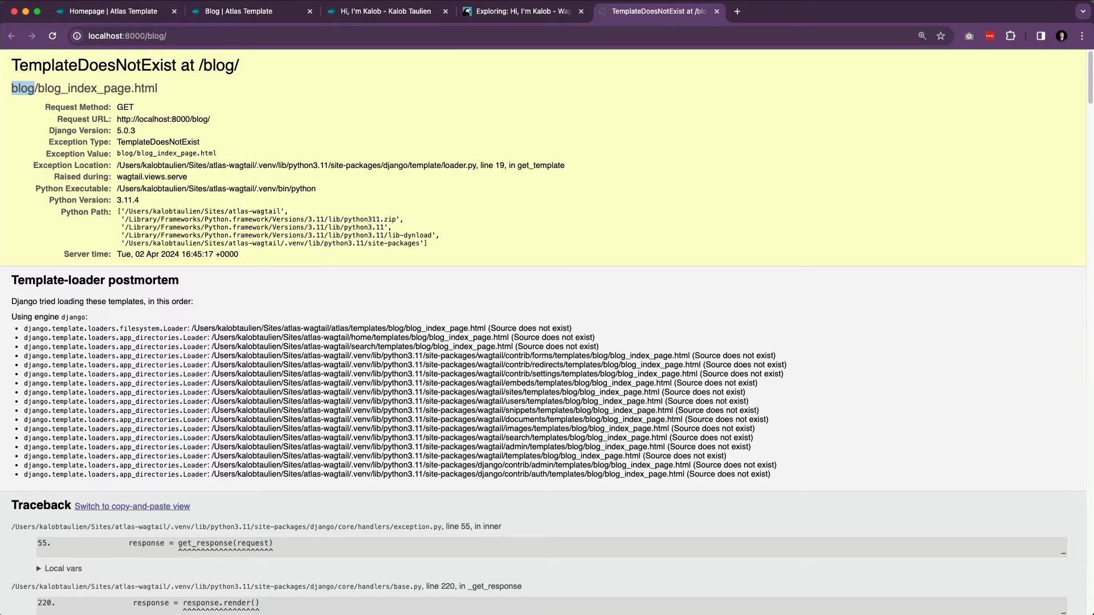
mouse_move(322, 396)
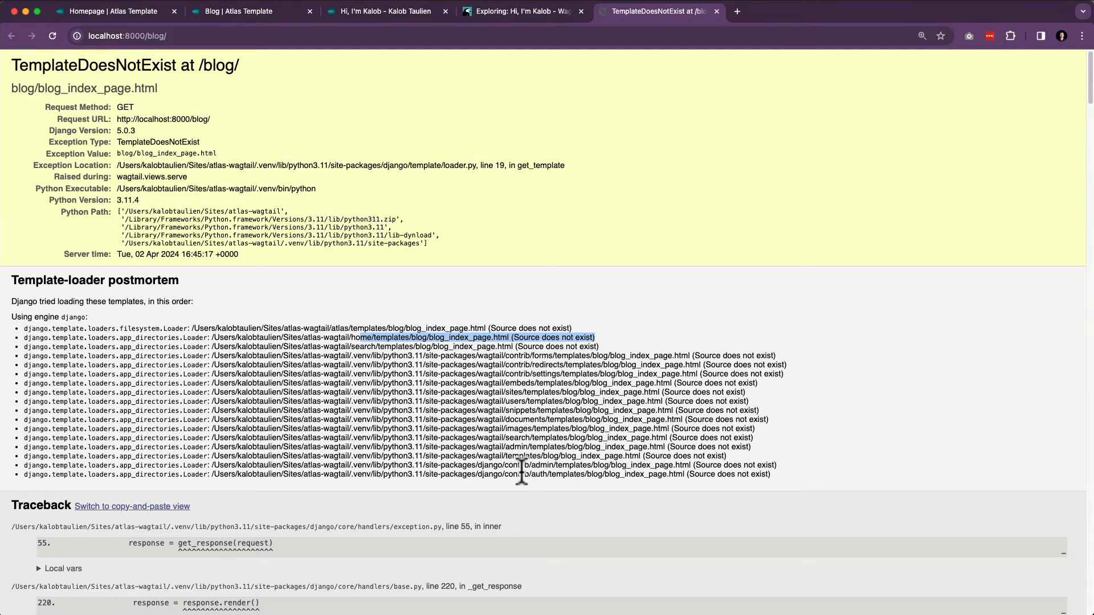
mouse_move(521, 347)
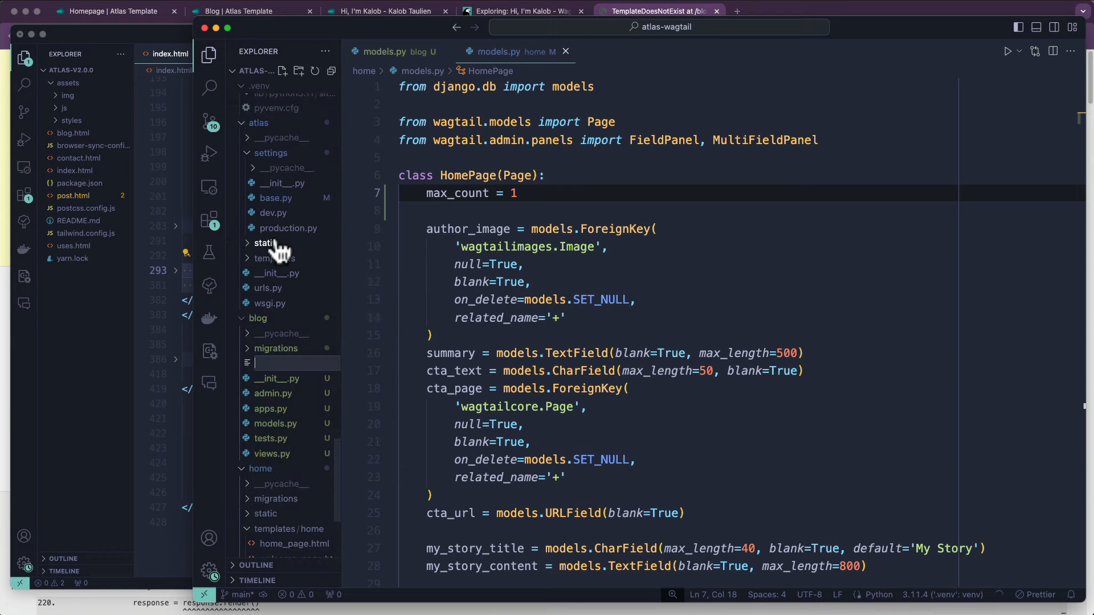
- Create templates/blog/bog_index_page.html extending base.html with HIHIHIH placeholder in the content block
type("template")
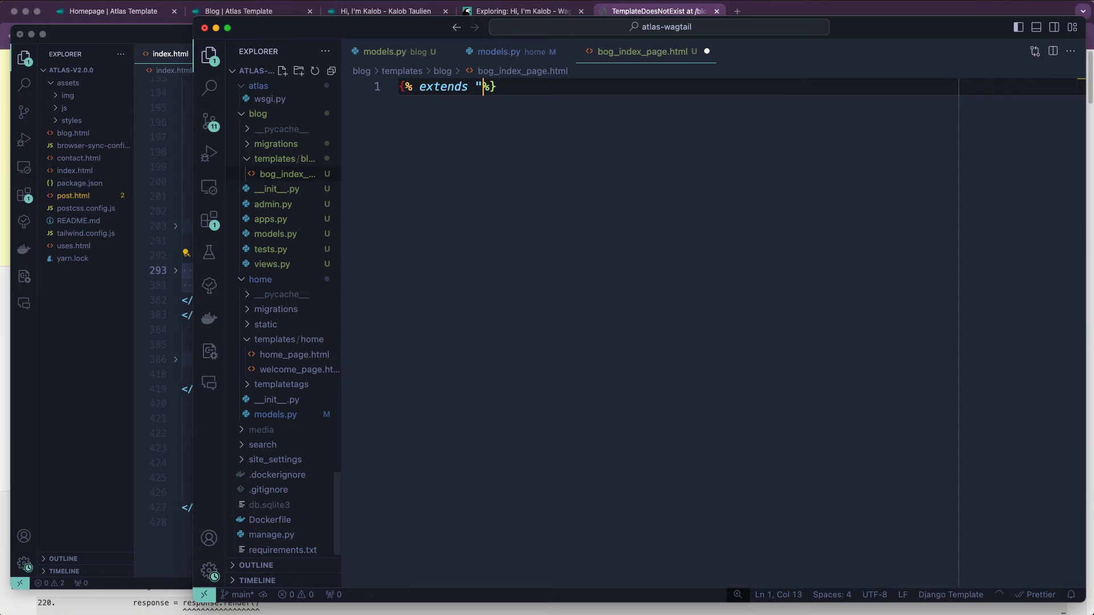
type("base.html\"")
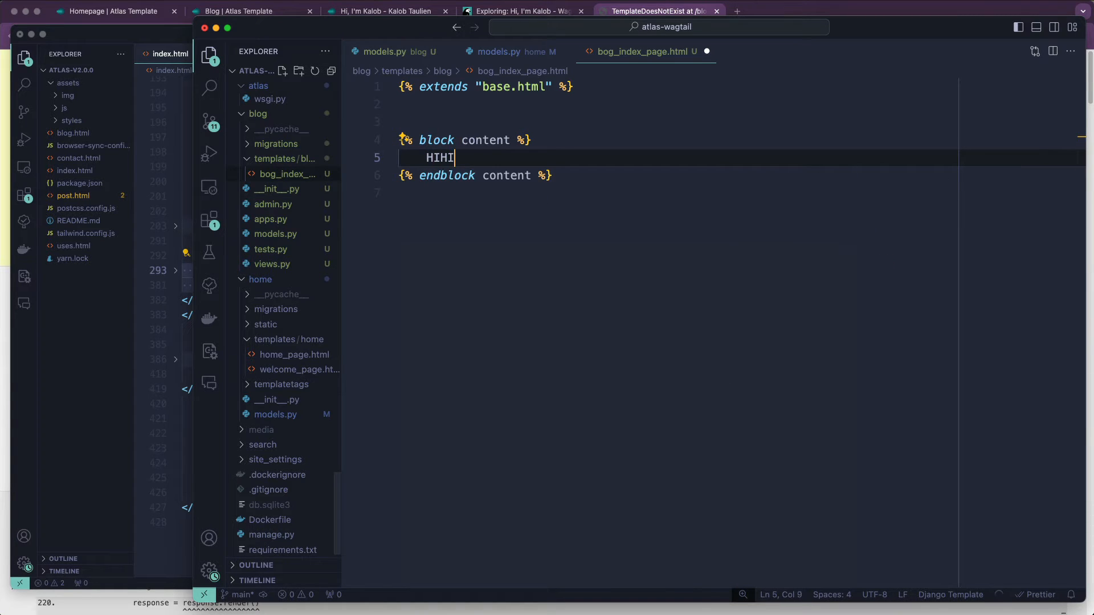
type("HIHIHIH")
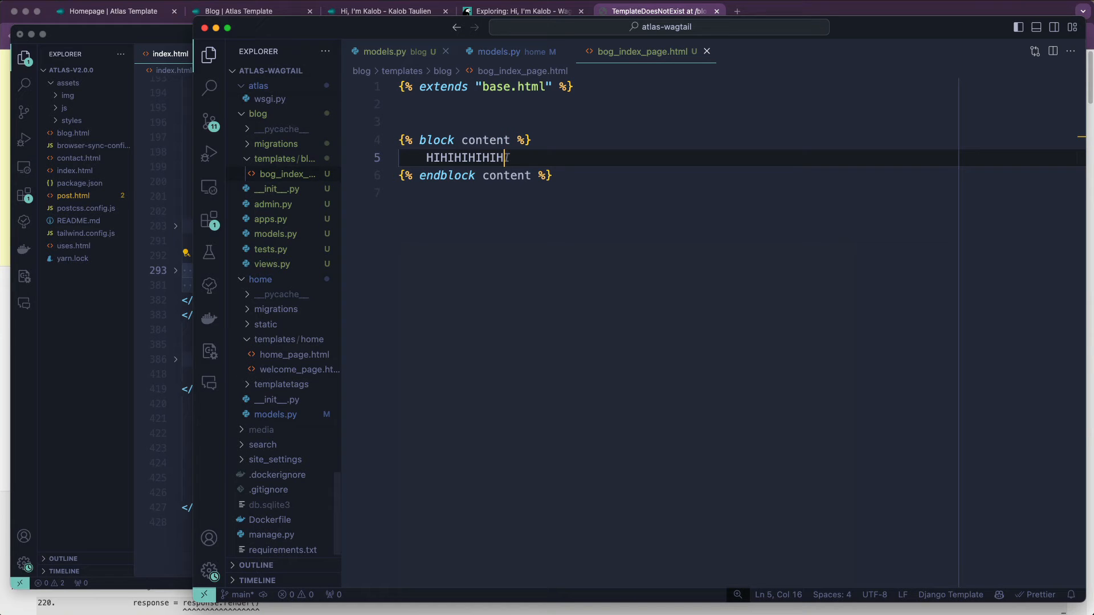
left_click(659, 12)
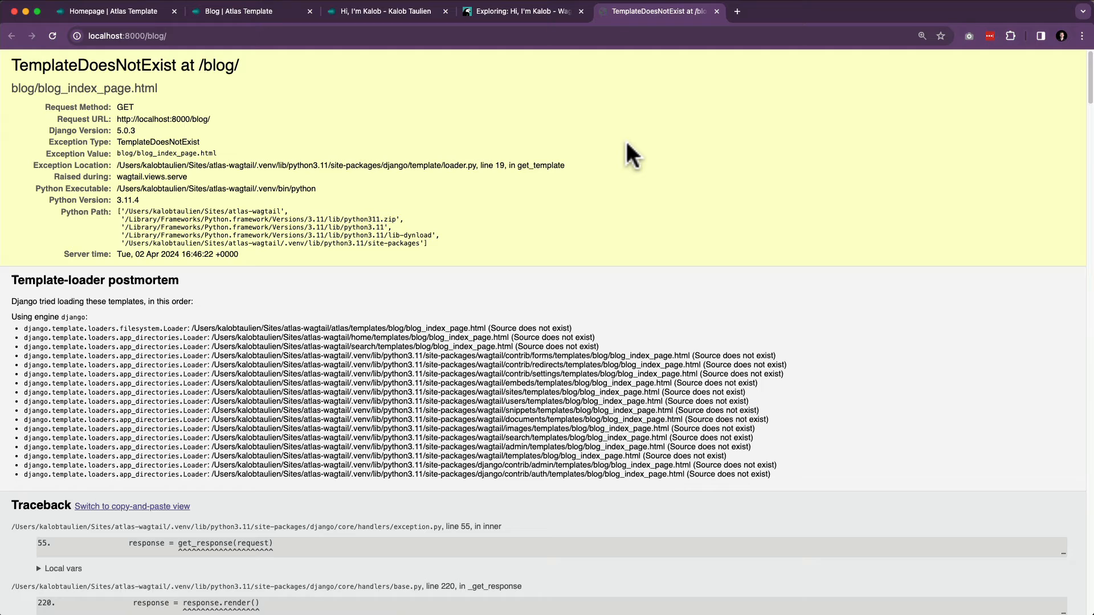
mouse_move(594, 215)
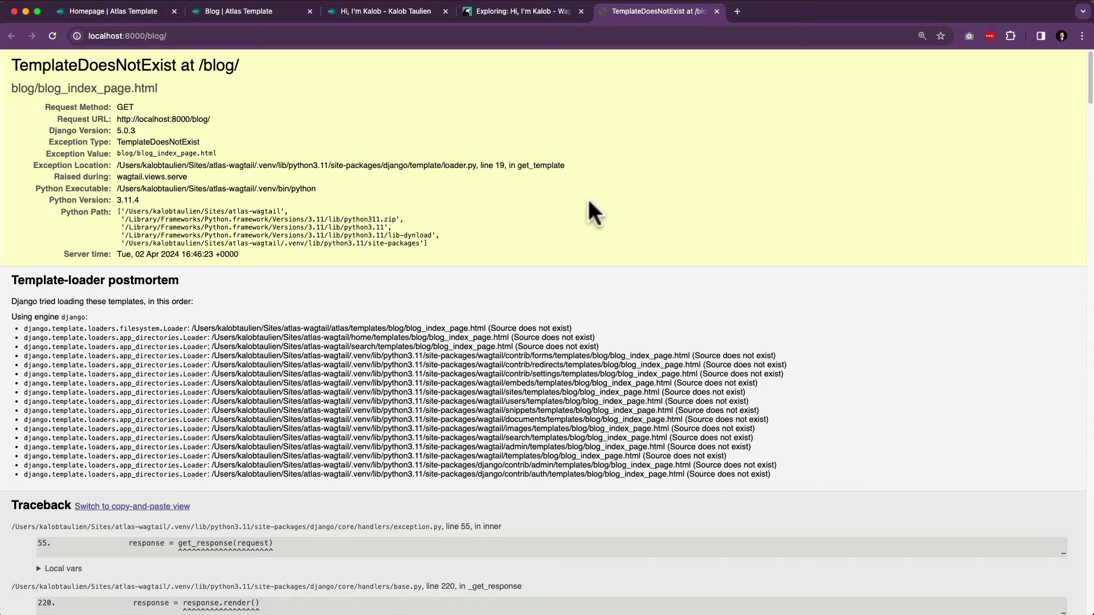
mouse_move(356, 337)
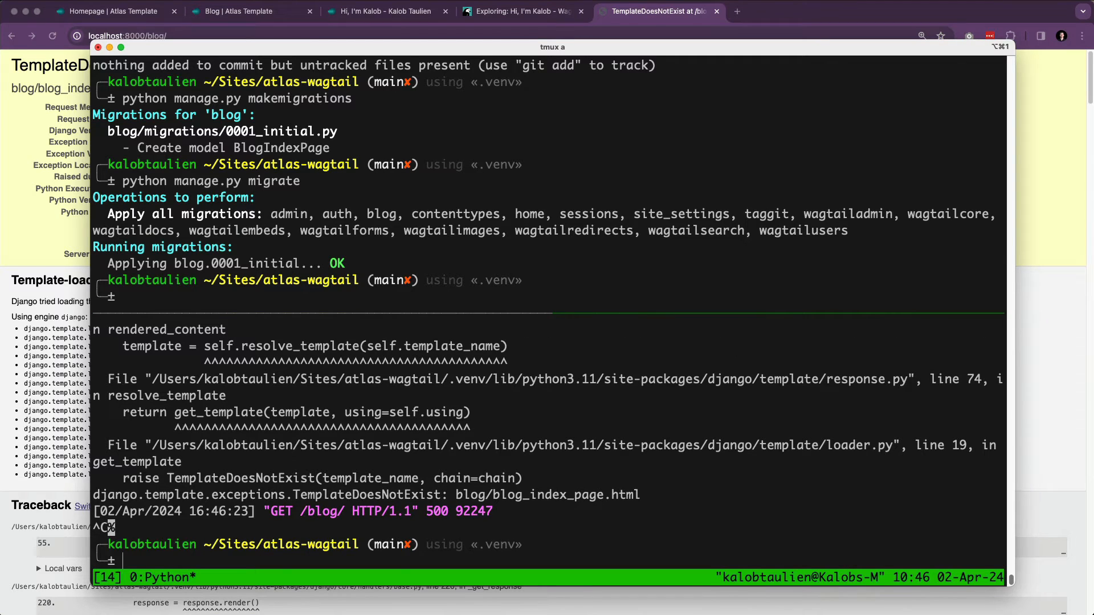
- Restart the dev server with python manage.py runserver 0.0.0.0:8000 and recheck /blog/
type("python manage.py runserver 0.0.0.0:8000")
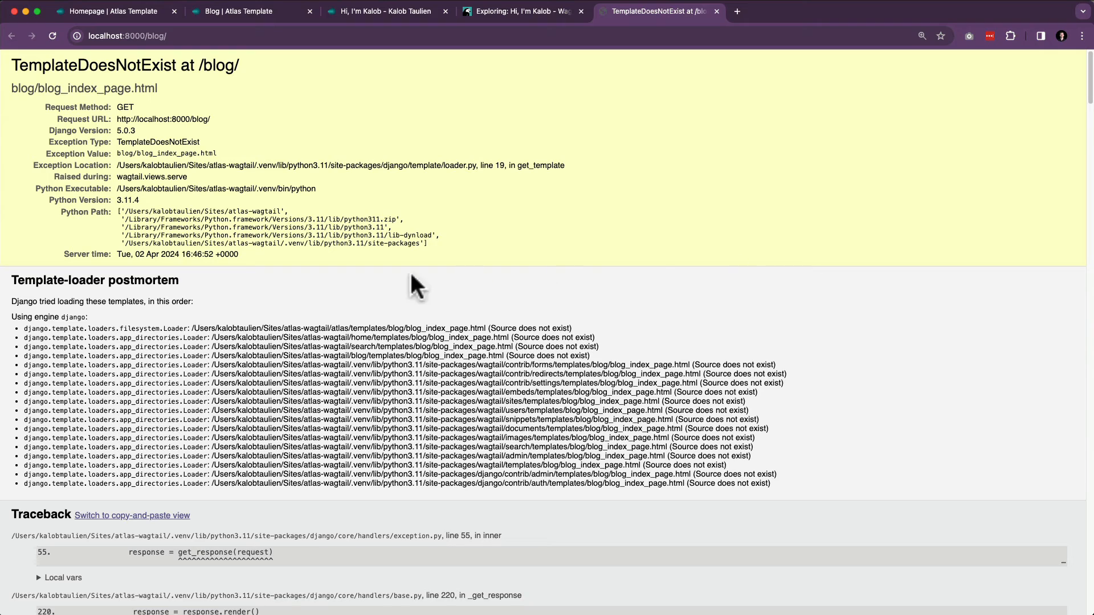
mouse_move(369, 375)
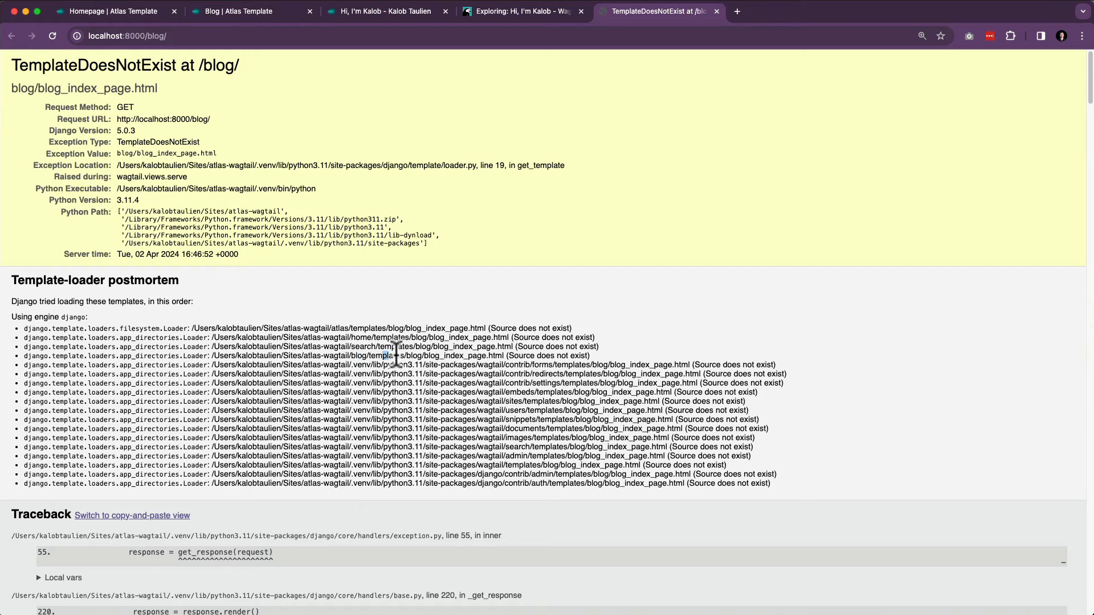
mouse_move(489, 356)
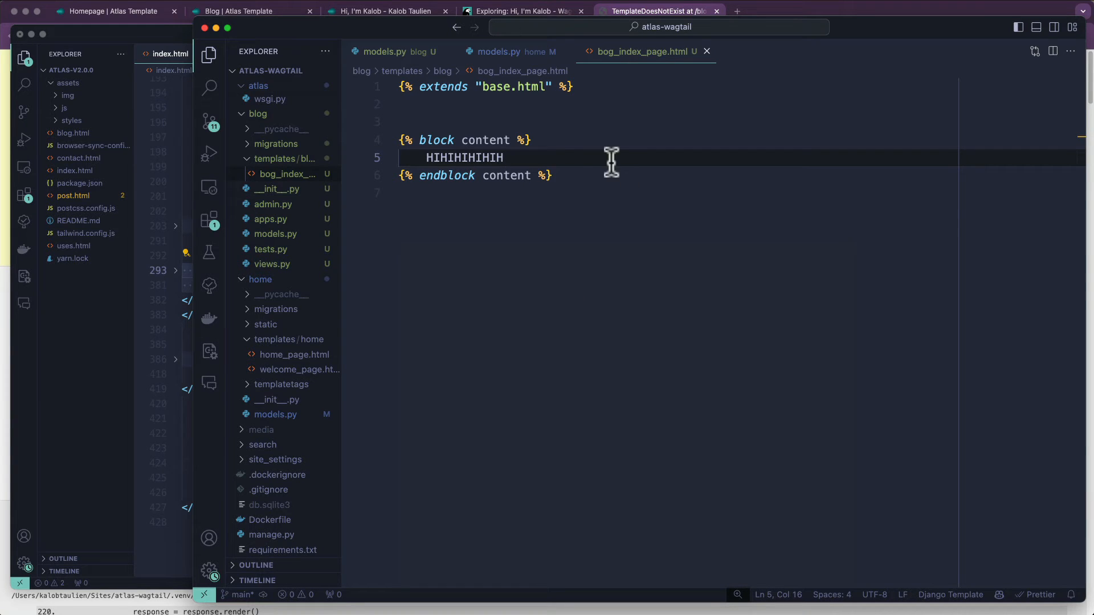
mouse_move(306, 188)
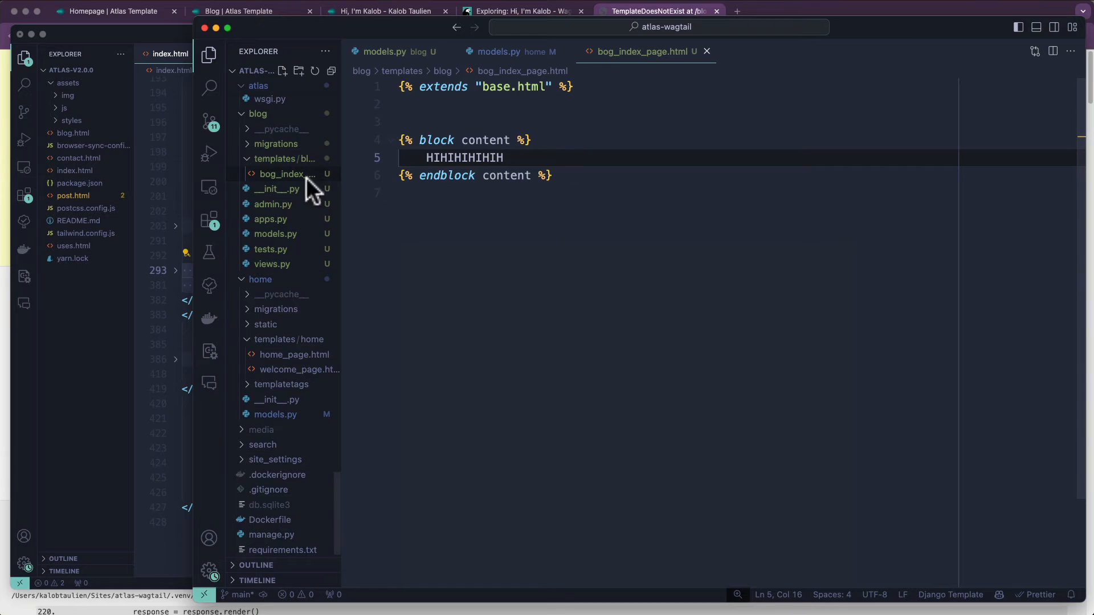
- Rename the misspelled template to blog_index_page.html so /blog/ renders the placeholder
right_click(281, 173)
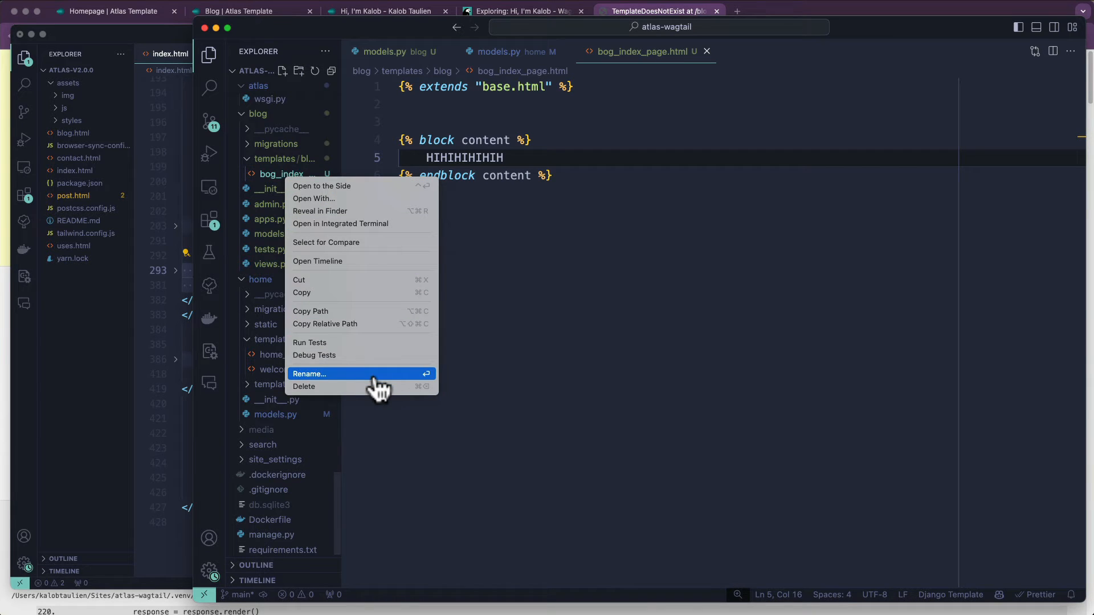
left_click(309, 373)
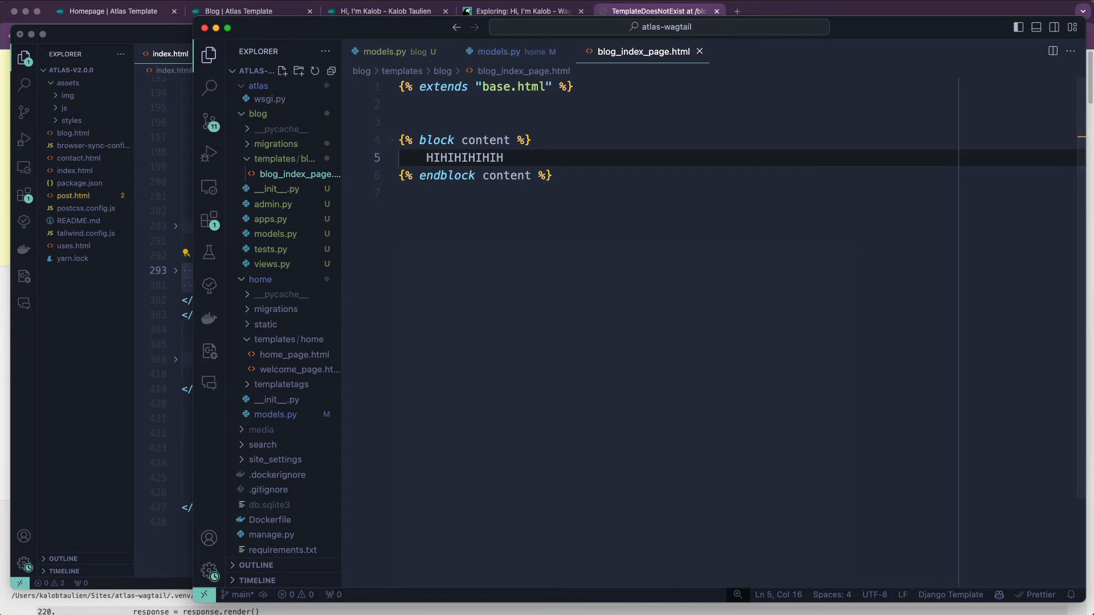
left_click(656, 12)
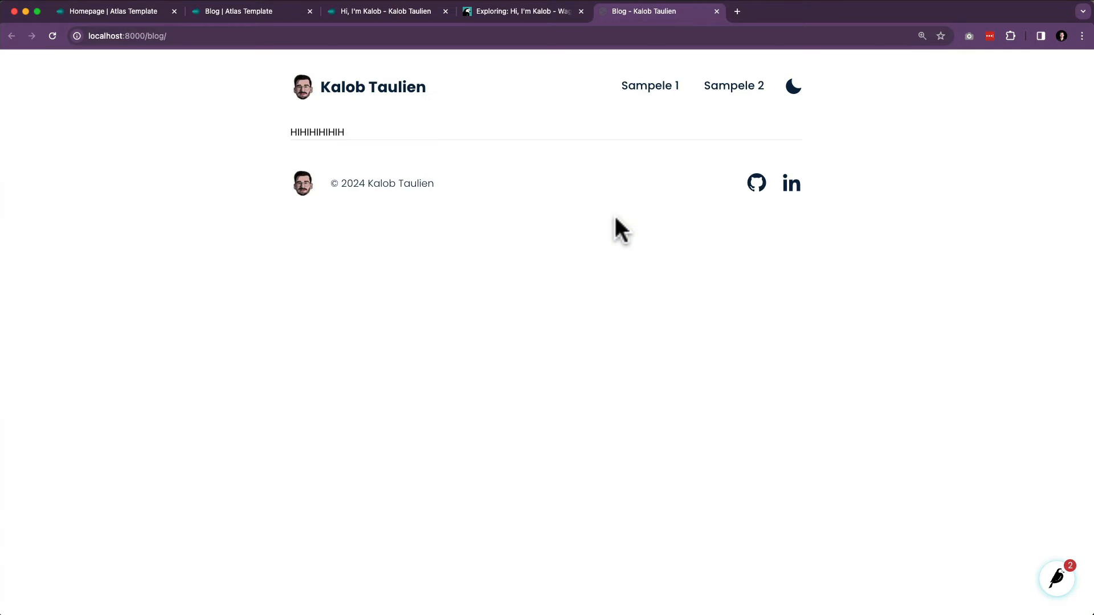
- Enable Show in menus on the Blog page's Promote settings and republish it
left_click(372, 86)
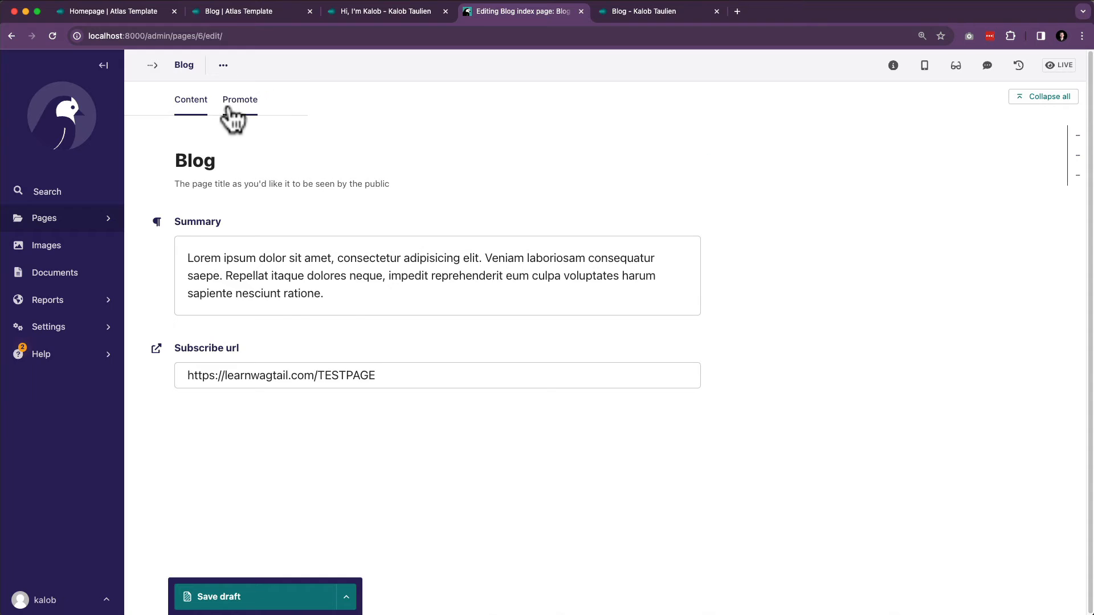
left_click(239, 99)
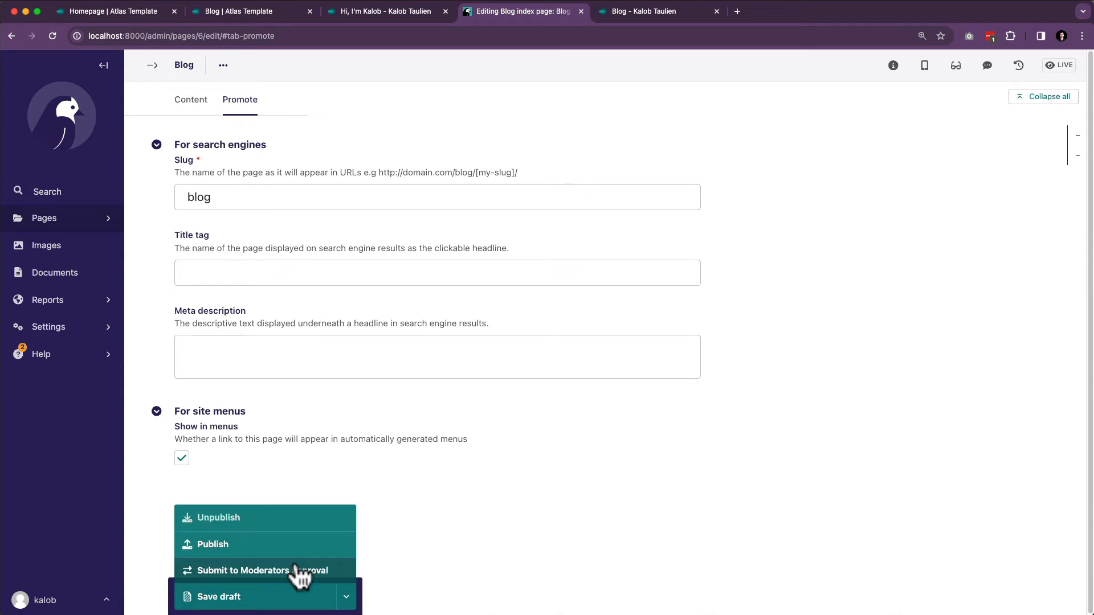
left_click(641, 11)
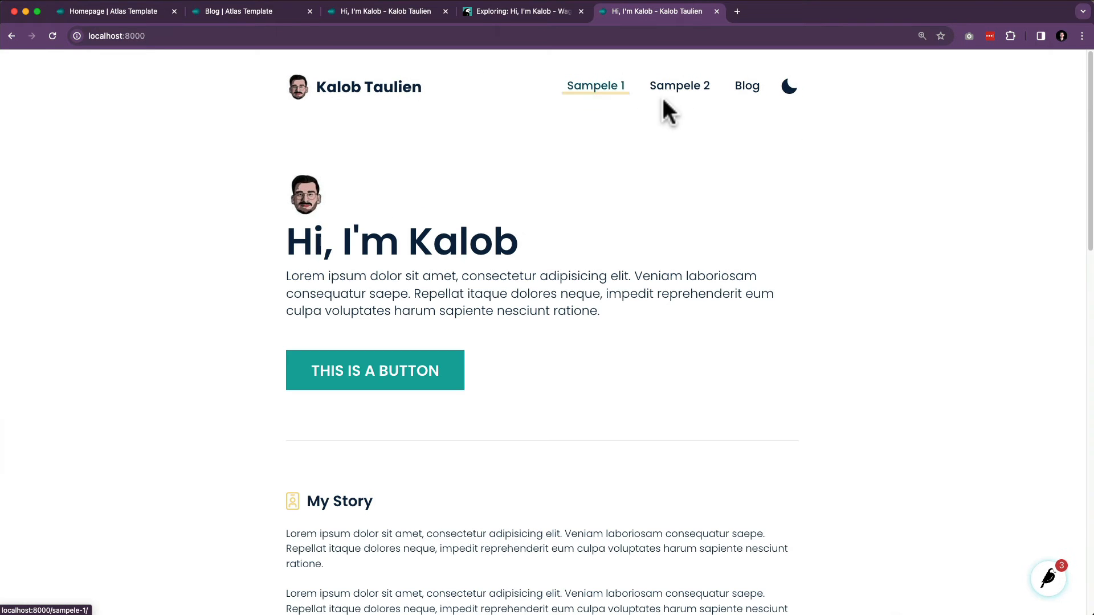
- Follow the new Blog link in the homepage nav and bring up the original Atlas blog page
left_click(745, 86)
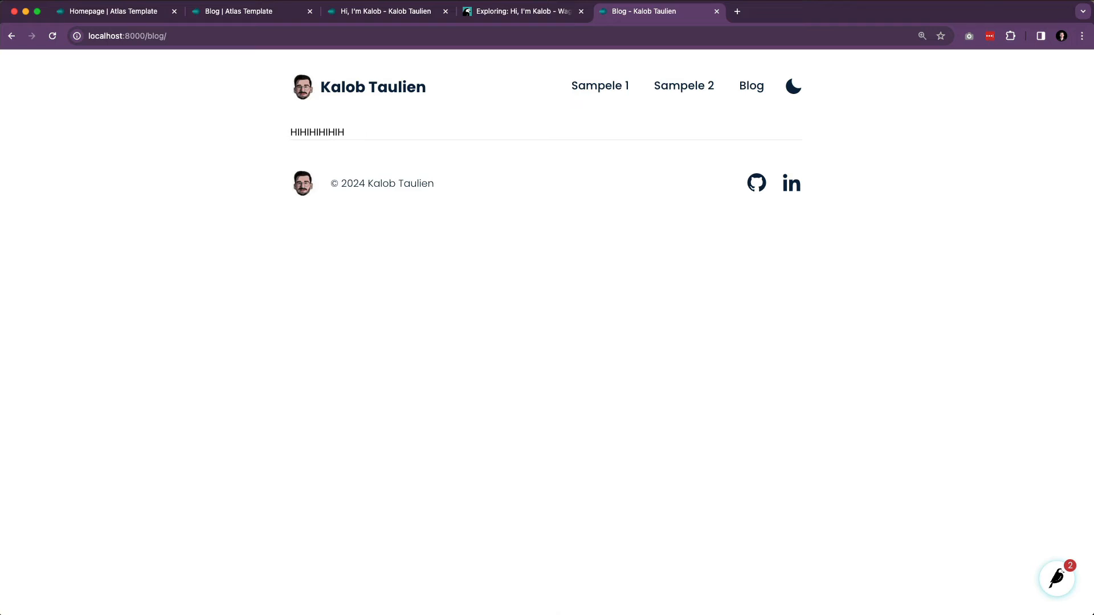
mouse_move(378, 26)
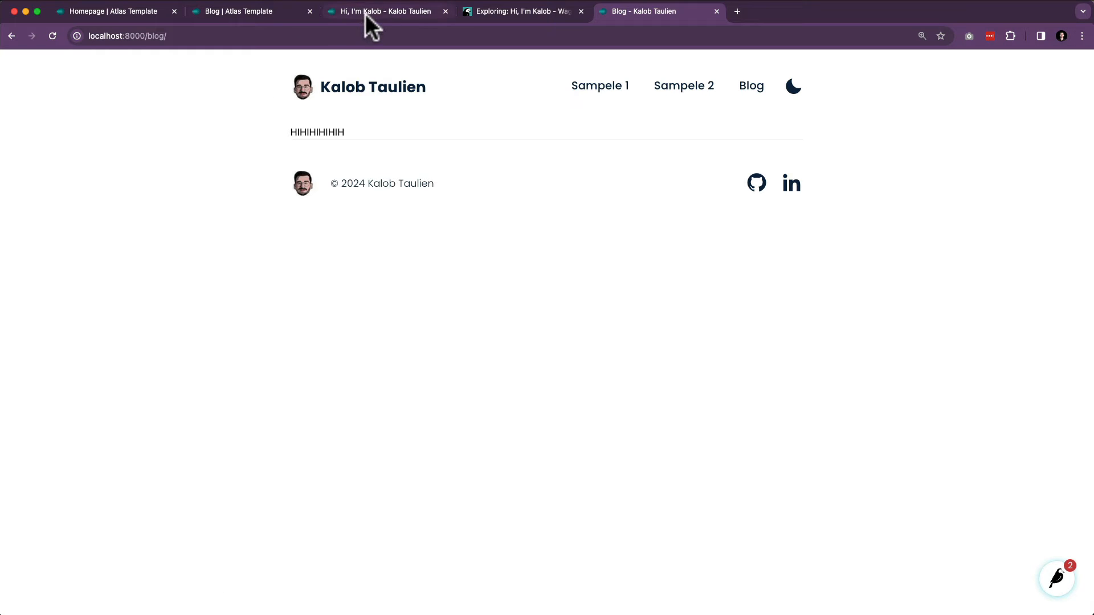
left_click(251, 12)
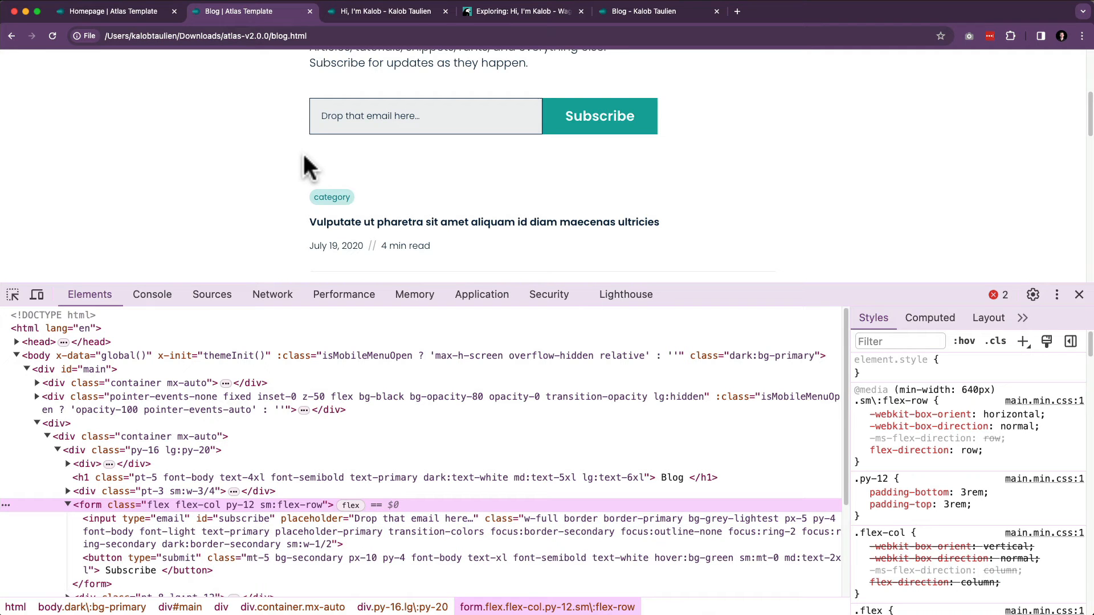
- Locate the blog section markup near the top of the Atlas blog.html file
left_click(1079, 294)
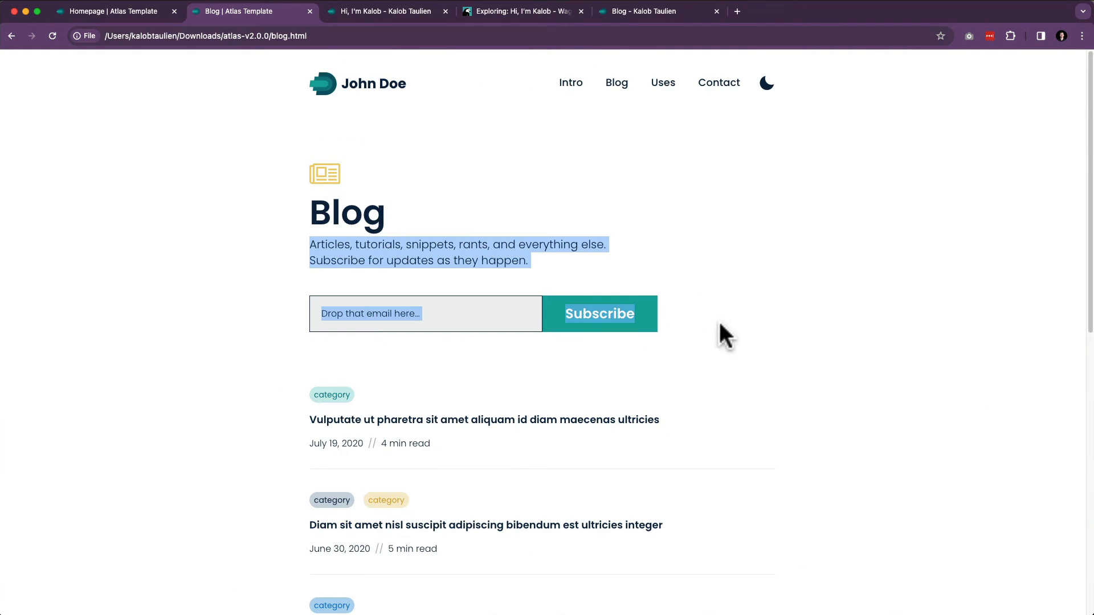
scroll("down", 3)
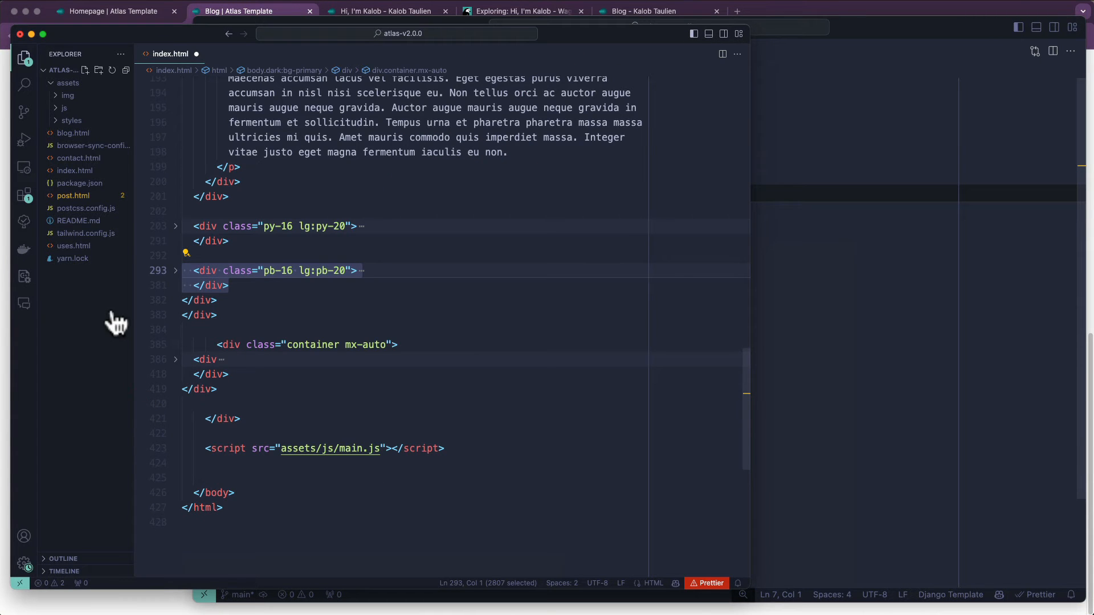
mouse_move(91, 145)
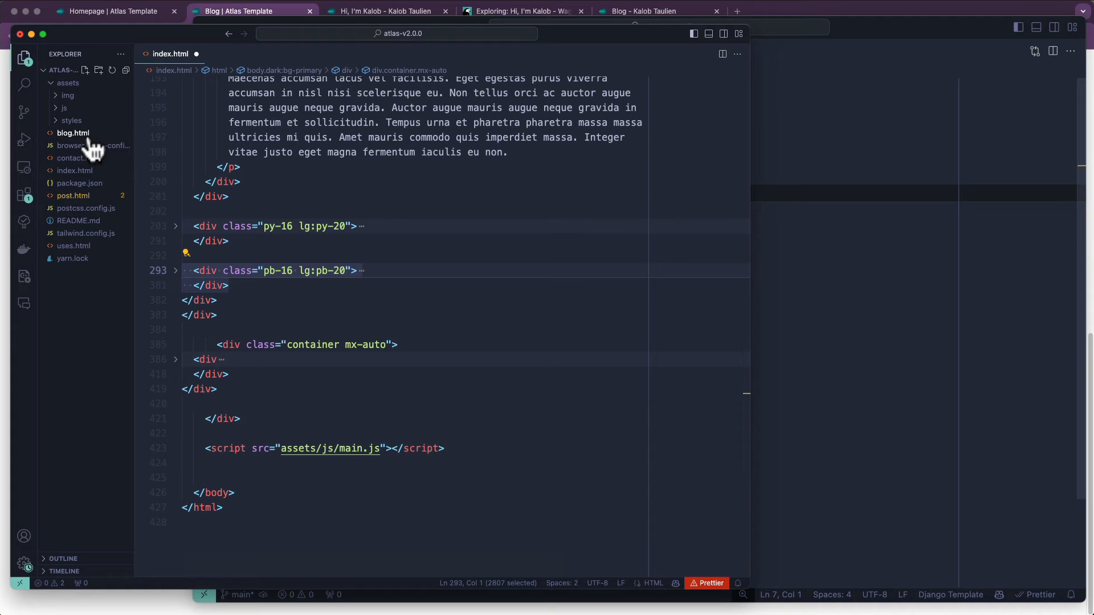
left_click(73, 132)
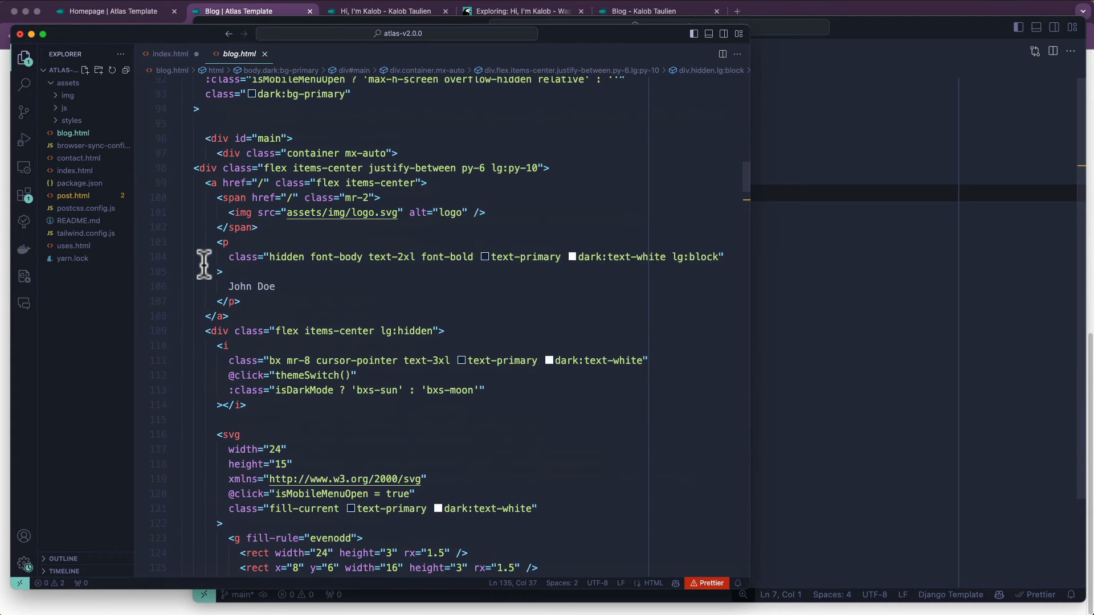
scroll("up", 3)
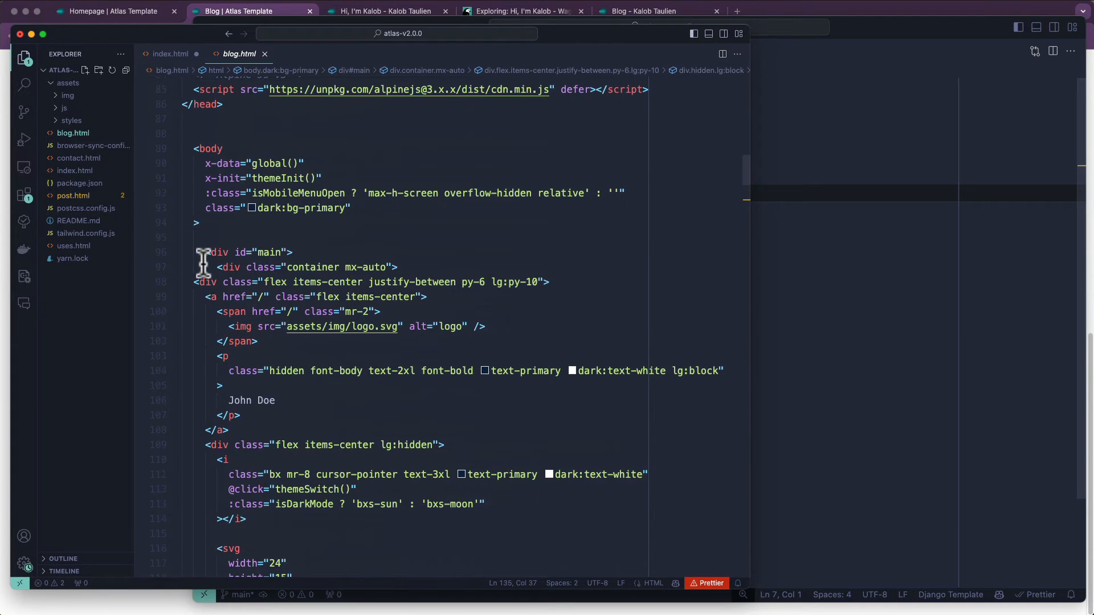
mouse_move(220, 259)
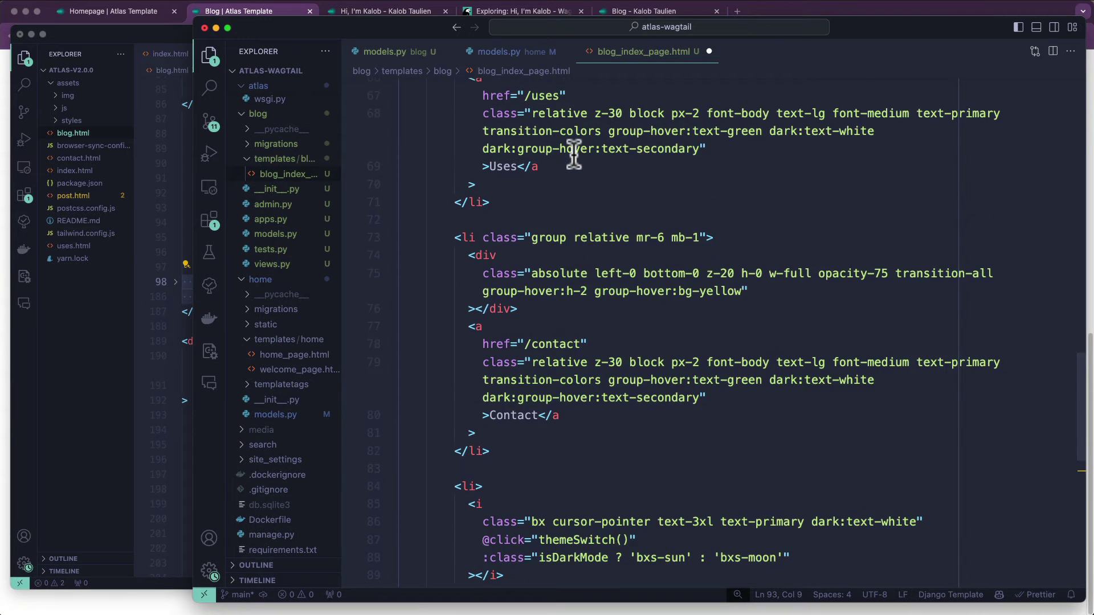
scroll("up", 3)
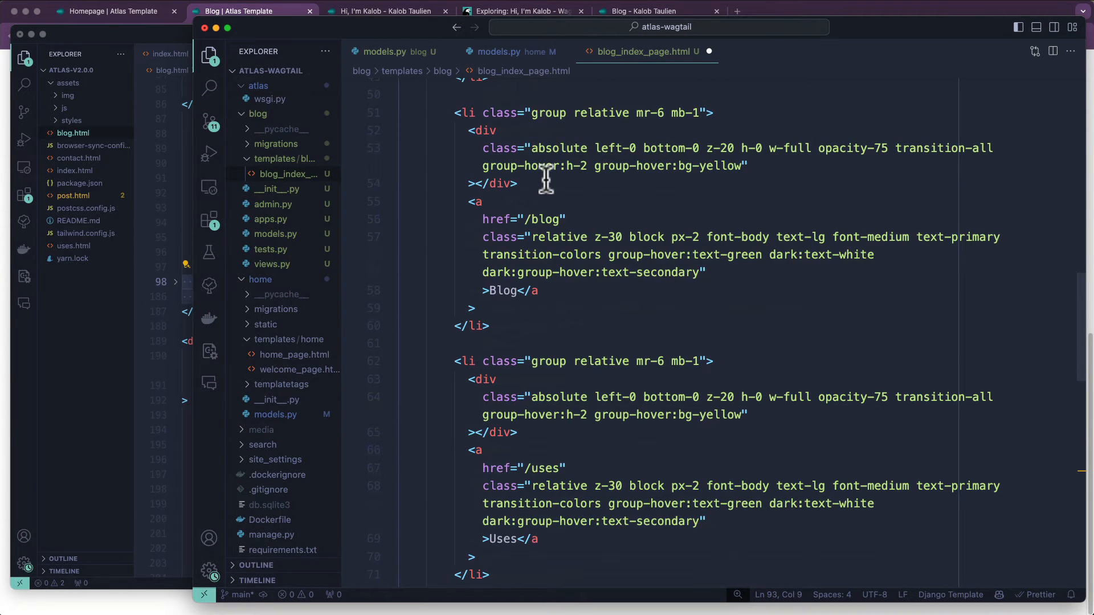
scroll("up", 3)
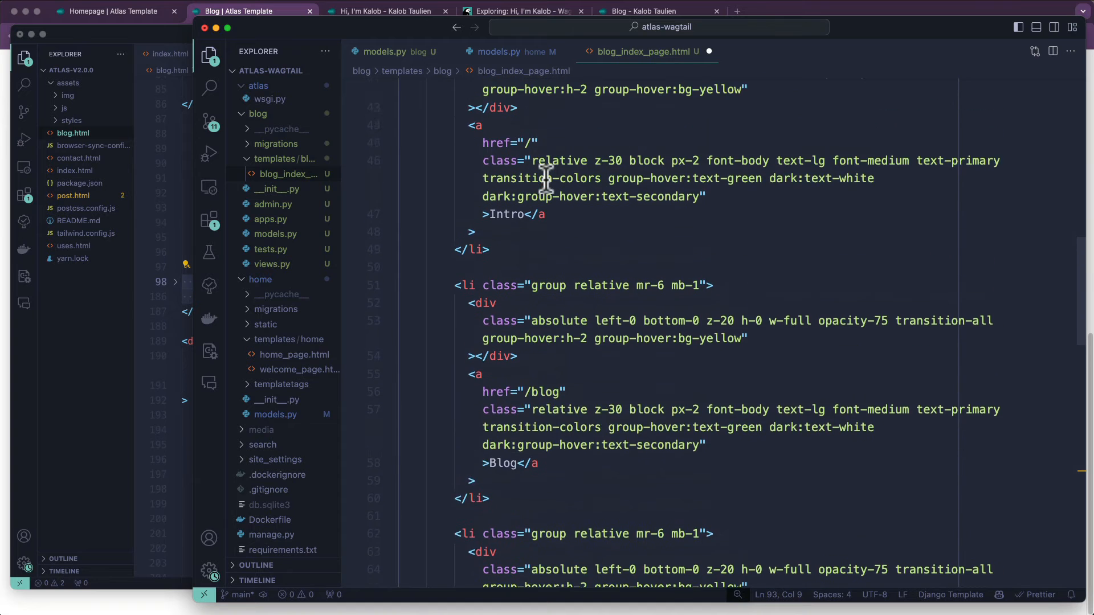
scroll("up", 3)
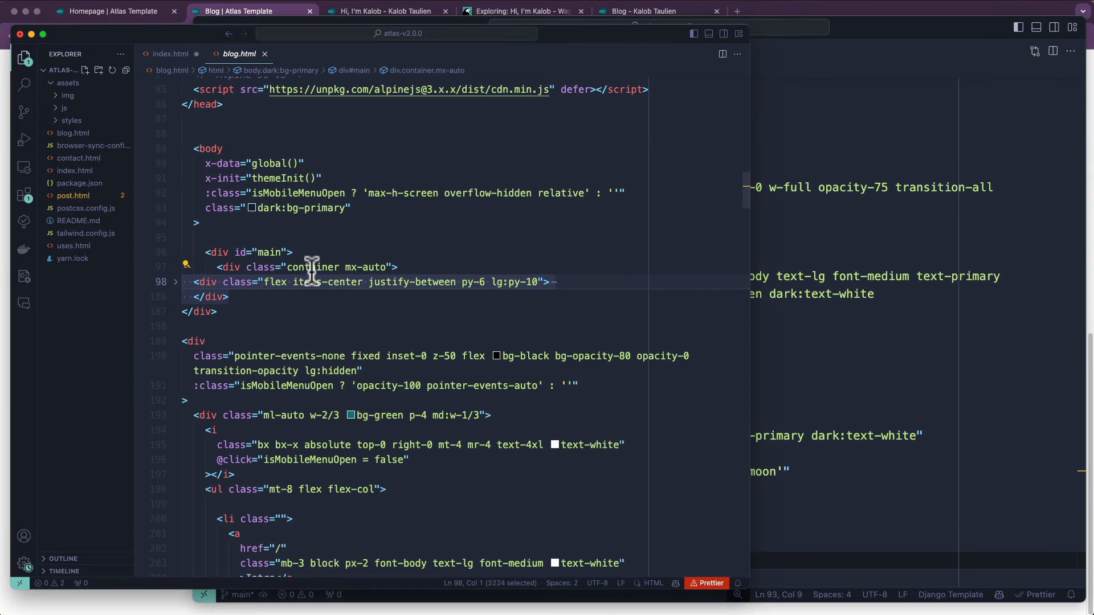
- Collapse the header and menu blocks to isolate the blog intro section div for copying
left_click(305, 326)
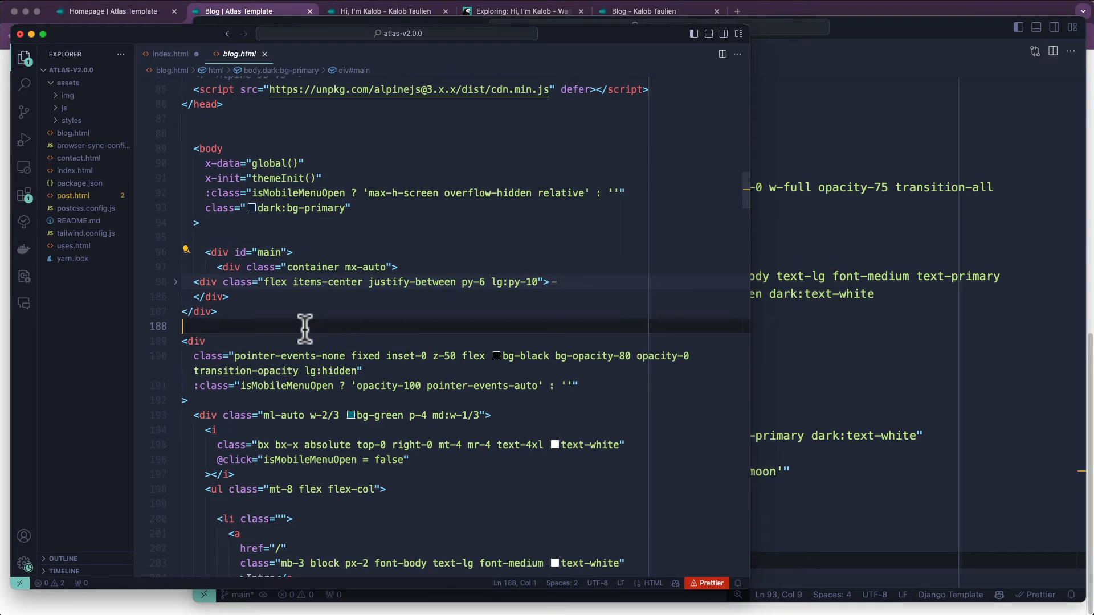
scroll("down", 3)
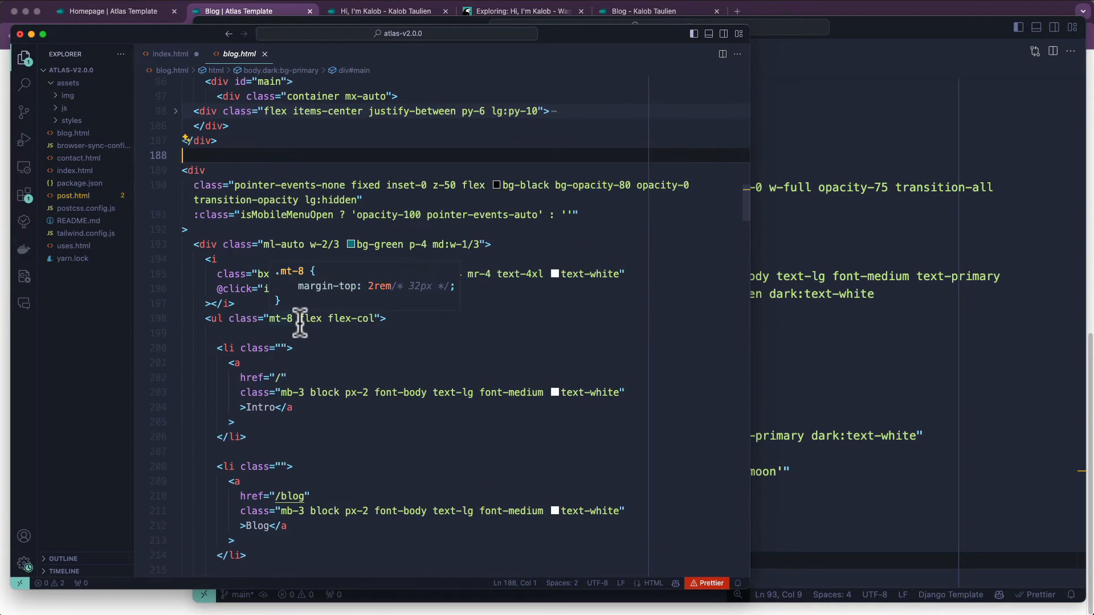
scroll("down", 3)
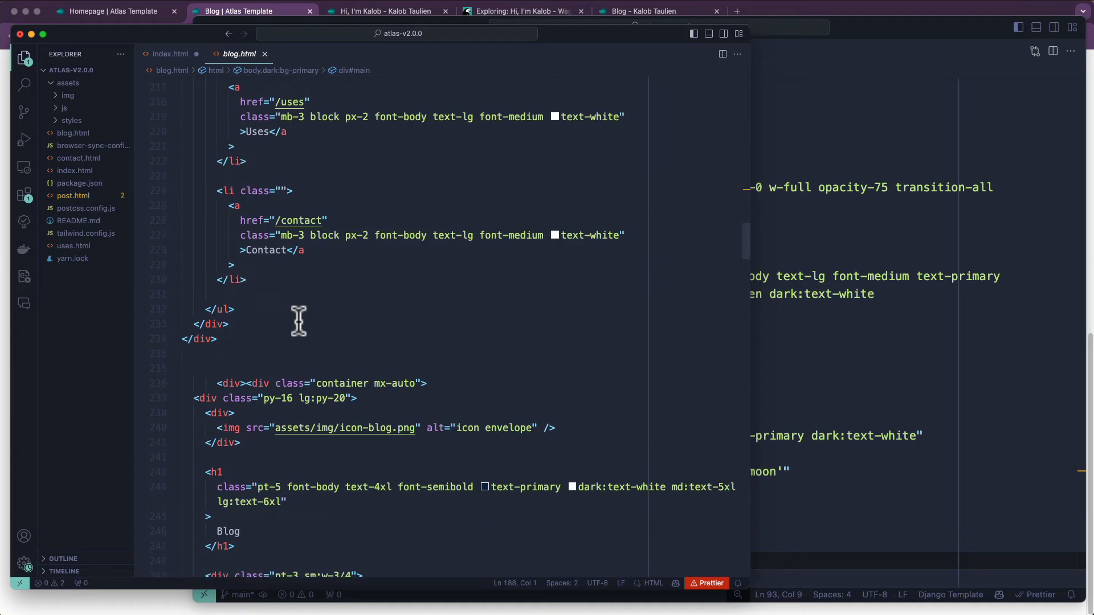
scroll("down", 3)
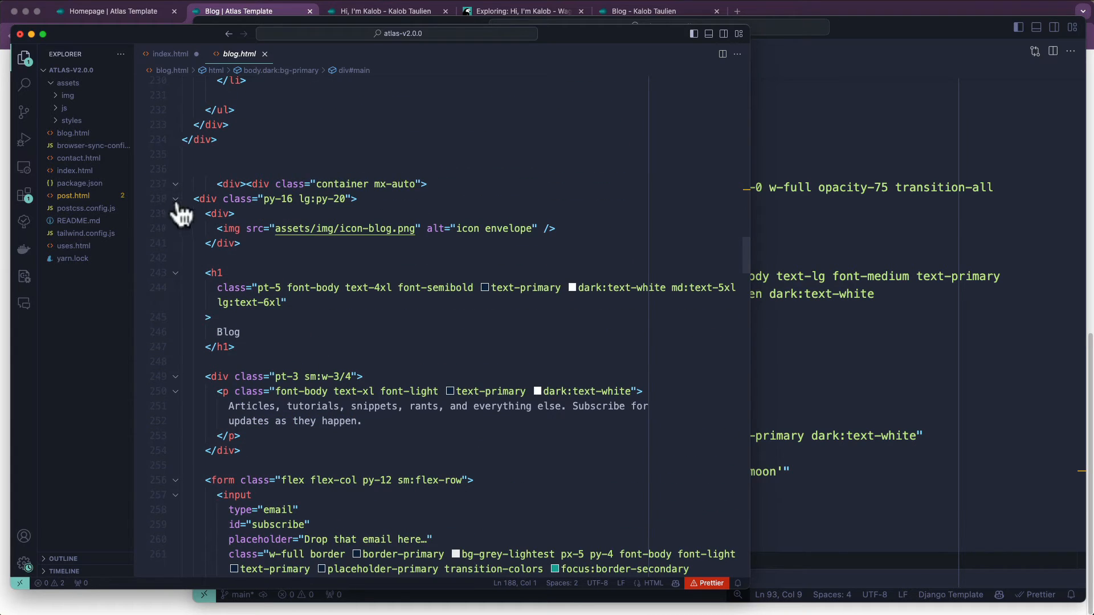
left_click(176, 198)
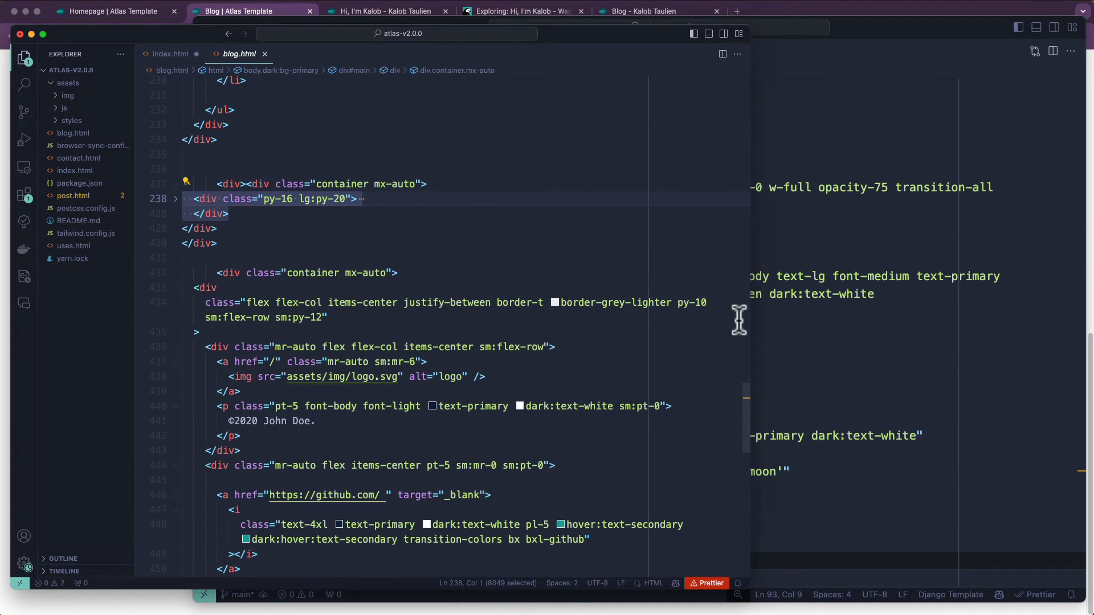
mouse_move(188, 210)
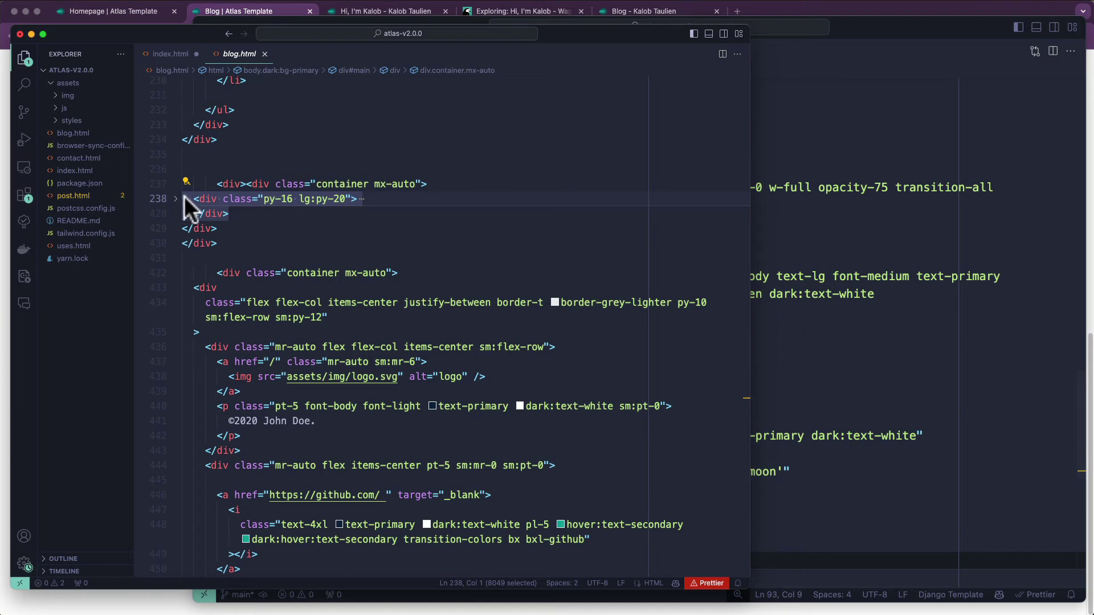
mouse_move(182, 210)
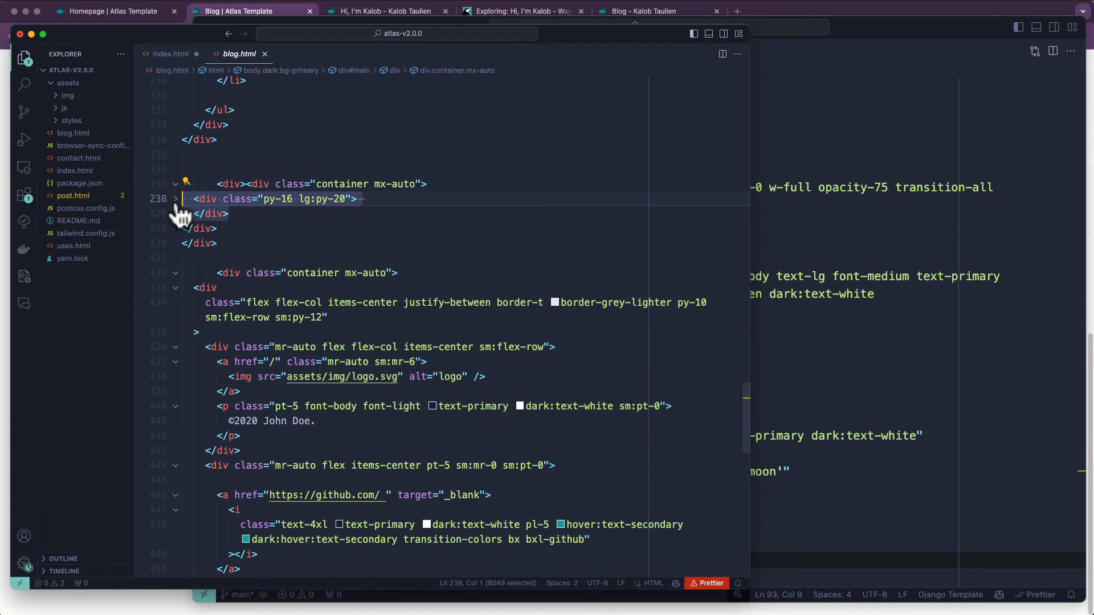
mouse_move(183, 222)
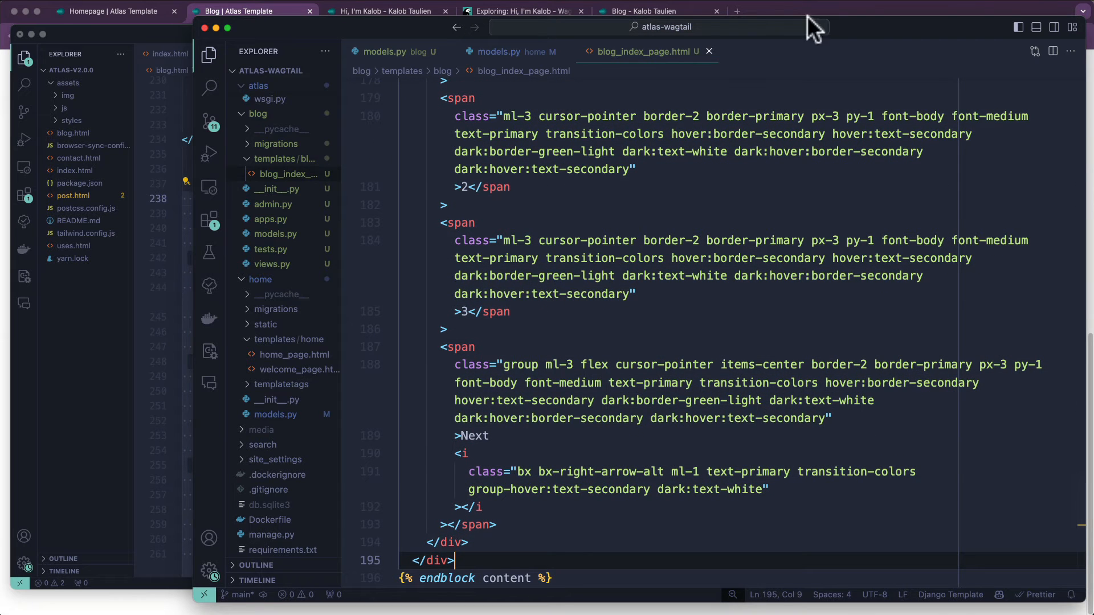
- Replace the hardcoded Blog heading with {{ page.title }} and the intro paragraph with {{ page.summary }}
left_click(643, 12)
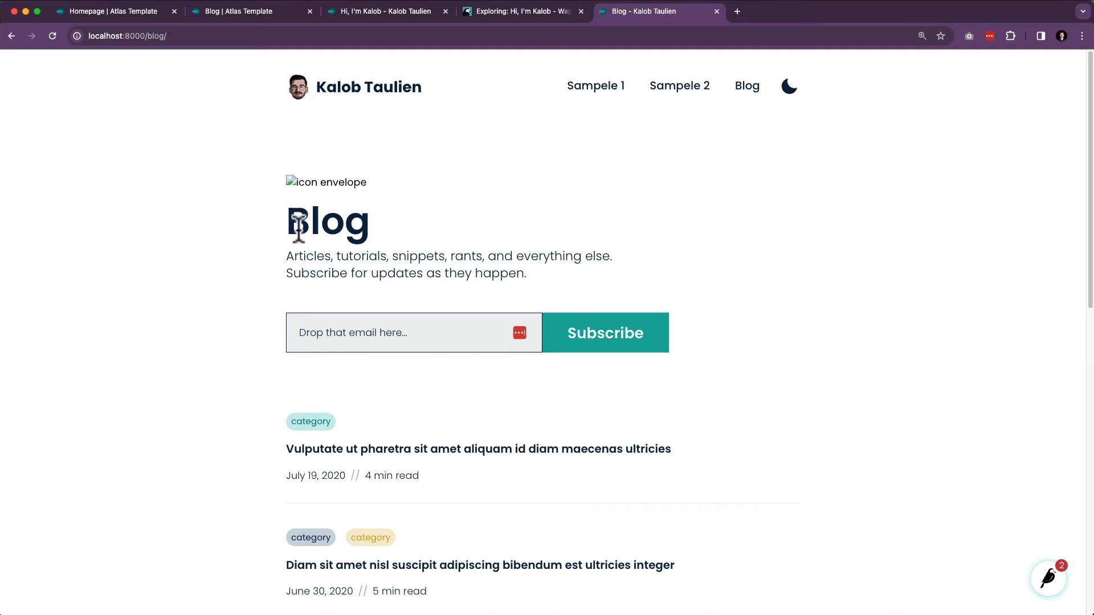
double_click(328, 222)
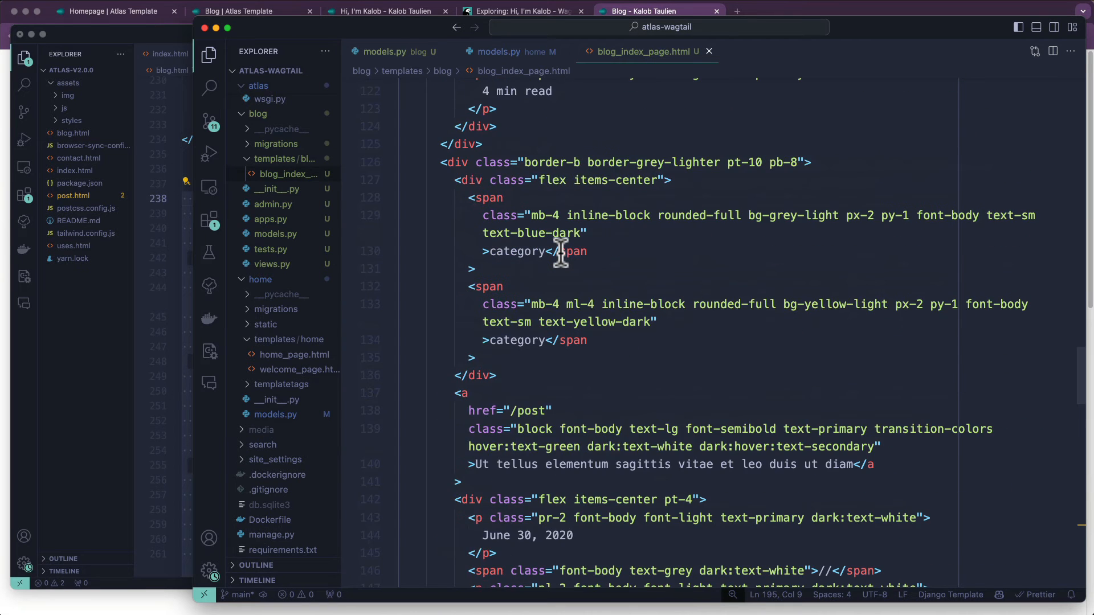
scroll("up", 3)
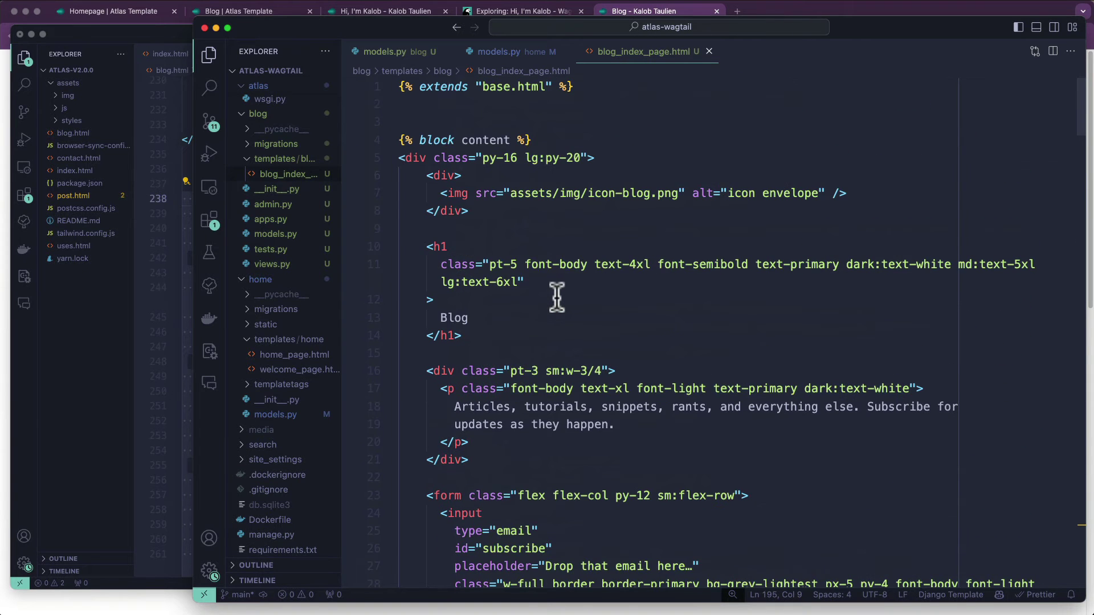
type("{{}}")
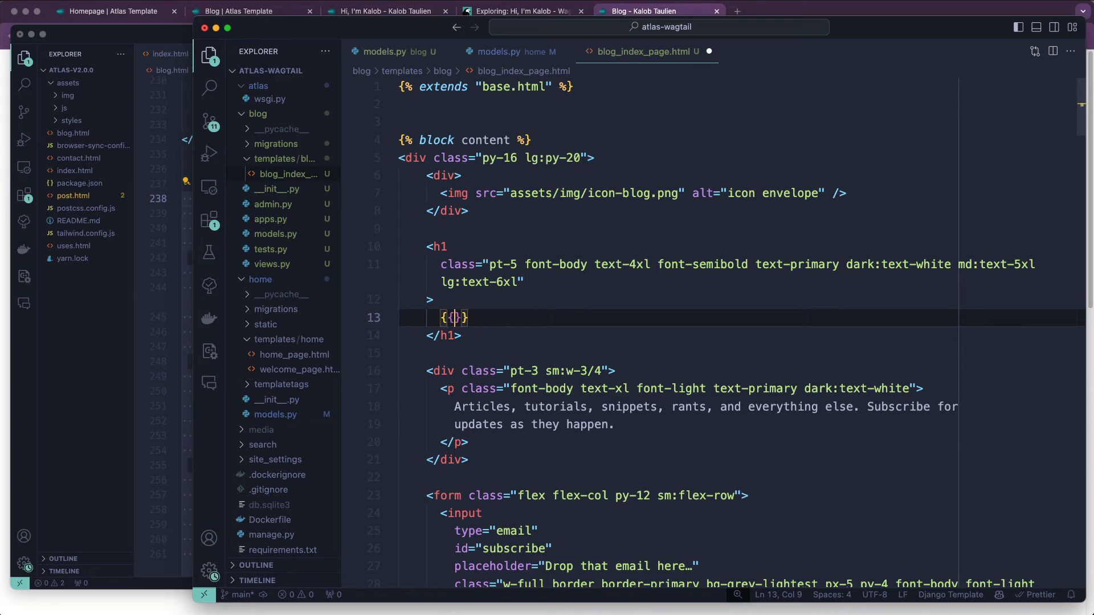
type("page.title")
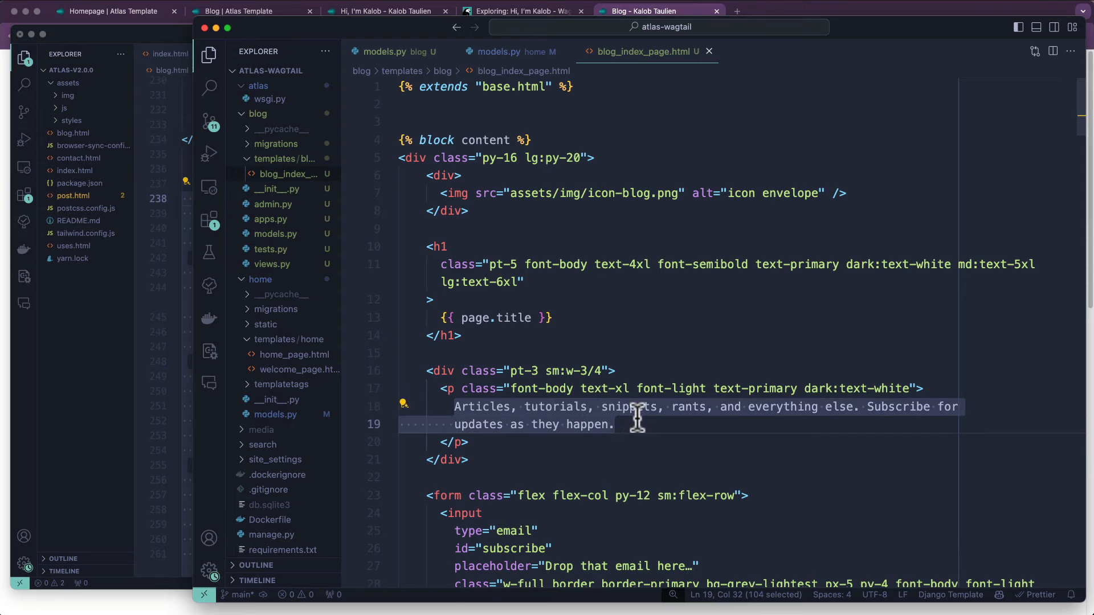
type("{{ page.summary }}")
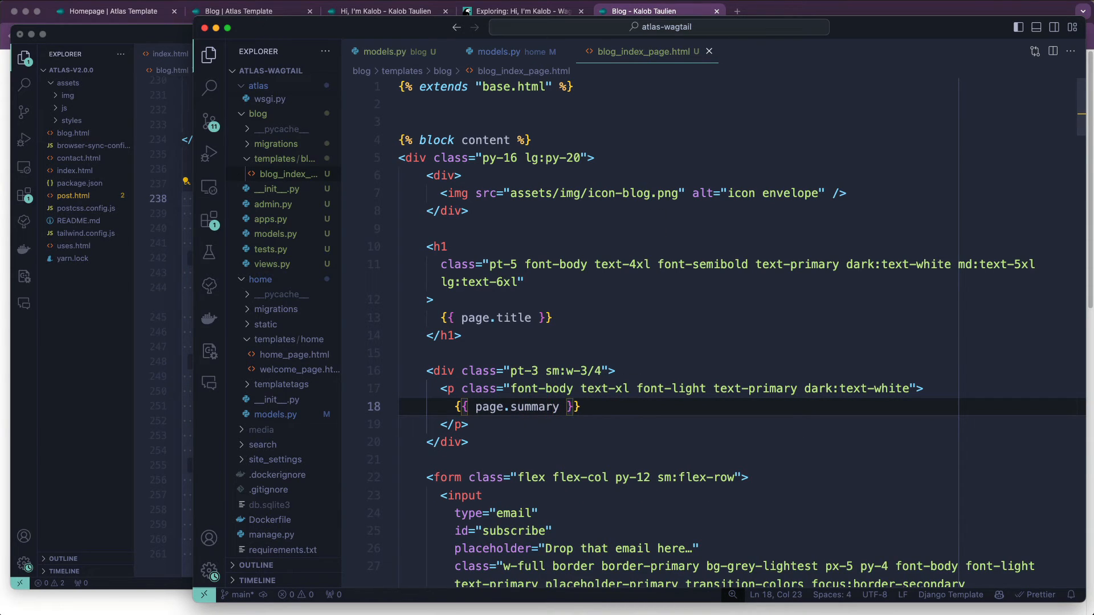
- Check the homepage and Wagtail admin page listing, then return to the blog index template
left_click(383, 11)
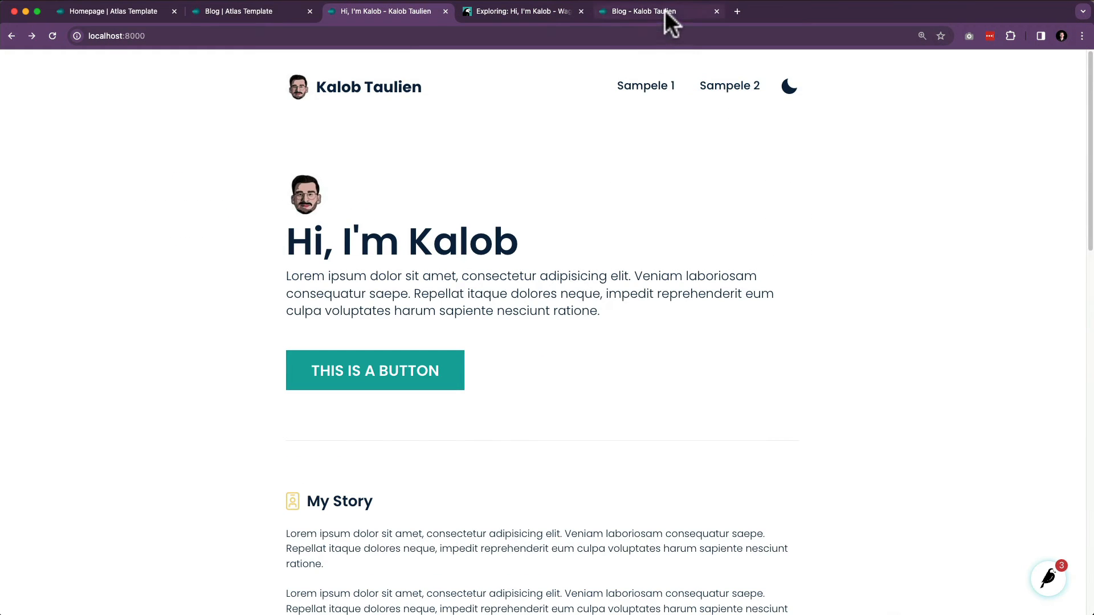
left_click(446, 11)
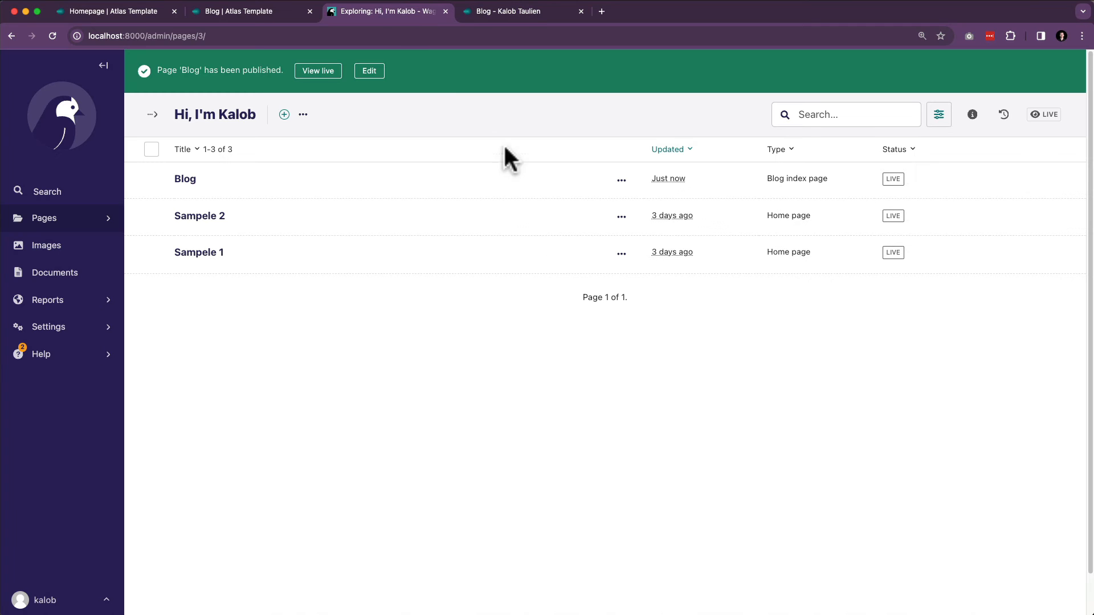
left_click(520, 11)
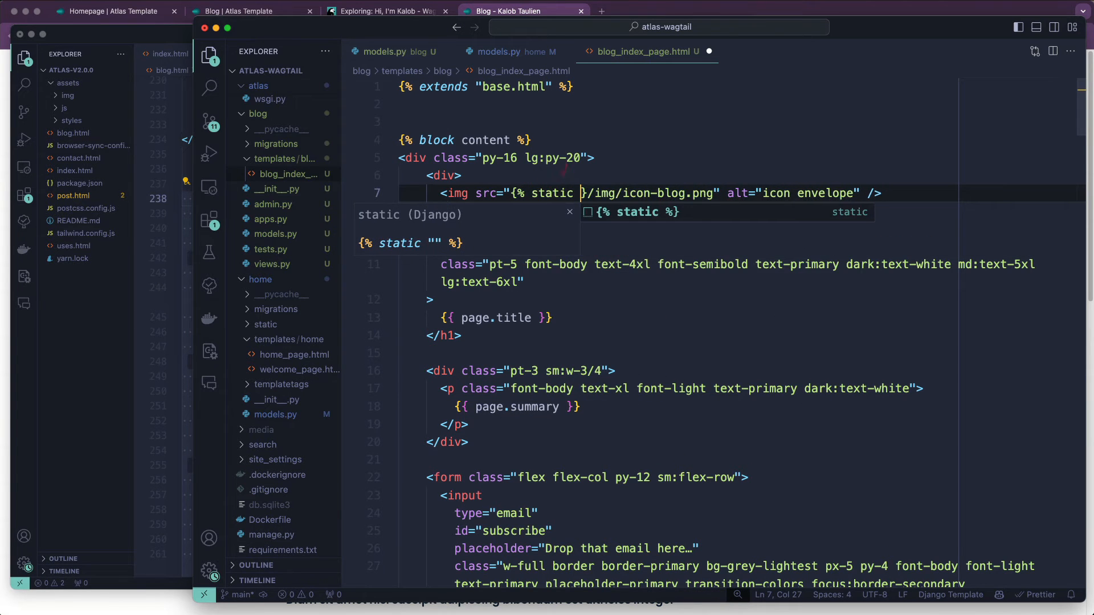
- Point the blog icon src to {% static 'img/icon-blog.png' %} and add {% load static %}
type("'i")
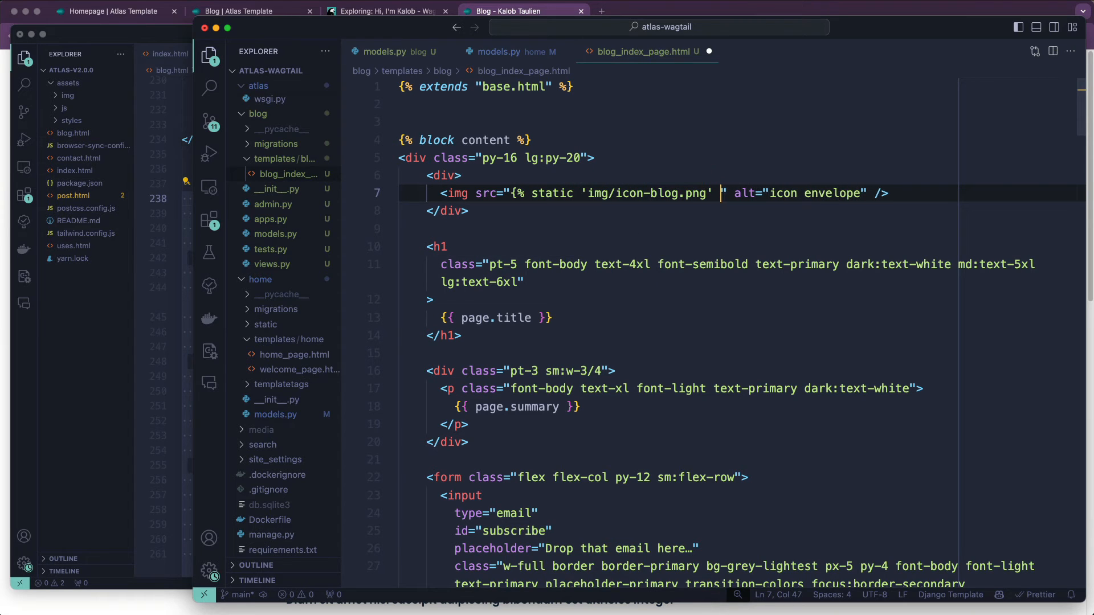
type("%}")
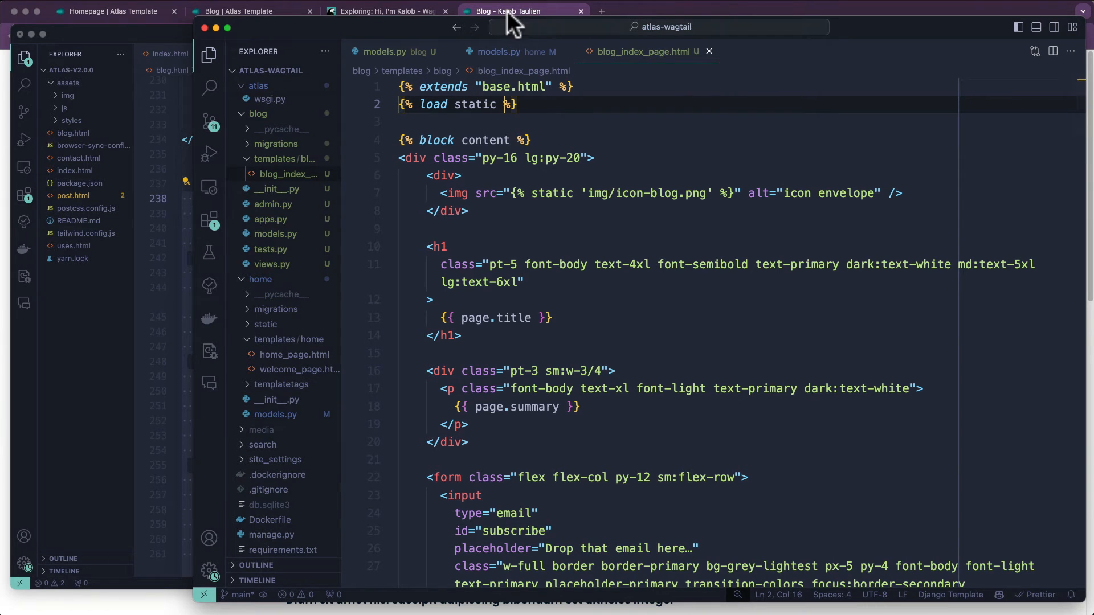
left_click(519, 11)
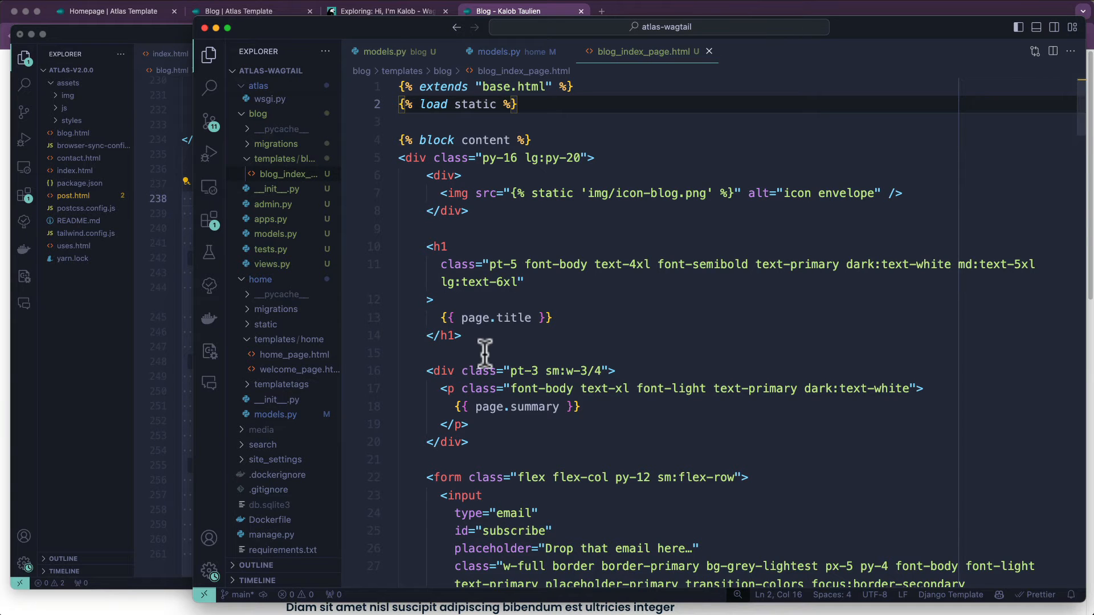
- Give the subscribe form method="POST" and action="{{ page.subscribe_url }}", confirming the field name in models
scroll("down", 3)
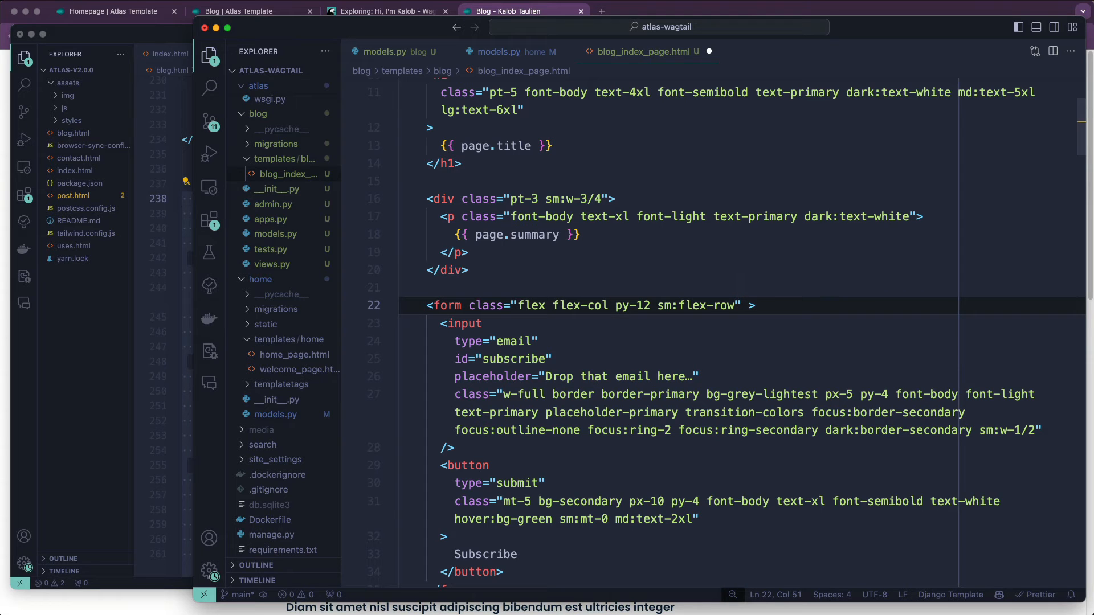
type("method=\"POST")
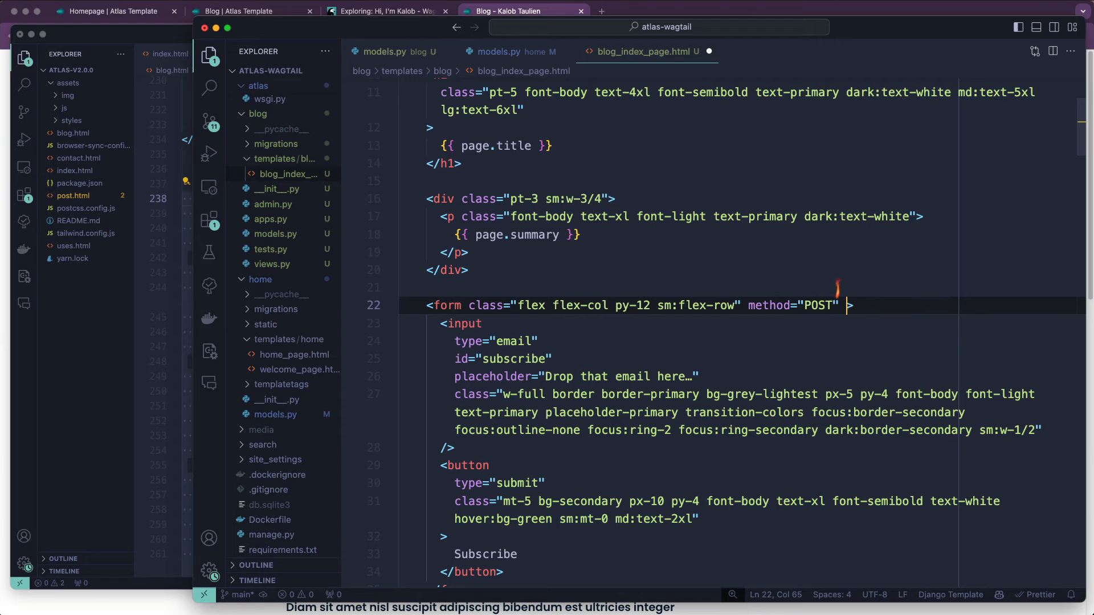
type("action=\"P\"")
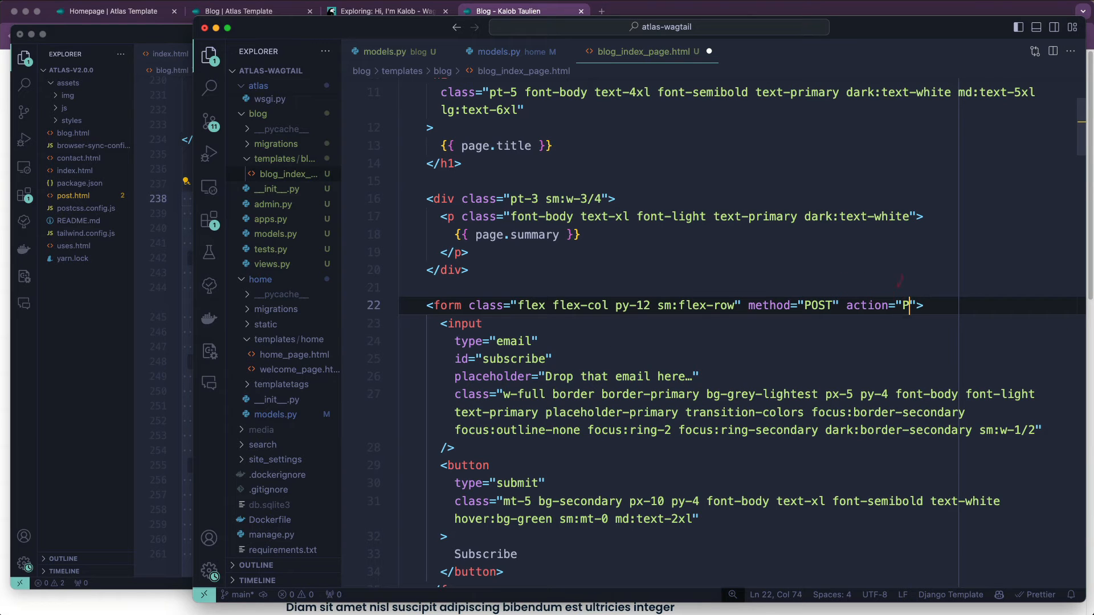
type("{{ oa}}")
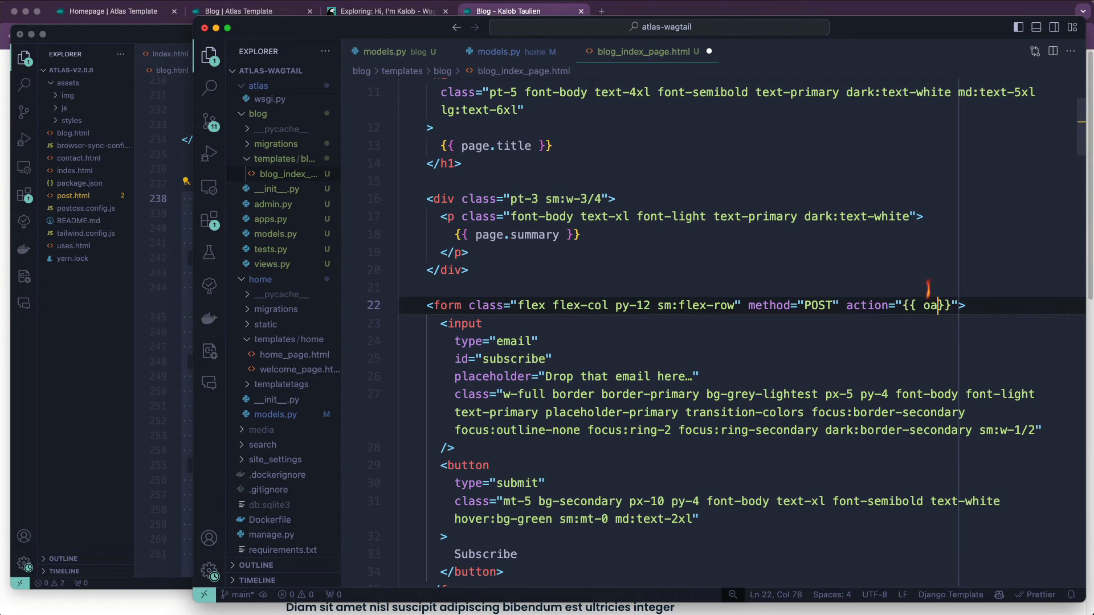
type("page.subscribe_url")
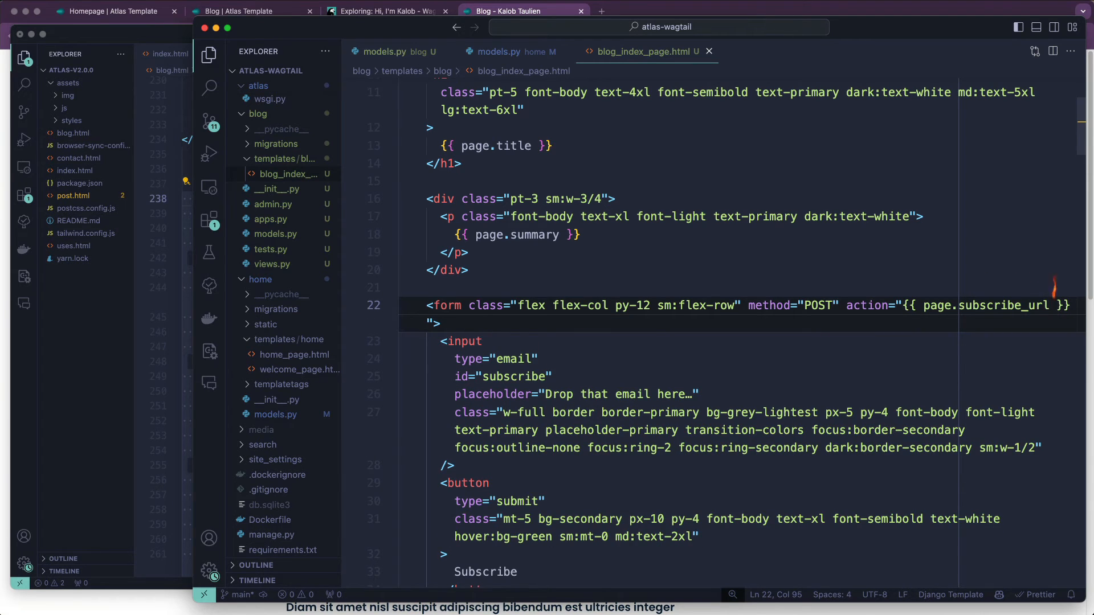
left_click(498, 51)
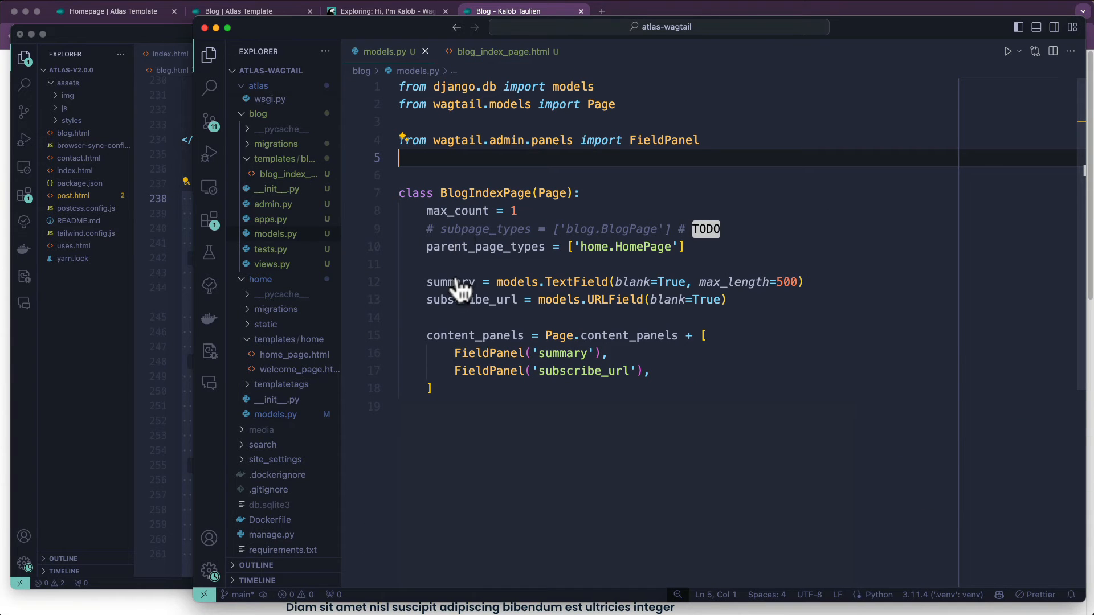
left_click(460, 299)
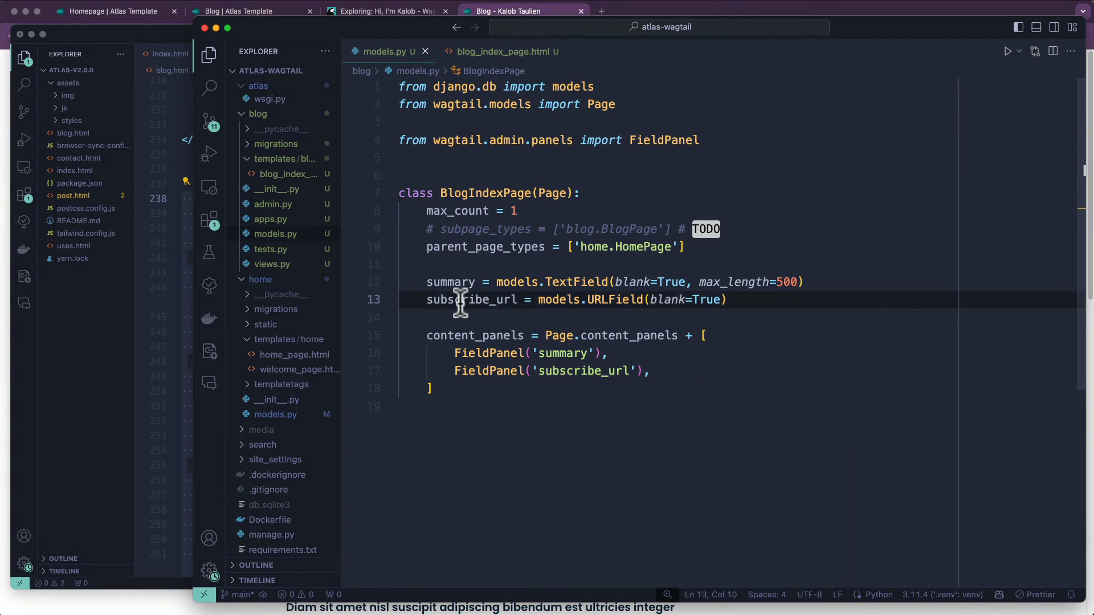
left_click(499, 51)
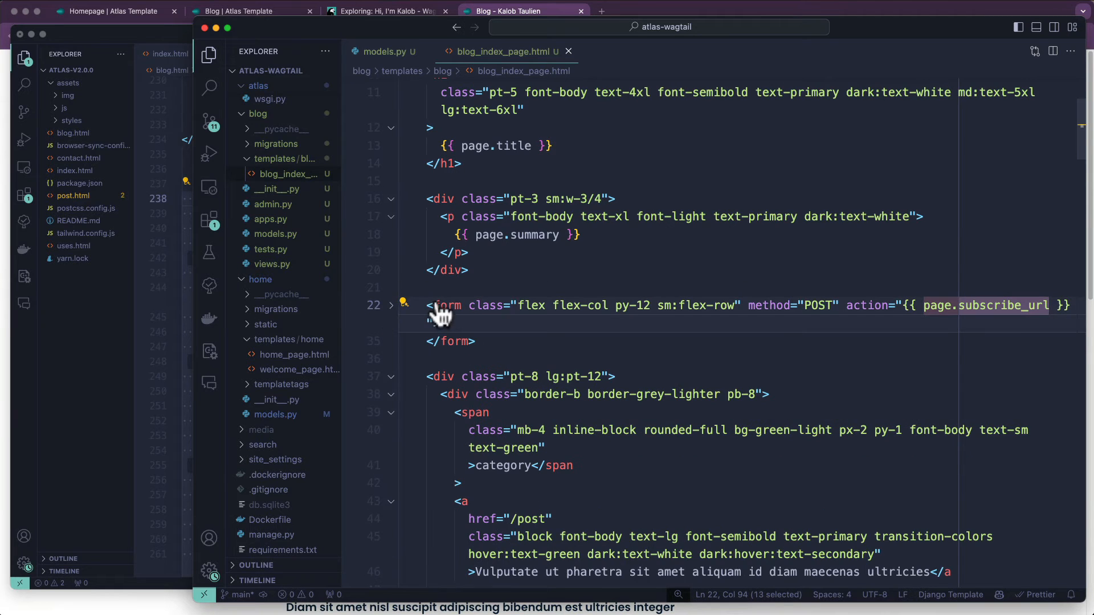
- Wrap the subscribe form in {% if page.subscribe_url %} … {% endif %}
key("Return")
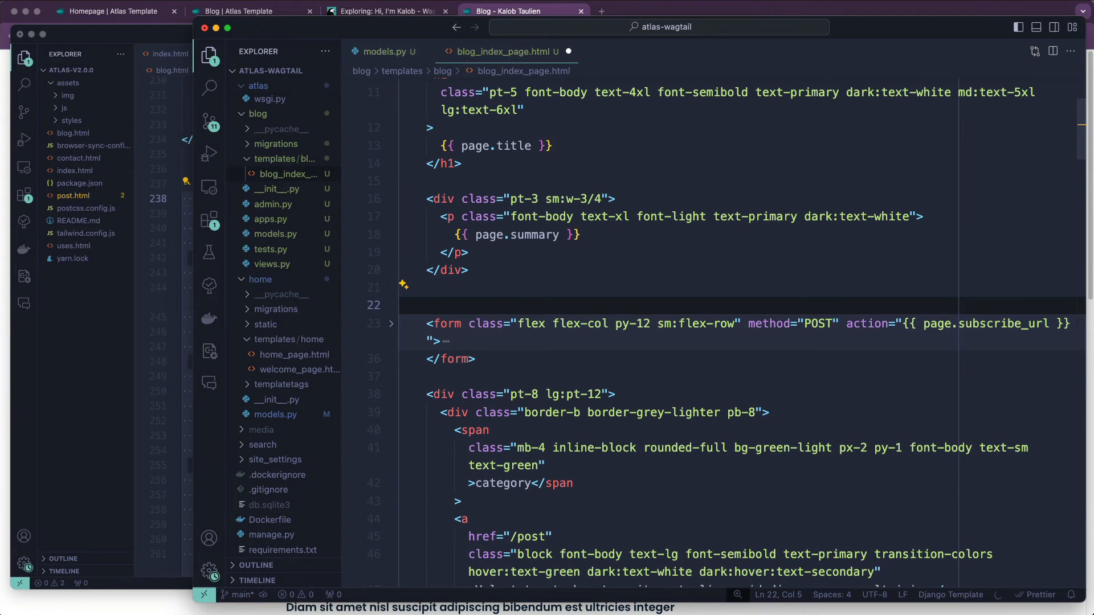
type("{% if page.subscribe_url %}")
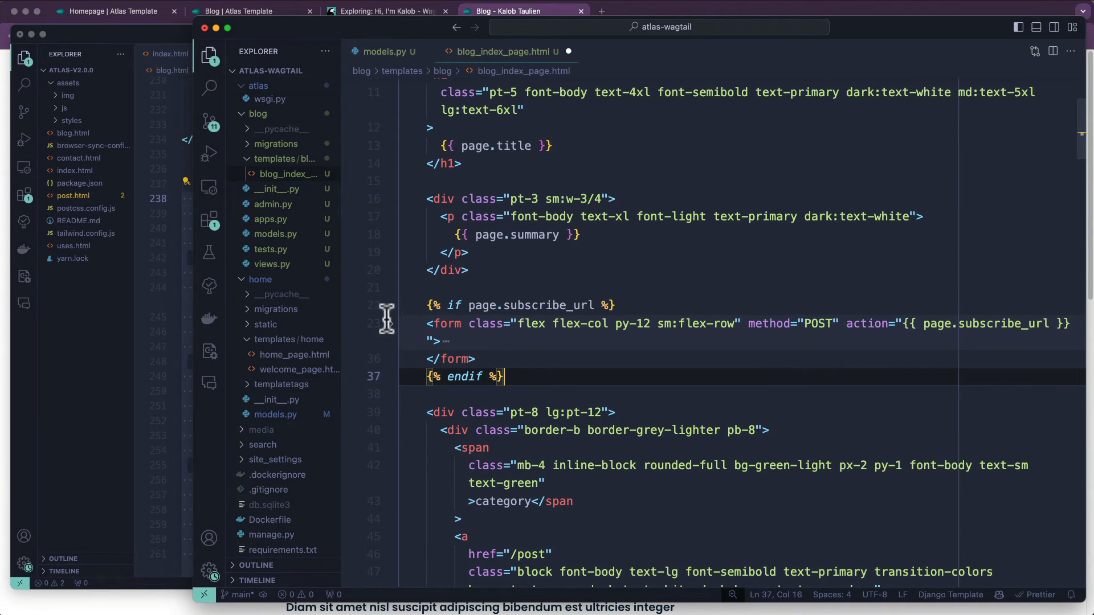
mouse_move(393, 328)
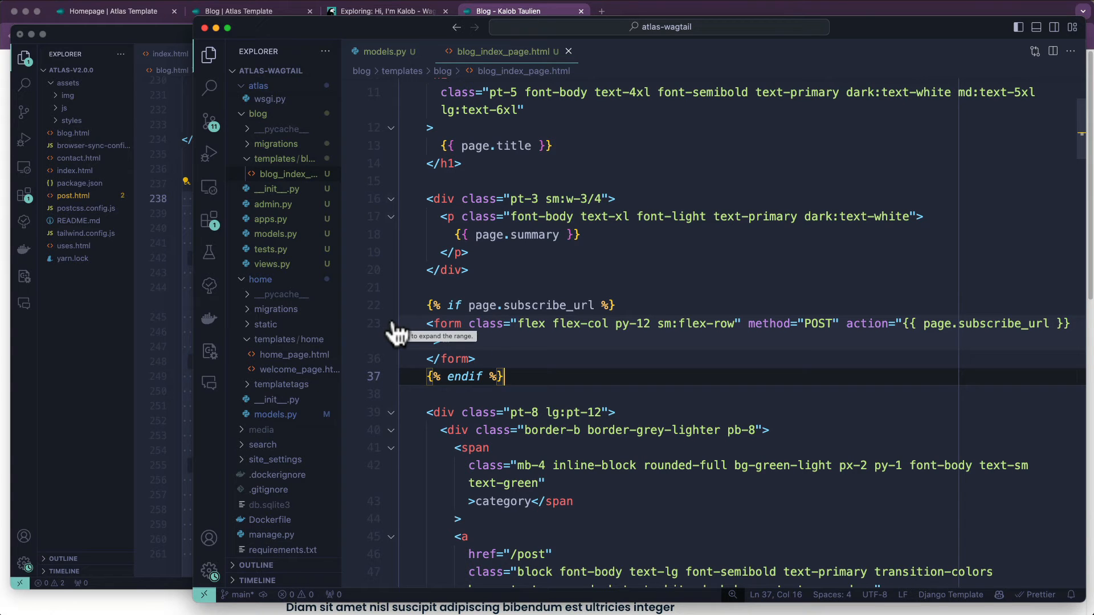
left_click(391, 323)
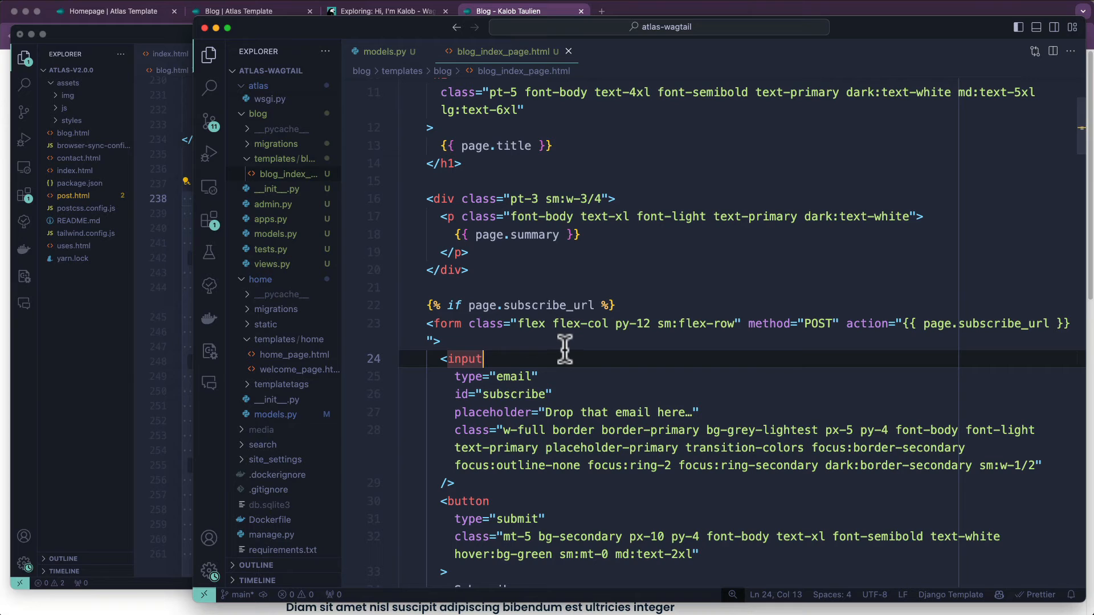
left_click(439, 341)
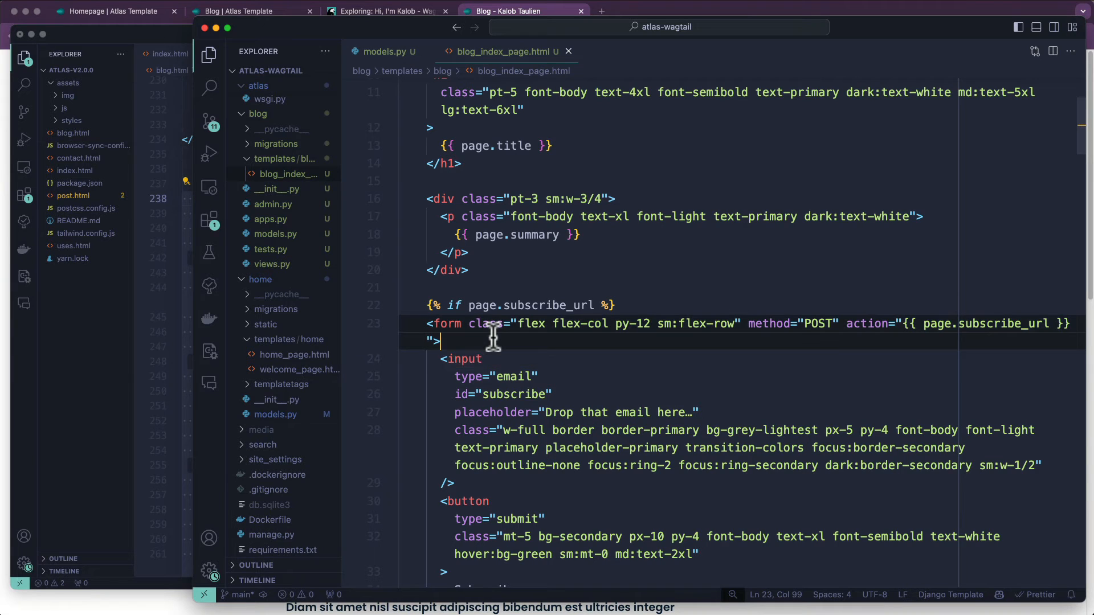
mouse_move(466, 366)
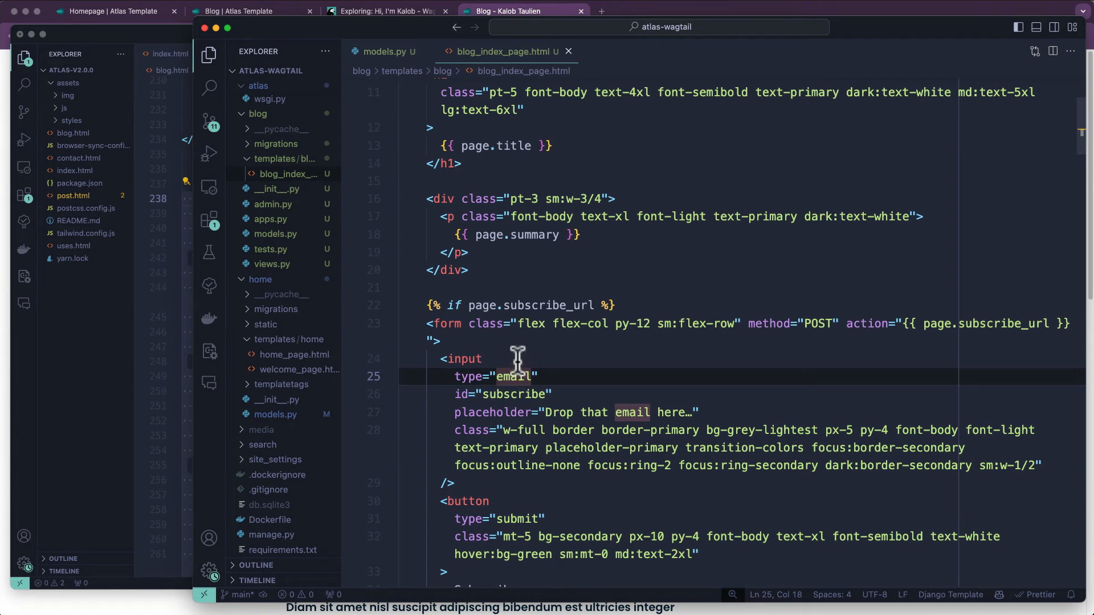
- Add name="email" to the email input and tidy the submit button markup
left_click(466, 359)
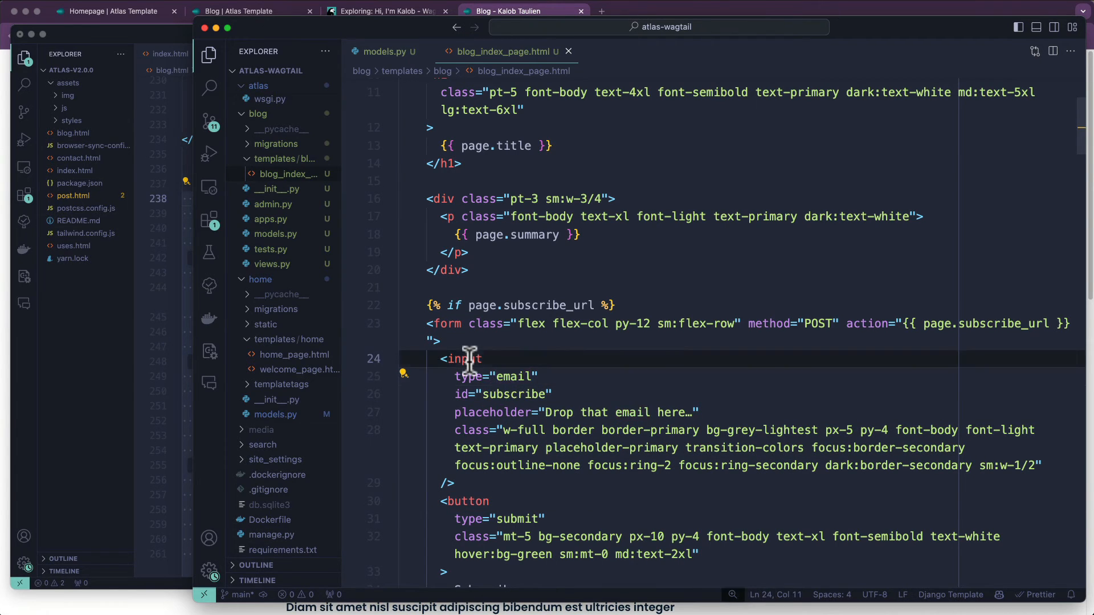
double_click(514, 394)
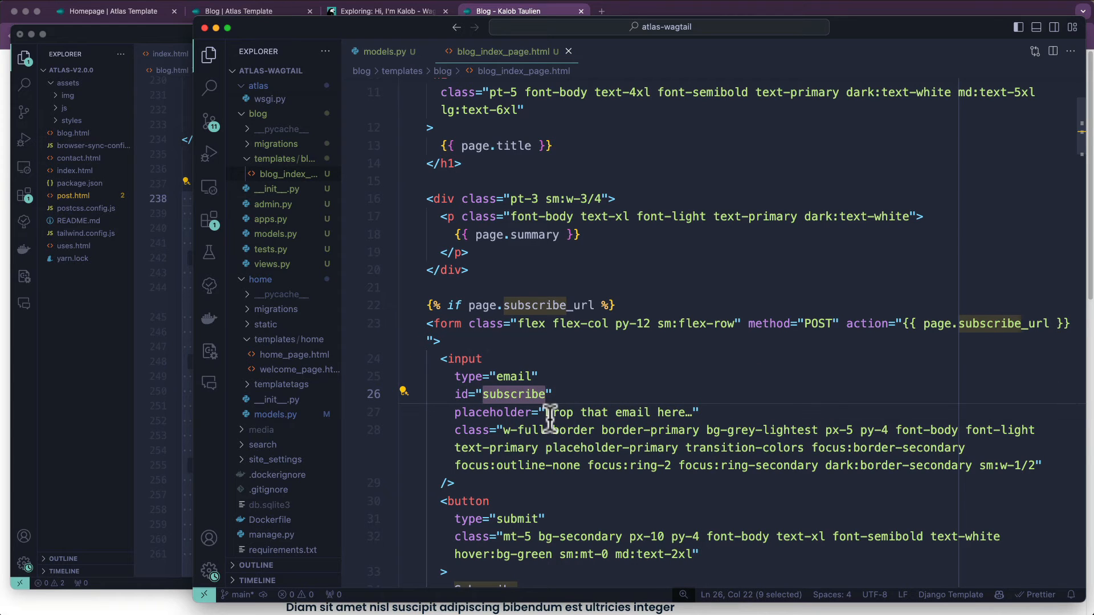
left_click(550, 393)
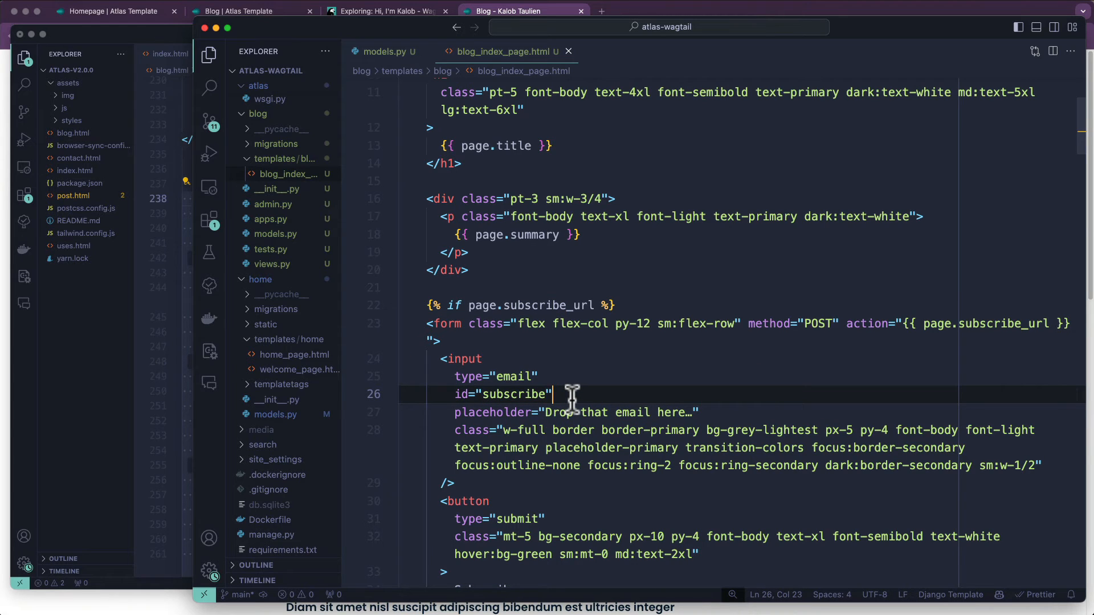
type("name=\"email\"")
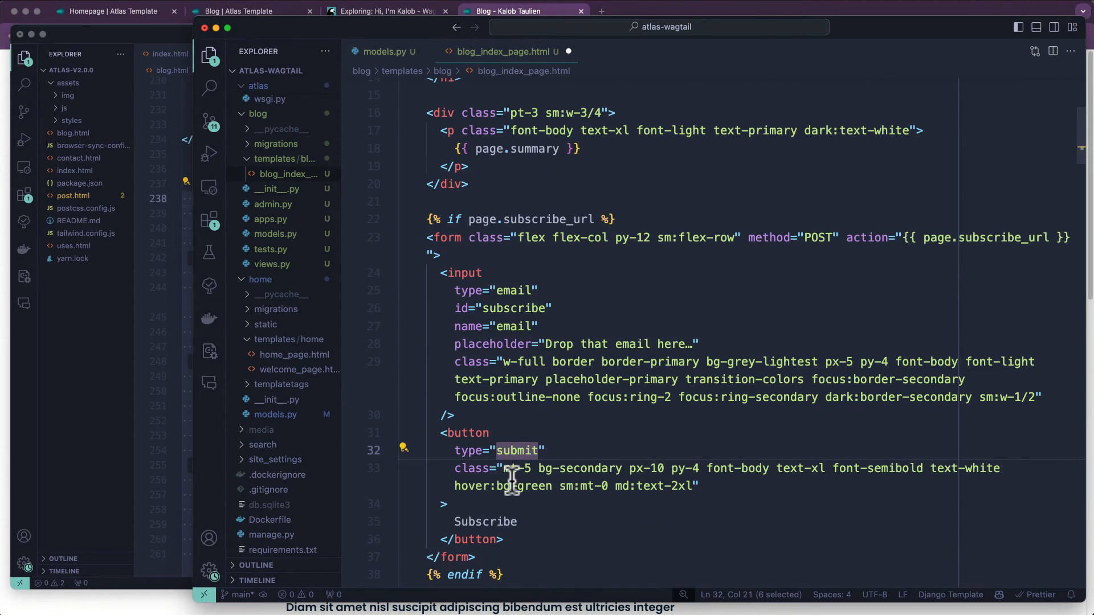
type("button")
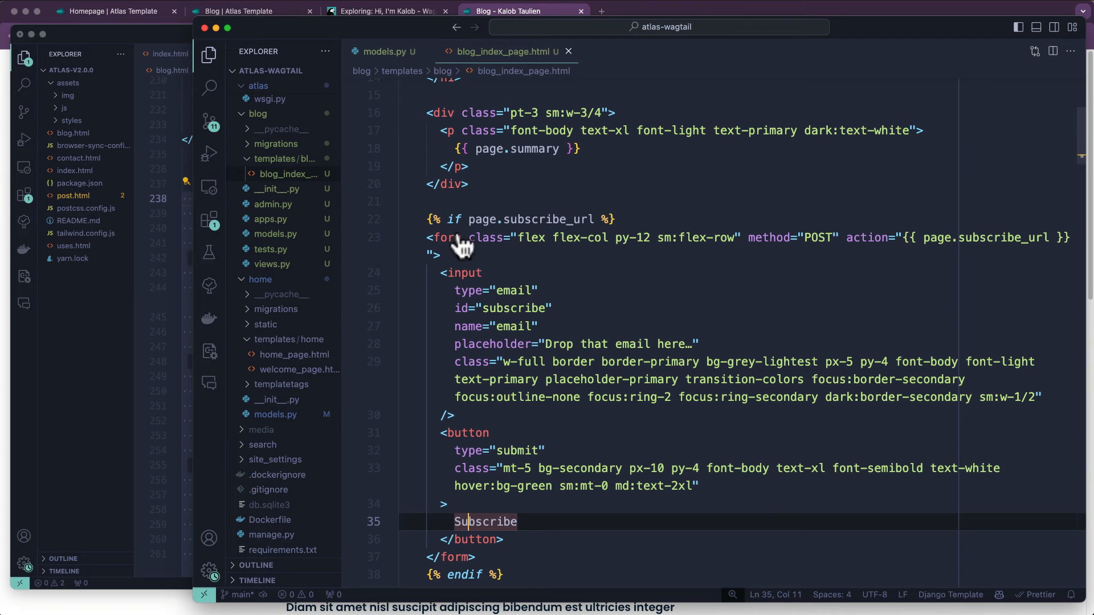
left_click(390, 237)
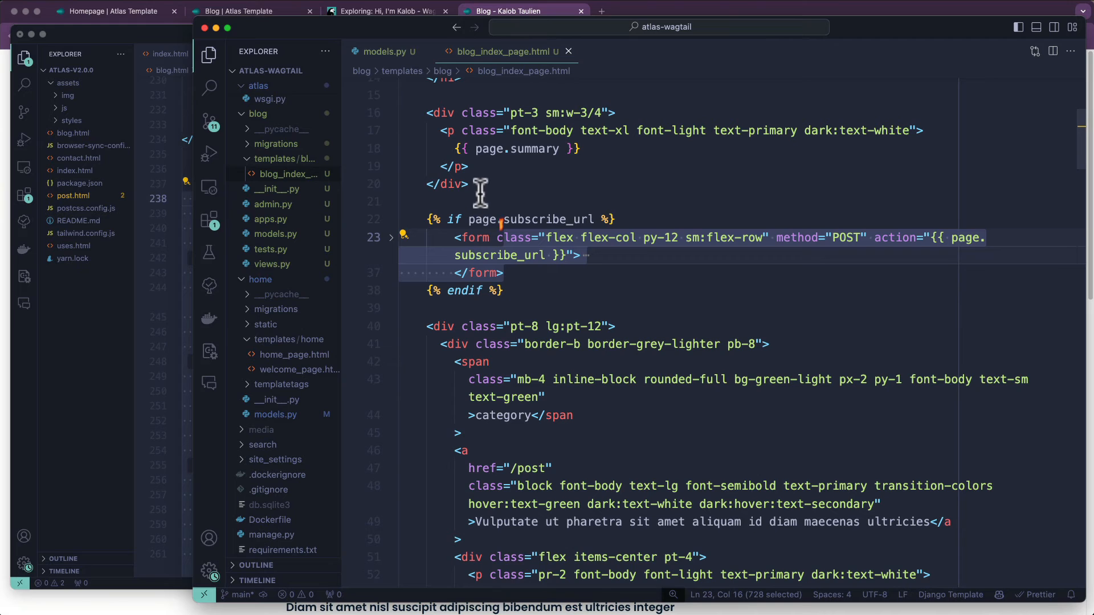
- Submit a test 'kalob@kal' email through the live blog page's subscribe form
left_click(503, 11)
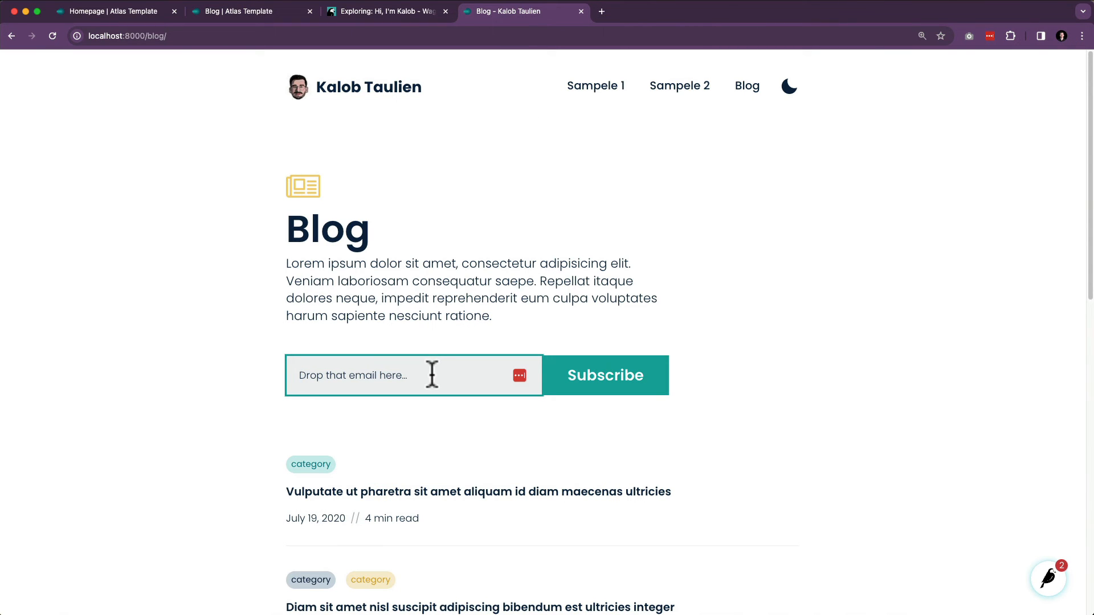
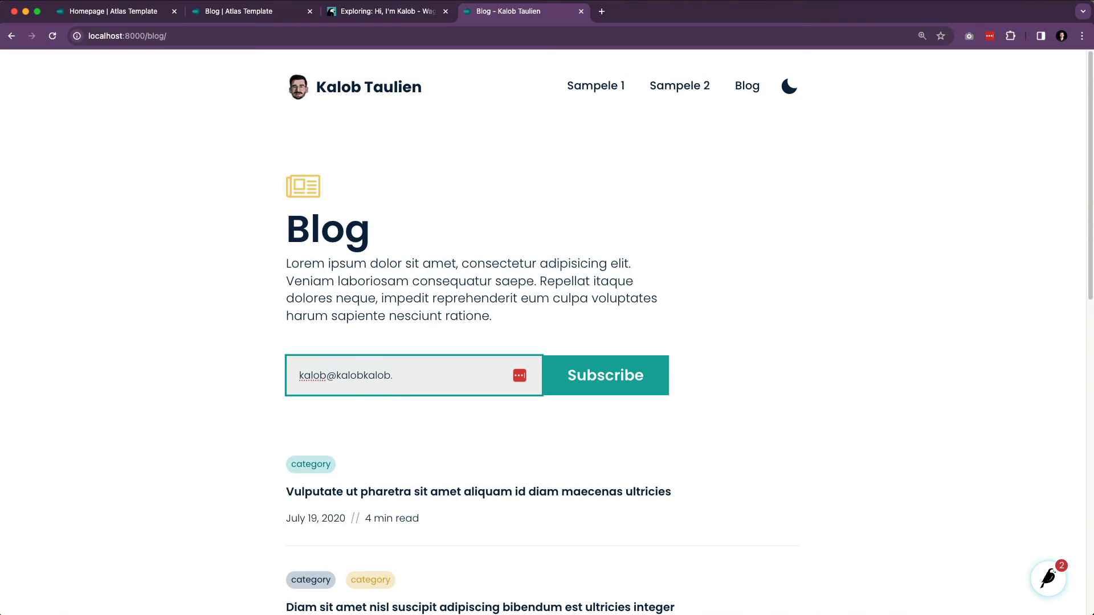
left_click(604, 375)
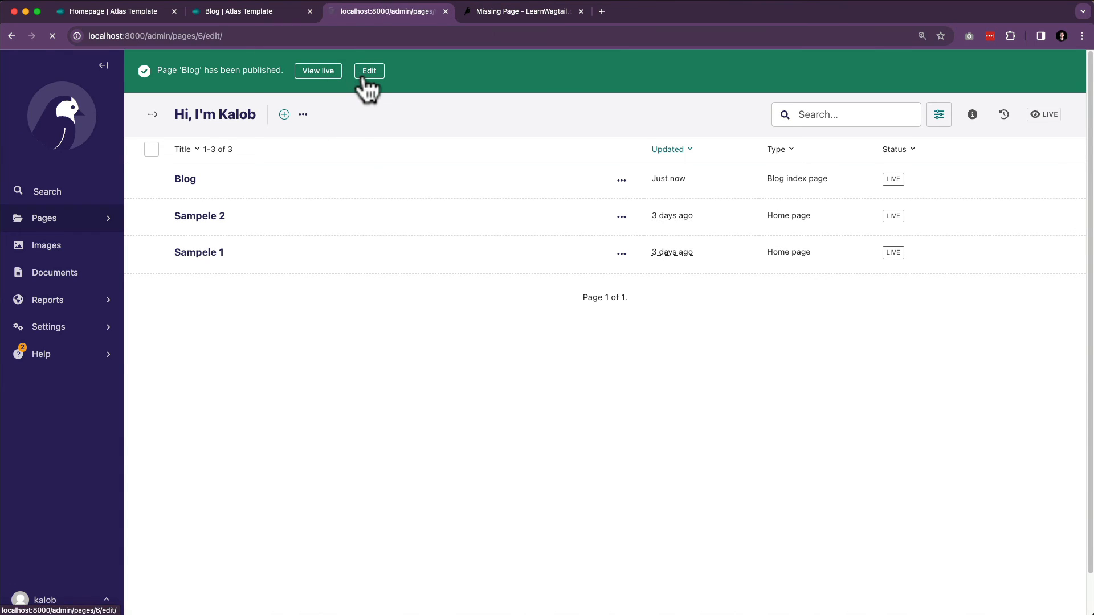
- Check the Subscribe url field on the Blog page in the admin and return to the live blog page
left_click(369, 71)
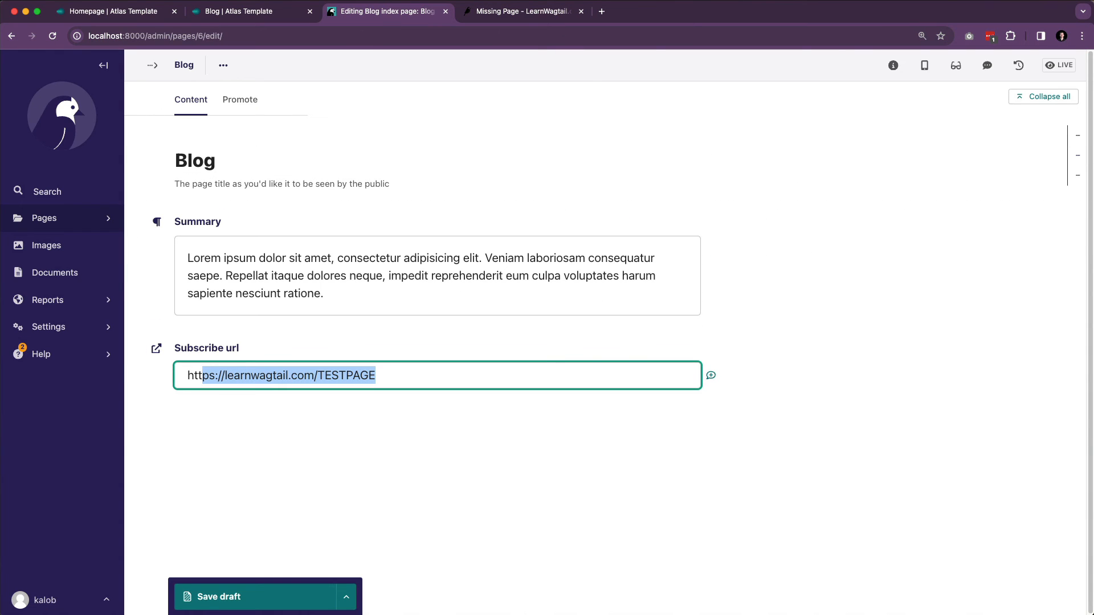
left_click(519, 12)
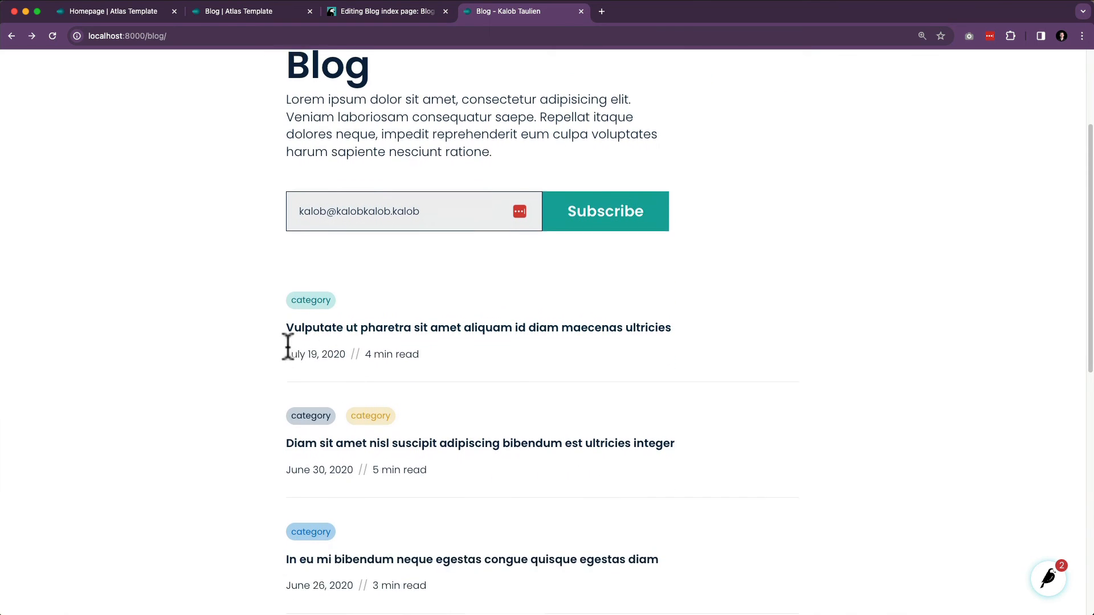
scroll("down", 3)
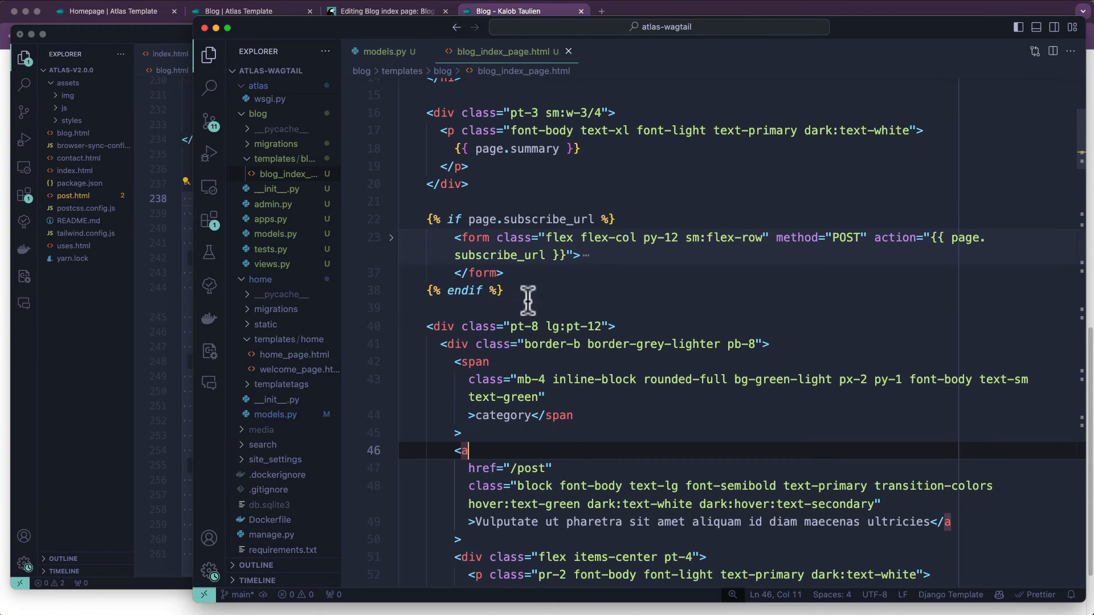
- Add get_context(self, request) to BlogIndexPage with a commented posts query ordered by first_published_at
left_click(383, 51)
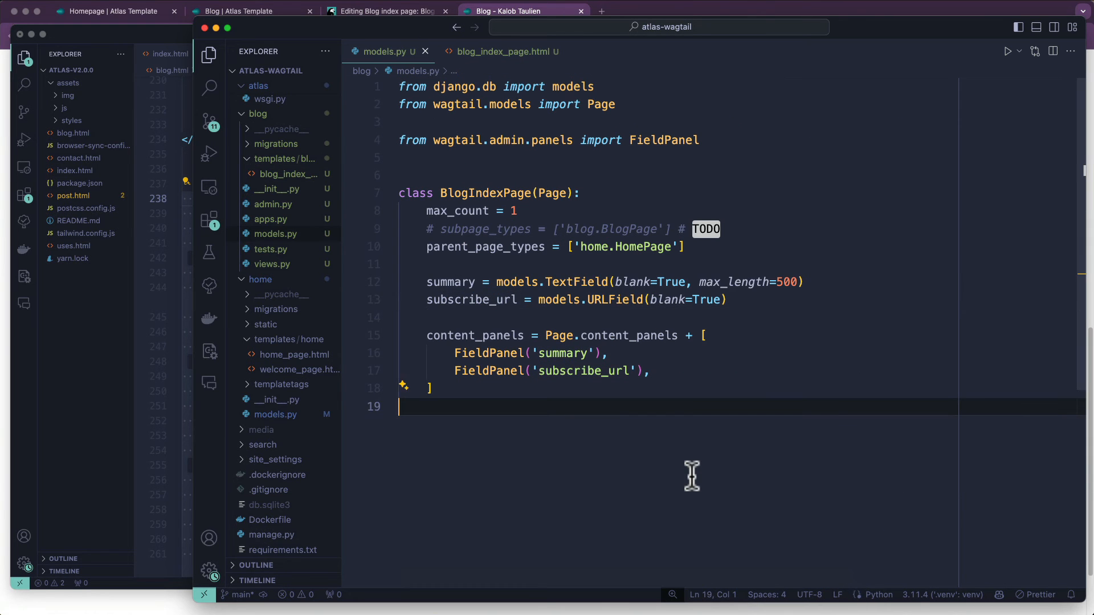
double_click(483, 193)
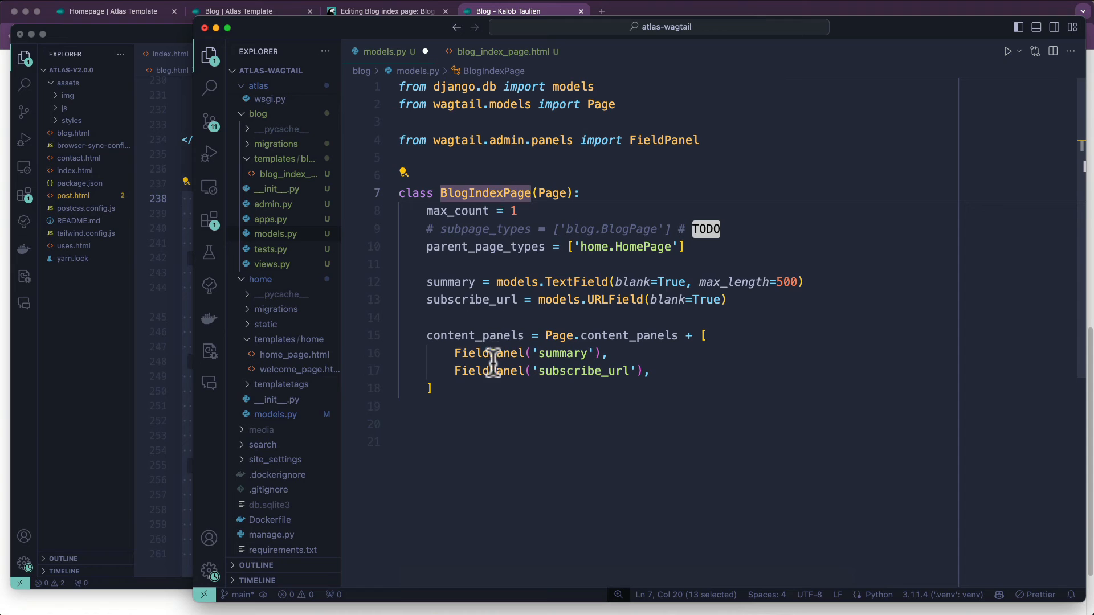
mouse_move(481, 483)
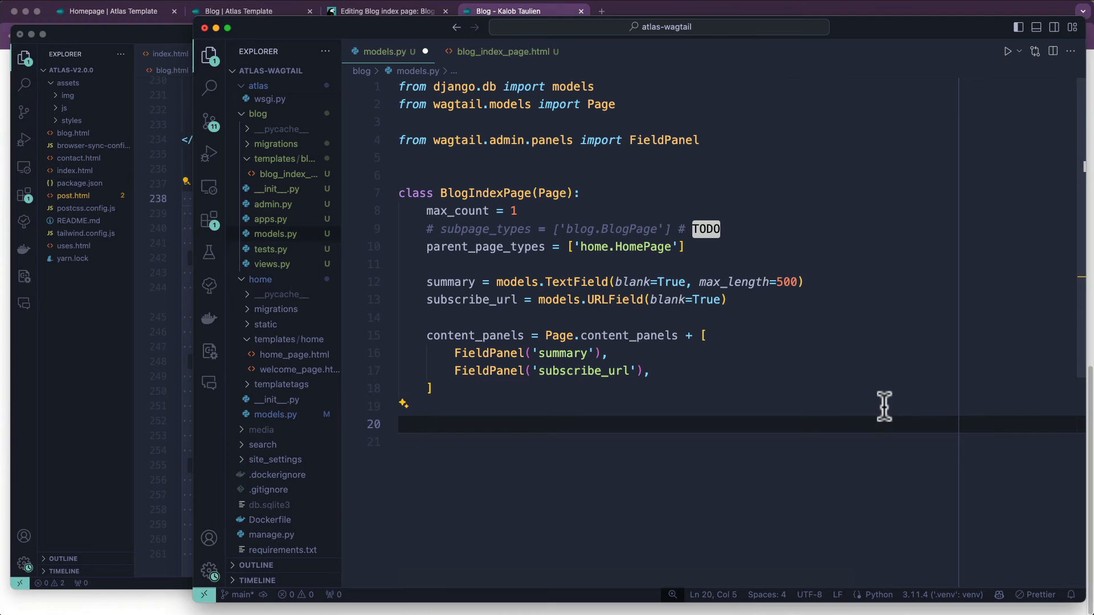
type("def get_context(self, request):")
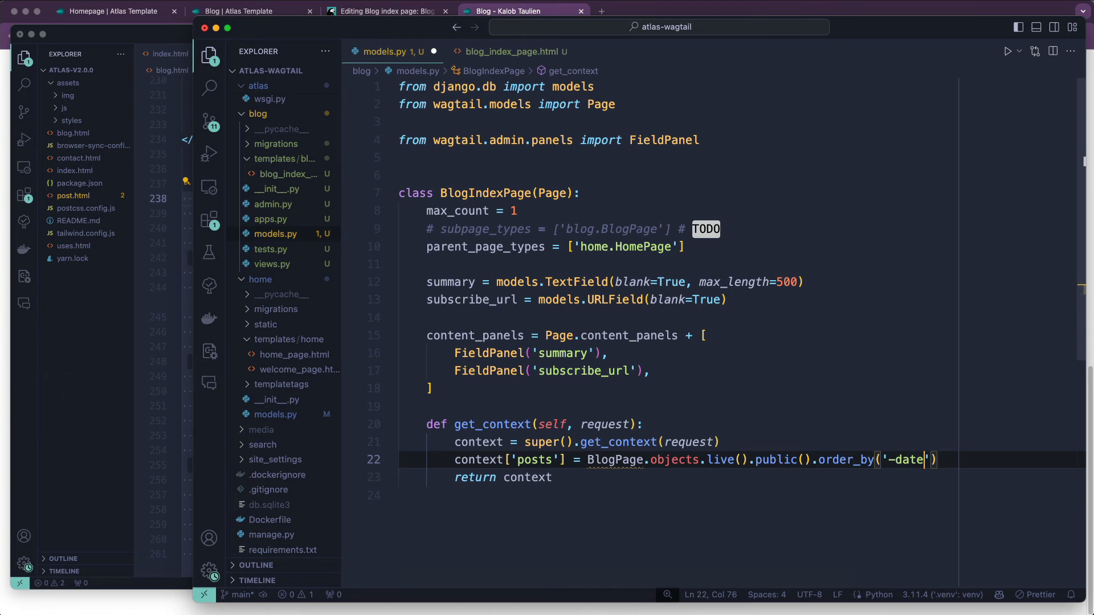
type("first_p")
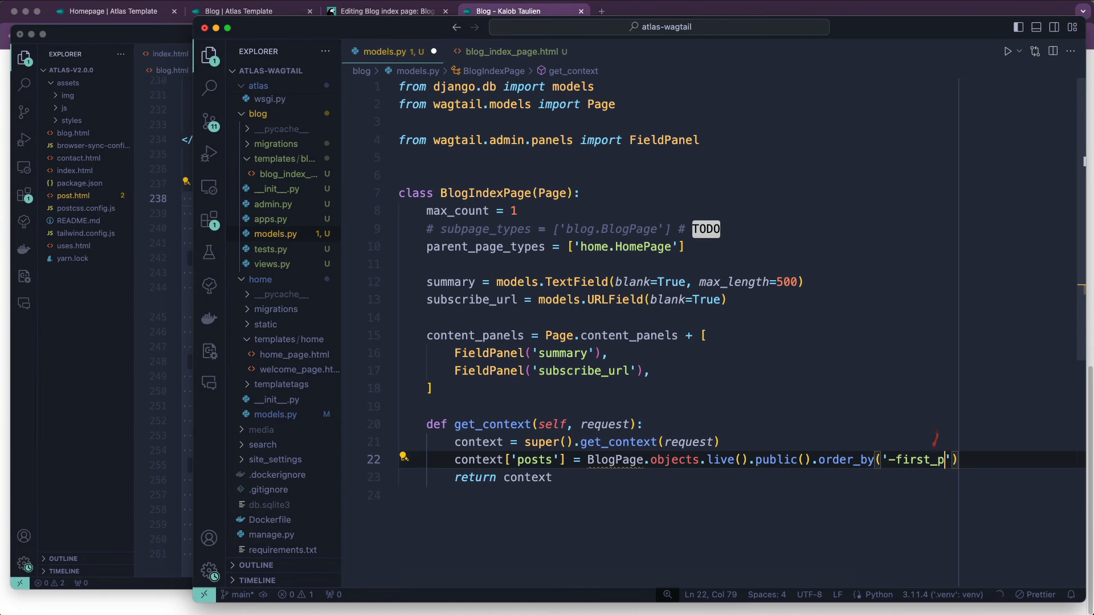
type("ubished_at")
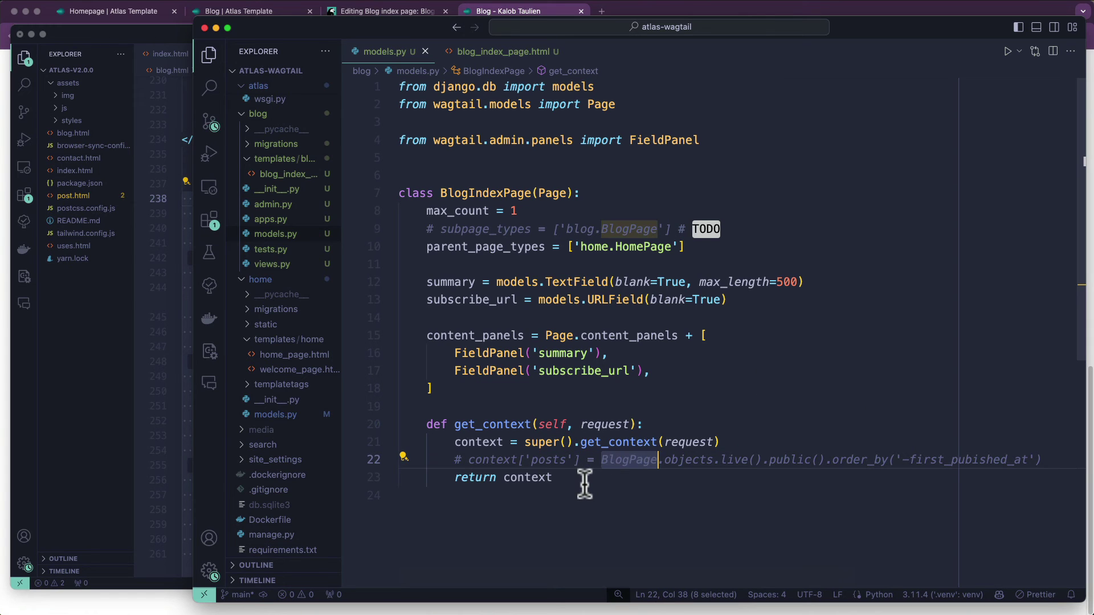
left_click(579, 496)
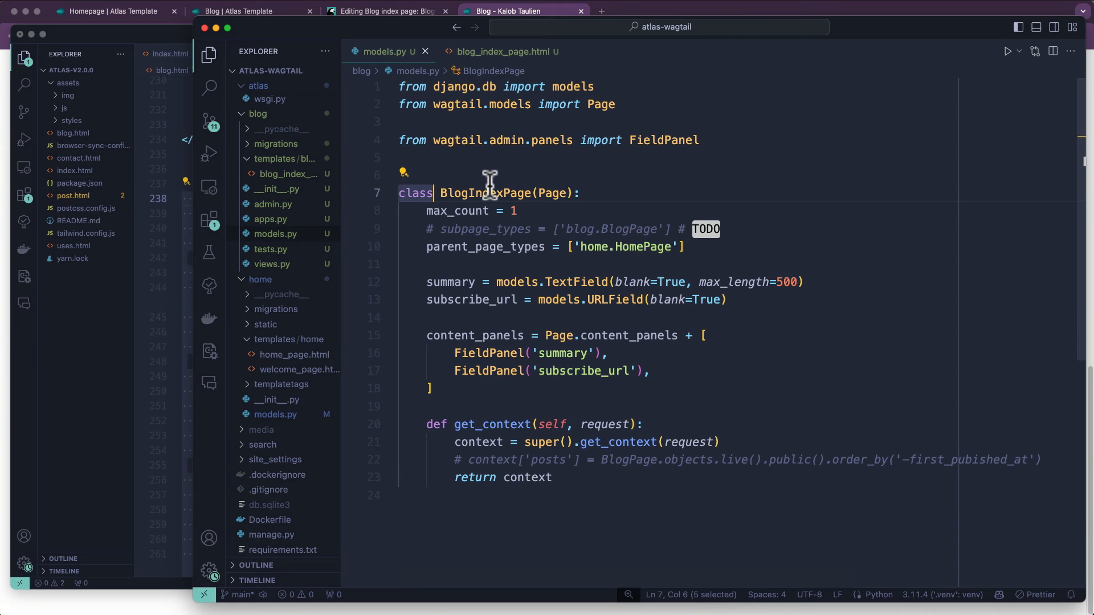
- In home/models.py get_context, set context['blog_index'] = BlogIndexPage.objects.first()
type("home models")
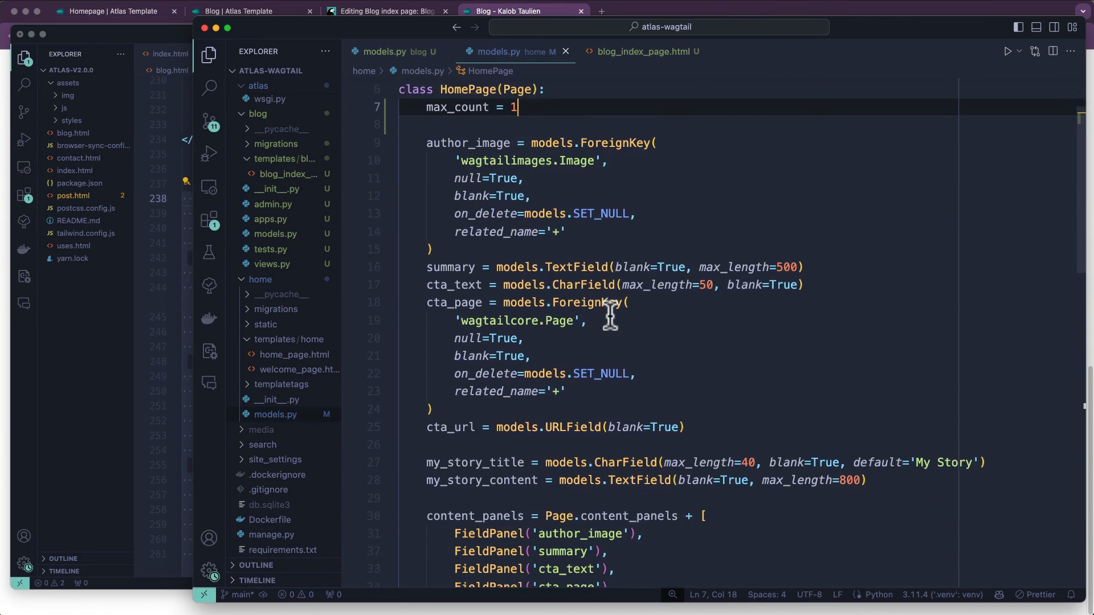
scroll("down", 3)
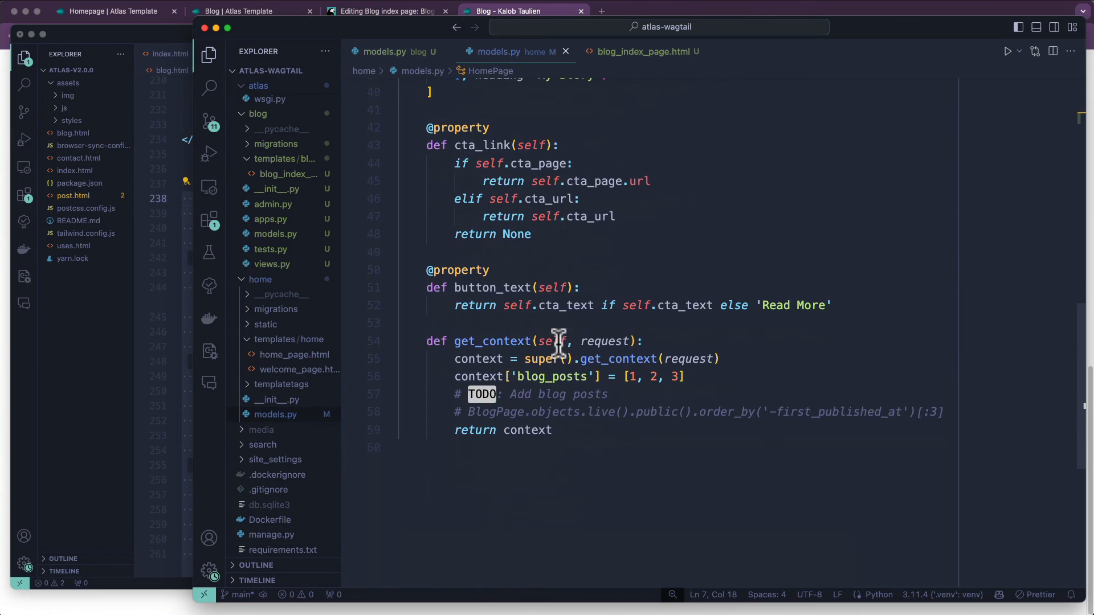
left_click(568, 393)
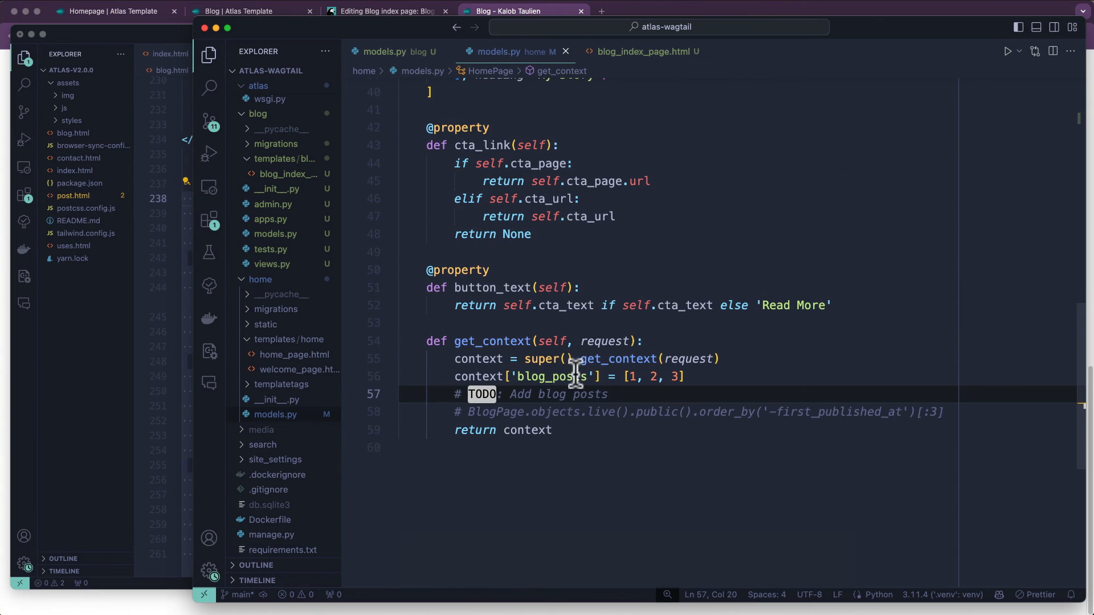
left_click(719, 359)
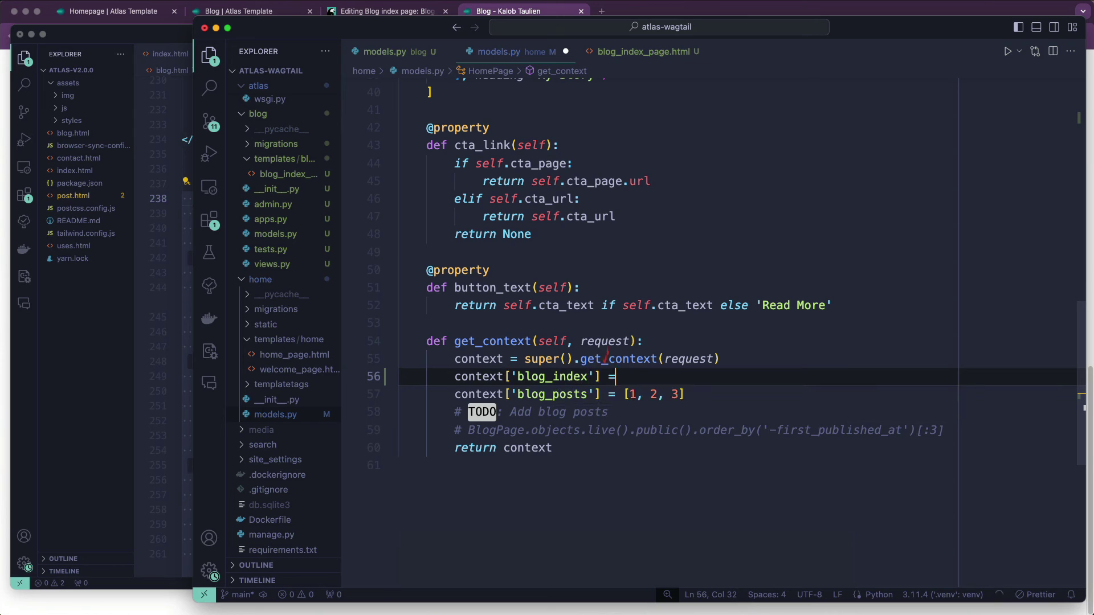
type("BlogIndexPage.objects.first()")
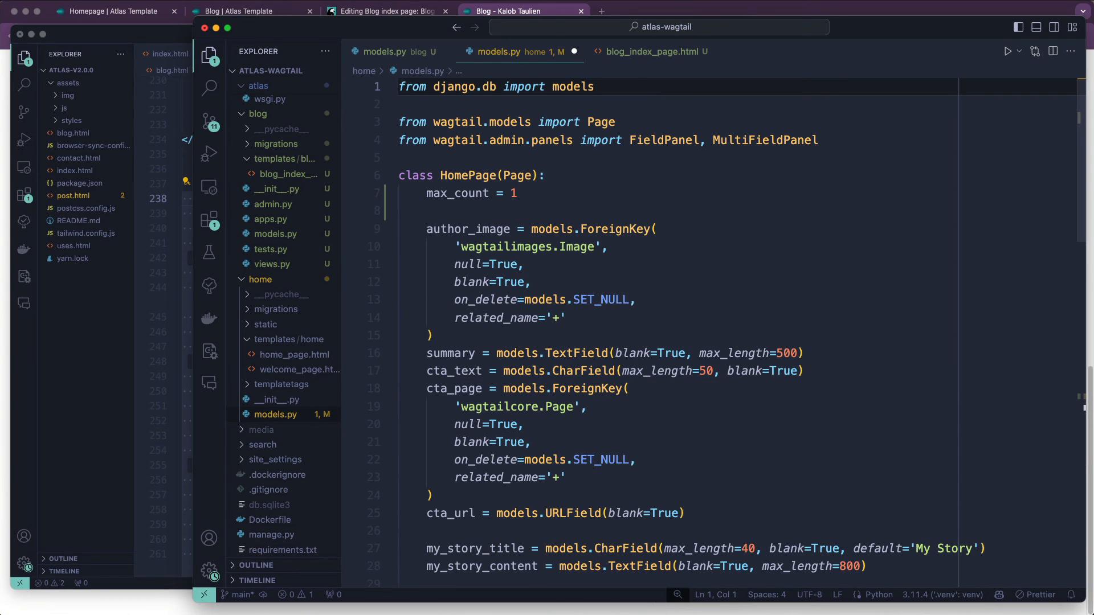
- Add 'from blog.models import BlogIndexPage' to home/models.py
type("from")
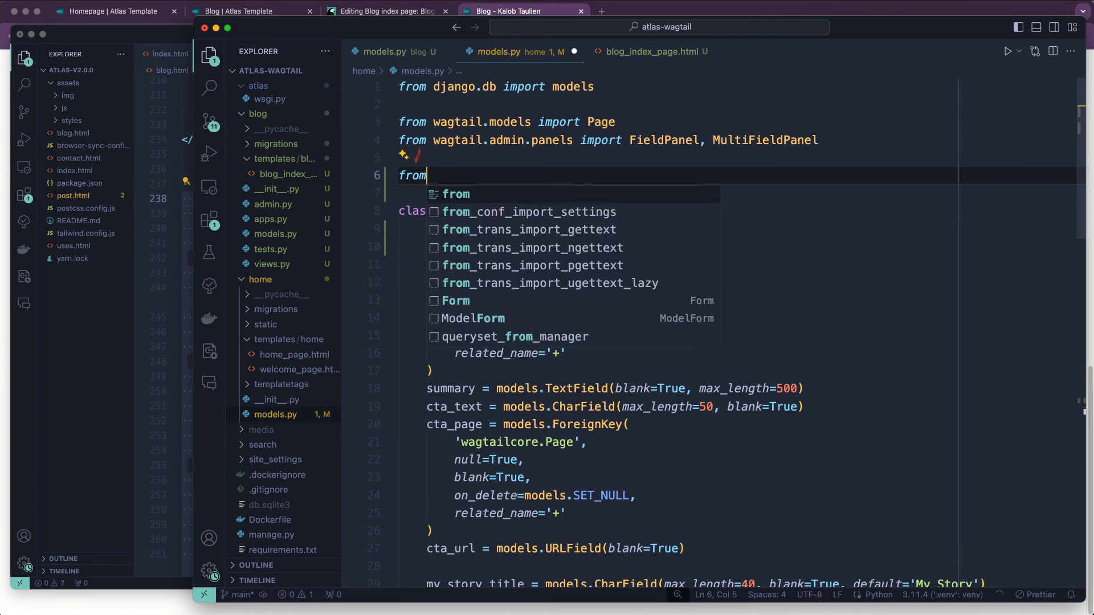
type("blog.models i,port")
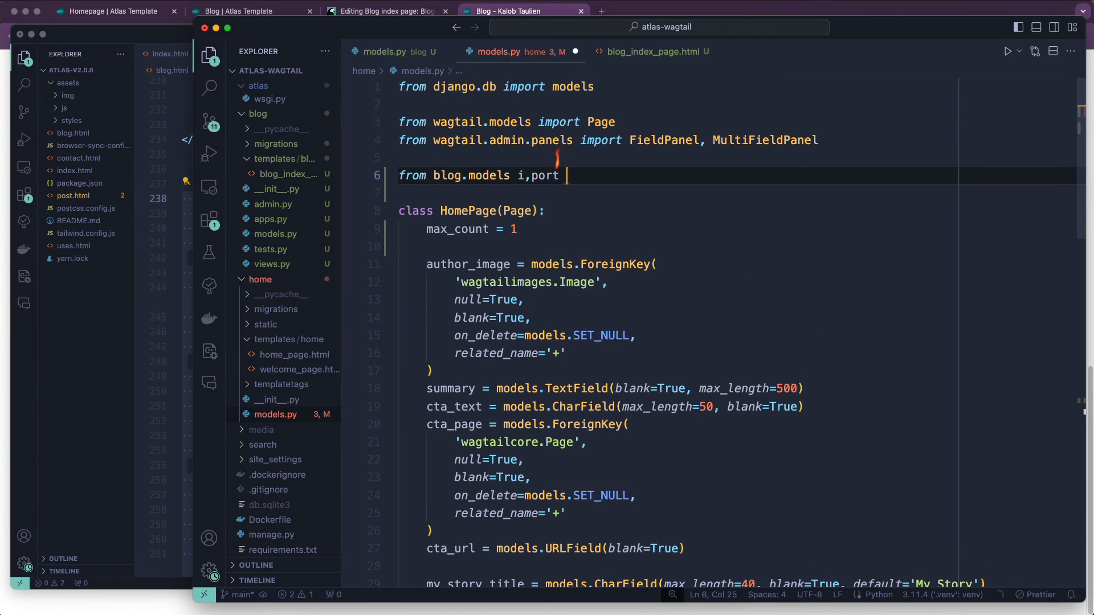
type("import BlogIndexPage")
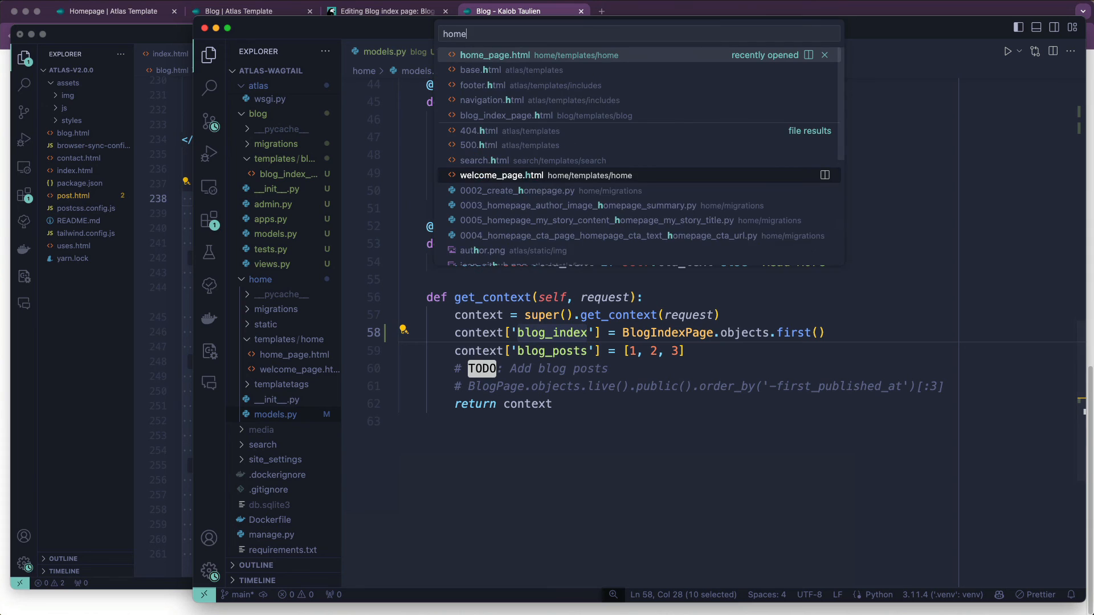
type("pa")
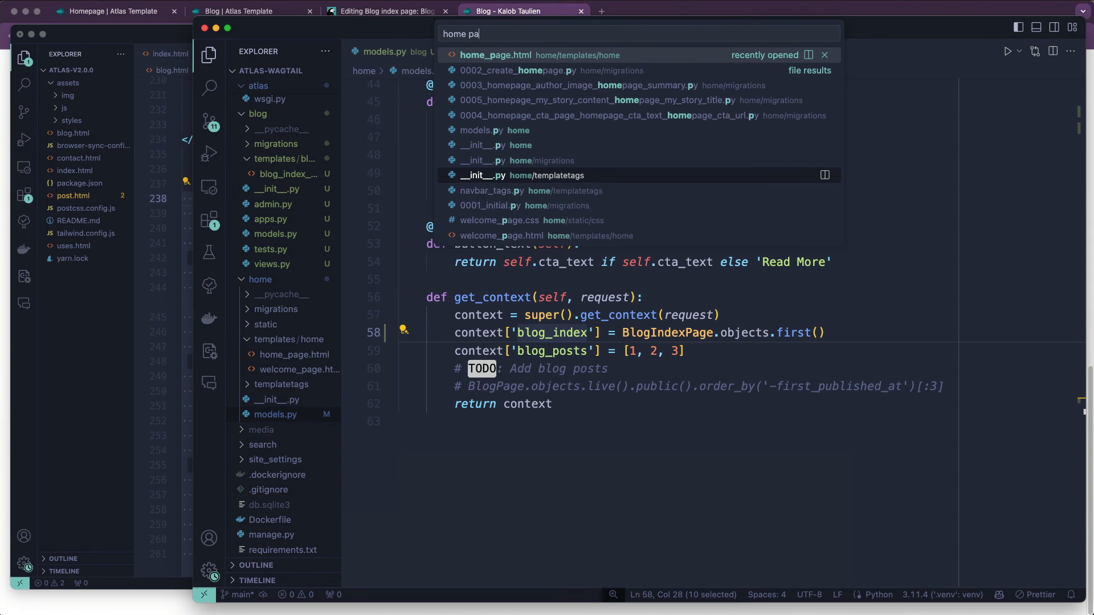
left_click(496, 54)
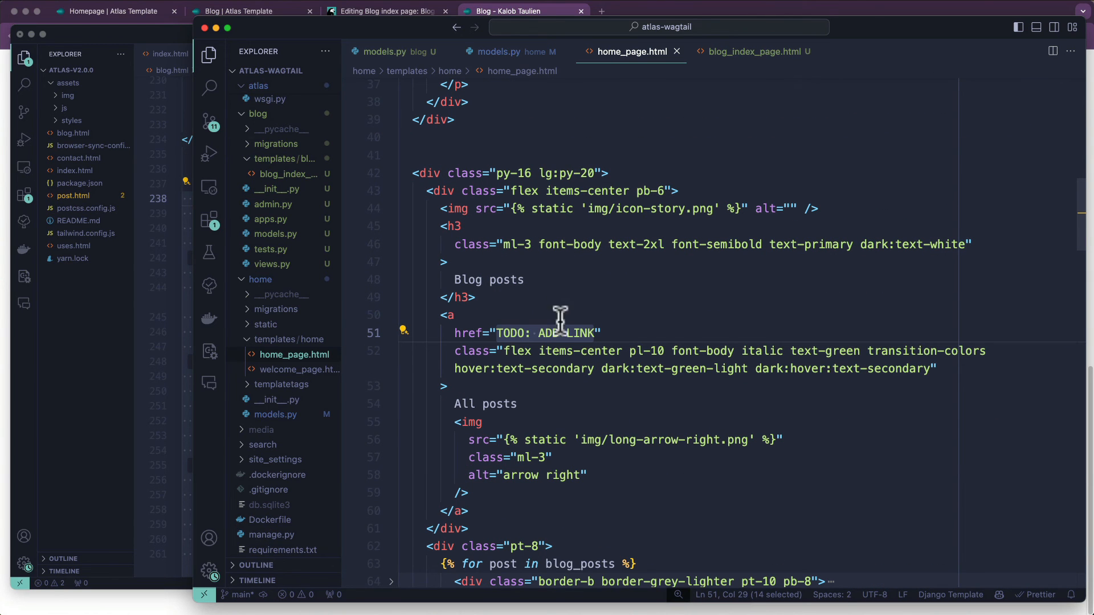
- Replace the All posts link's TODO href in home_page.html with {{ blog_index.url }}
left_click(520, 11)
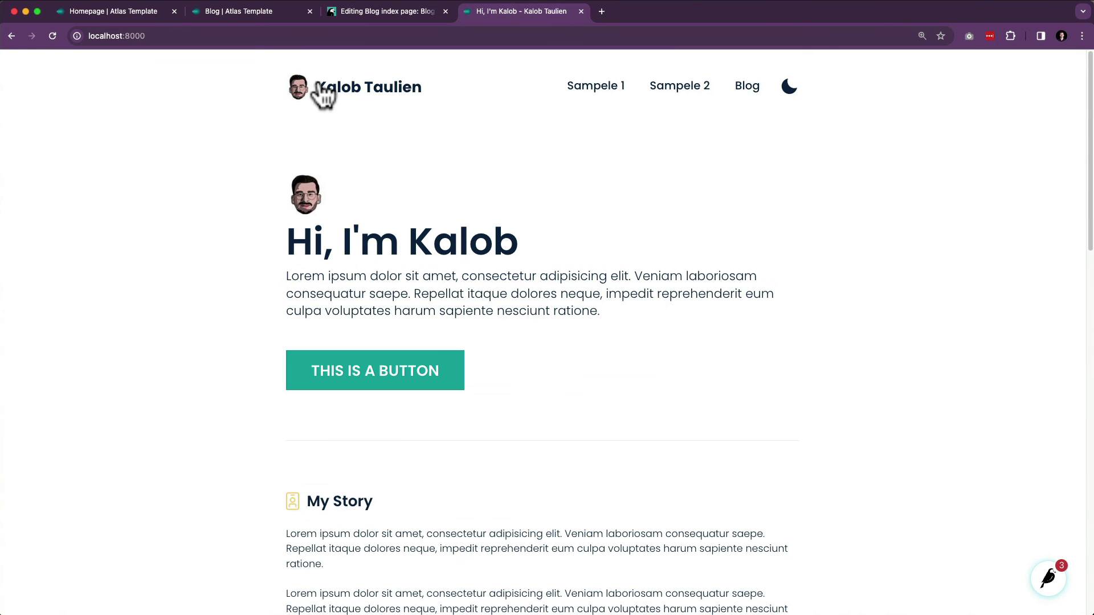
scroll("down", 3)
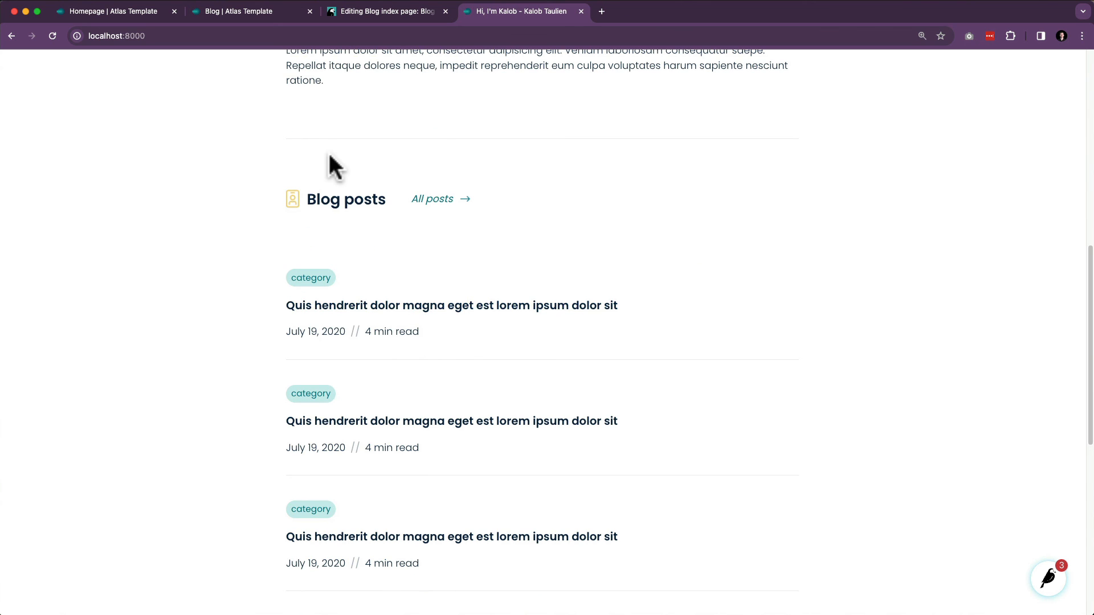
mouse_move(440, 198)
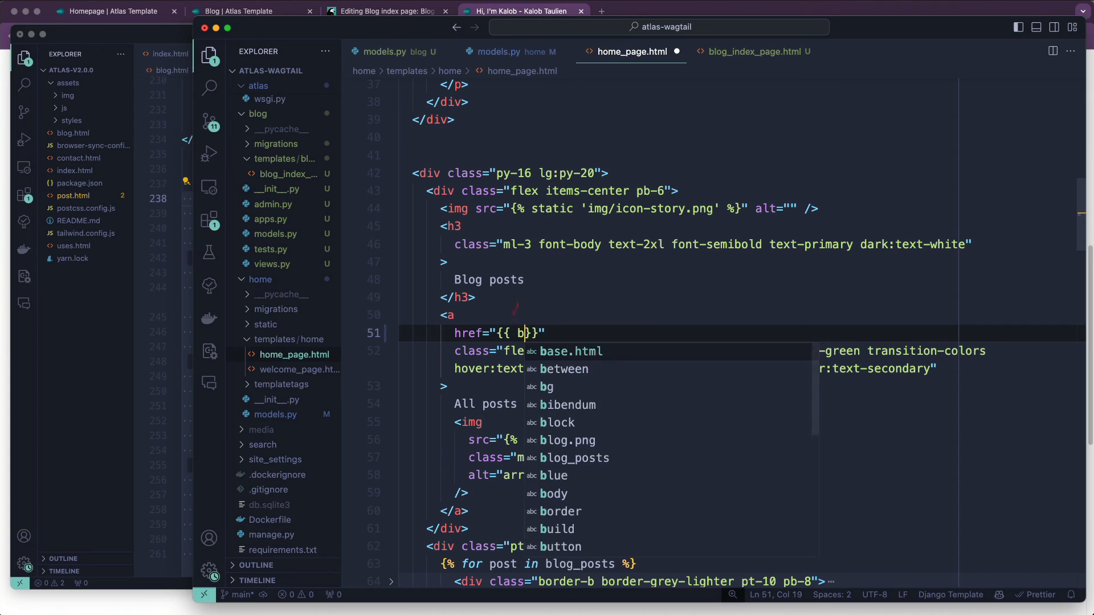
type("log_index.url")
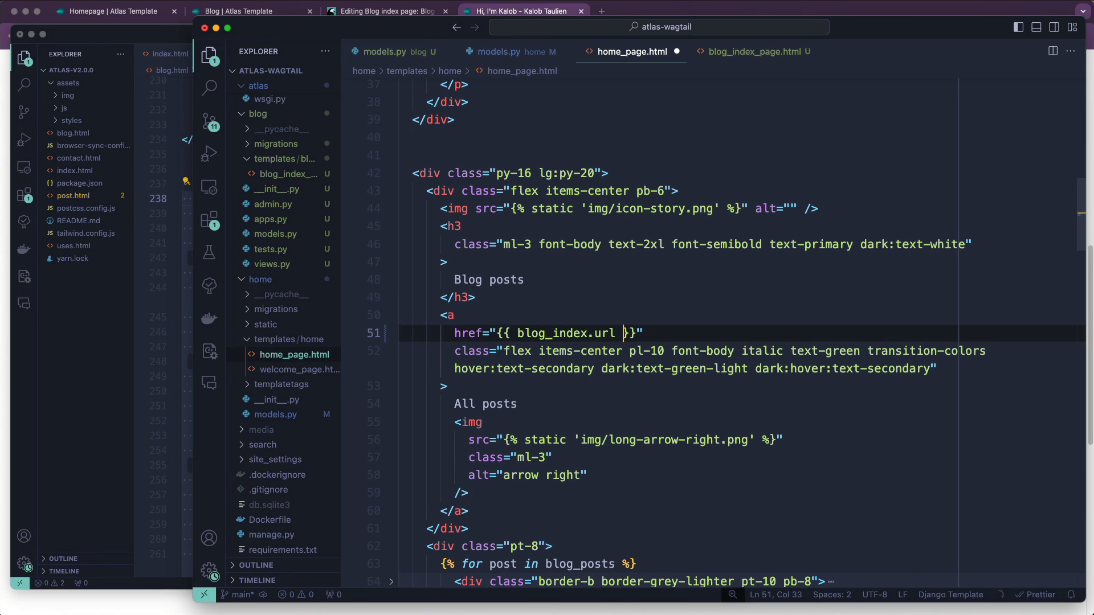
left_click(498, 51)
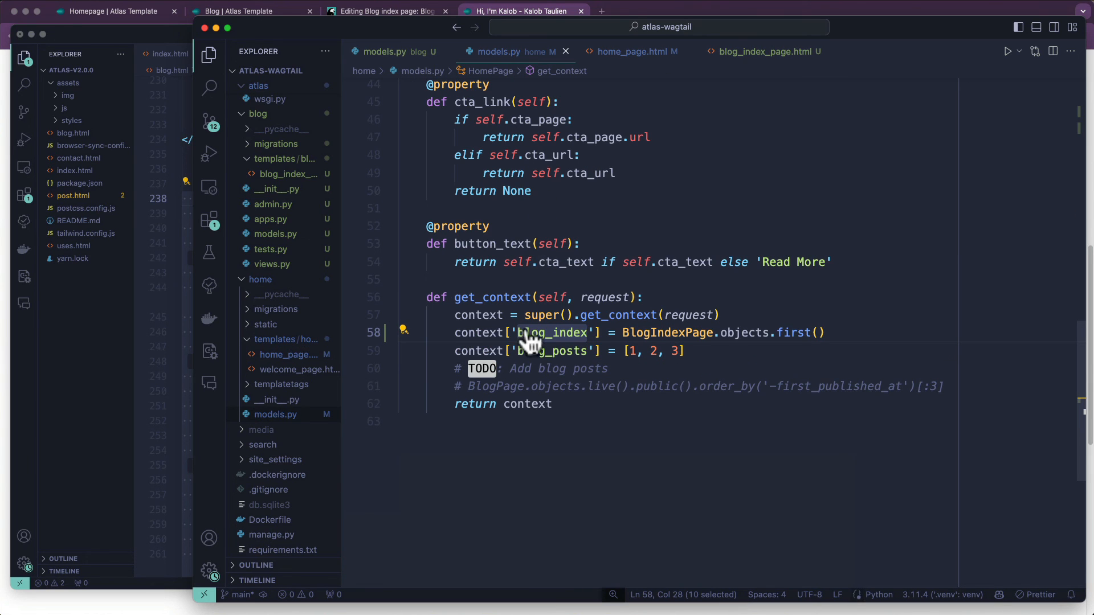
mouse_move(415, 89)
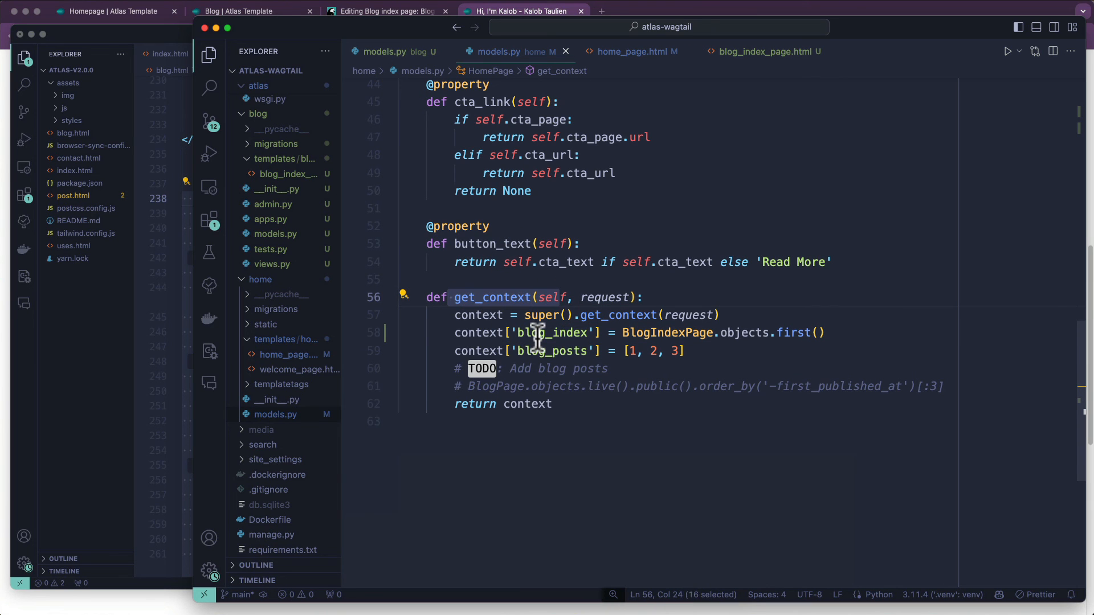
- Follow the home page's All posts link to confirm it reaches the blog index
left_click(627, 51)
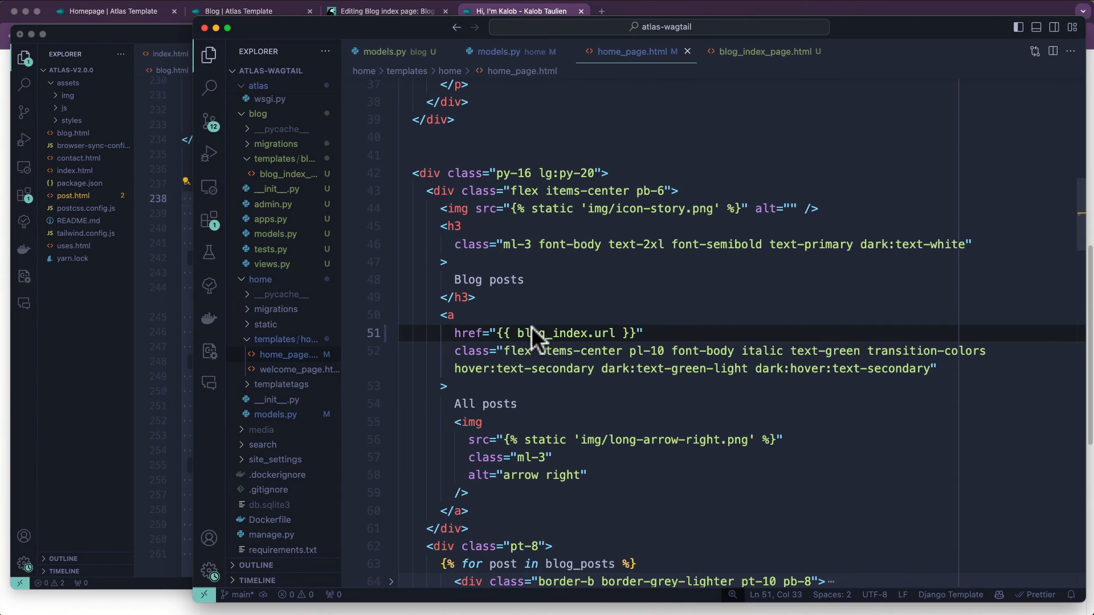
double_click(548, 333)
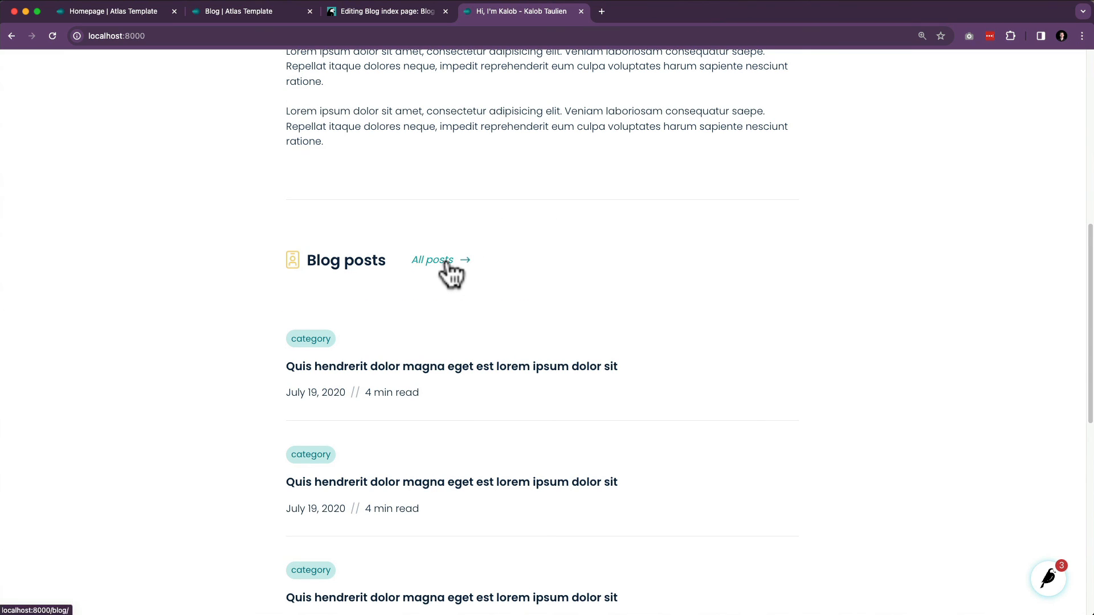
left_click(432, 260)
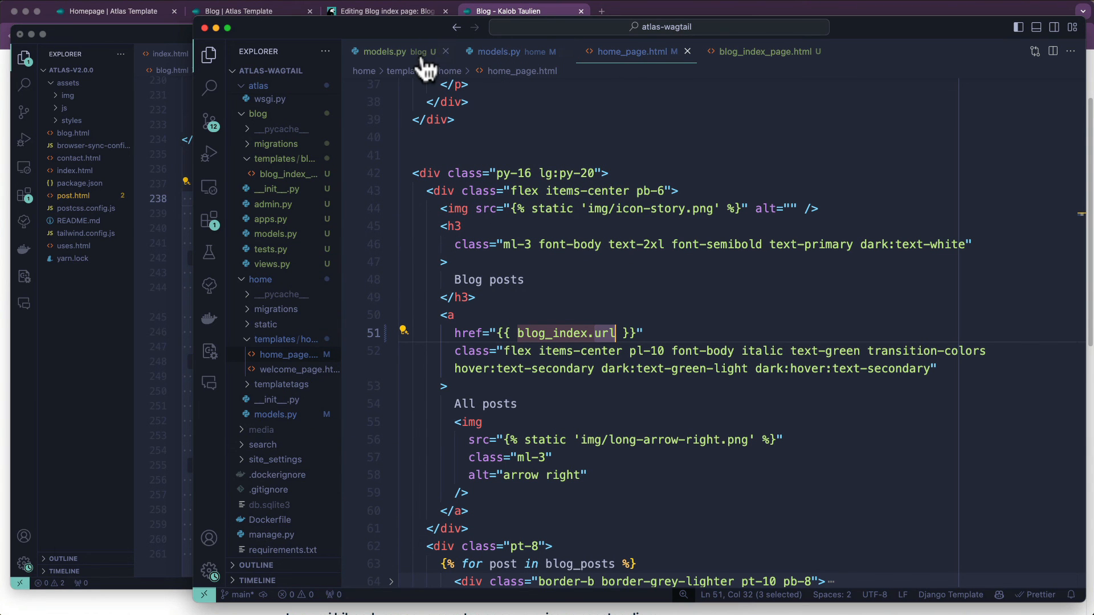
- Add a '# TODO:' comment line inside BlogIndexPage's get_context in blog/models.py
left_click(384, 51)
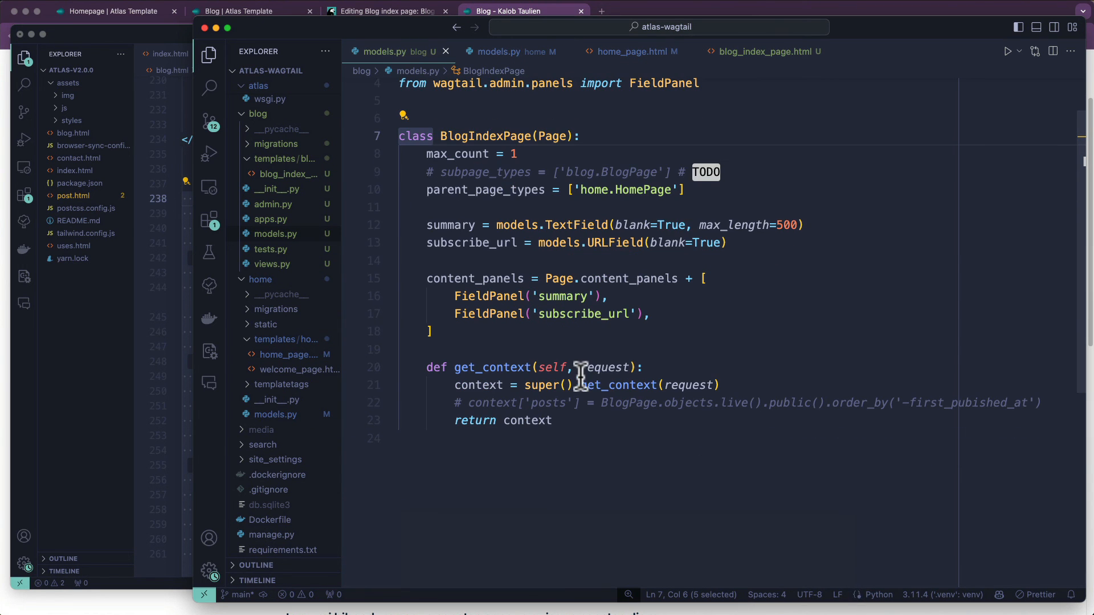
left_click(719, 384)
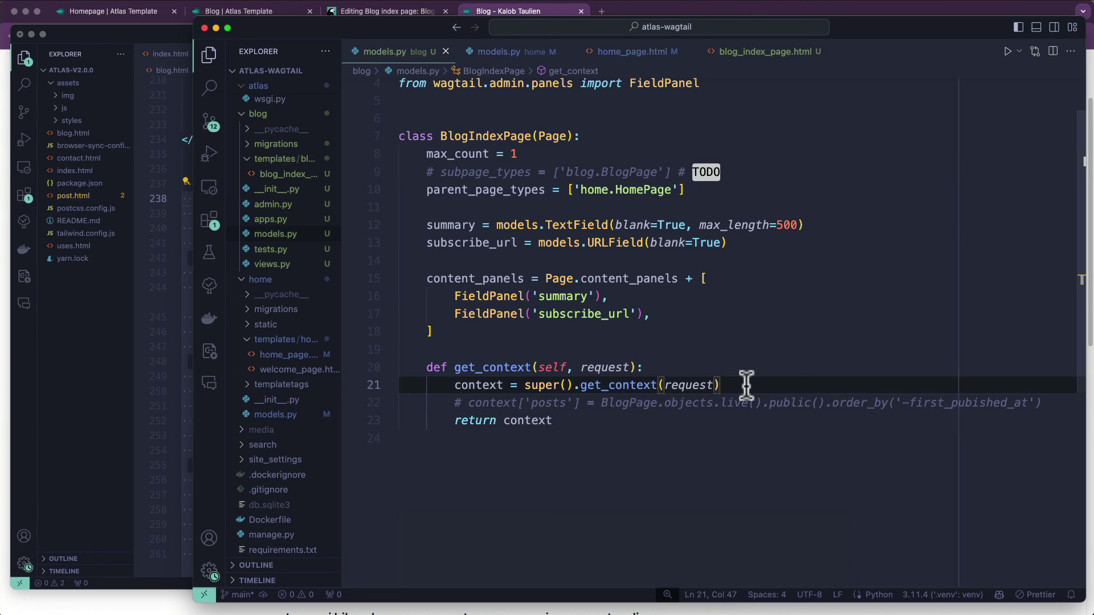
type("# TODO:")
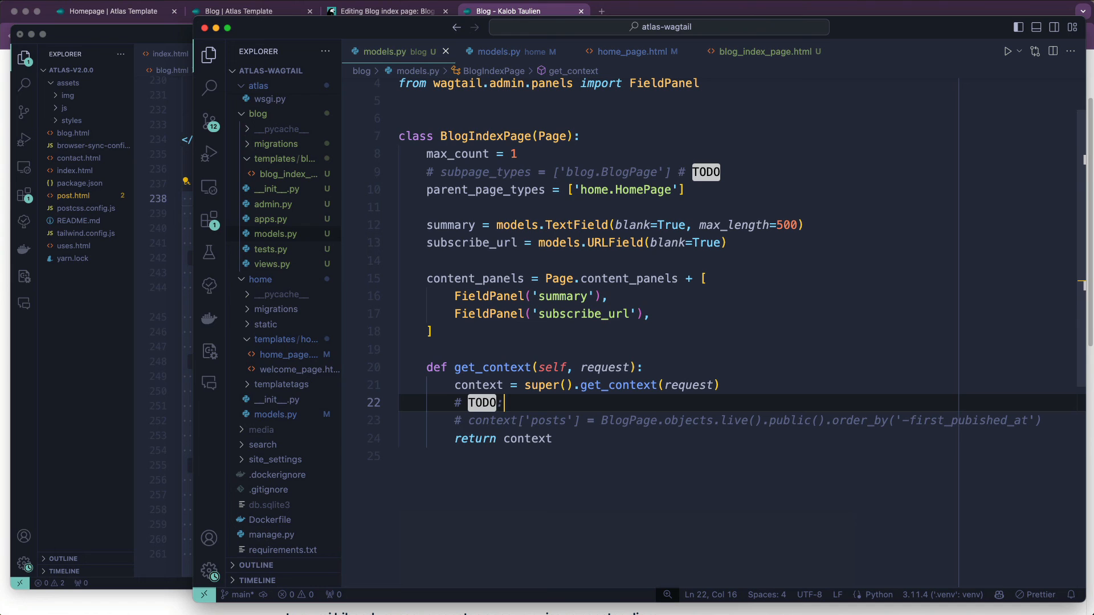
left_click(234, 11)
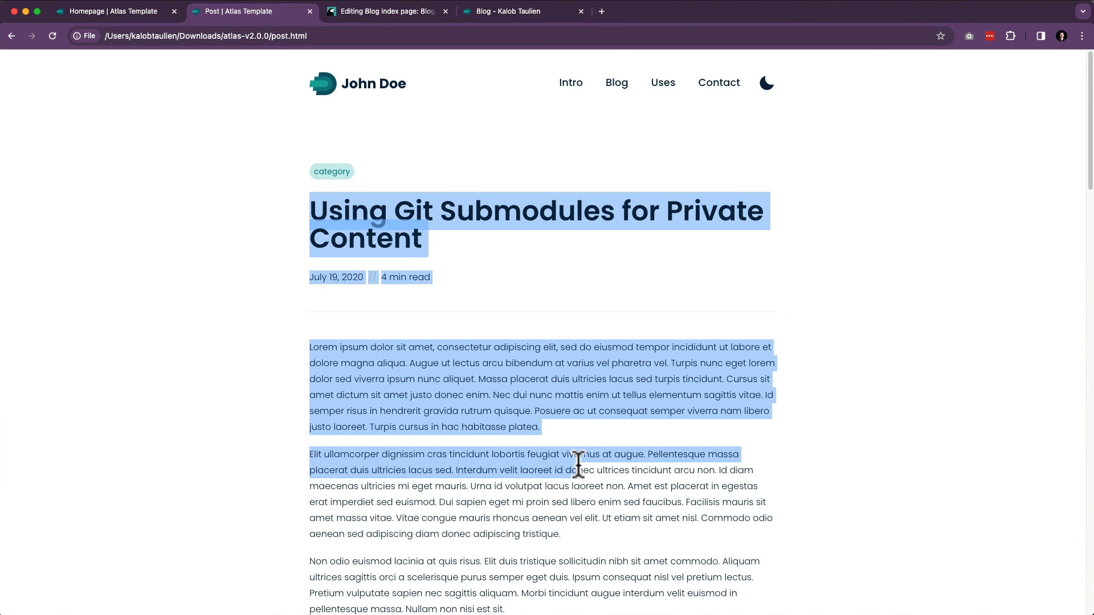
- Look over the static Atlas post template page from top to bottom
left_click(359, 198)
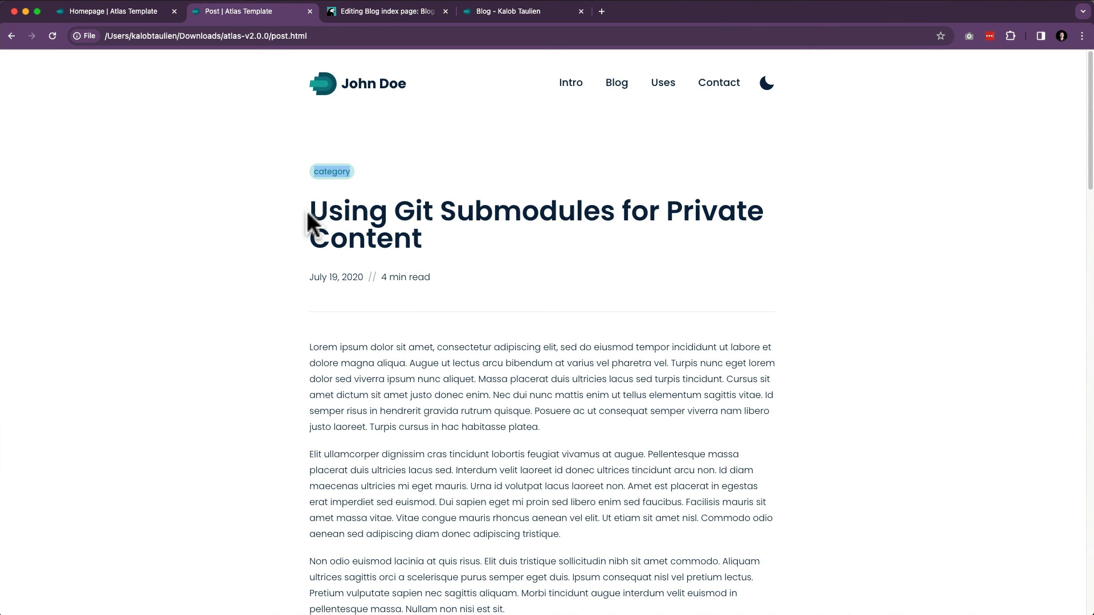
scroll("down", 3)
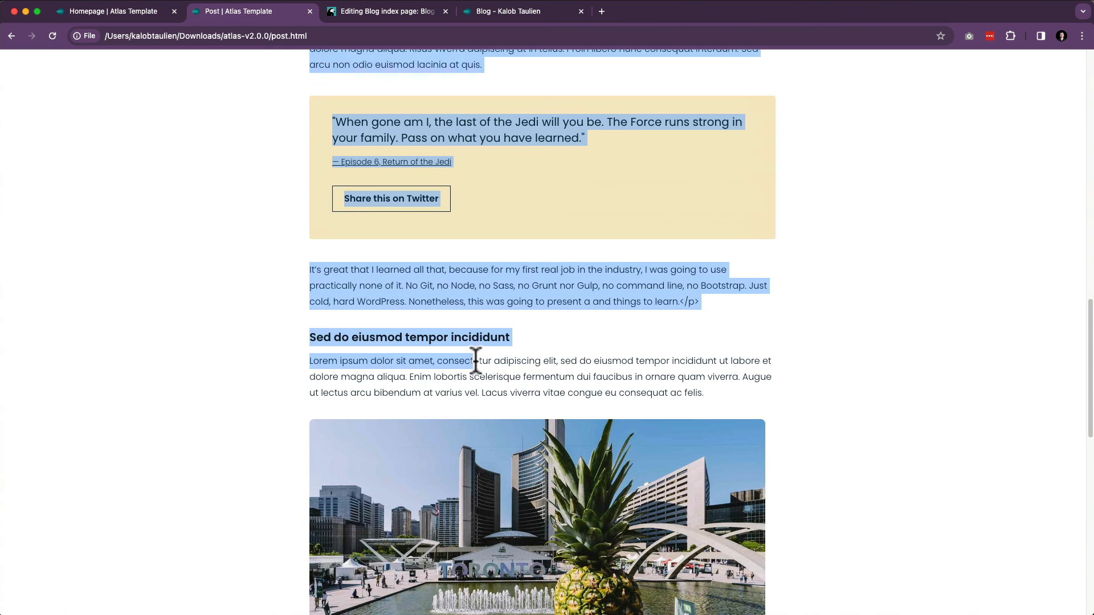
scroll("up", 3)
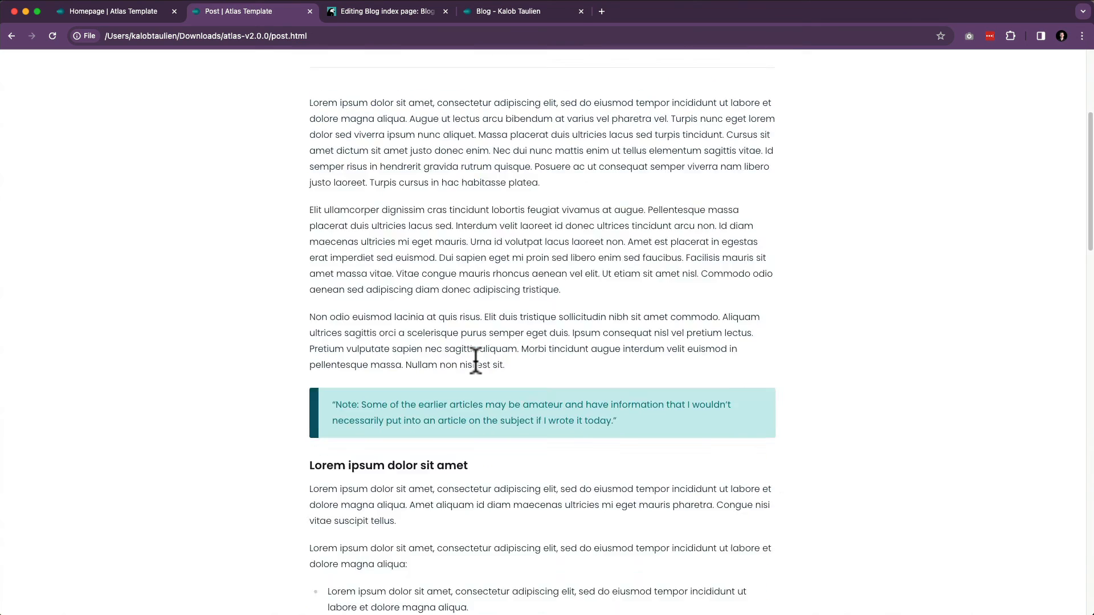
scroll("up", 3)
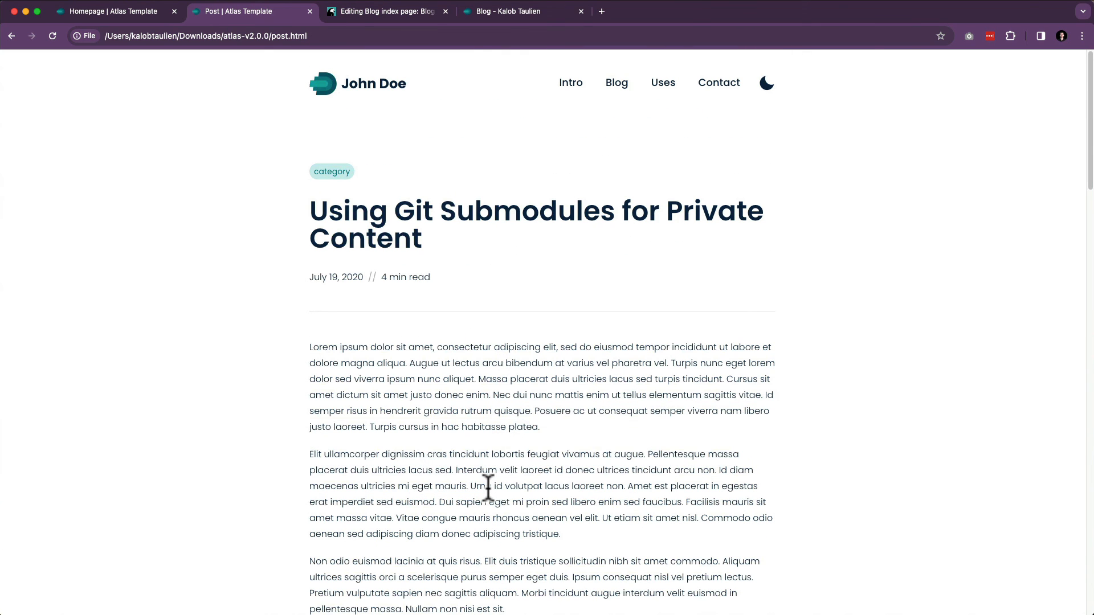
mouse_move(440, 415)
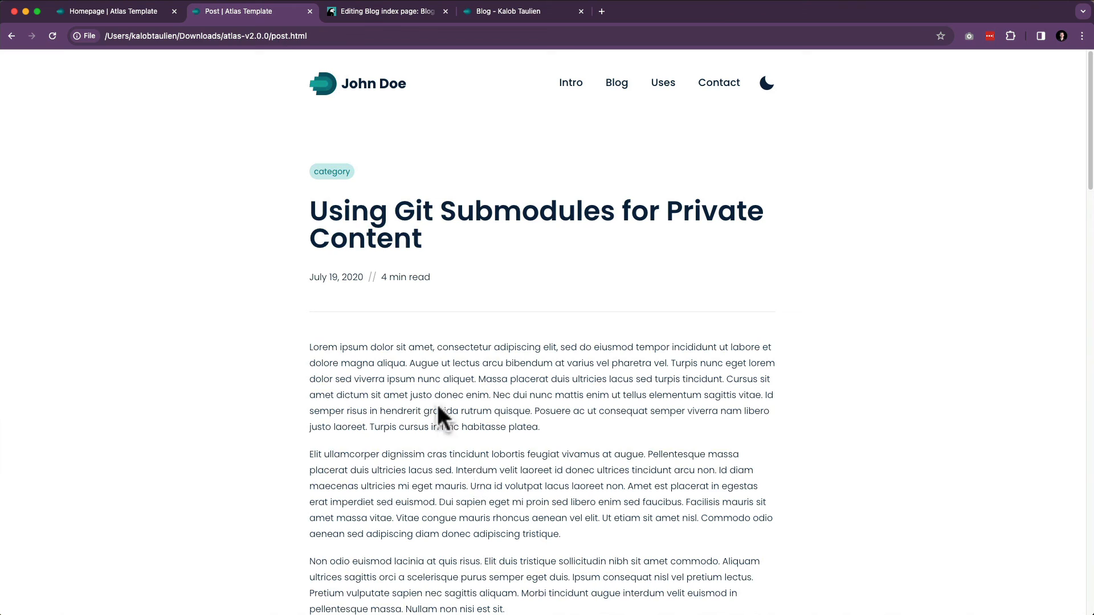
- Review the static Atlas blog listing template down to its post entries and pagination
left_click(616, 82)
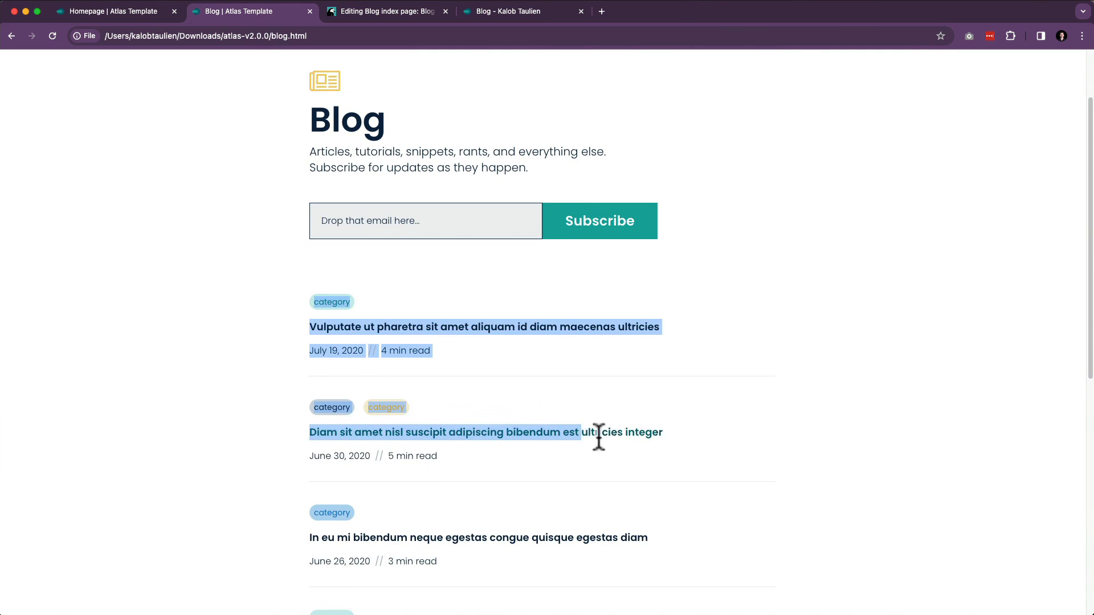
scroll("down", 3)
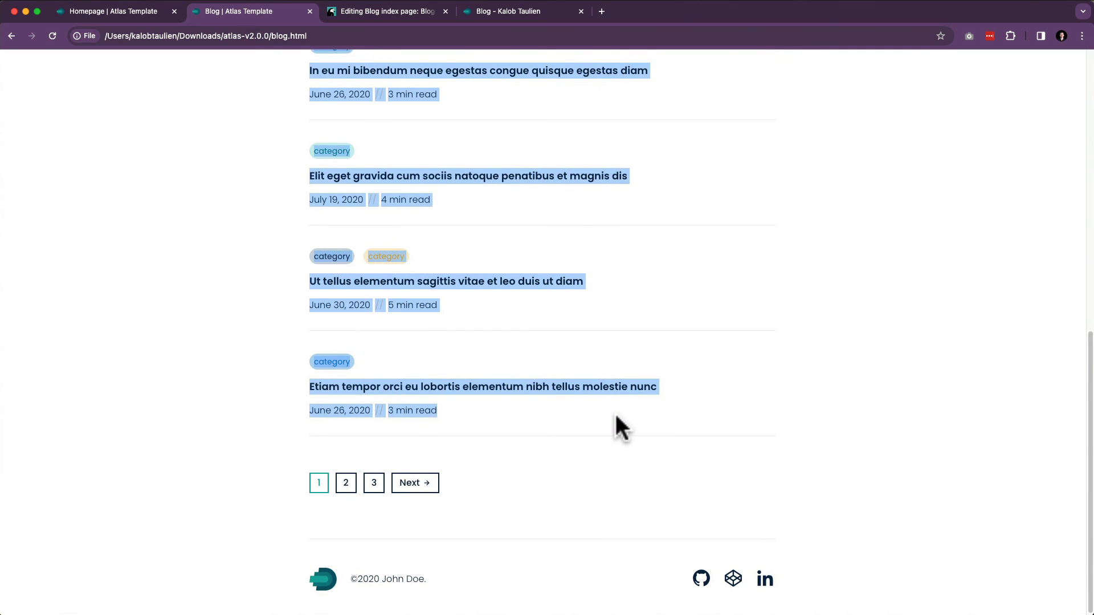